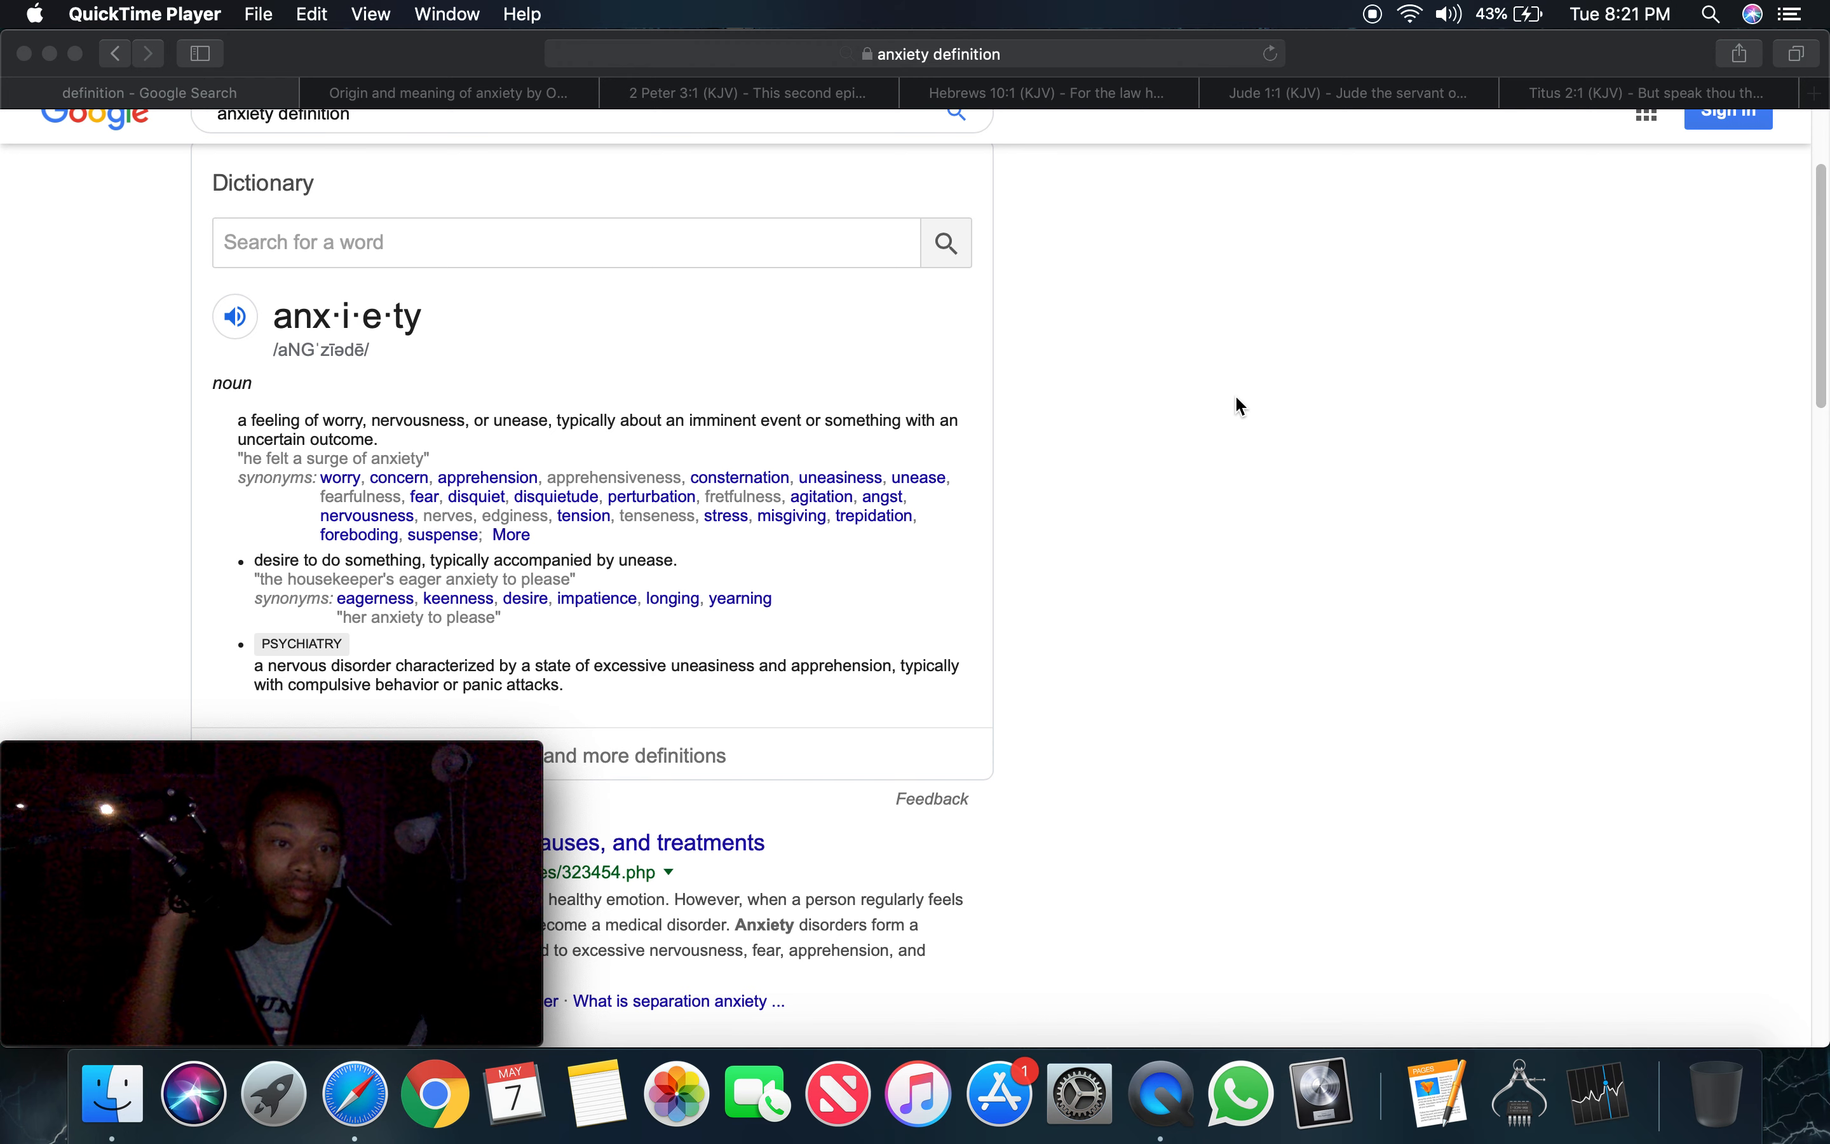
{"action": "mouse_move", "coordinate": [705, 725]}
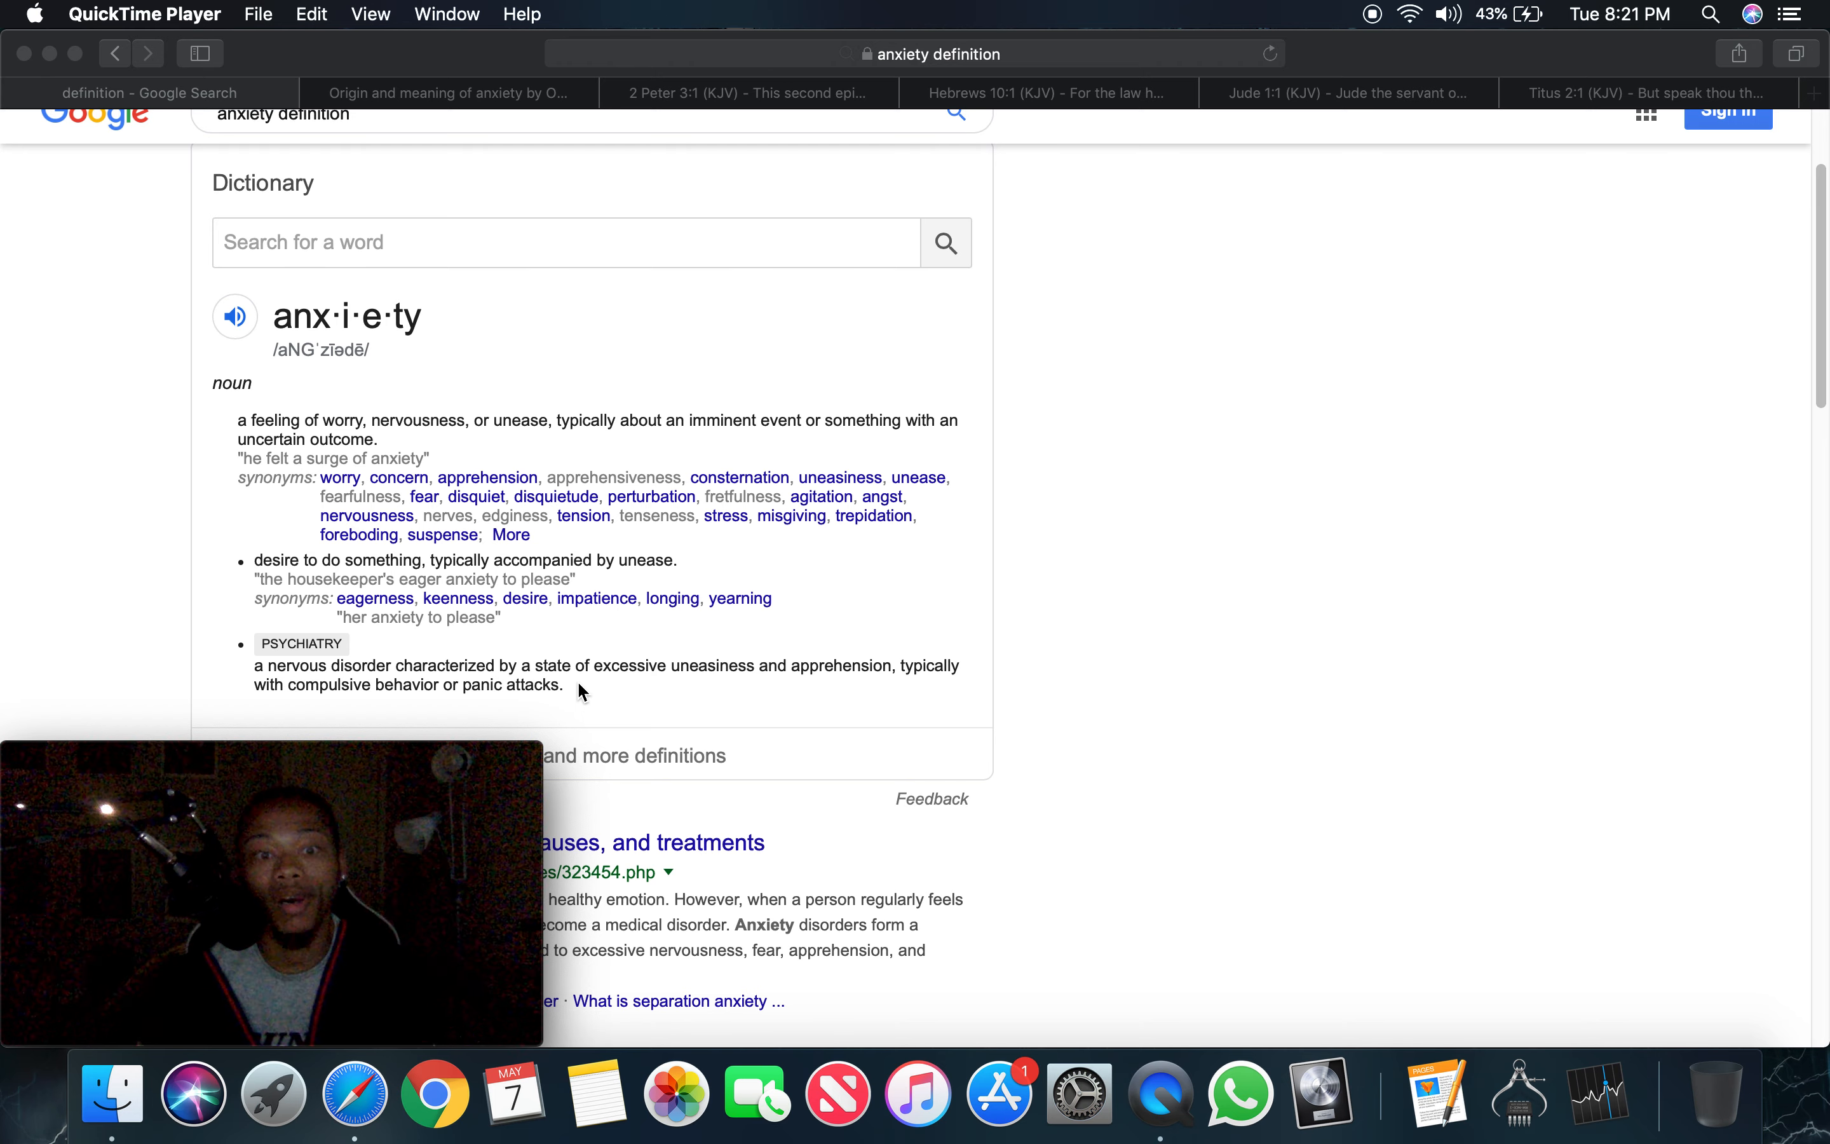
{"action": "mouse_move", "coordinate": [574, 679]}
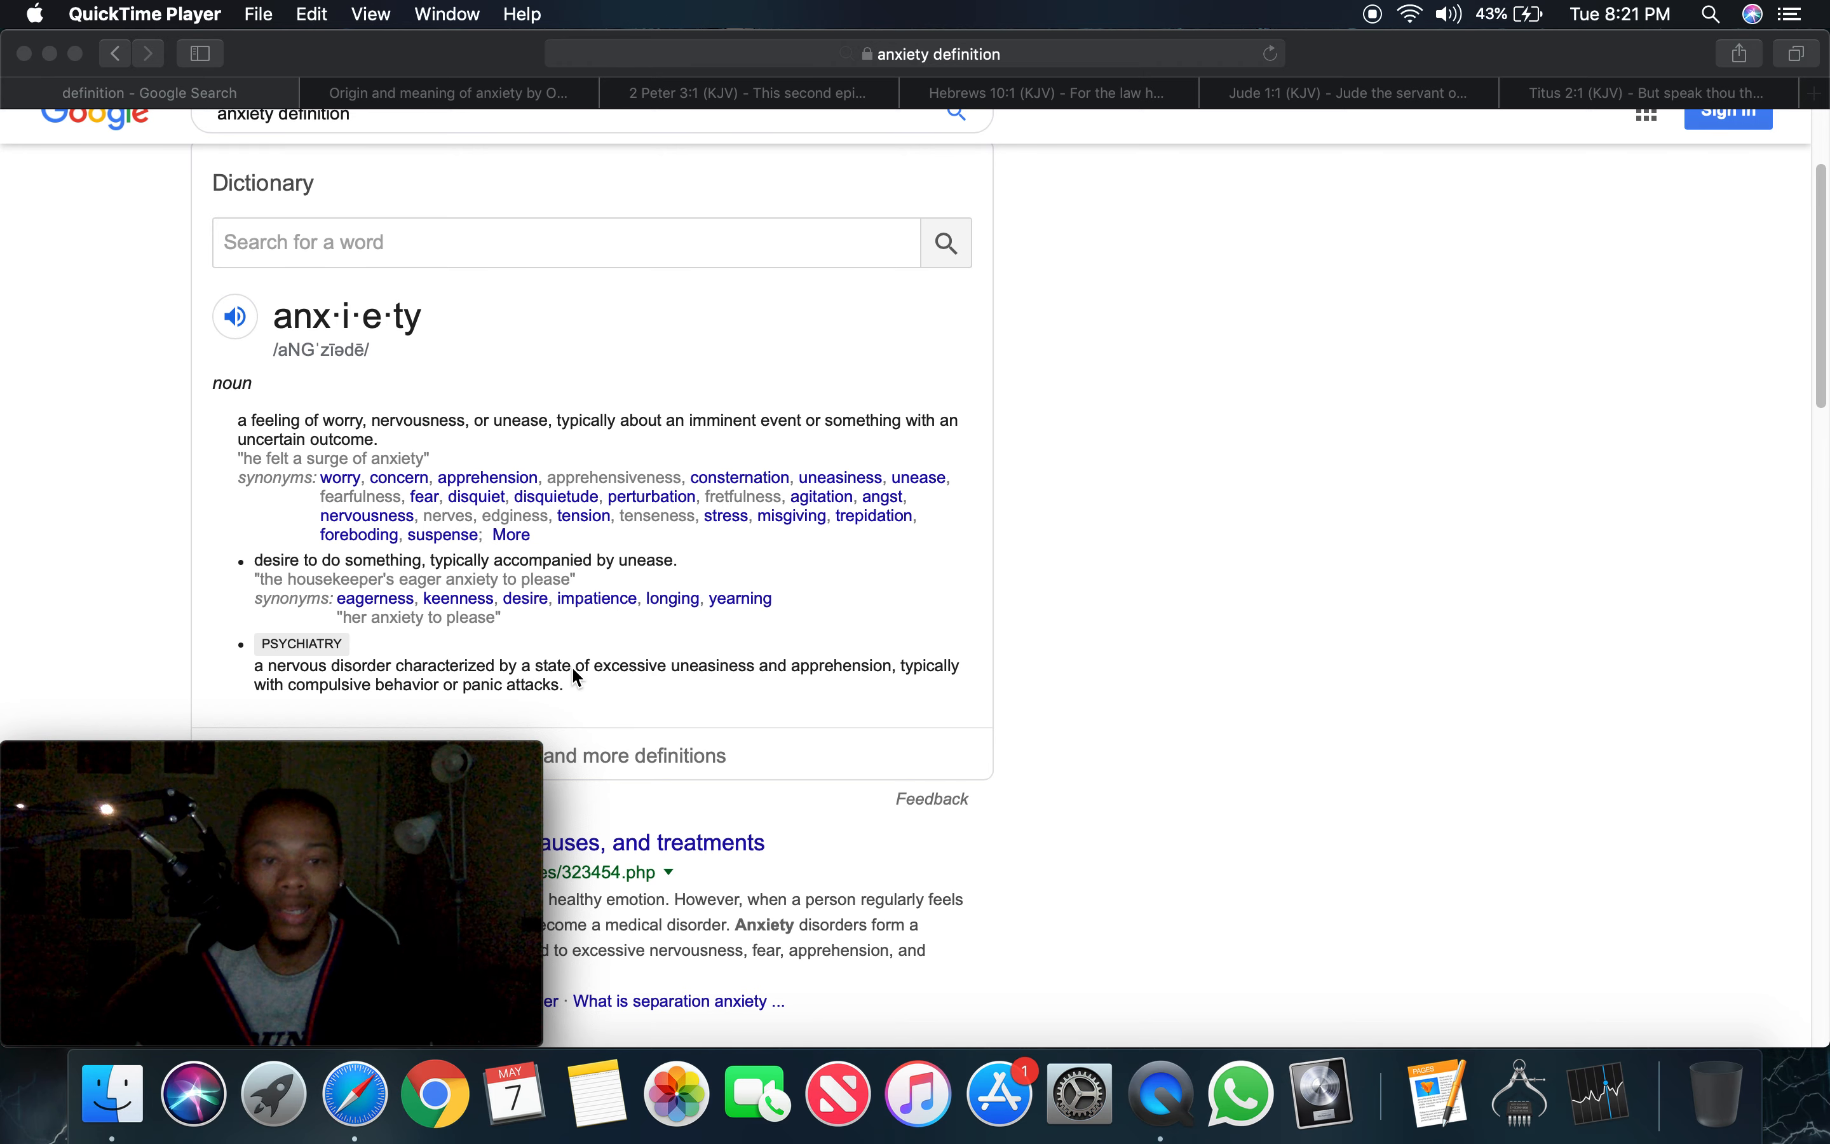
{"action": "mouse_move", "coordinate": [1261, 765]}
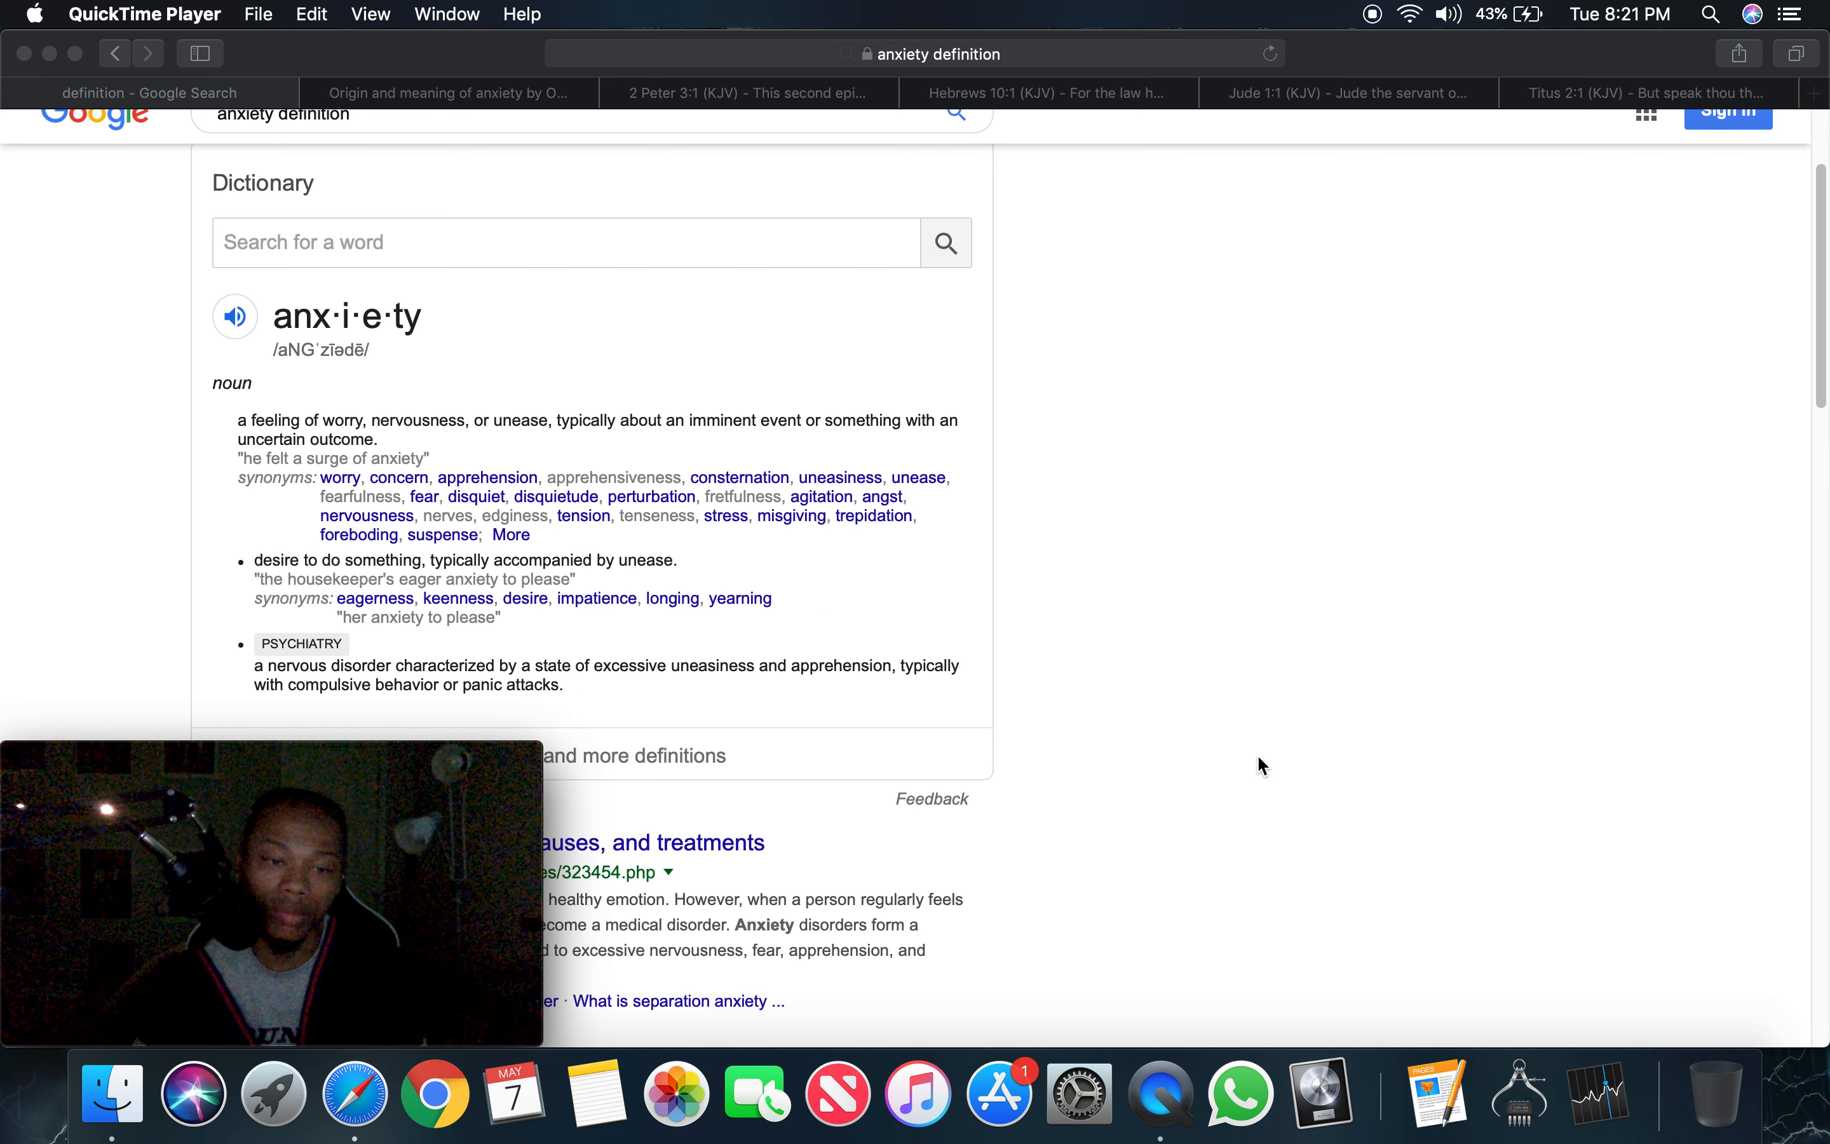
{"action": "mouse_move", "coordinate": [395, 688]}
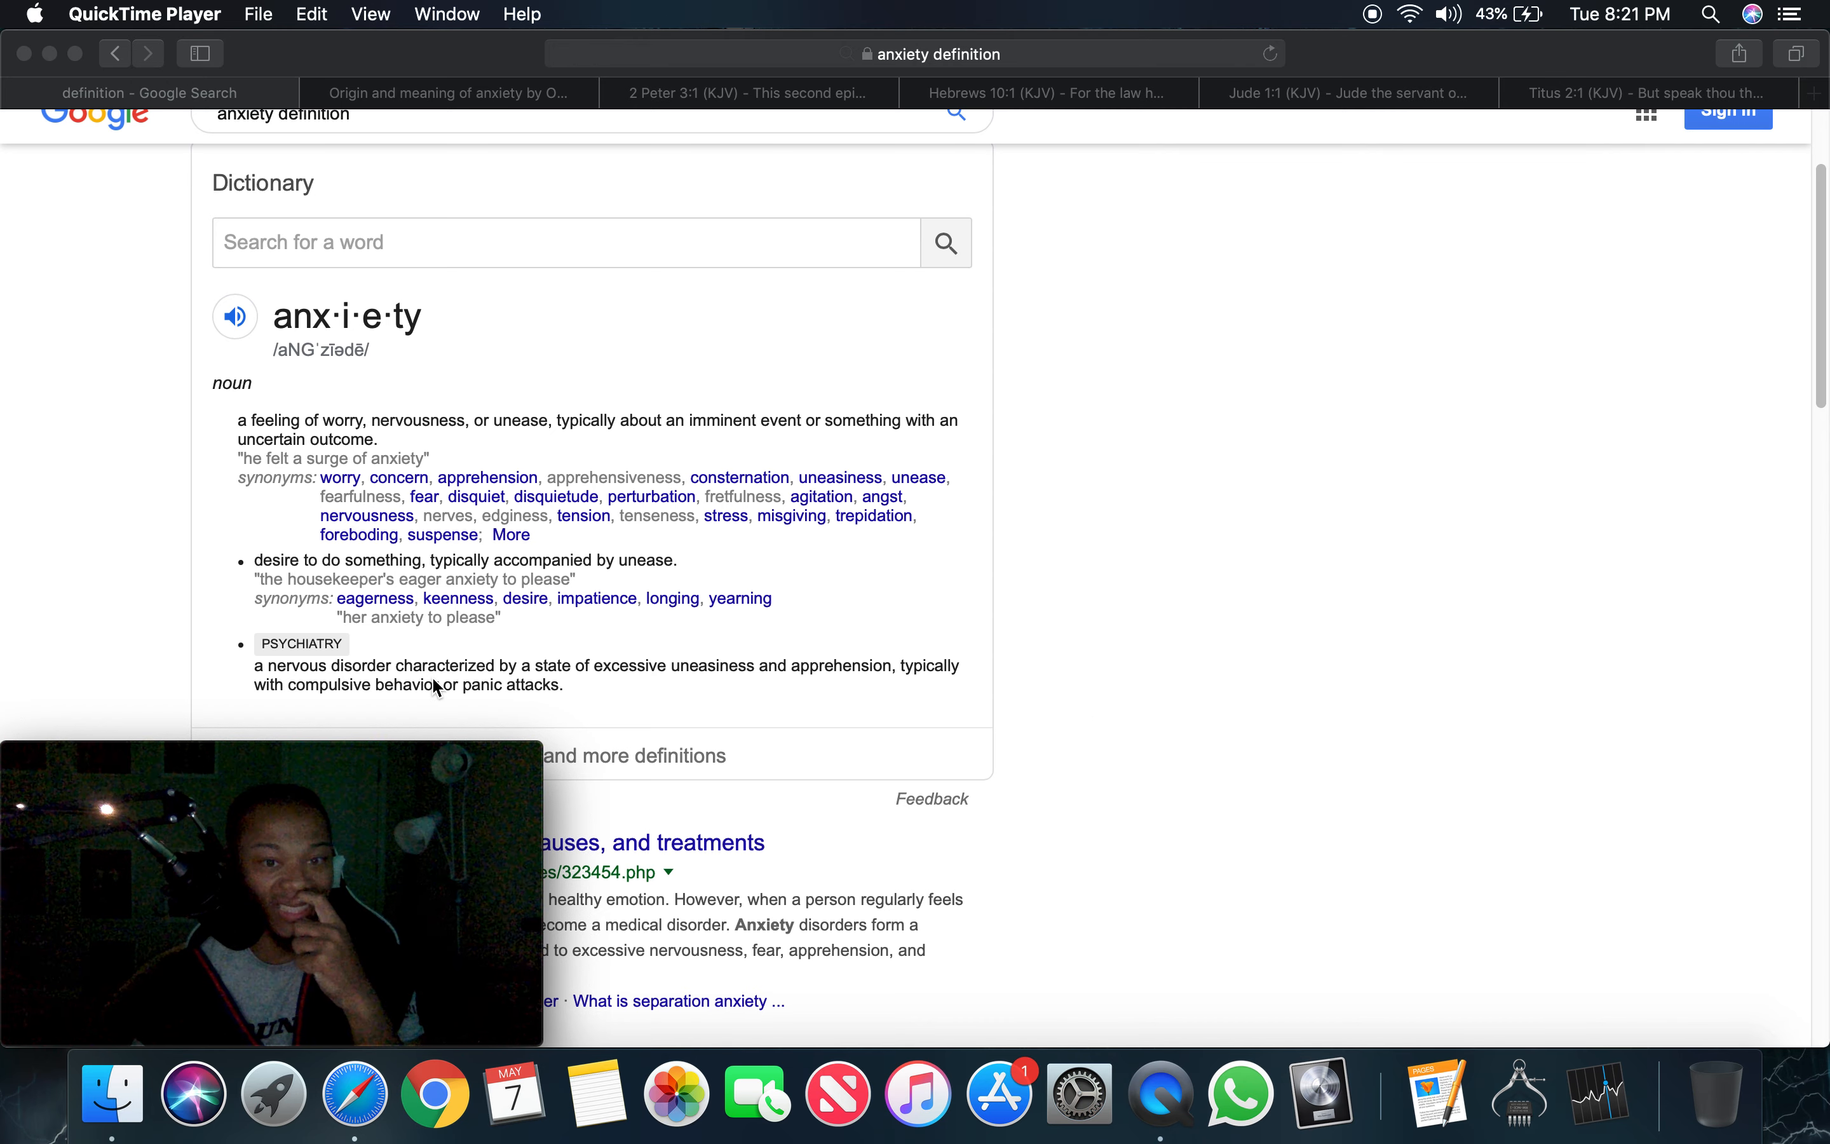
{"action": "mouse_move", "coordinate": [1063, 687]}
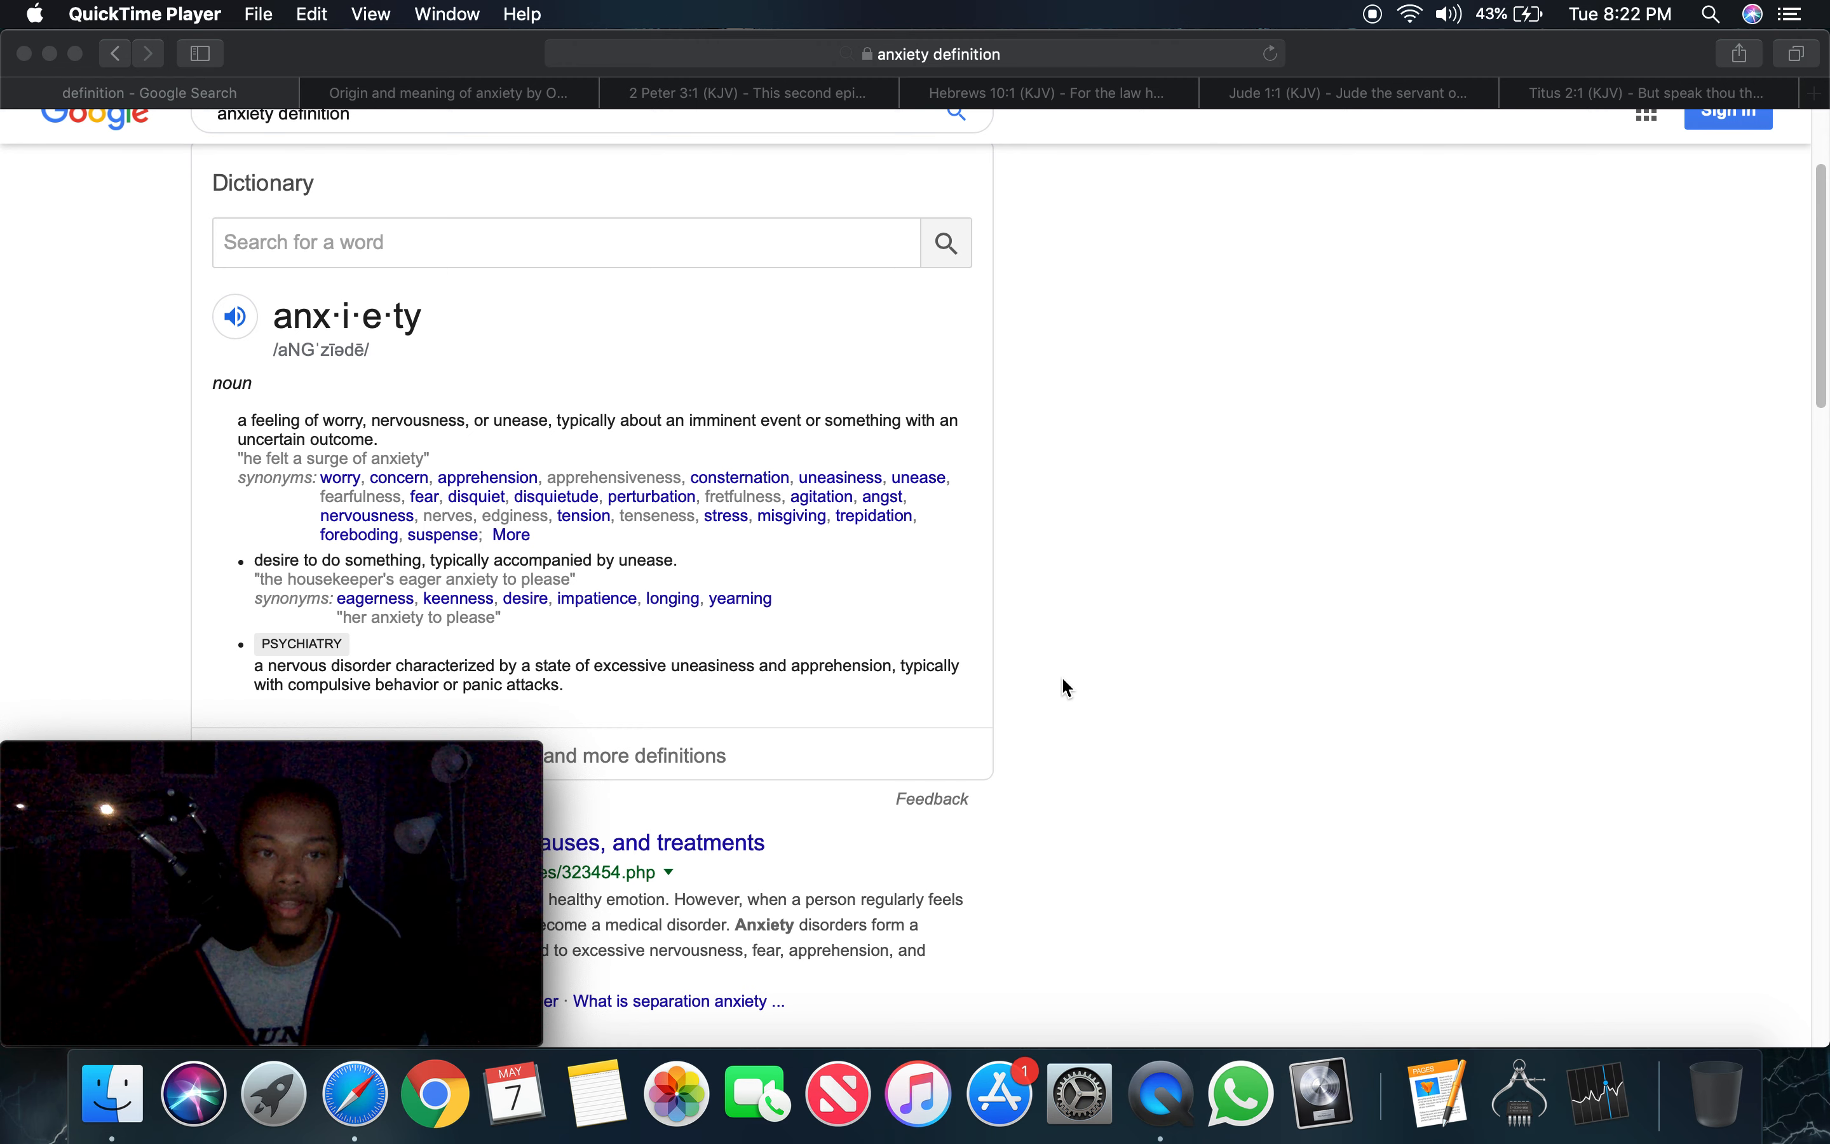
{"action": "mouse_move", "coordinate": [846, 107]}
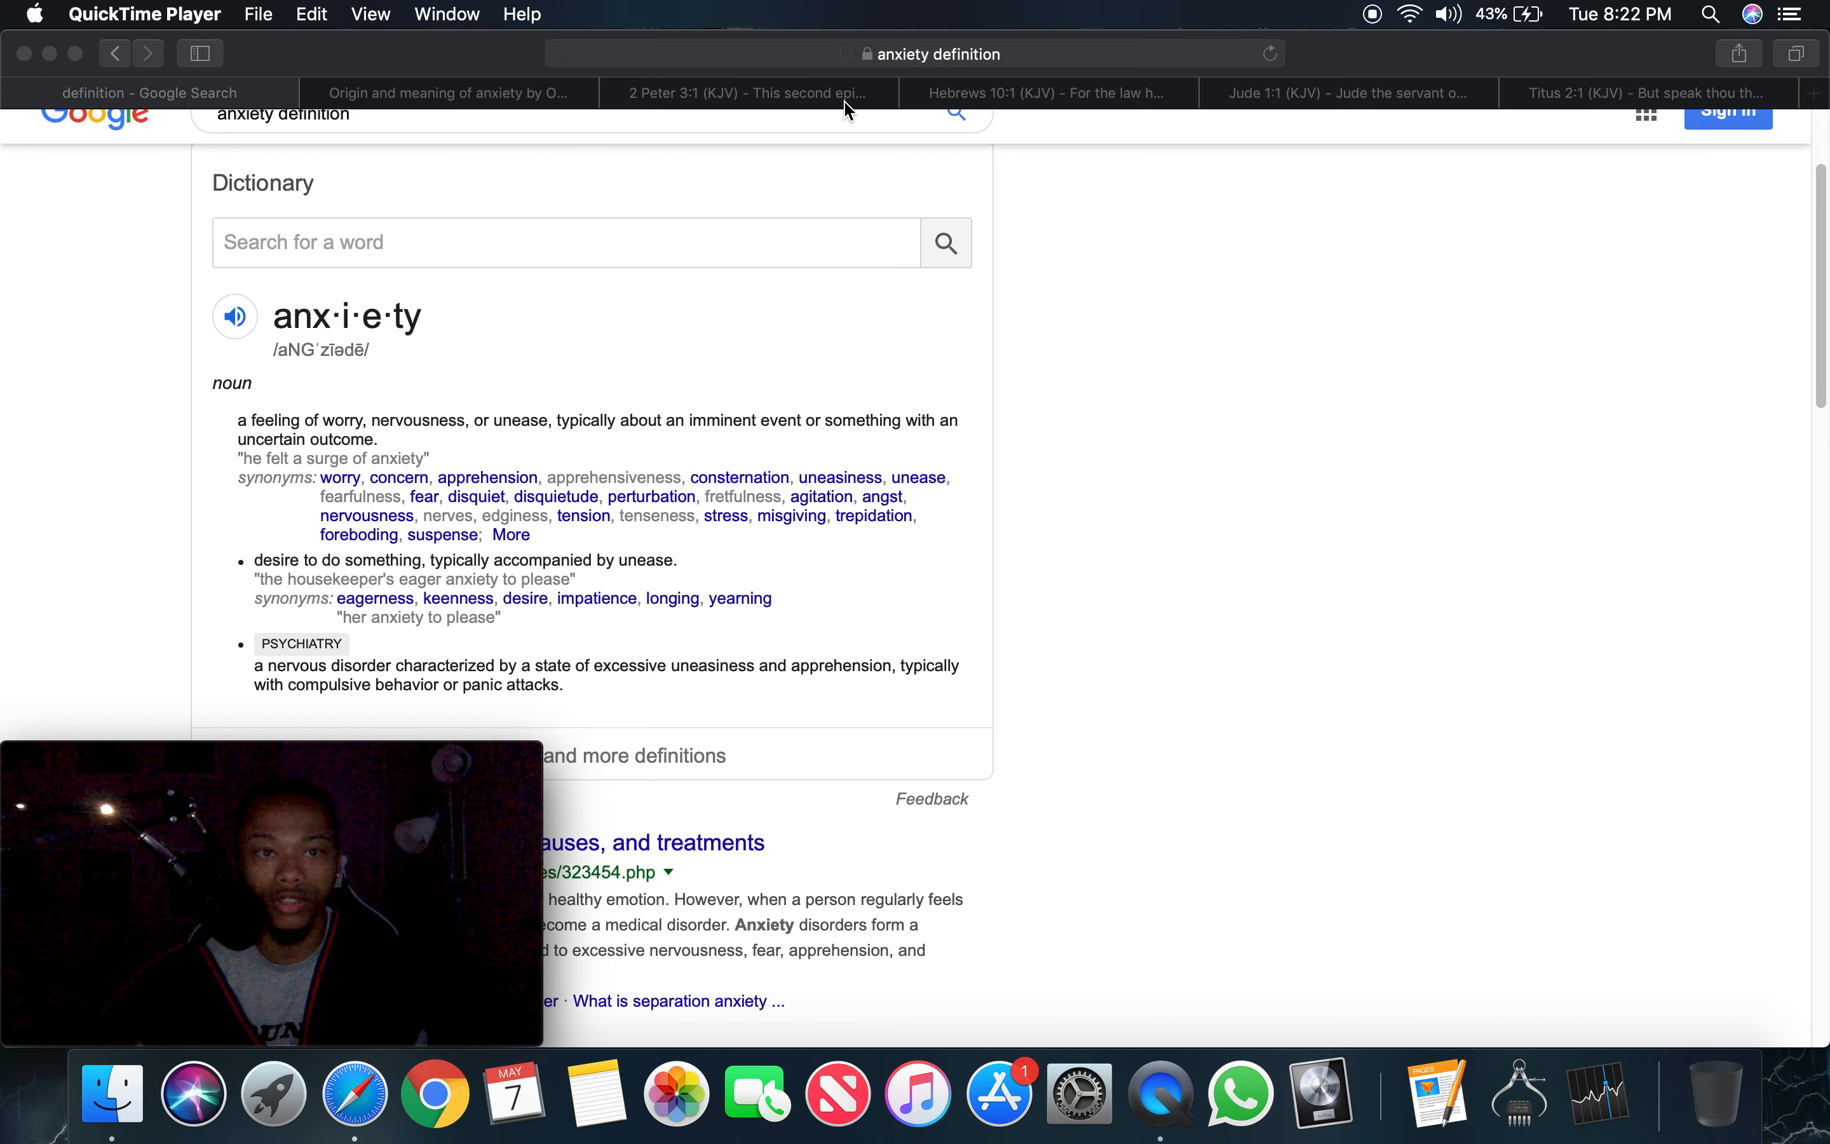
{"action": "mouse_move", "coordinate": [1163, 323]}
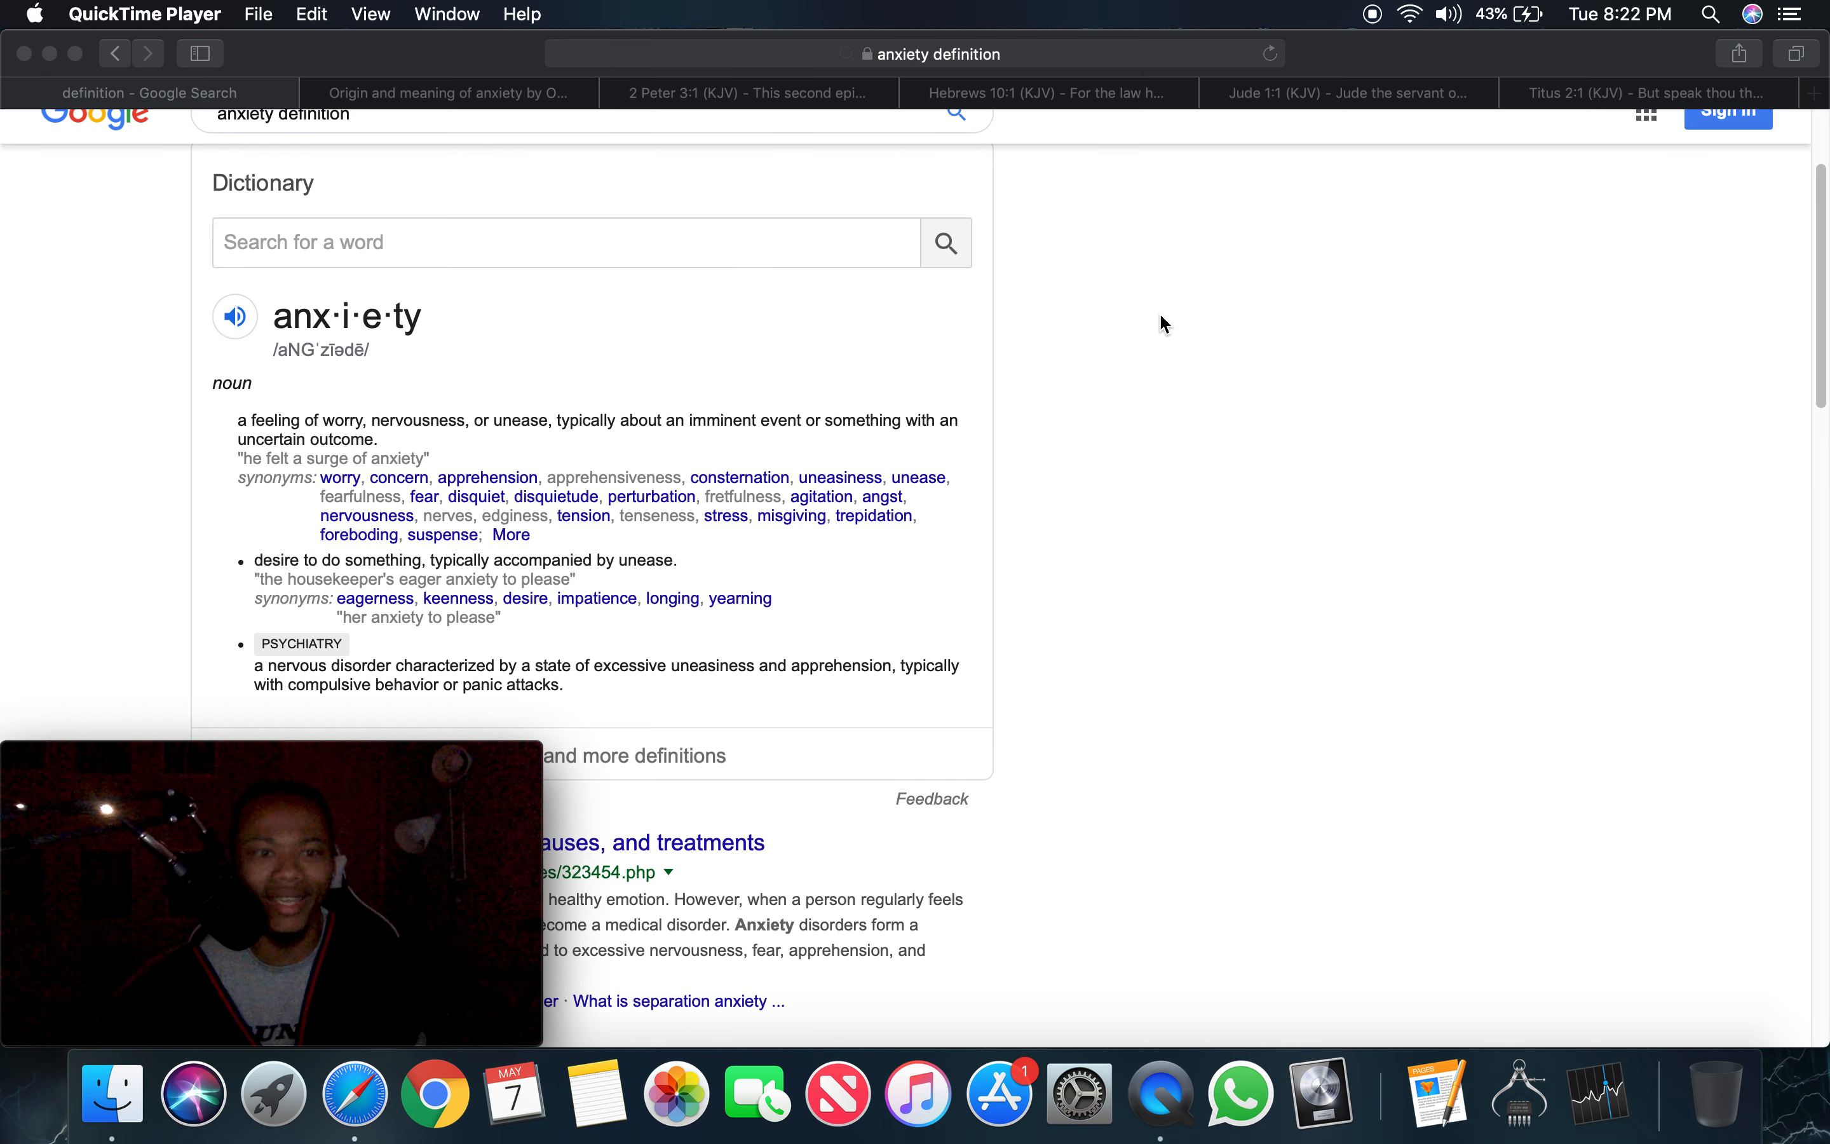
{"action": "mouse_move", "coordinate": [1158, 295]}
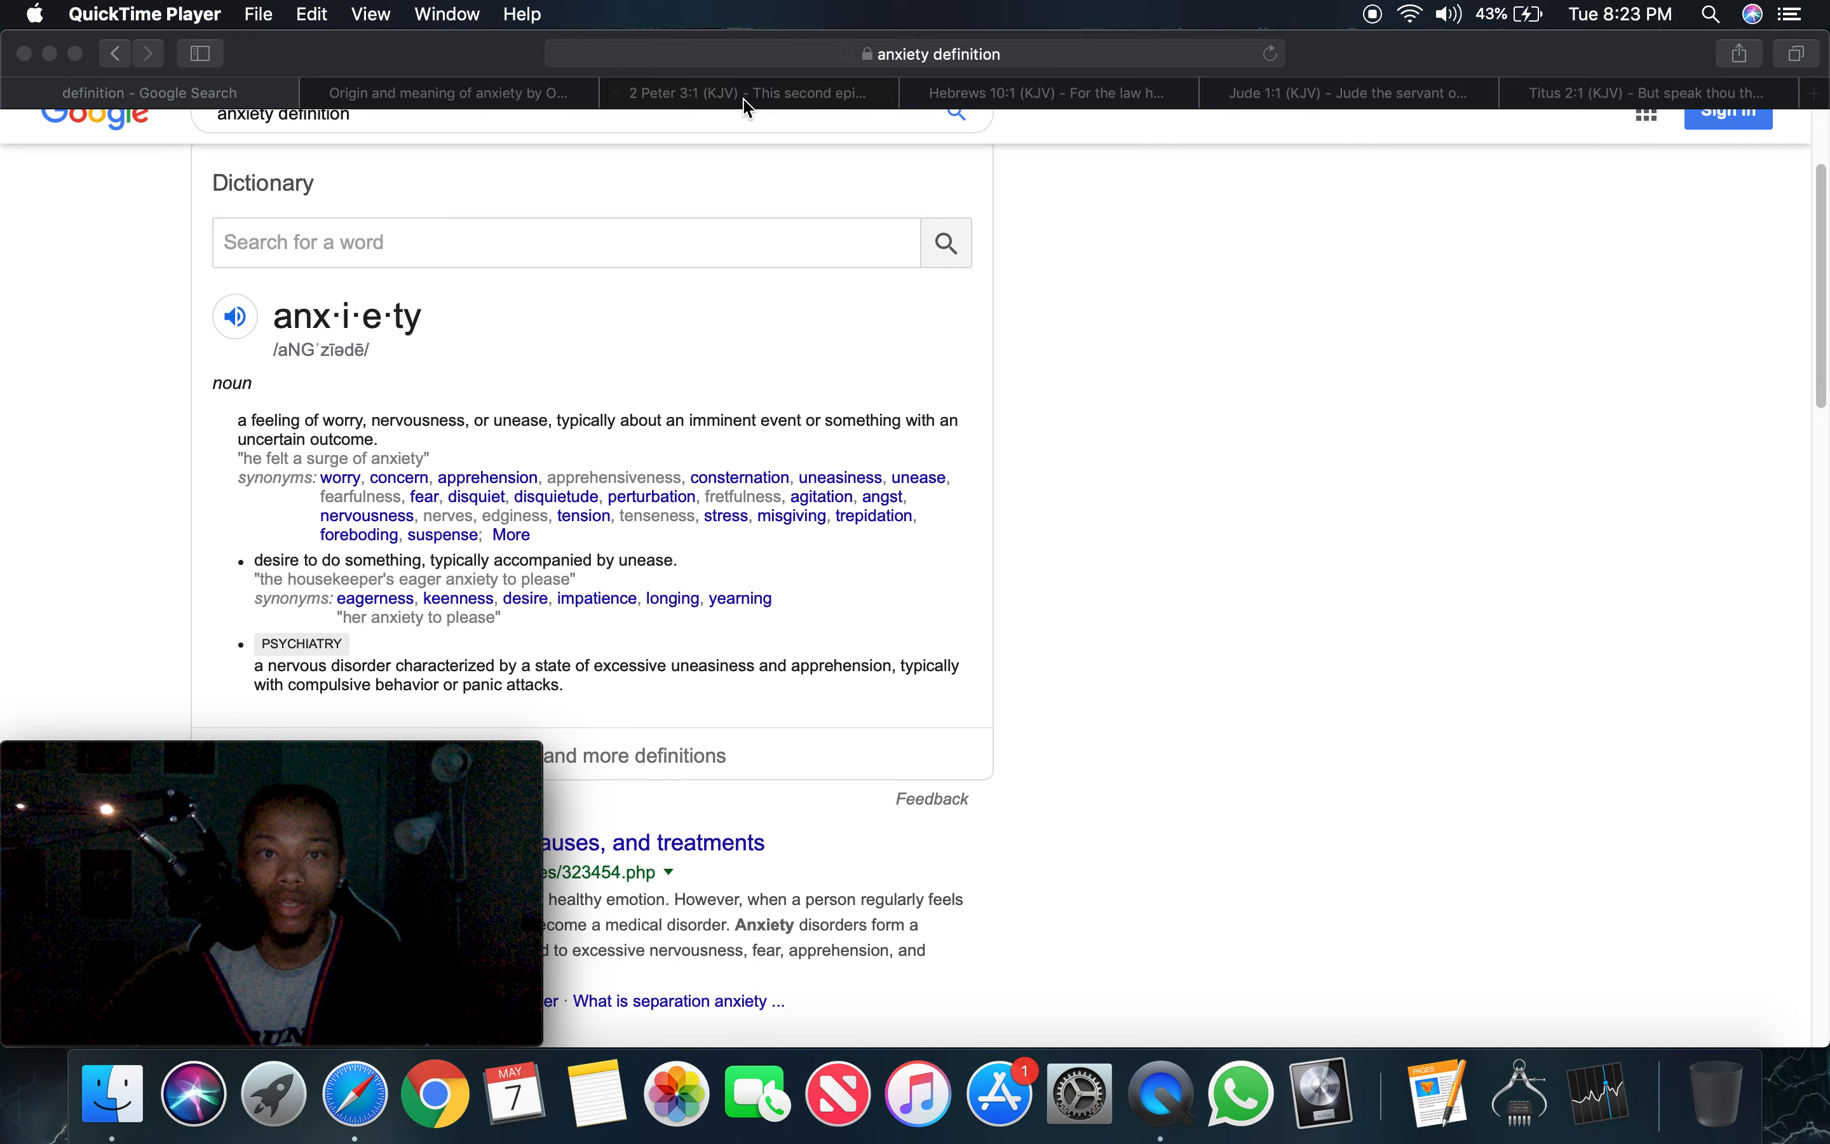
Bring up the 2 Peter 3 KJV page and move down to verses 3:10–3:11 for reading
{"action": "left_click", "coordinate": [747, 92]}
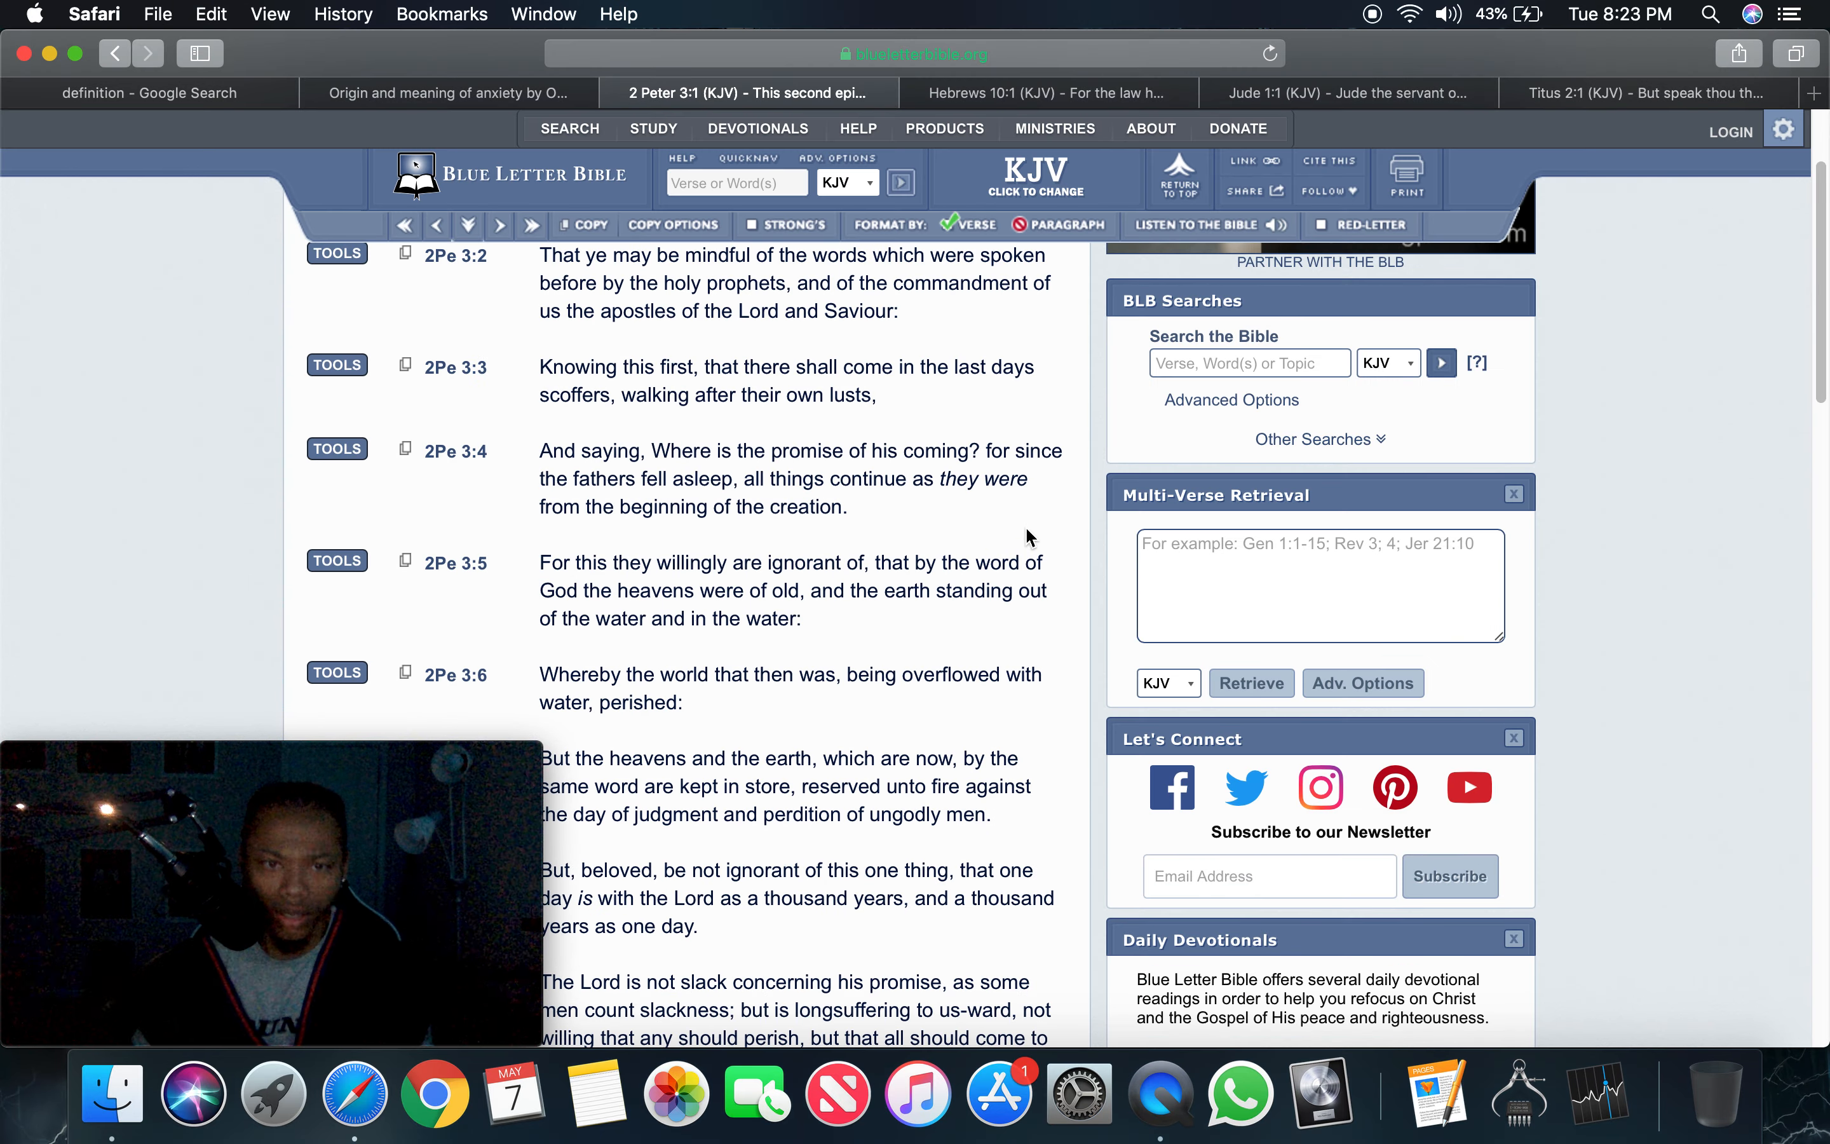
{"action": "scroll", "scroll_direction": "down", "scroll_amount": 3}
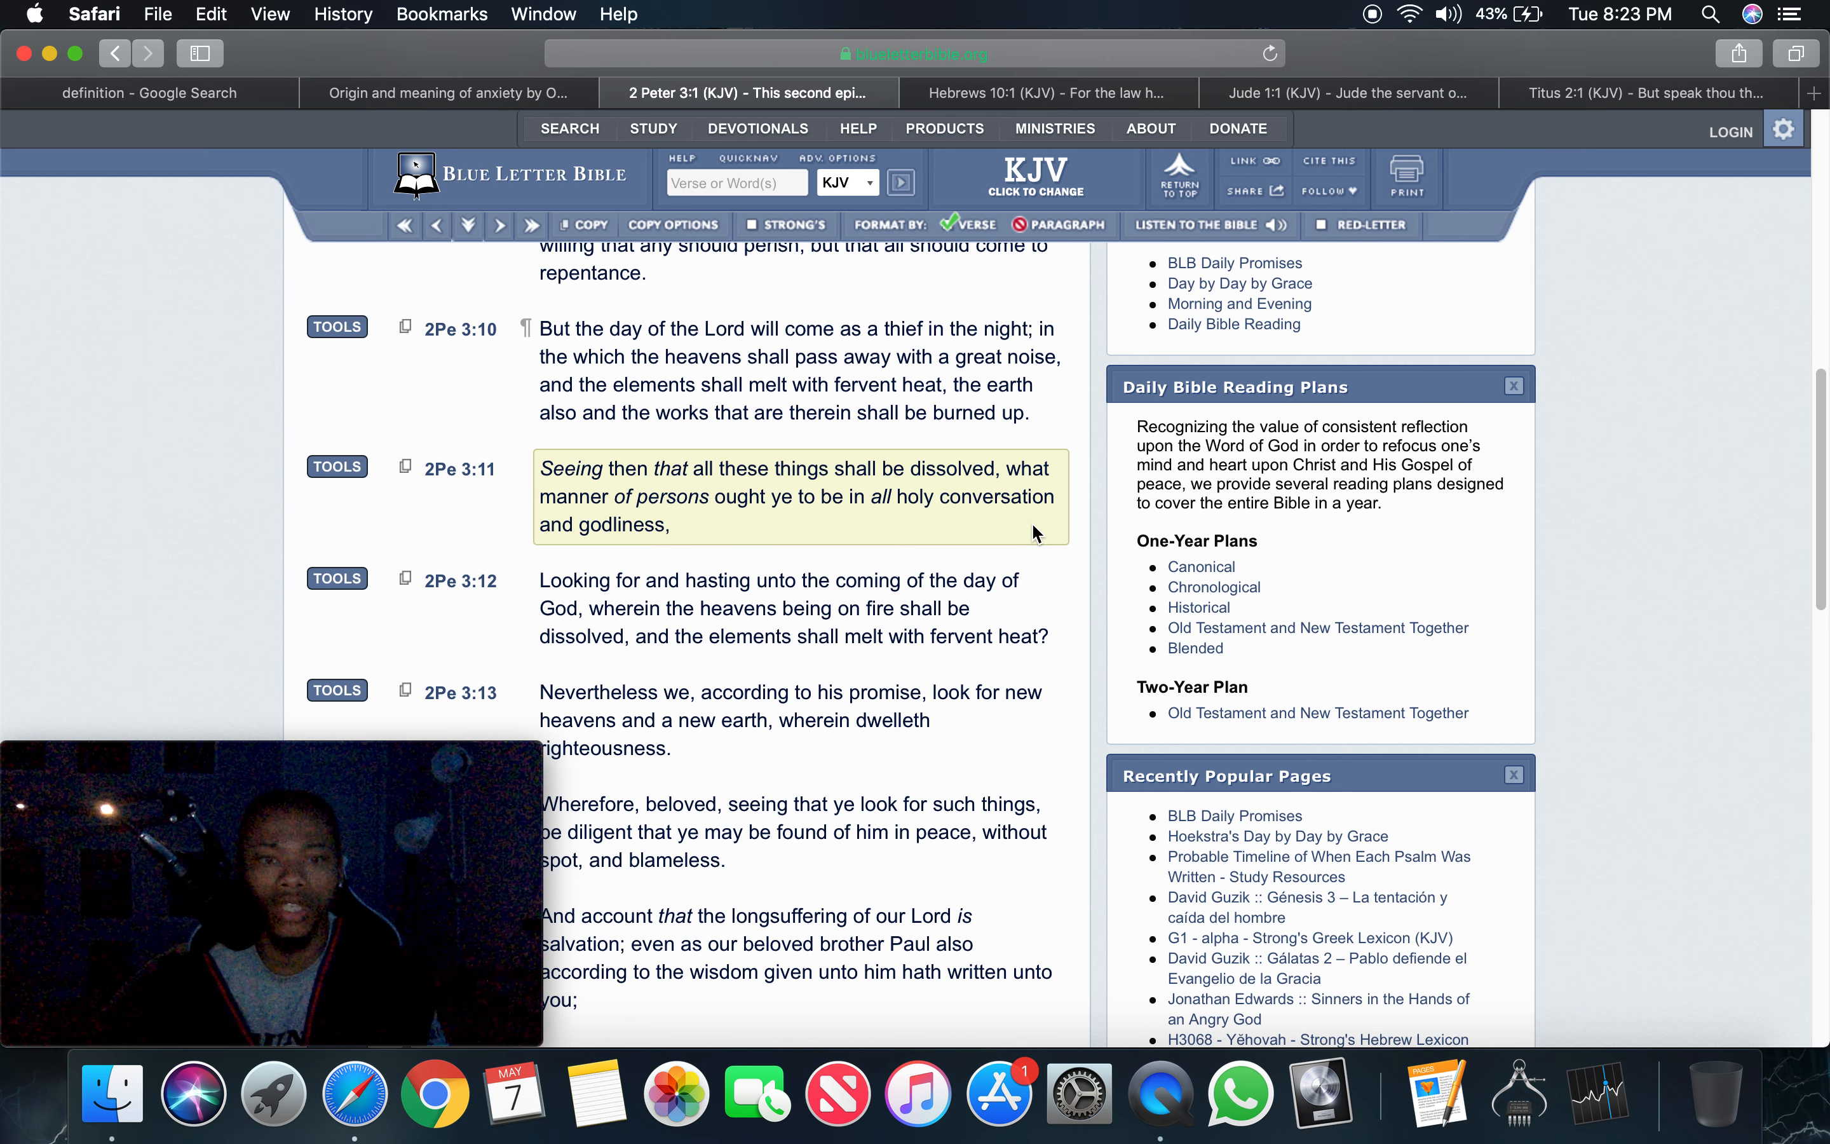
{"action": "left_click", "coordinate": [659, 358]}
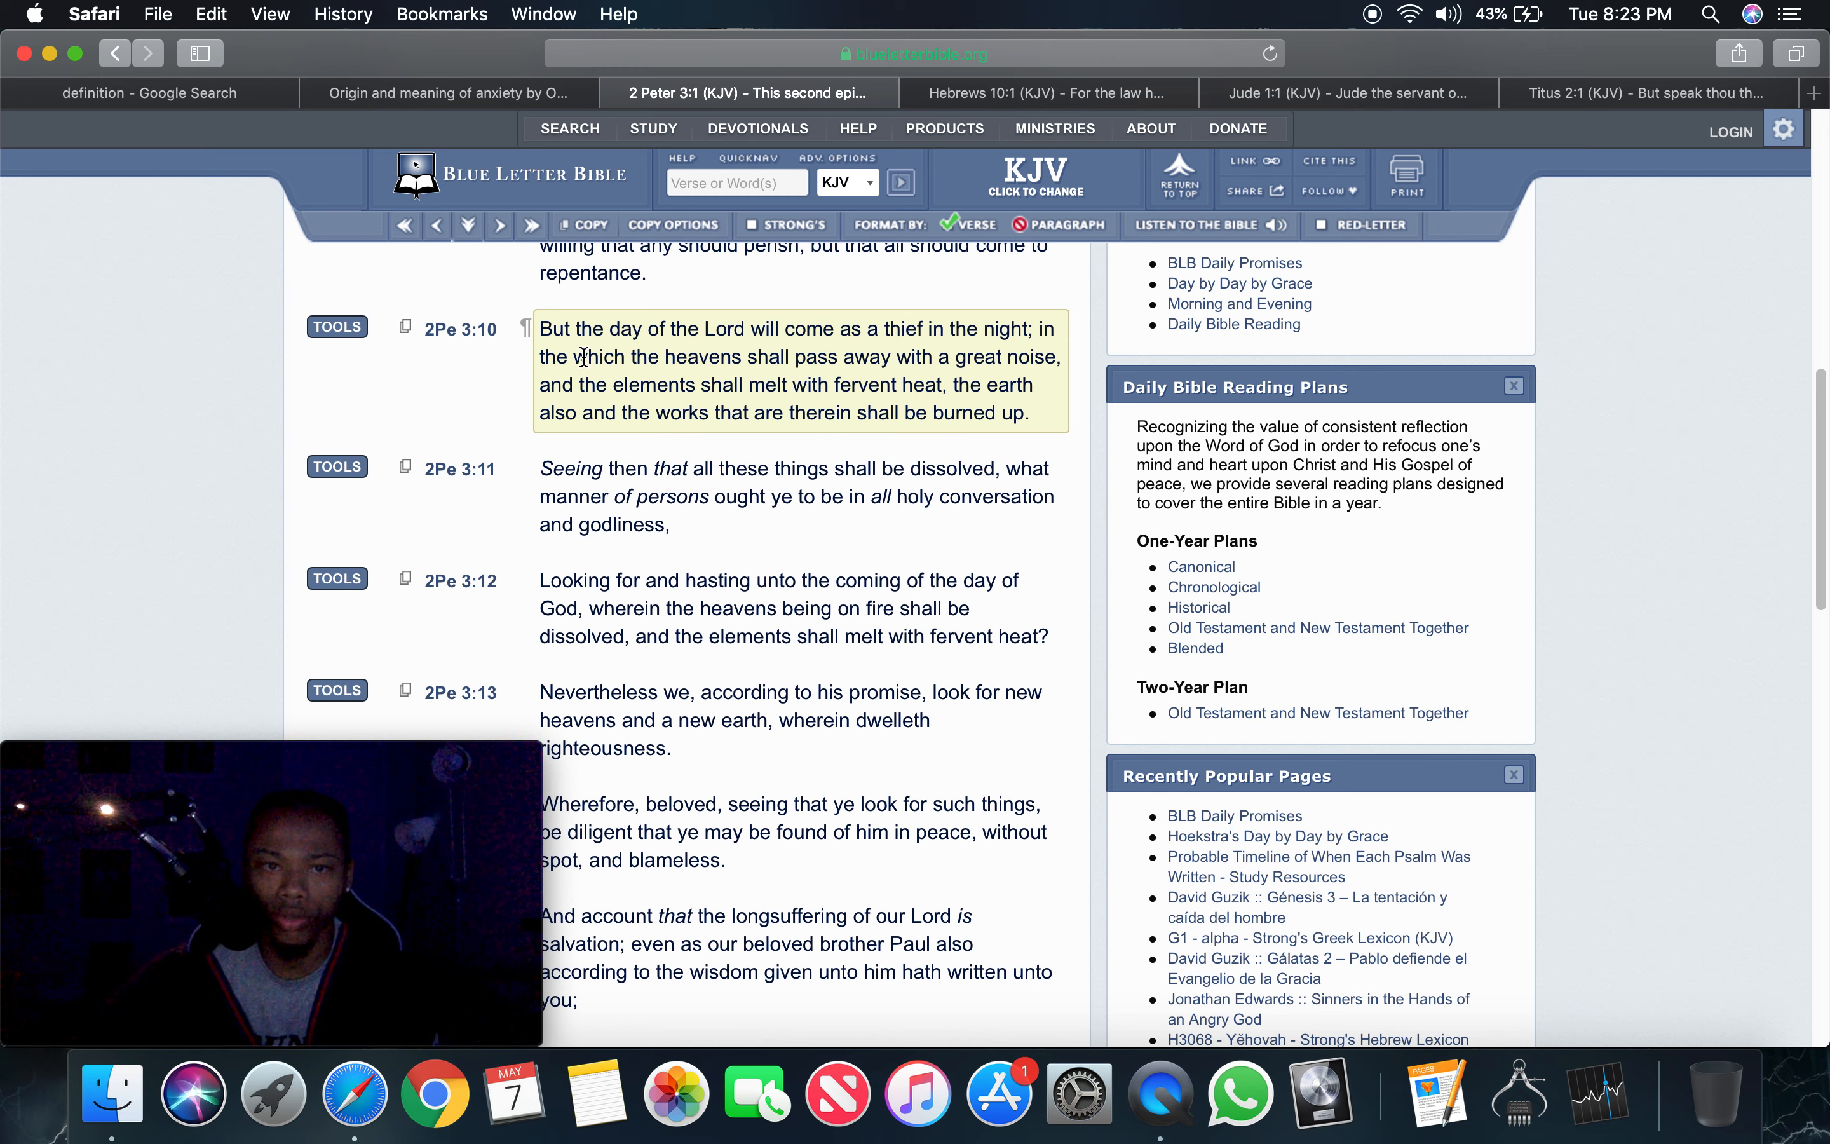
{"action": "mouse_move", "coordinate": [922, 351]}
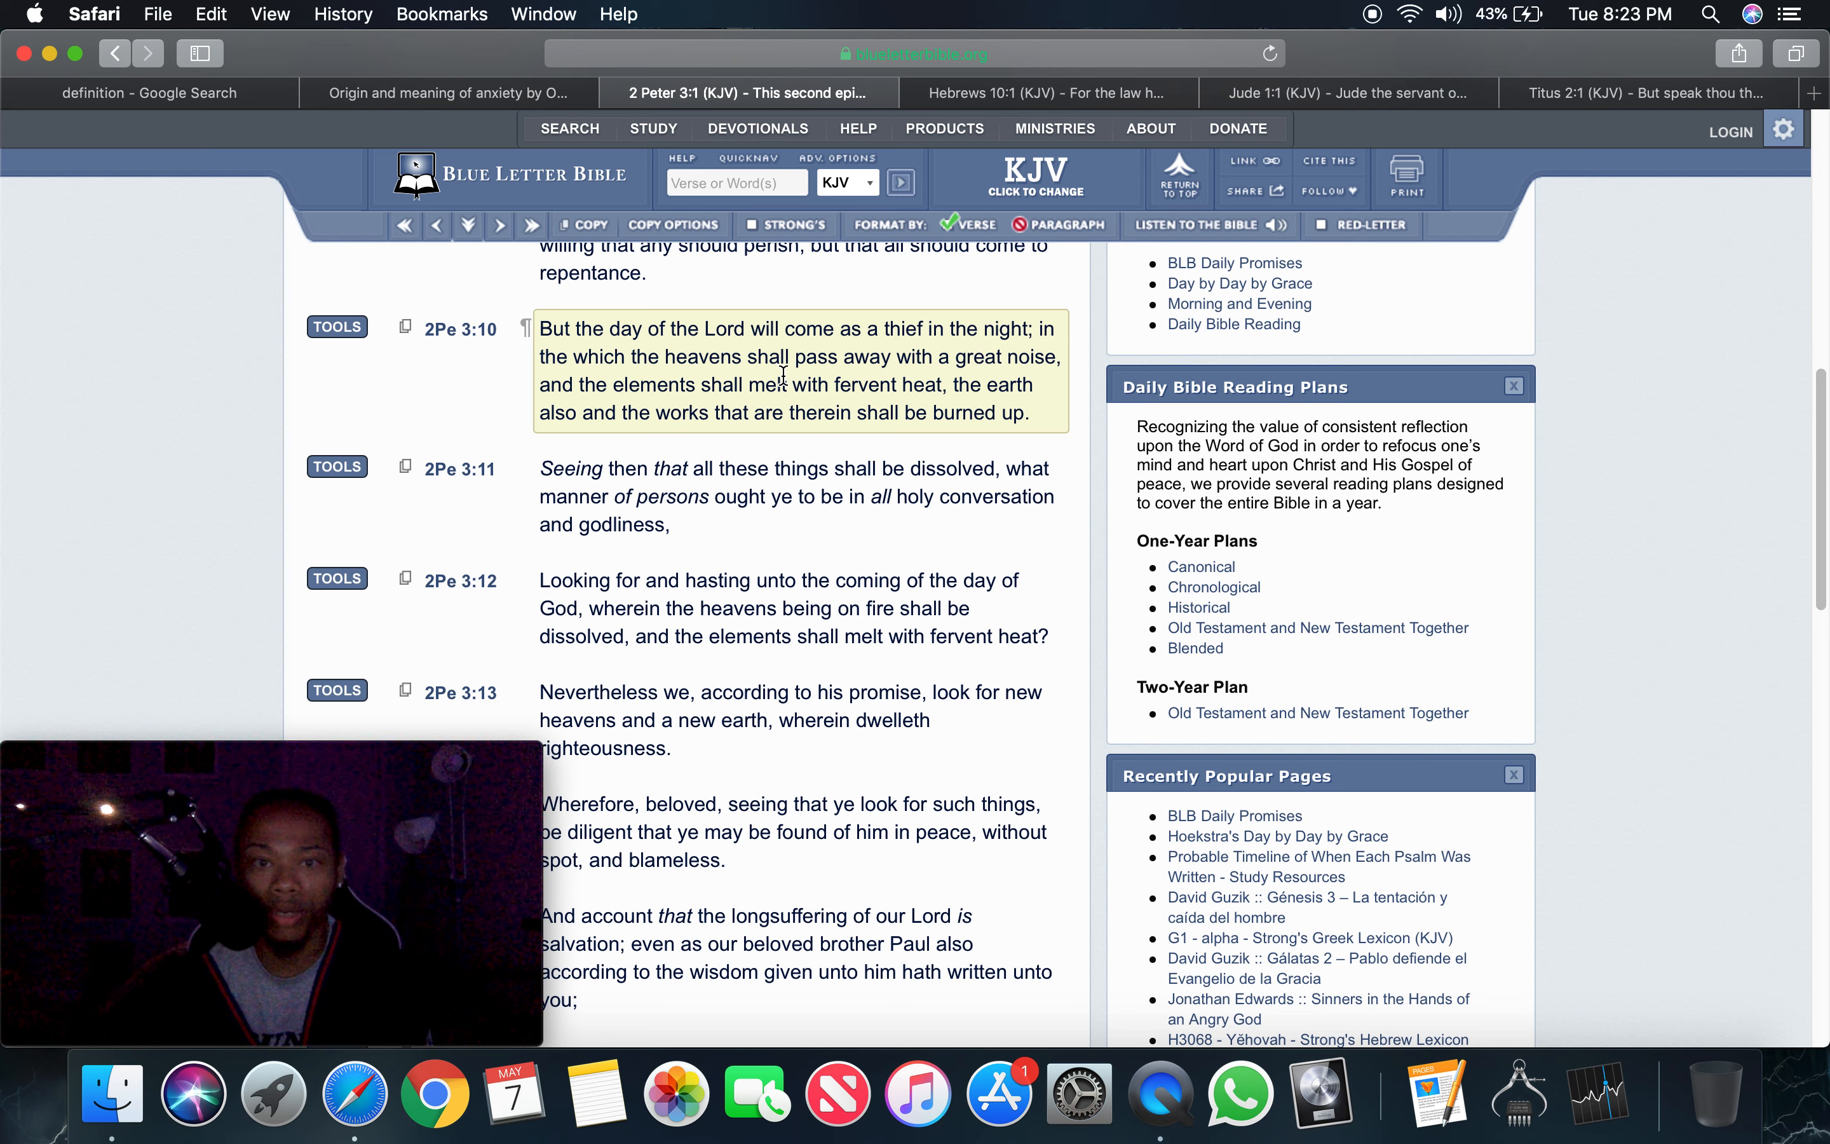
{"action": "mouse_move", "coordinate": [671, 434]}
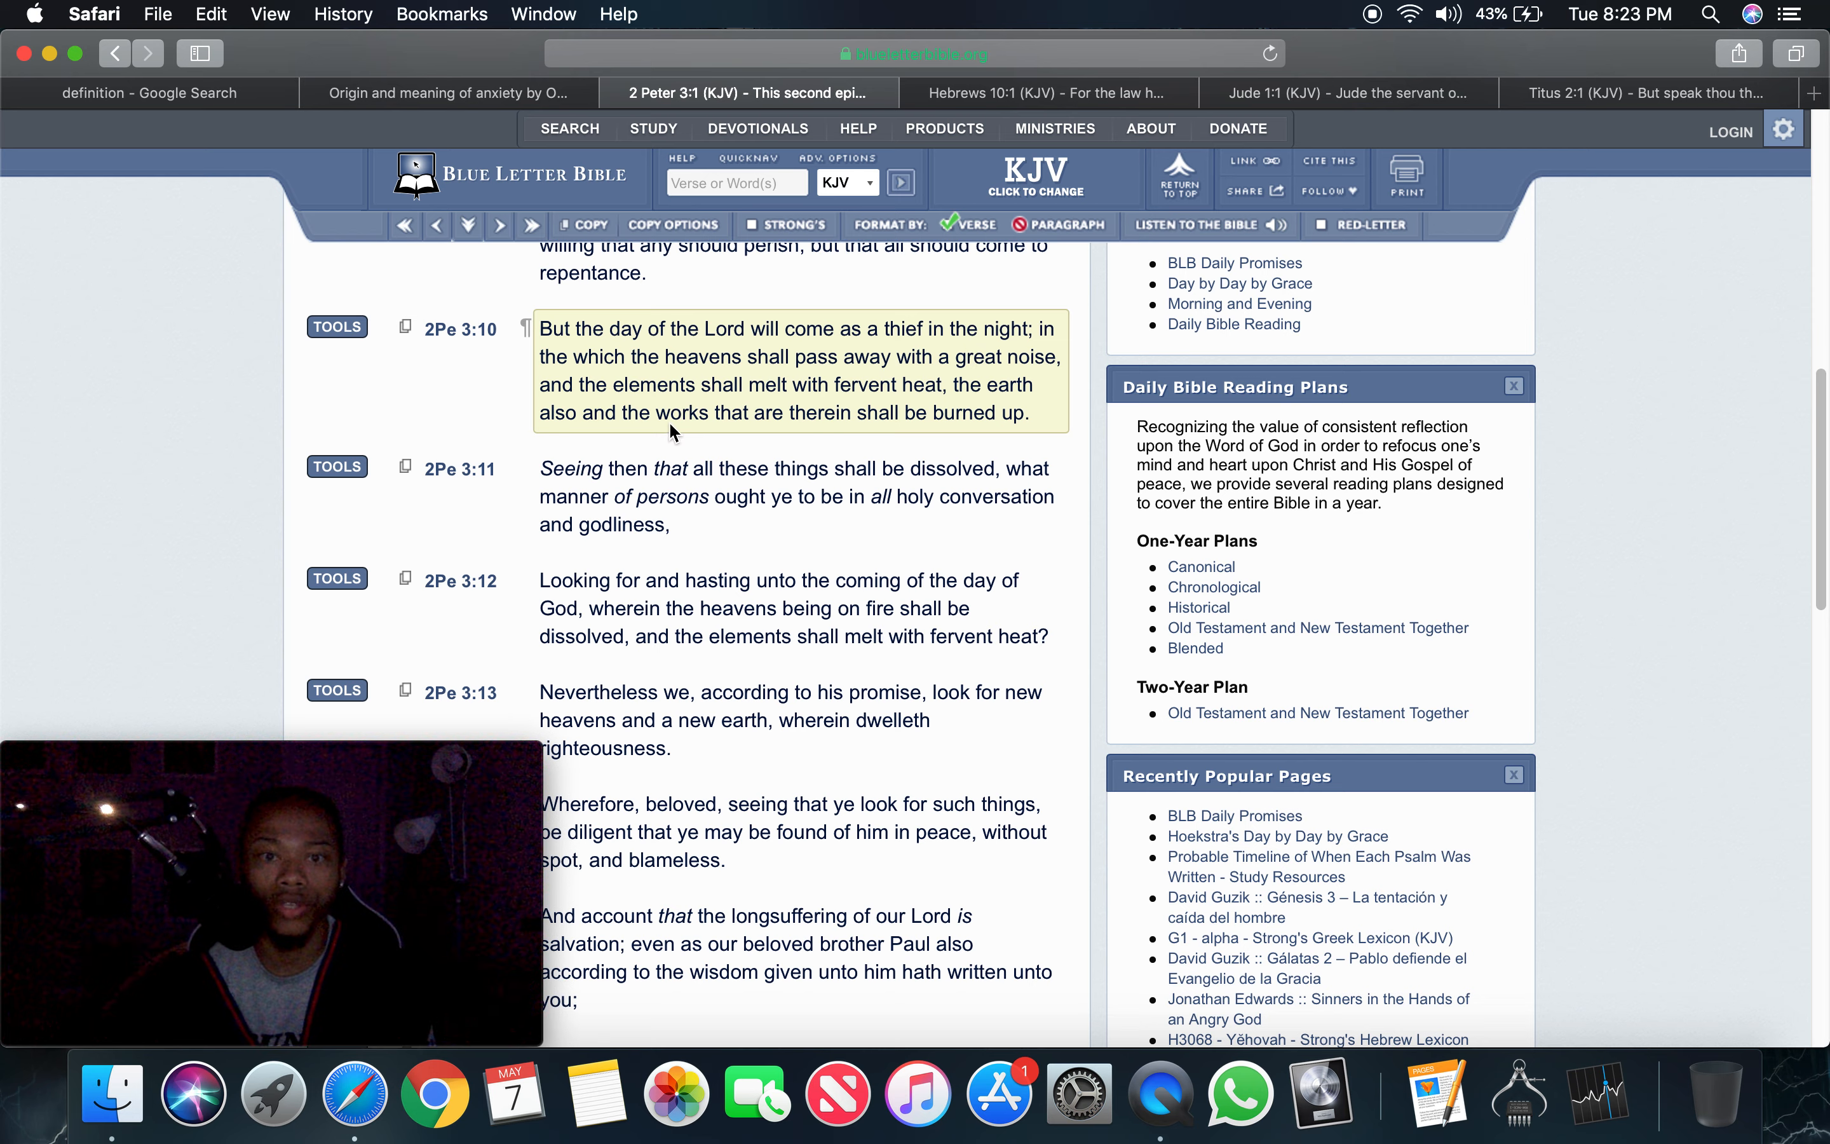
{"action": "mouse_move", "coordinate": [934, 406]}
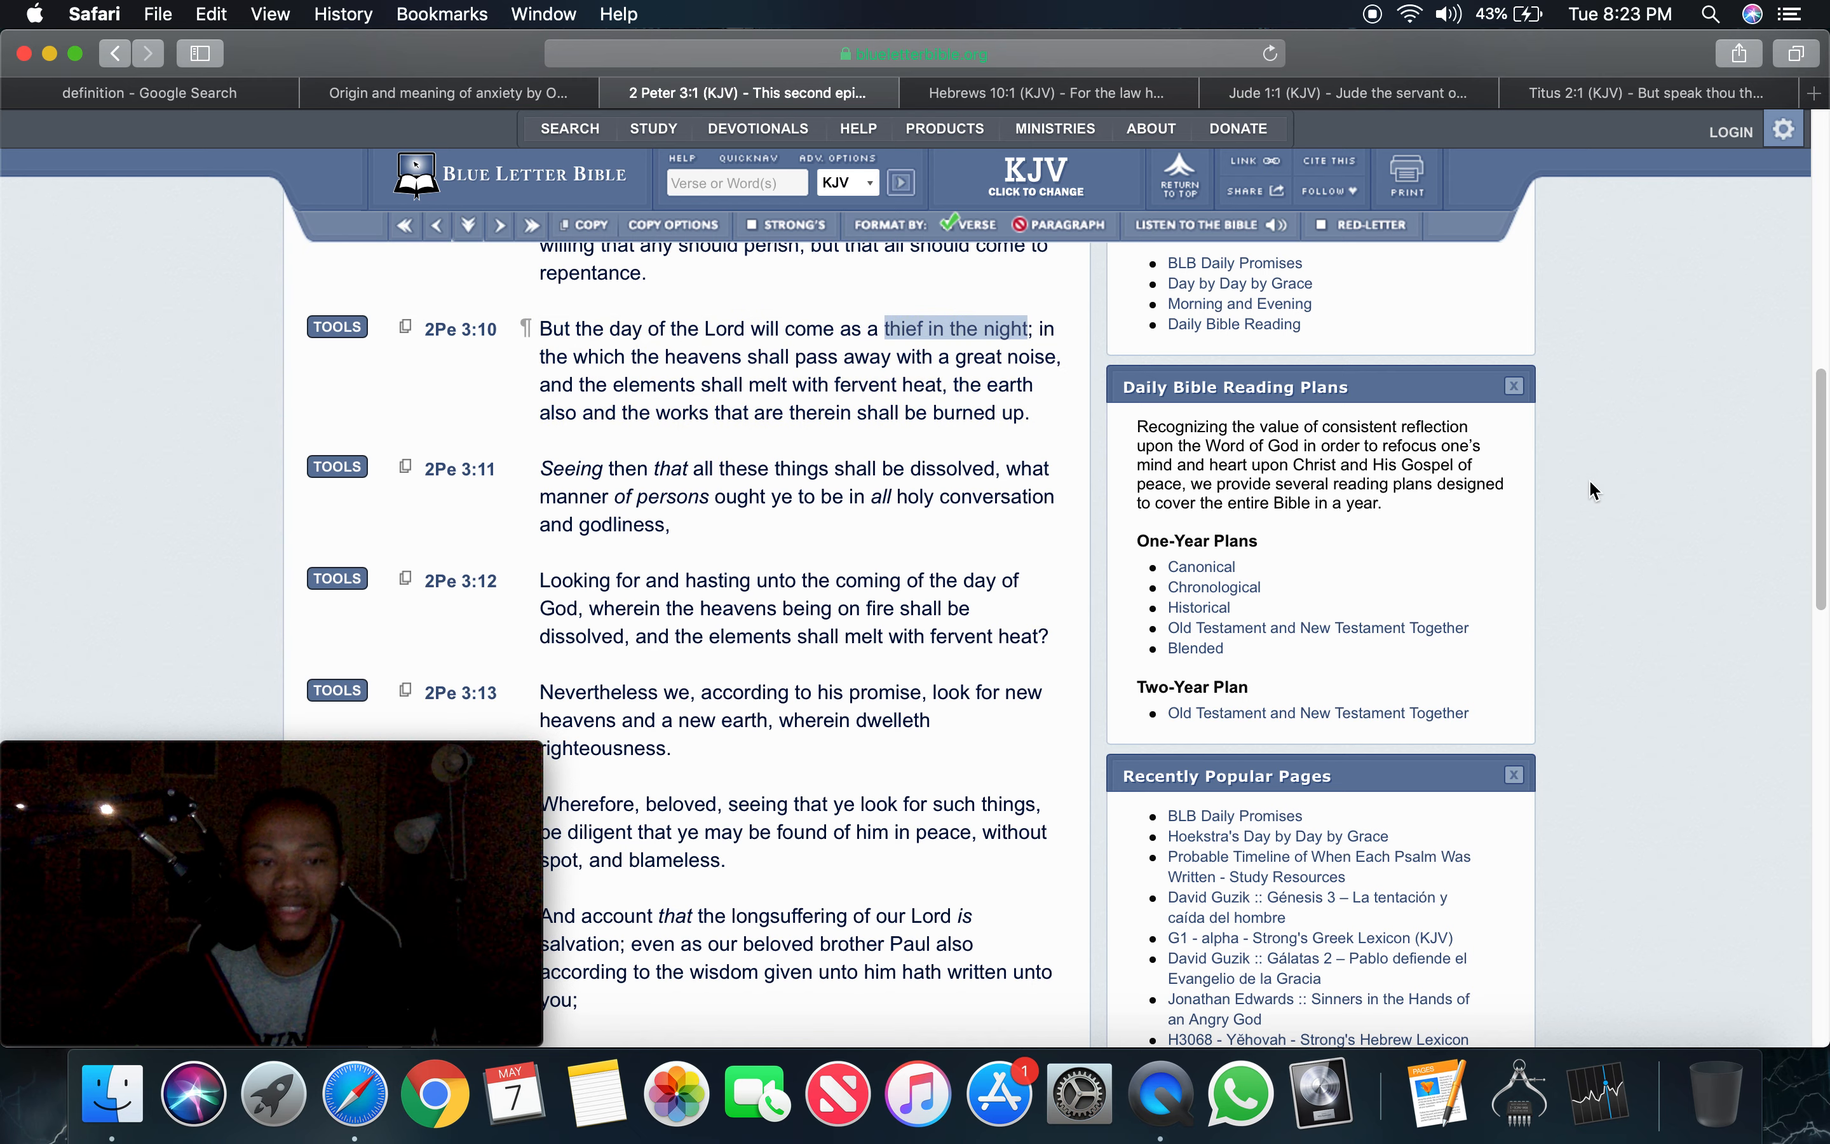
{"action": "mouse_move", "coordinate": [1641, 493]}
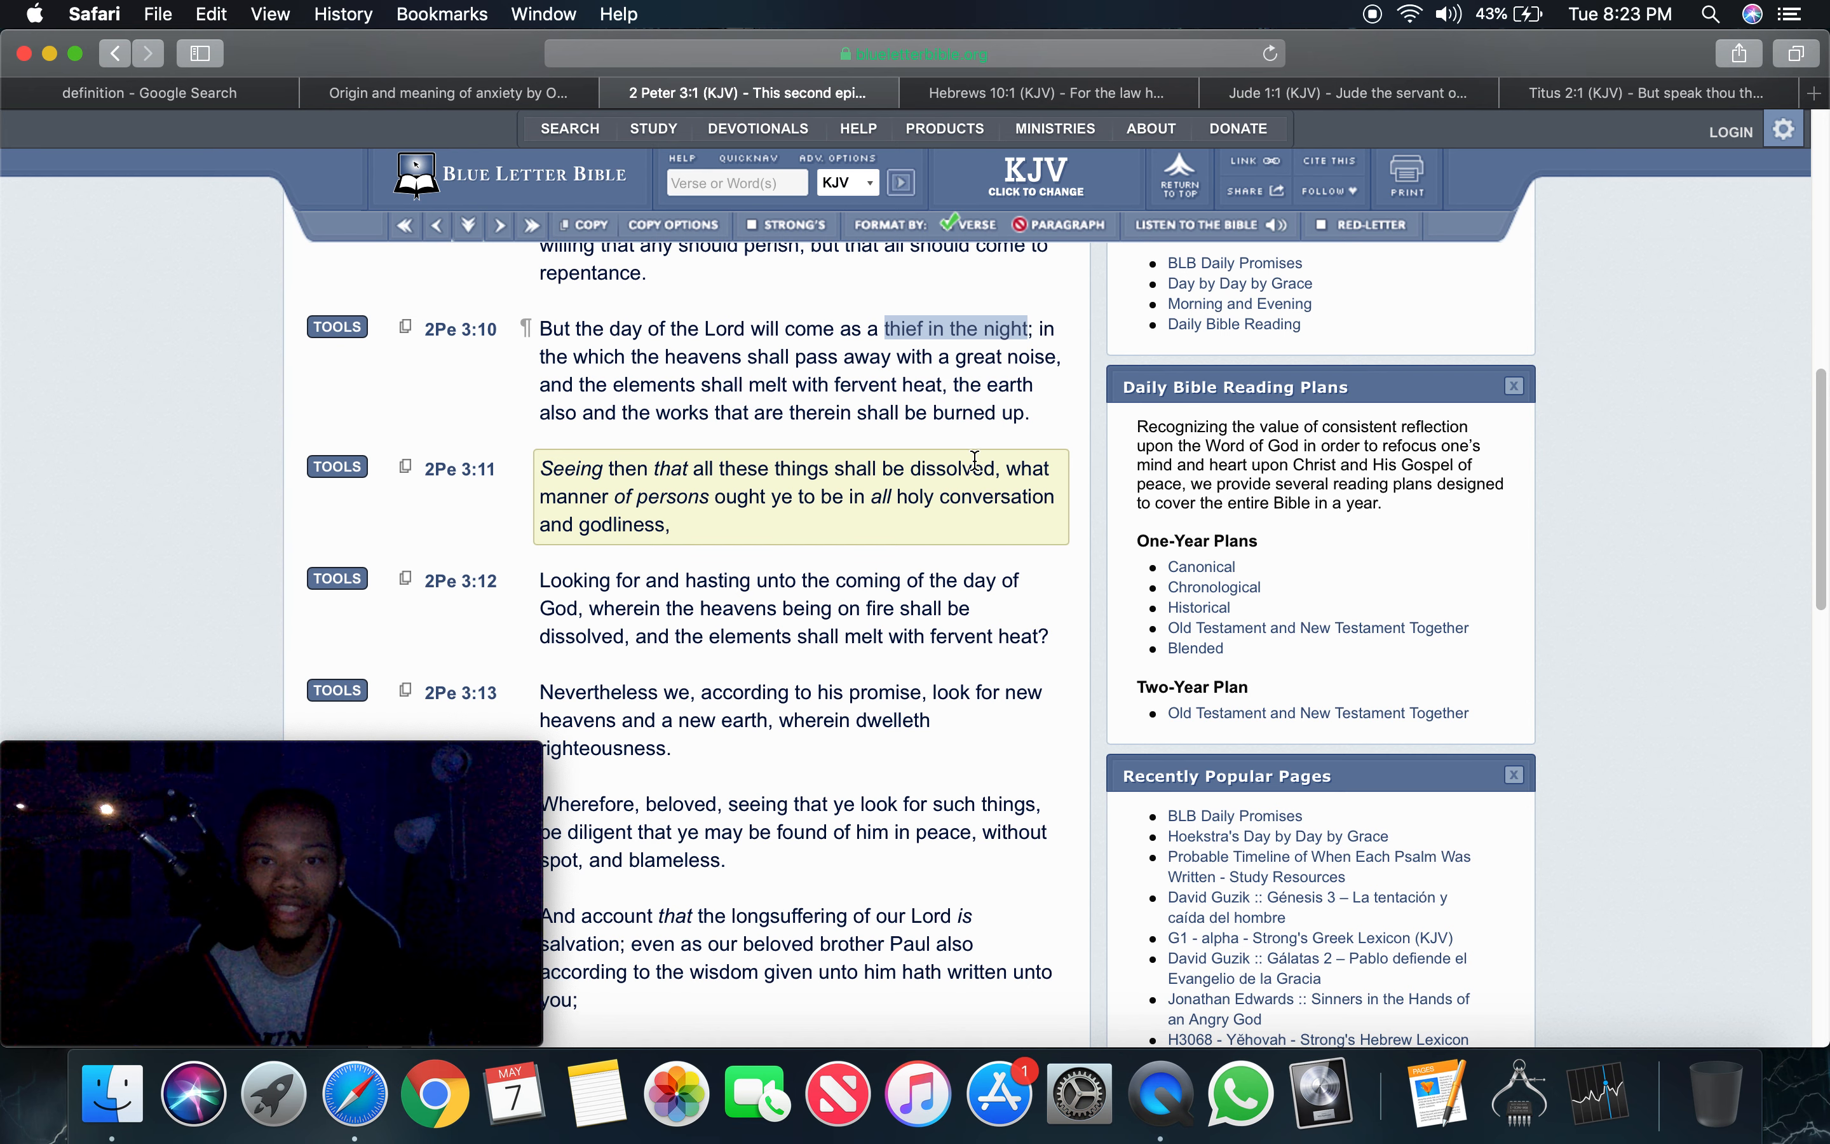
{"action": "mouse_move", "coordinate": [663, 514]}
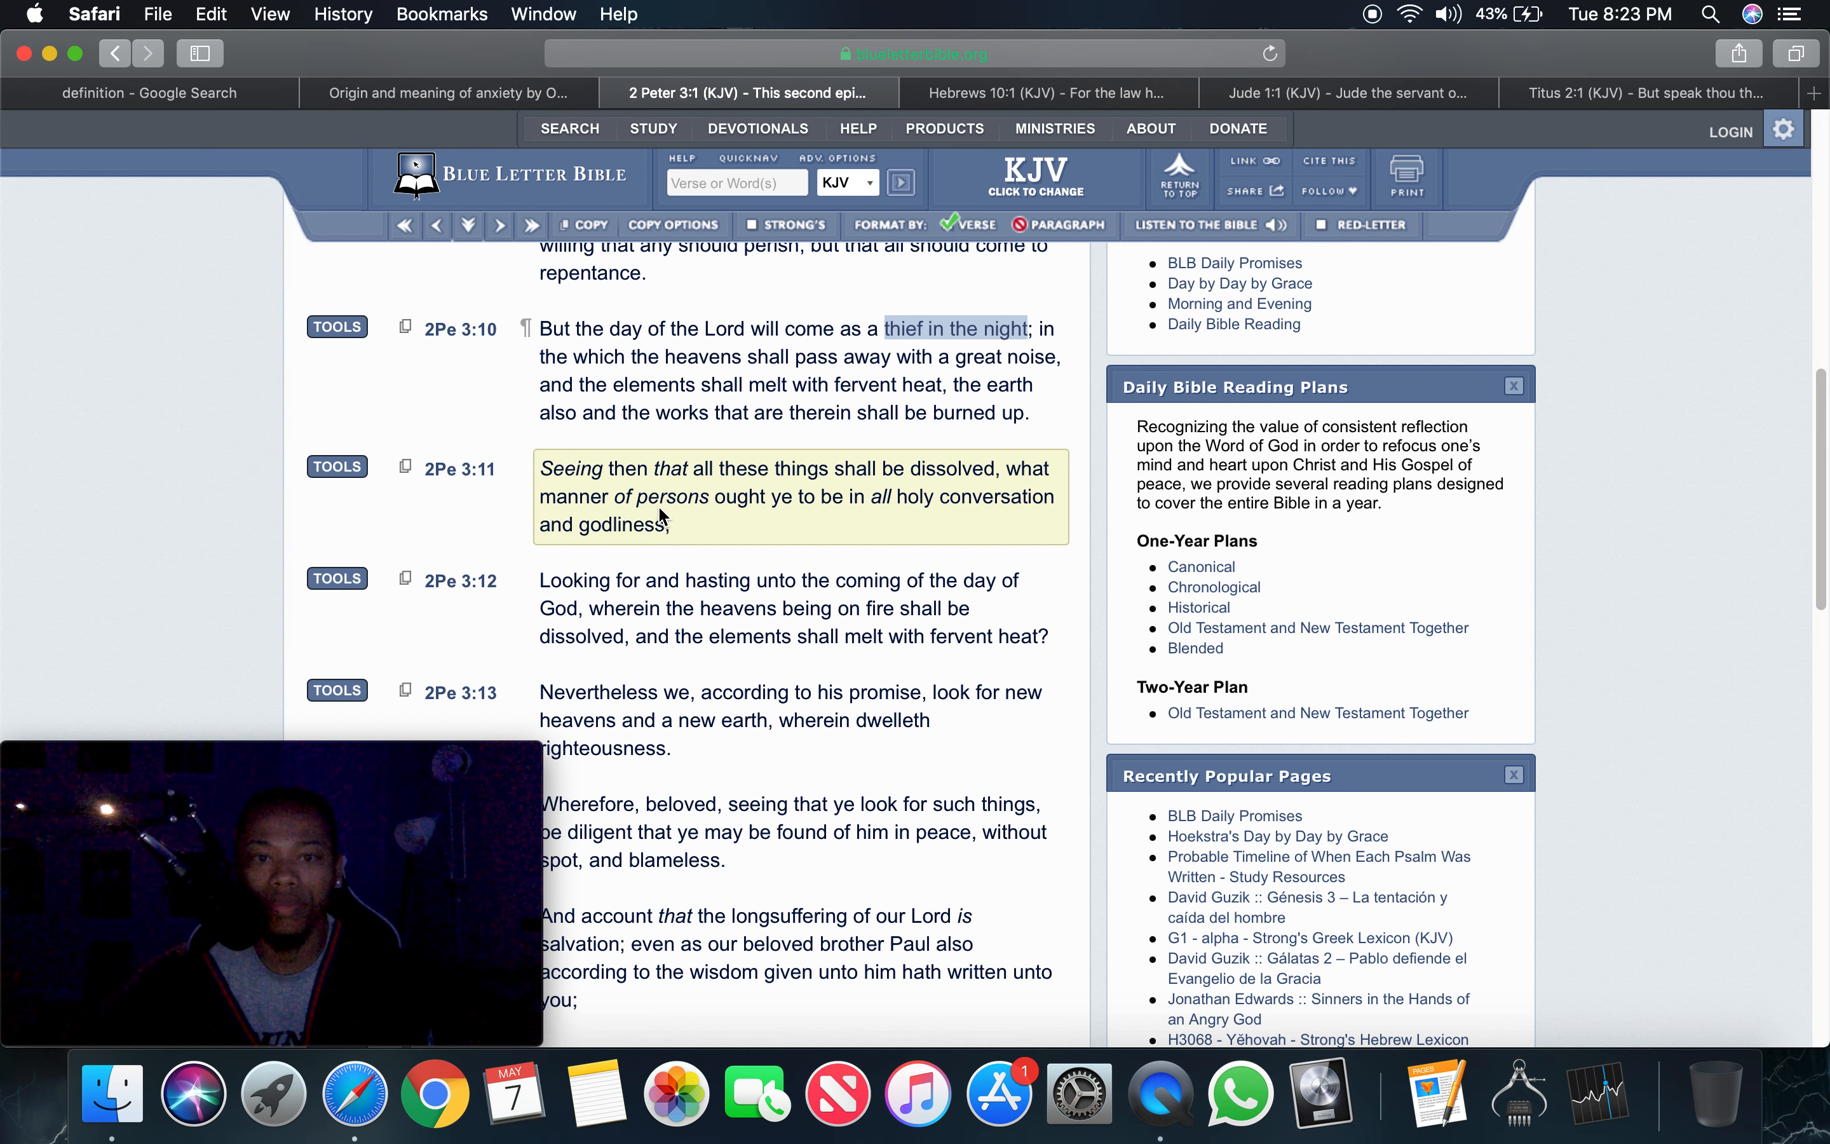
{"action": "mouse_move", "coordinate": [643, 531]}
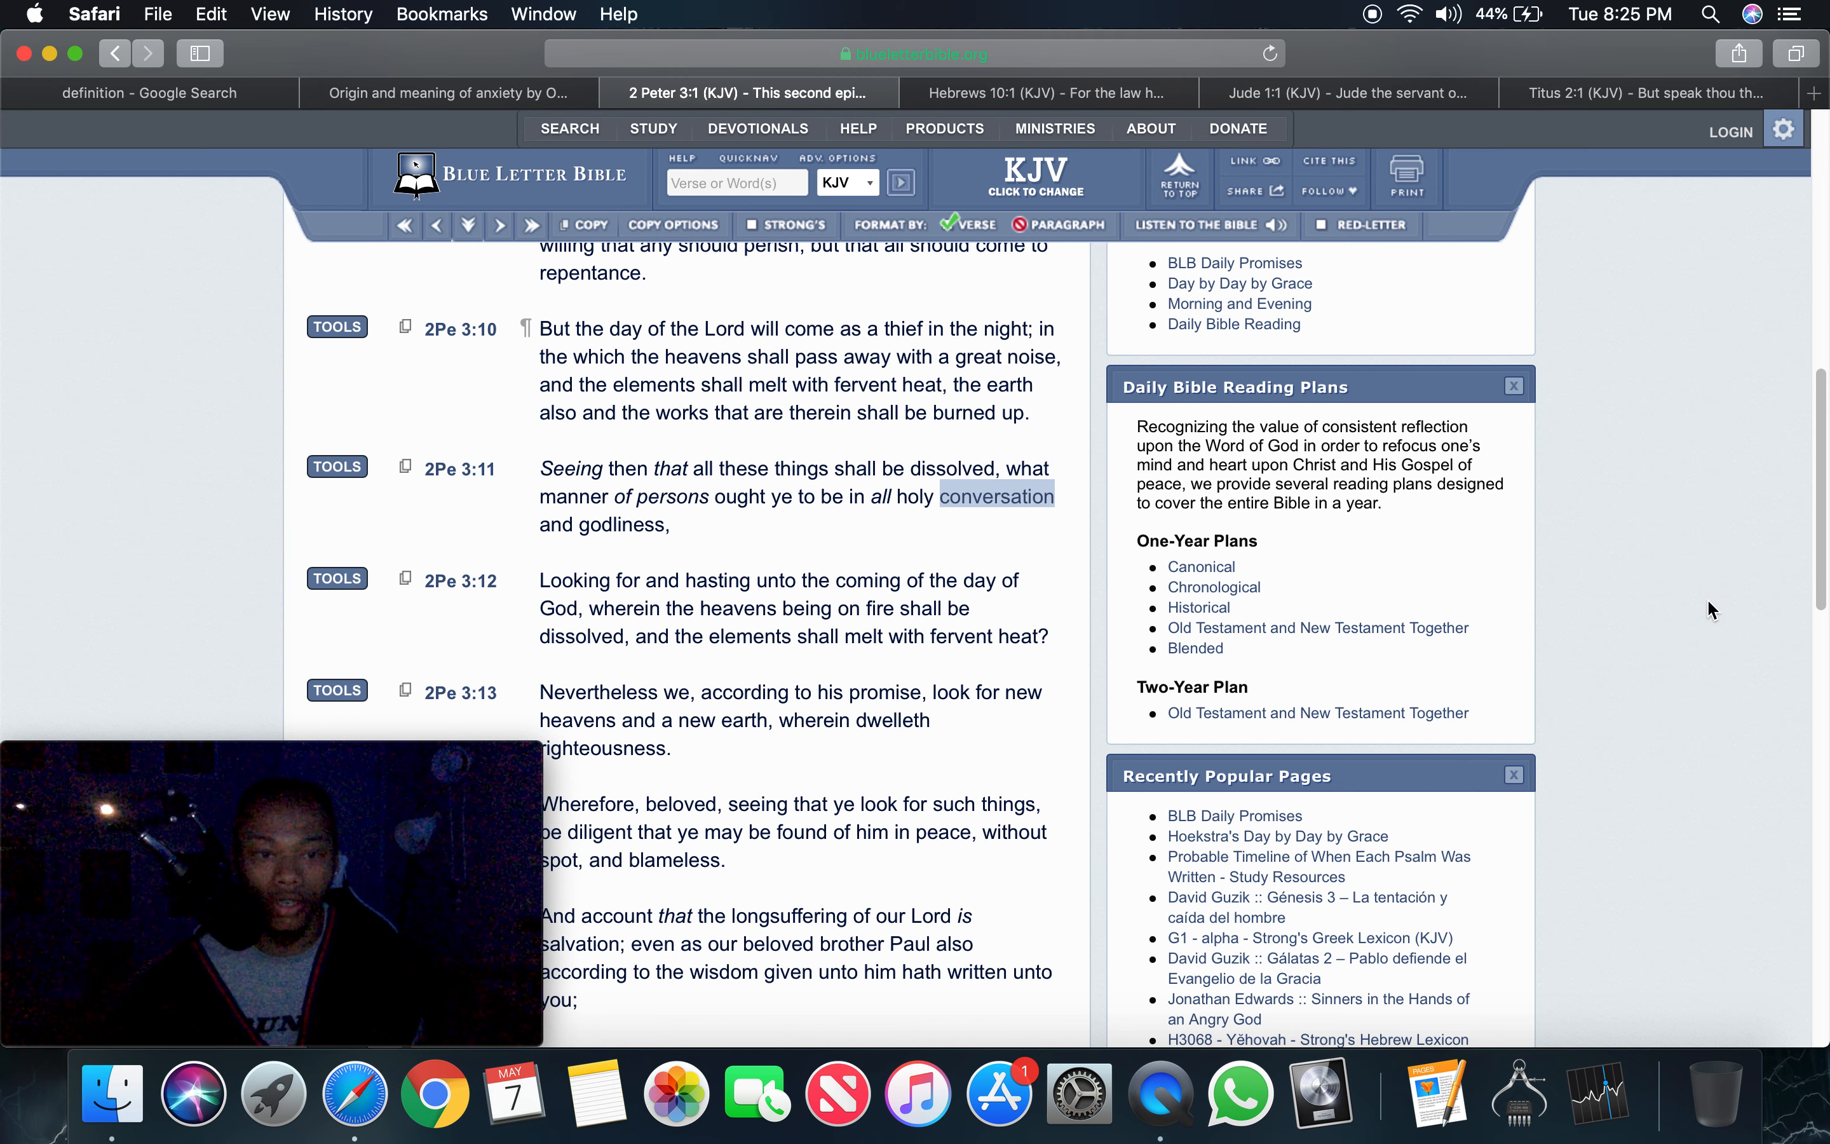
View Hebrews 10:25–30 in the KJV, then return to the Google anxiety definition results
{"action": "left_click", "coordinate": [1045, 93]}
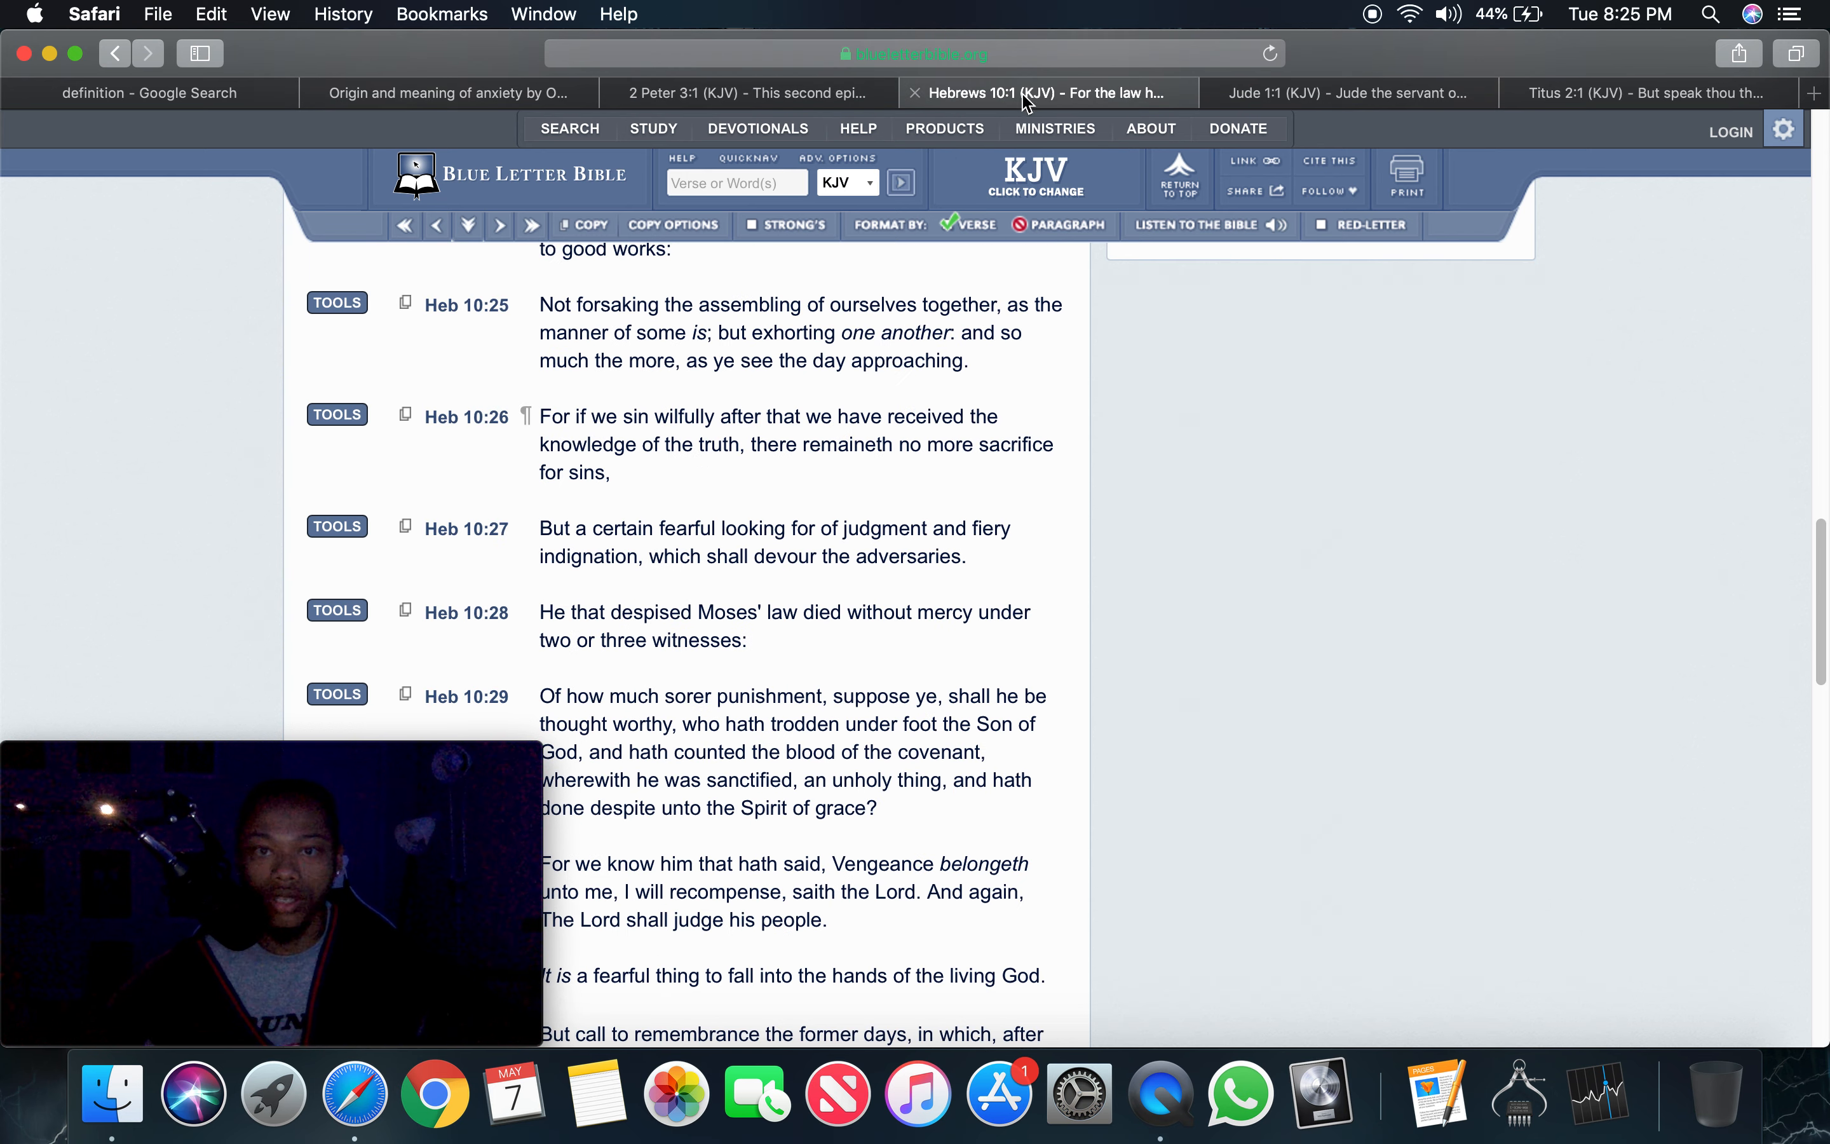
{"action": "mouse_move", "coordinate": [1716, 671]}
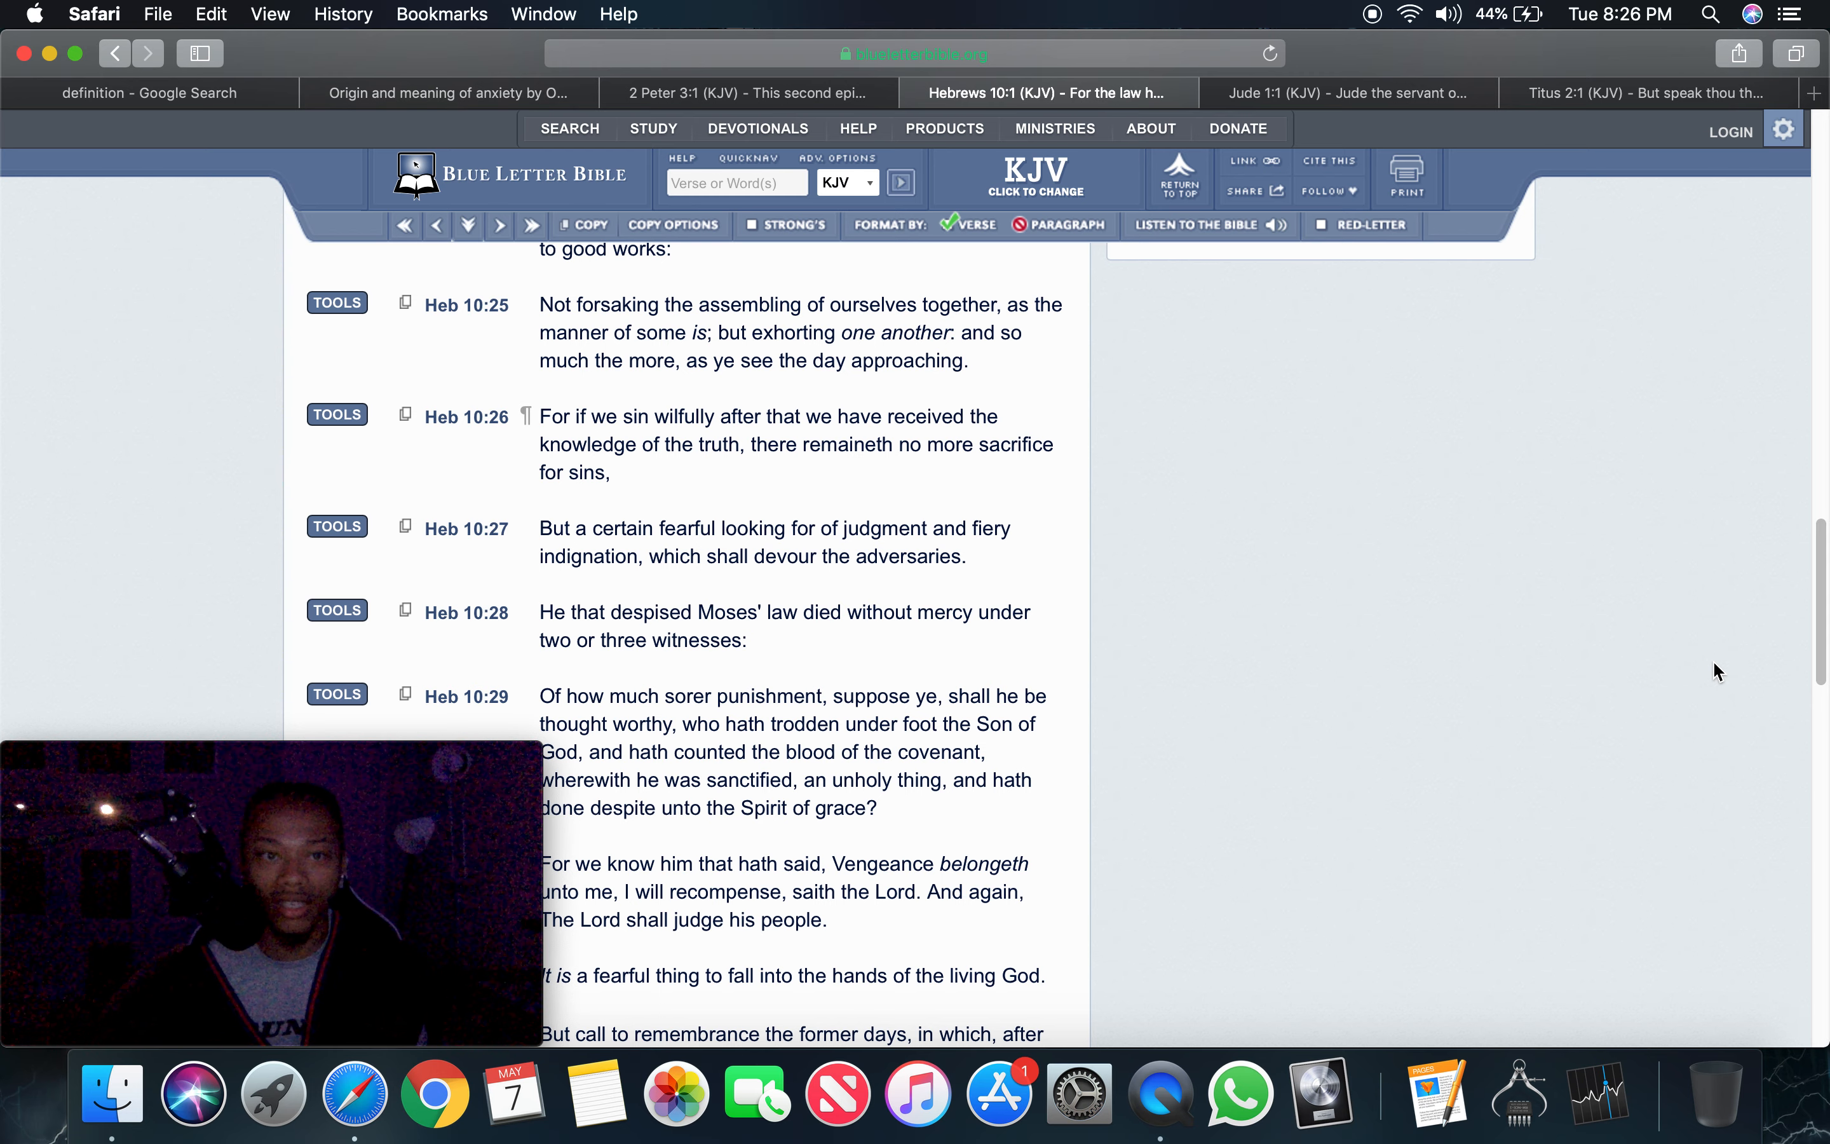
{"action": "left_click", "coordinate": [149, 93]}
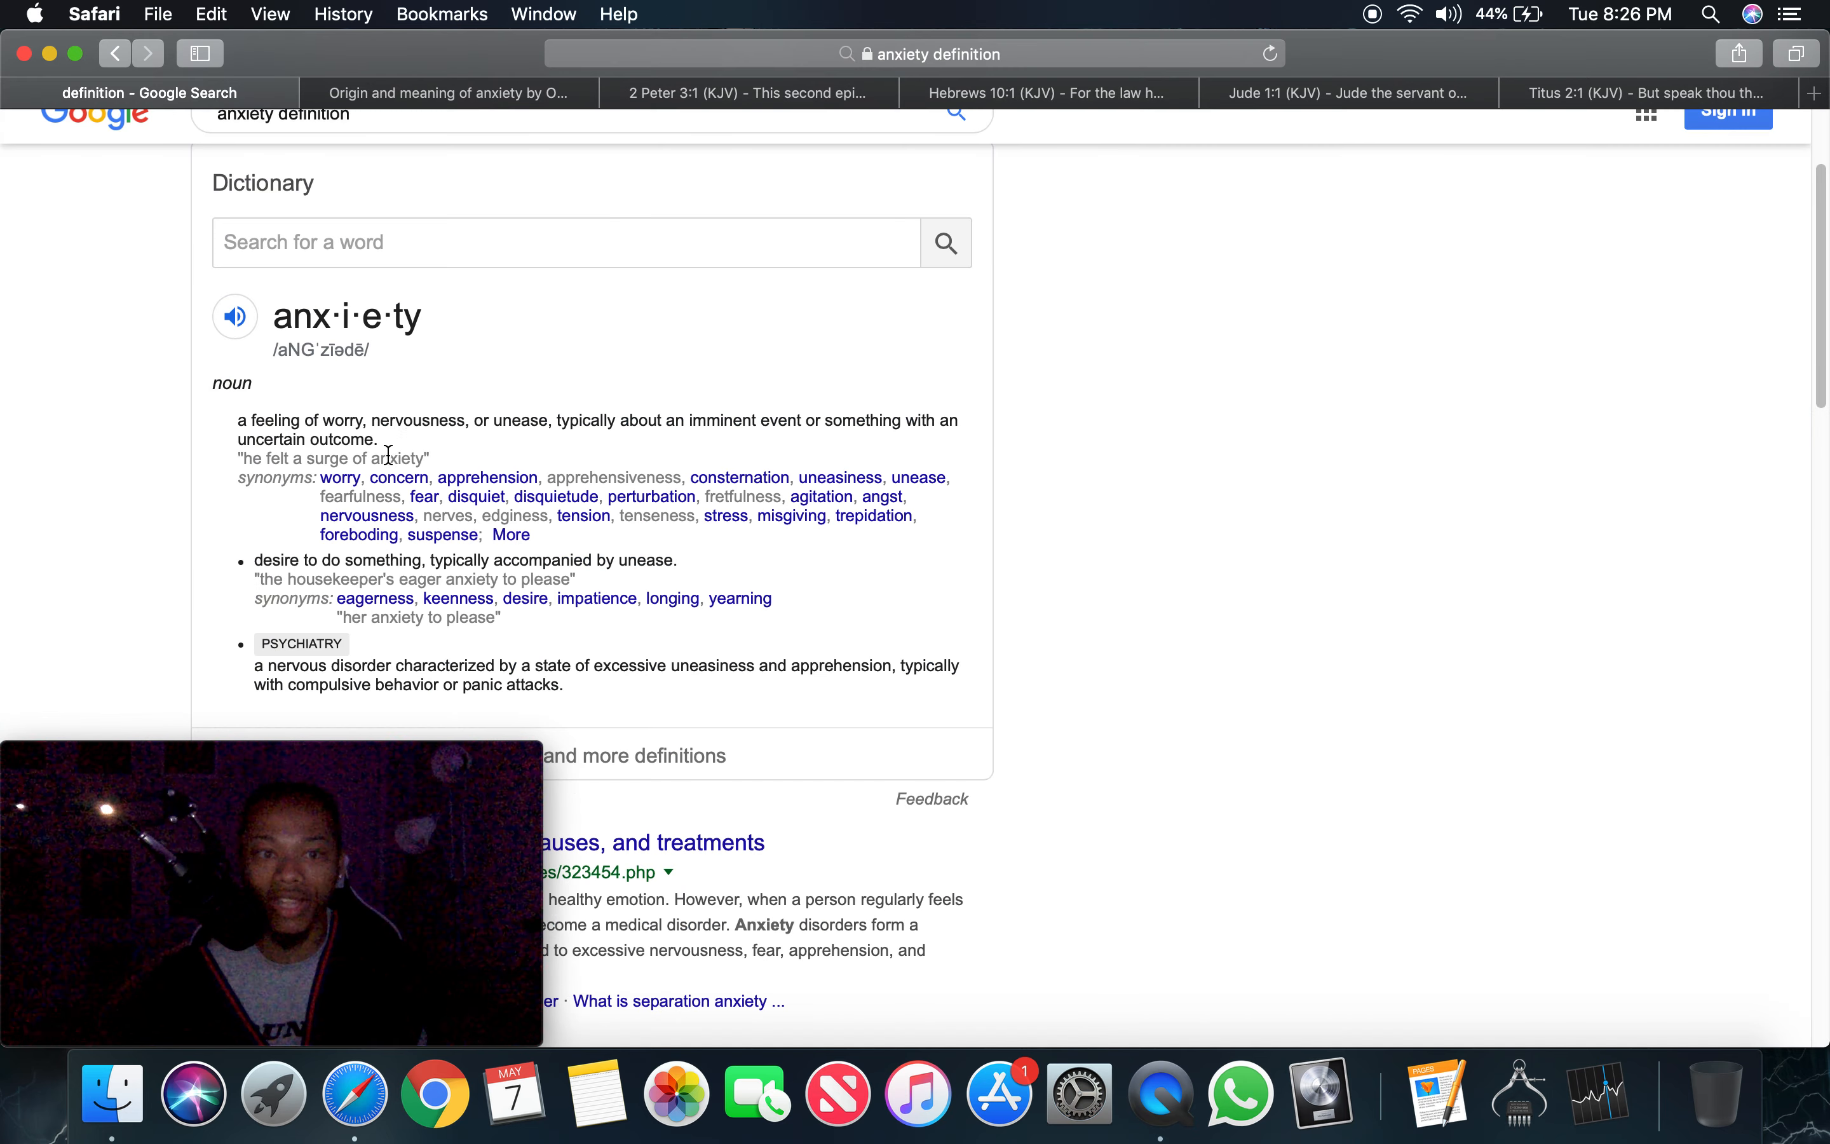
{"action": "mouse_move", "coordinate": [1056, 113]}
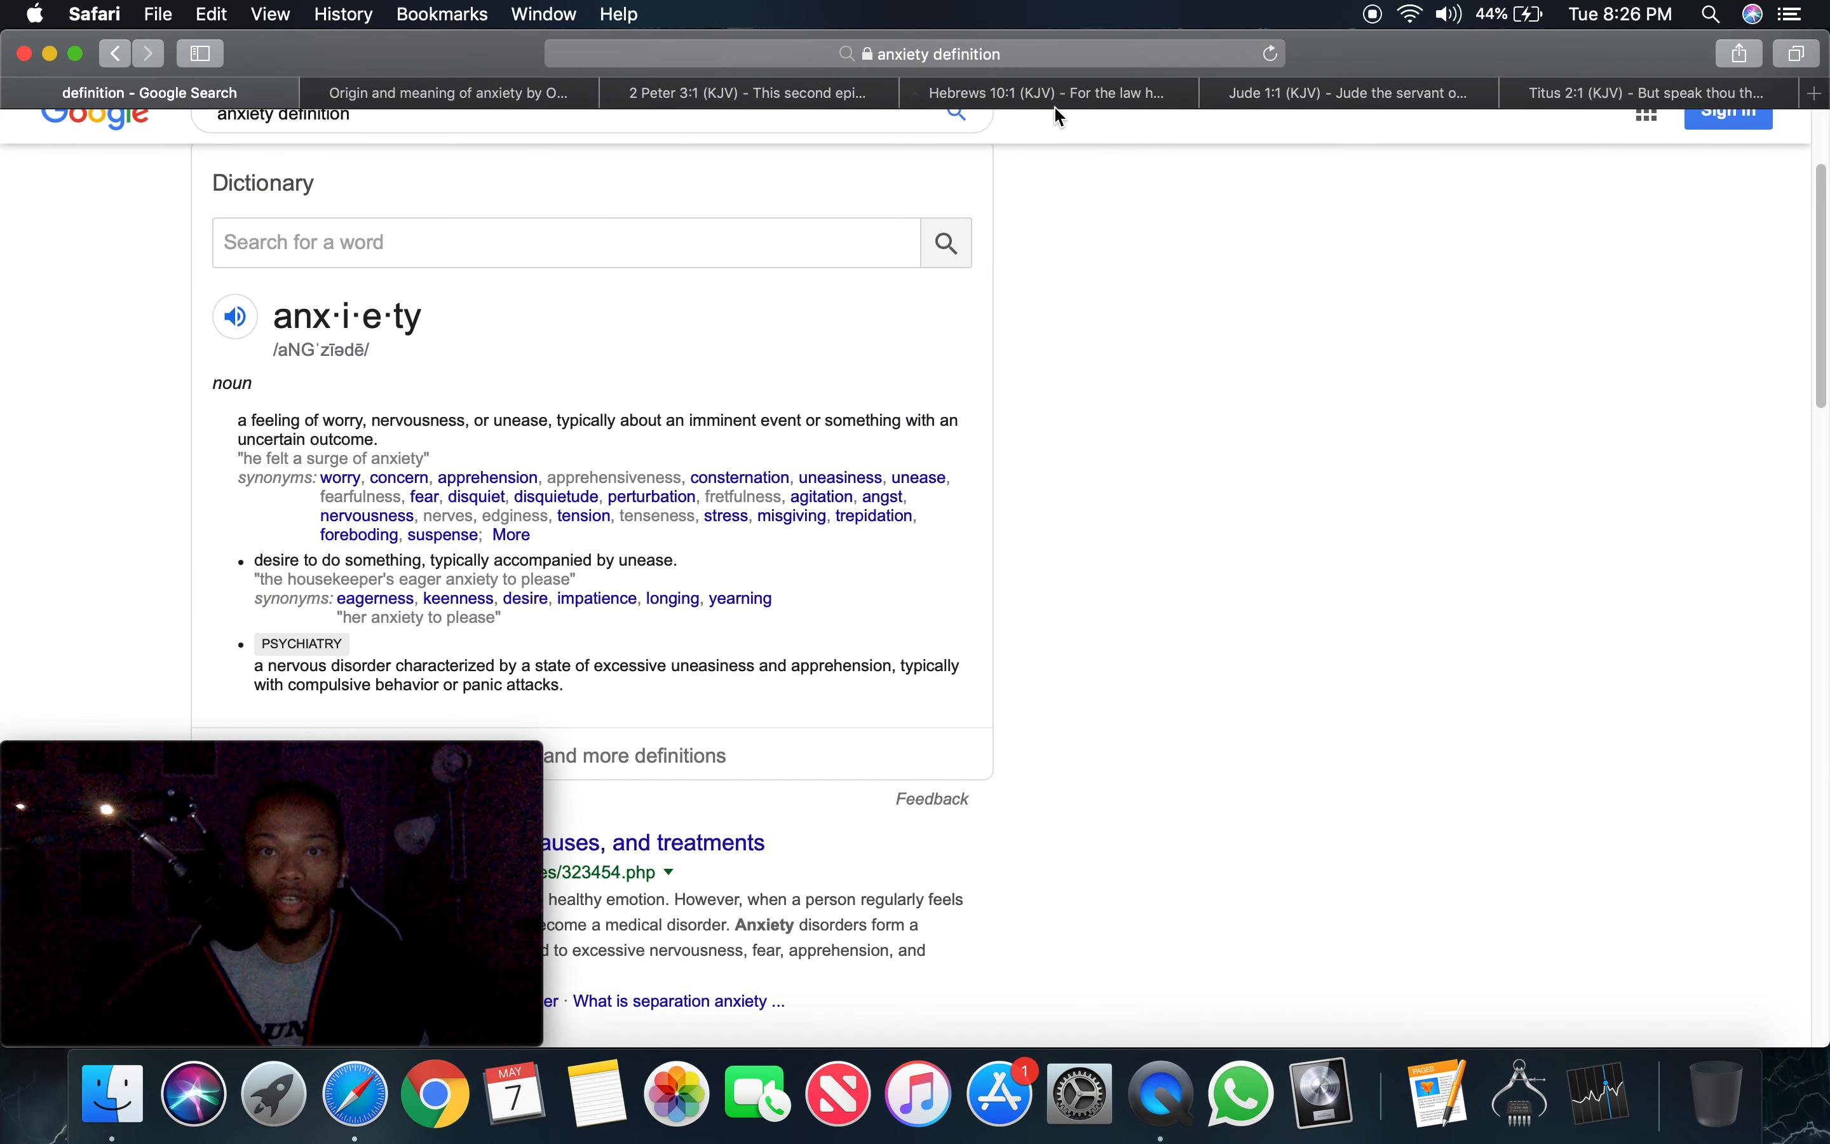
Return to the Hebrews 10 KJV page to read verse 27 on fearful looking for judgment
{"action": "left_click", "coordinate": [1049, 93]}
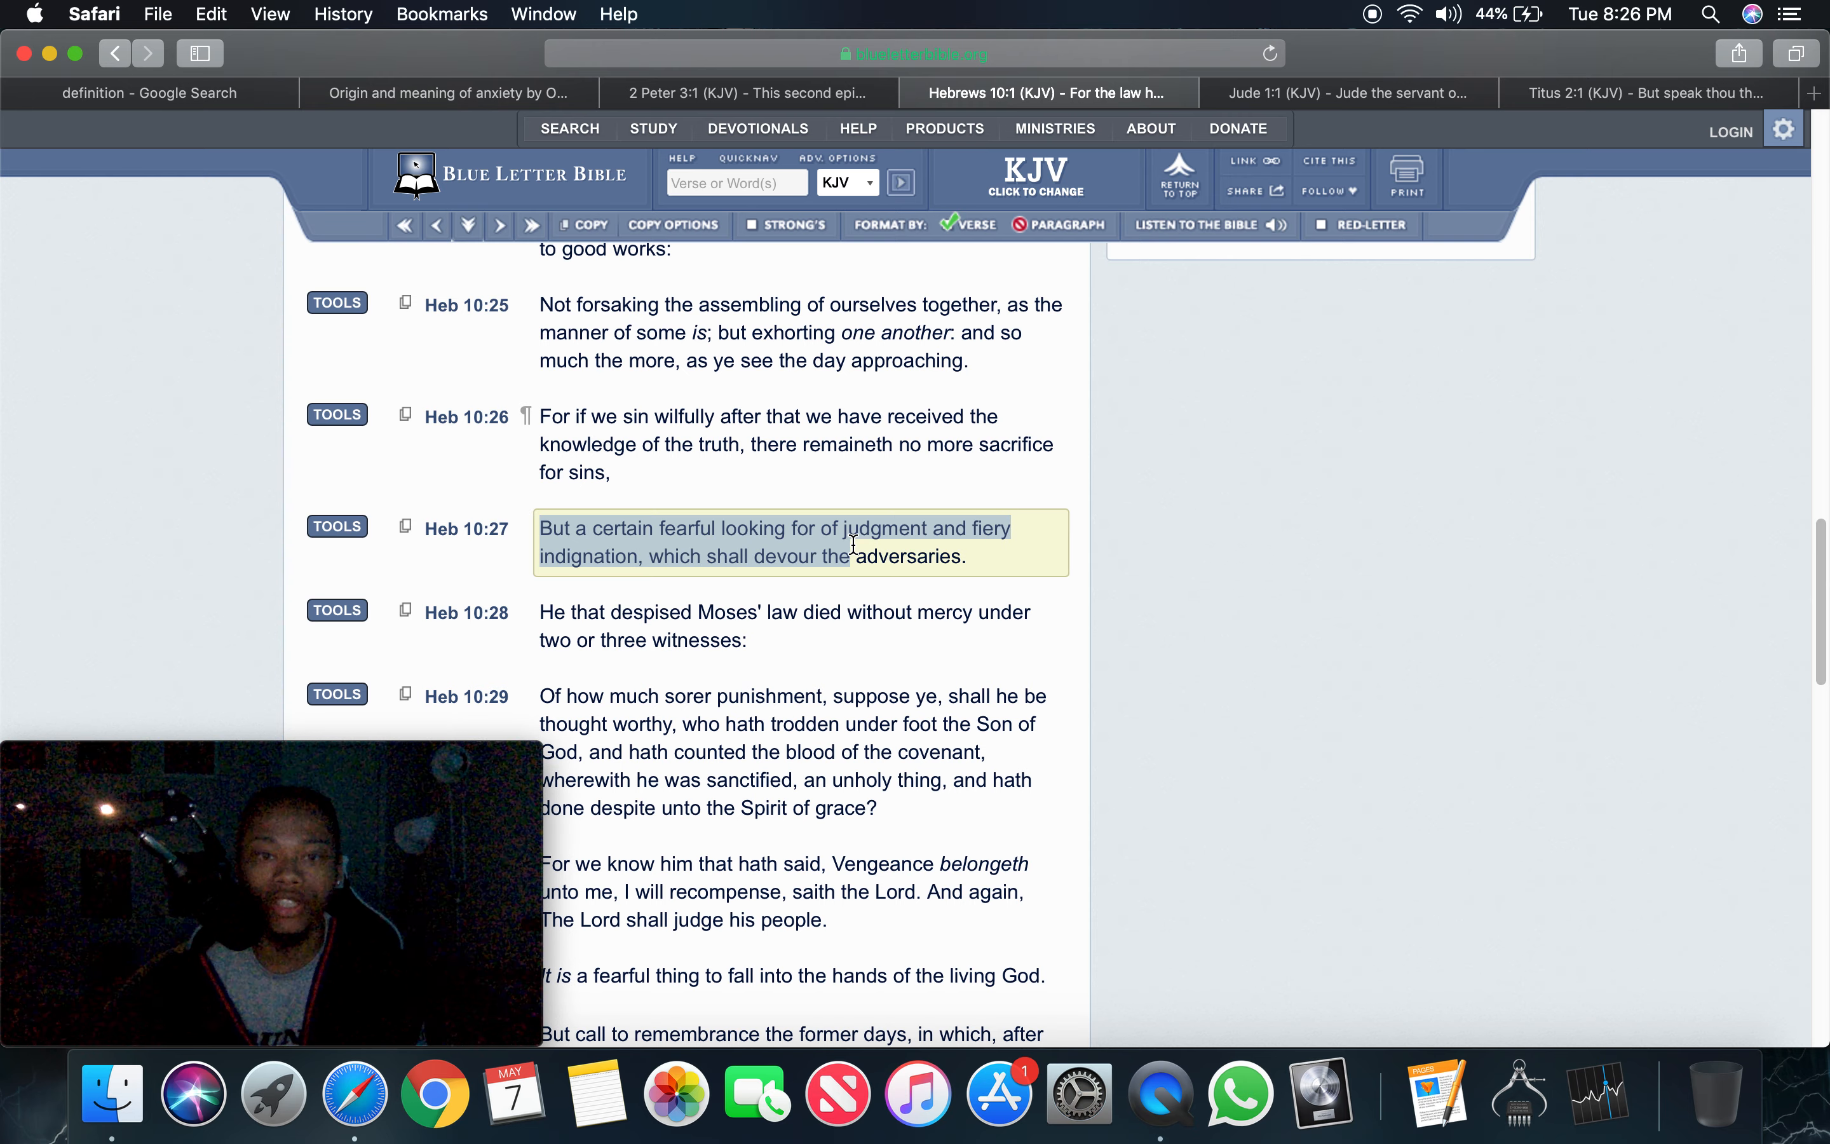
{"action": "mouse_move", "coordinate": [1280, 556]}
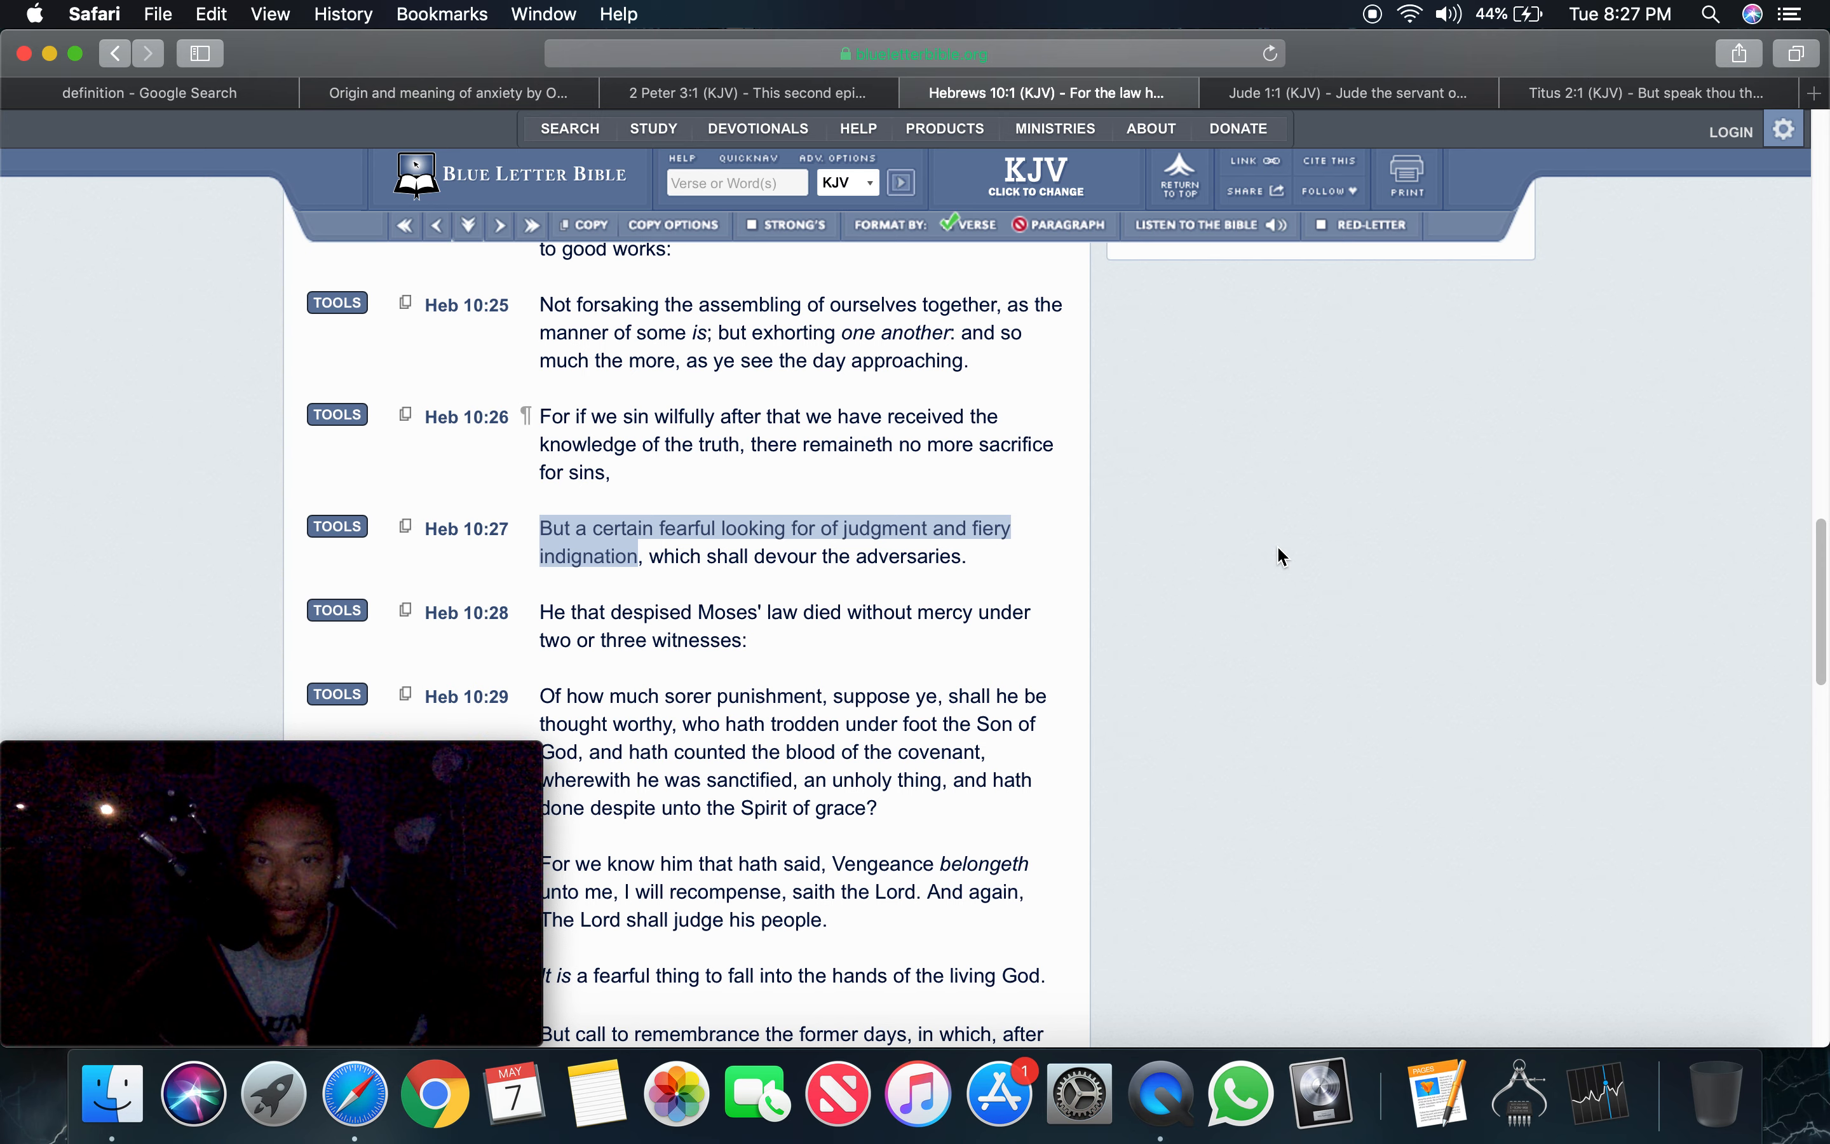
{"action": "mouse_move", "coordinate": [1380, 334]}
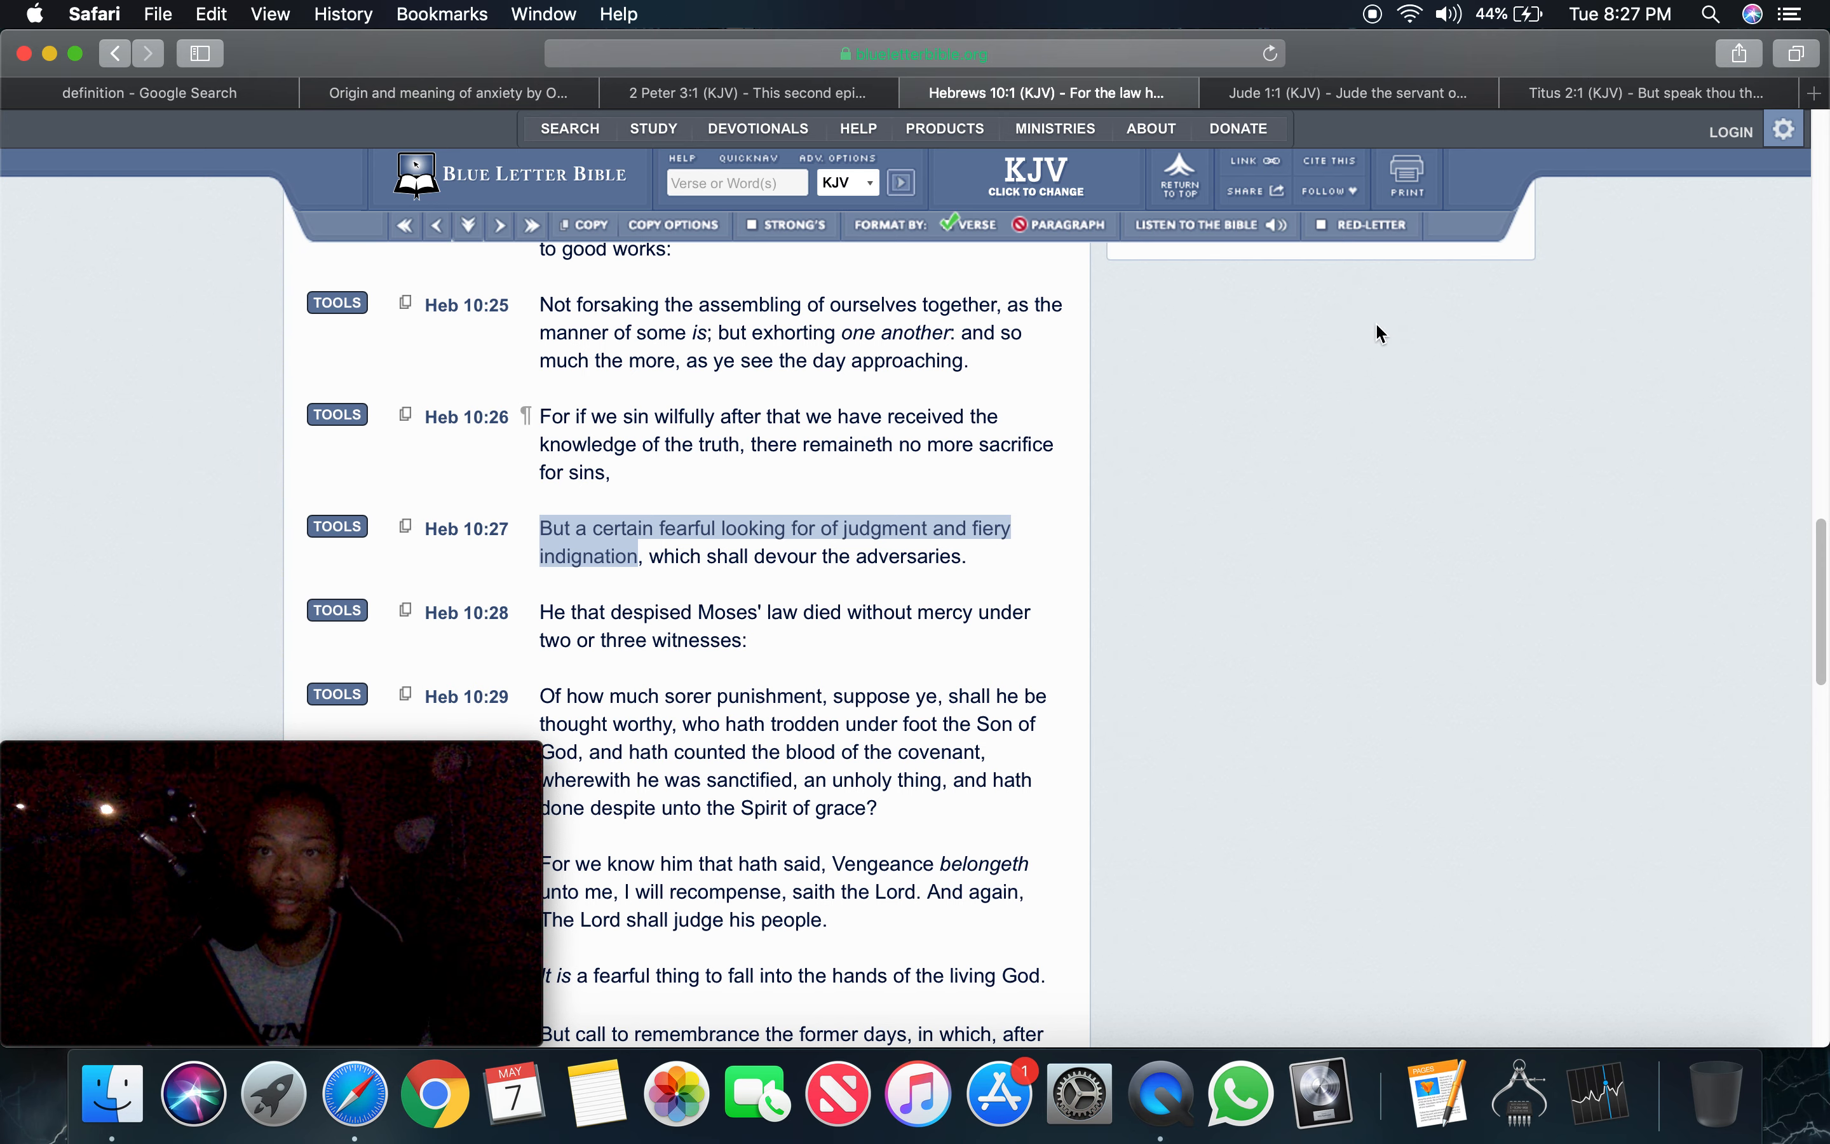
Show Jude 1 KJV at its closing verses, briefly revisiting the anxiety definition before returning to Jude
{"action": "left_click", "coordinate": [1349, 93]}
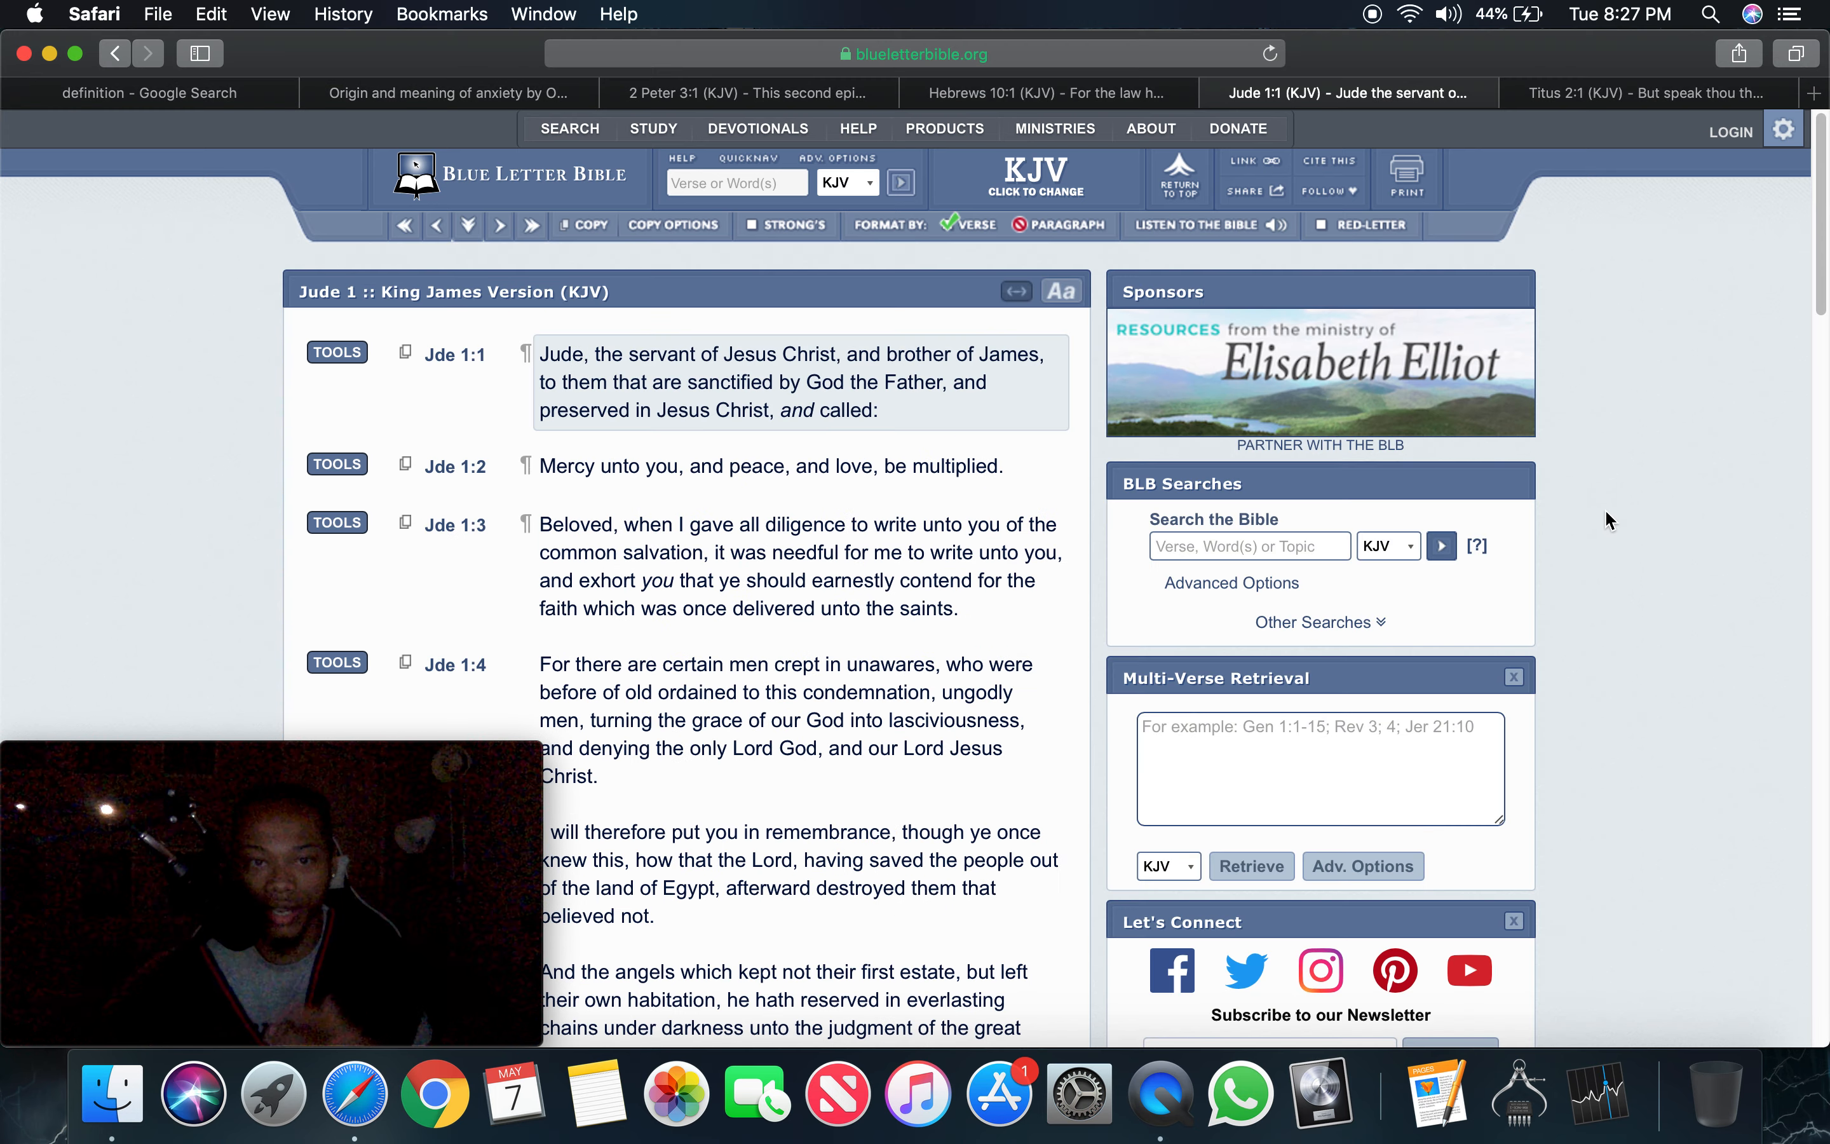
{"action": "scroll", "scroll_direction": "down", "scroll_amount": 3}
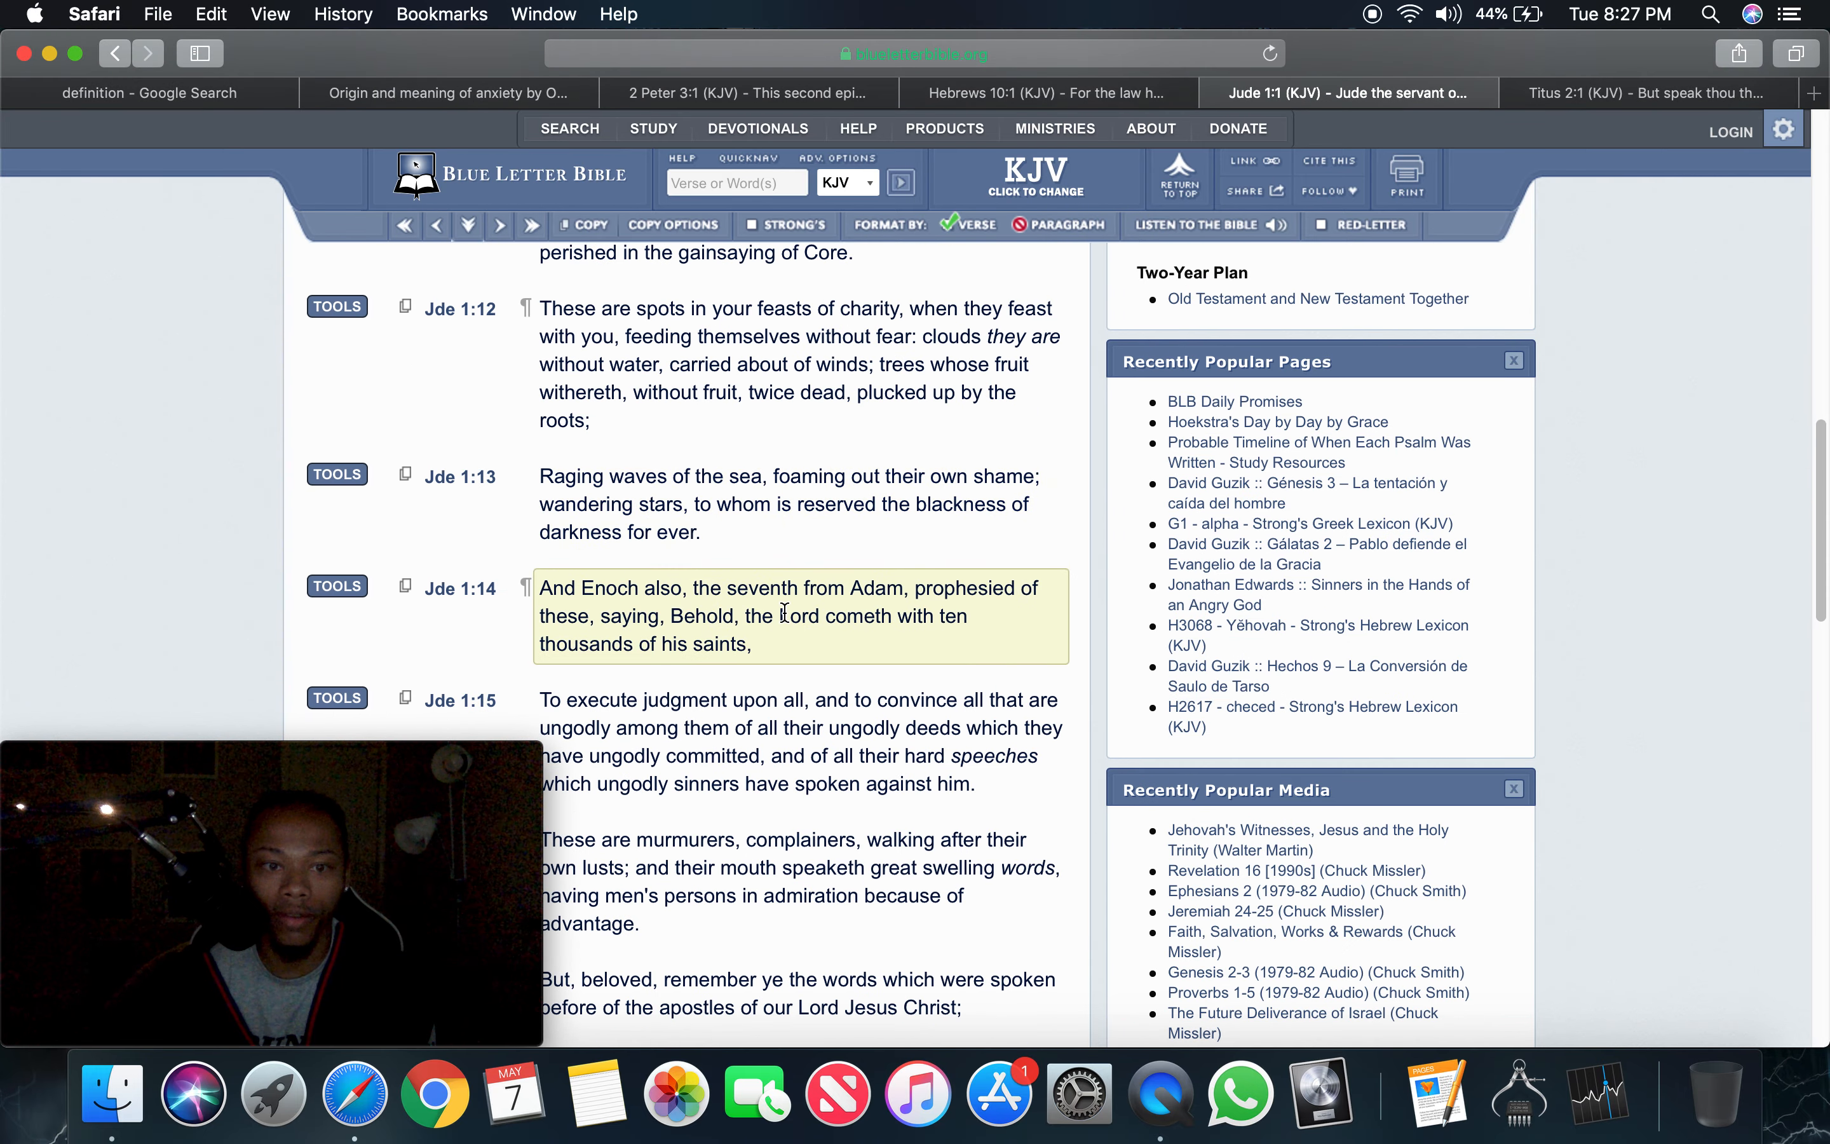
{"action": "scroll", "scroll_direction": "down", "scroll_amount": 3}
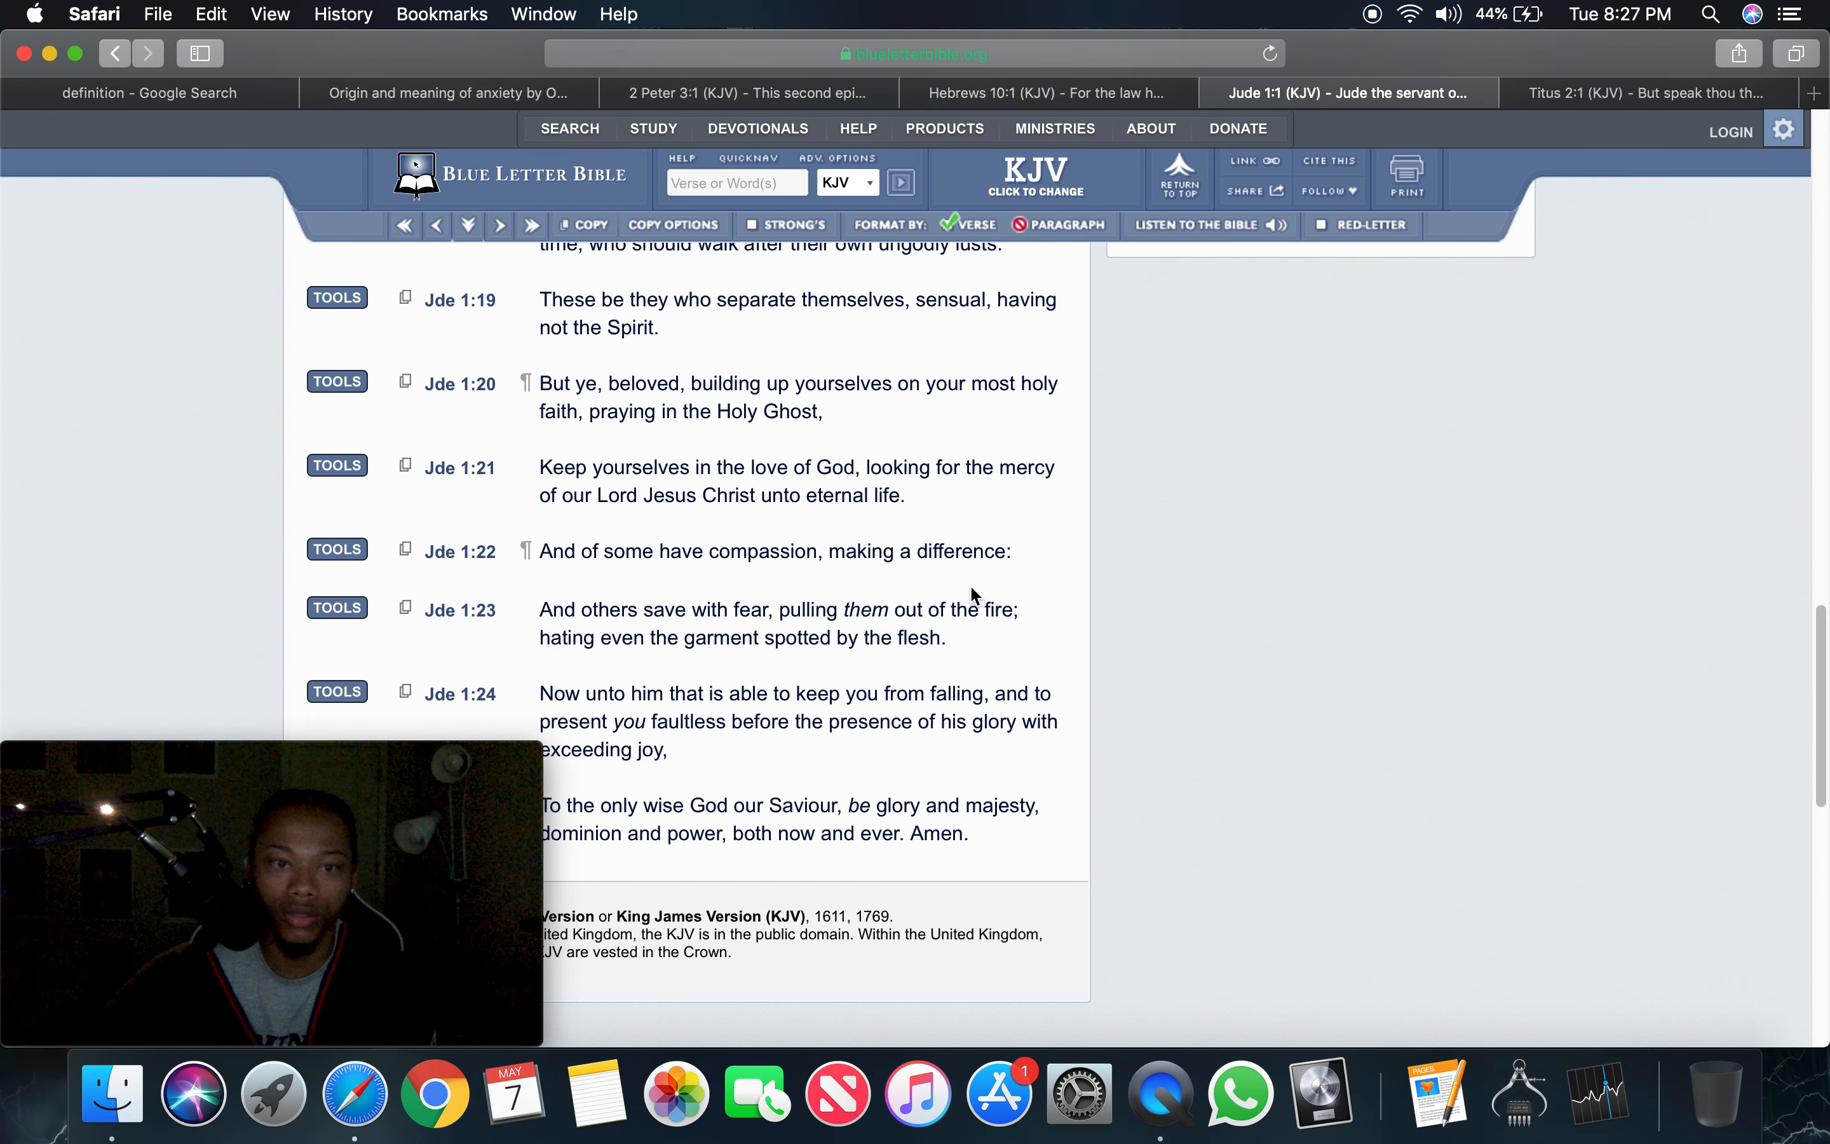
{"action": "mouse_move", "coordinate": [1159, 539]}
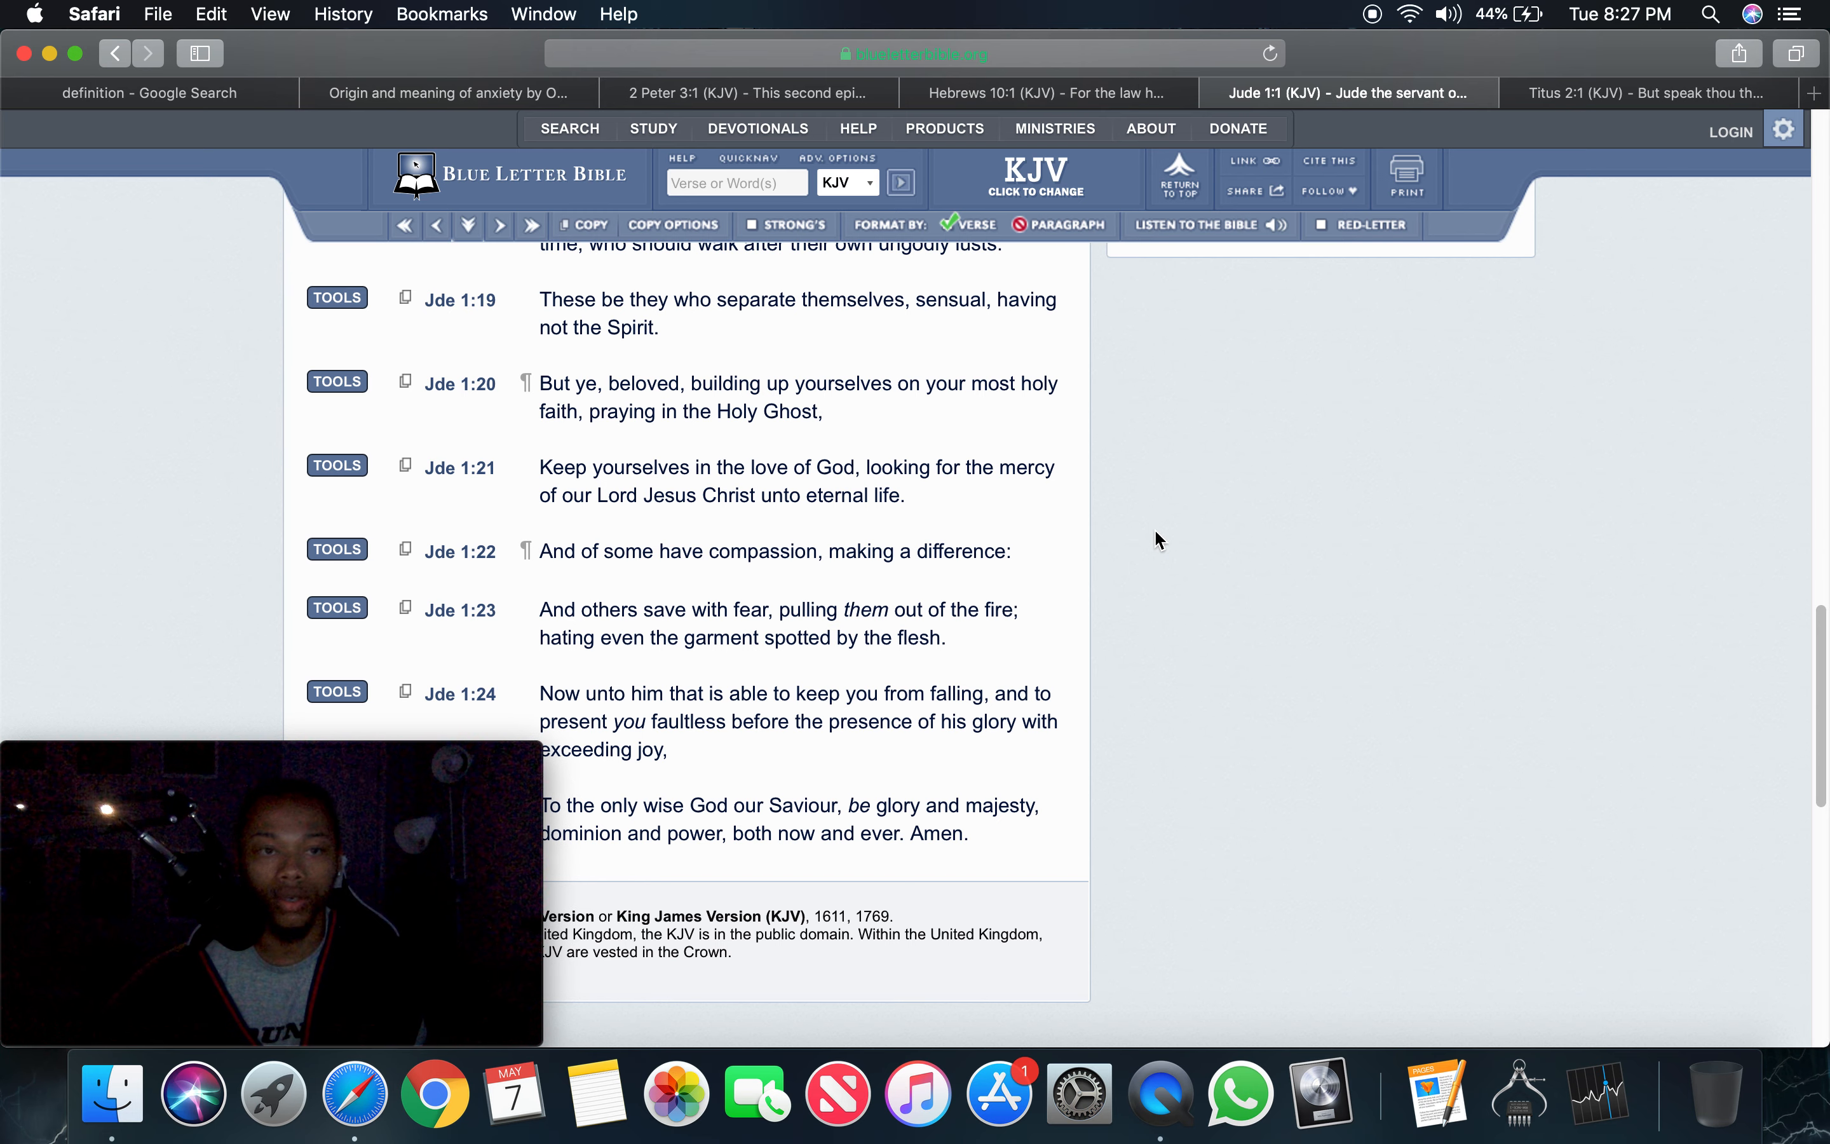
{"action": "left_click", "coordinate": [150, 93]}
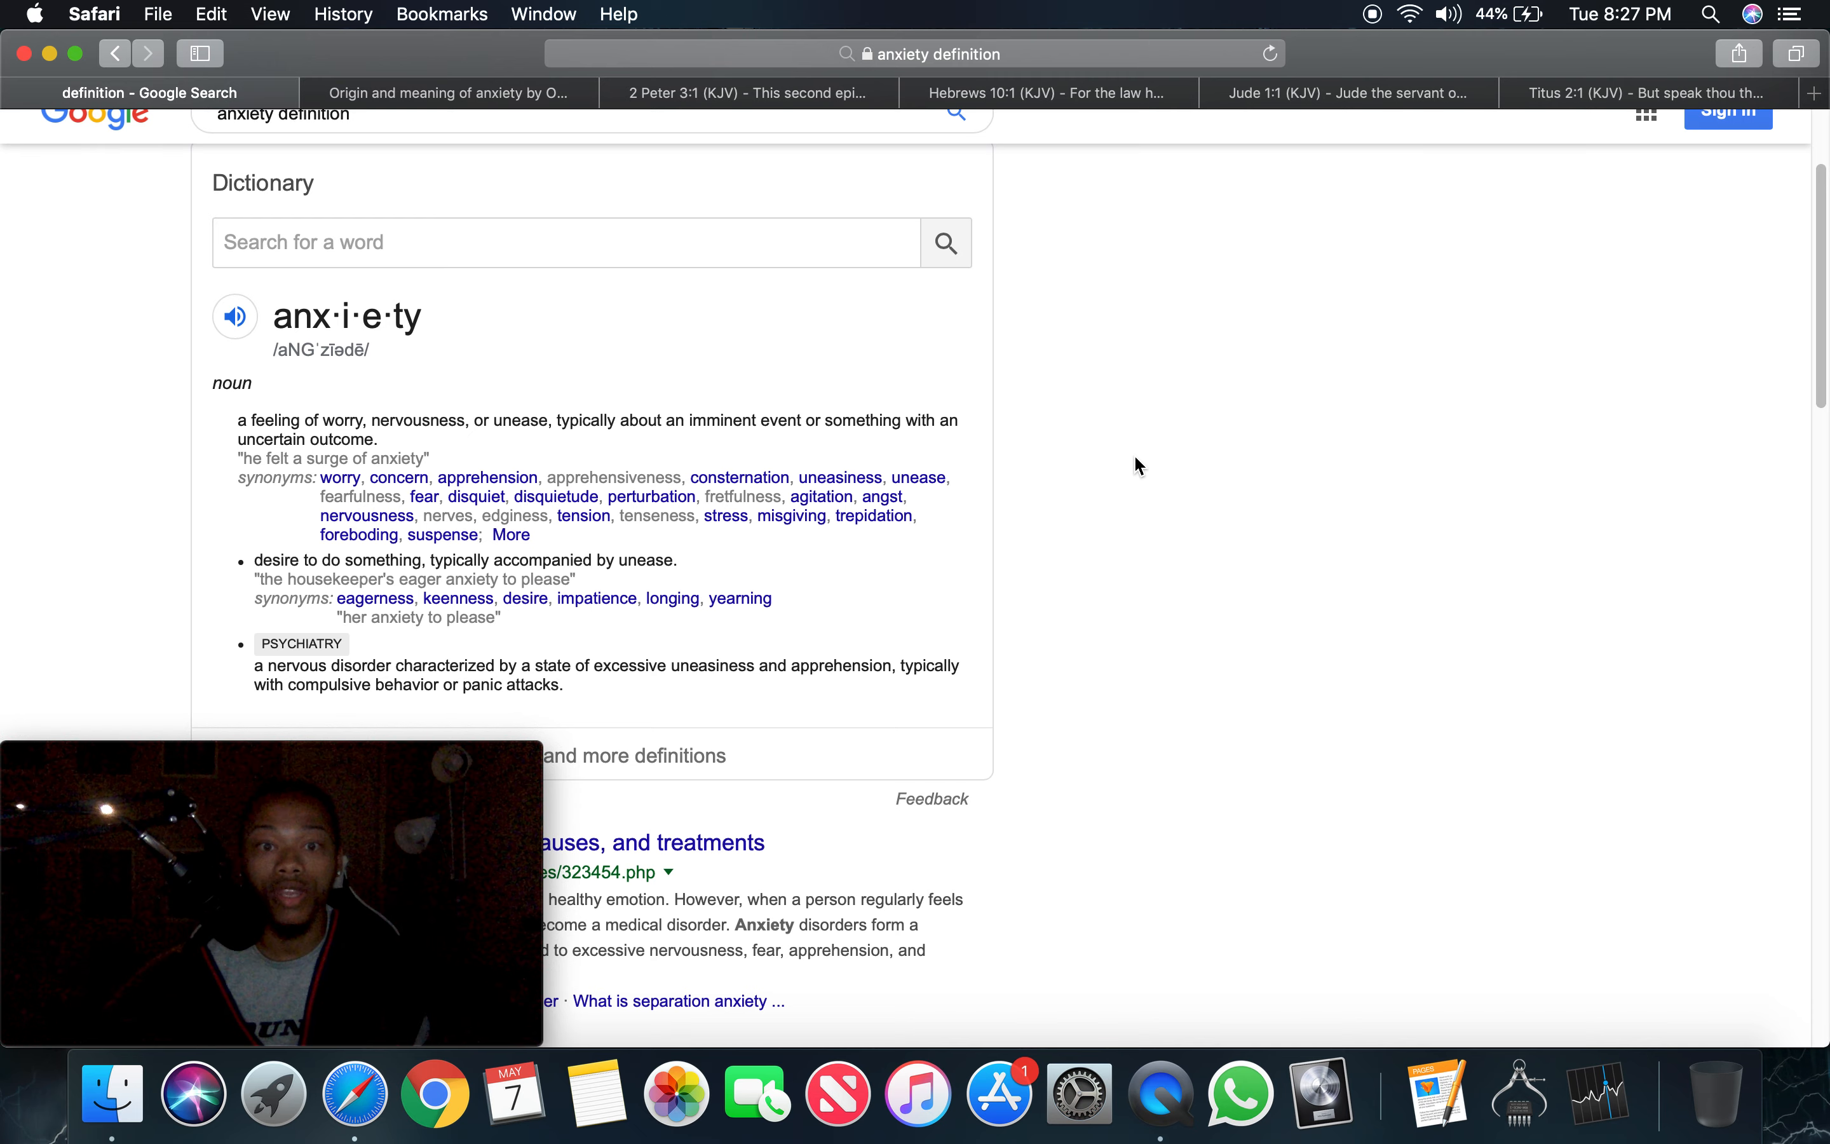
{"action": "mouse_move", "coordinate": [1378, 115]}
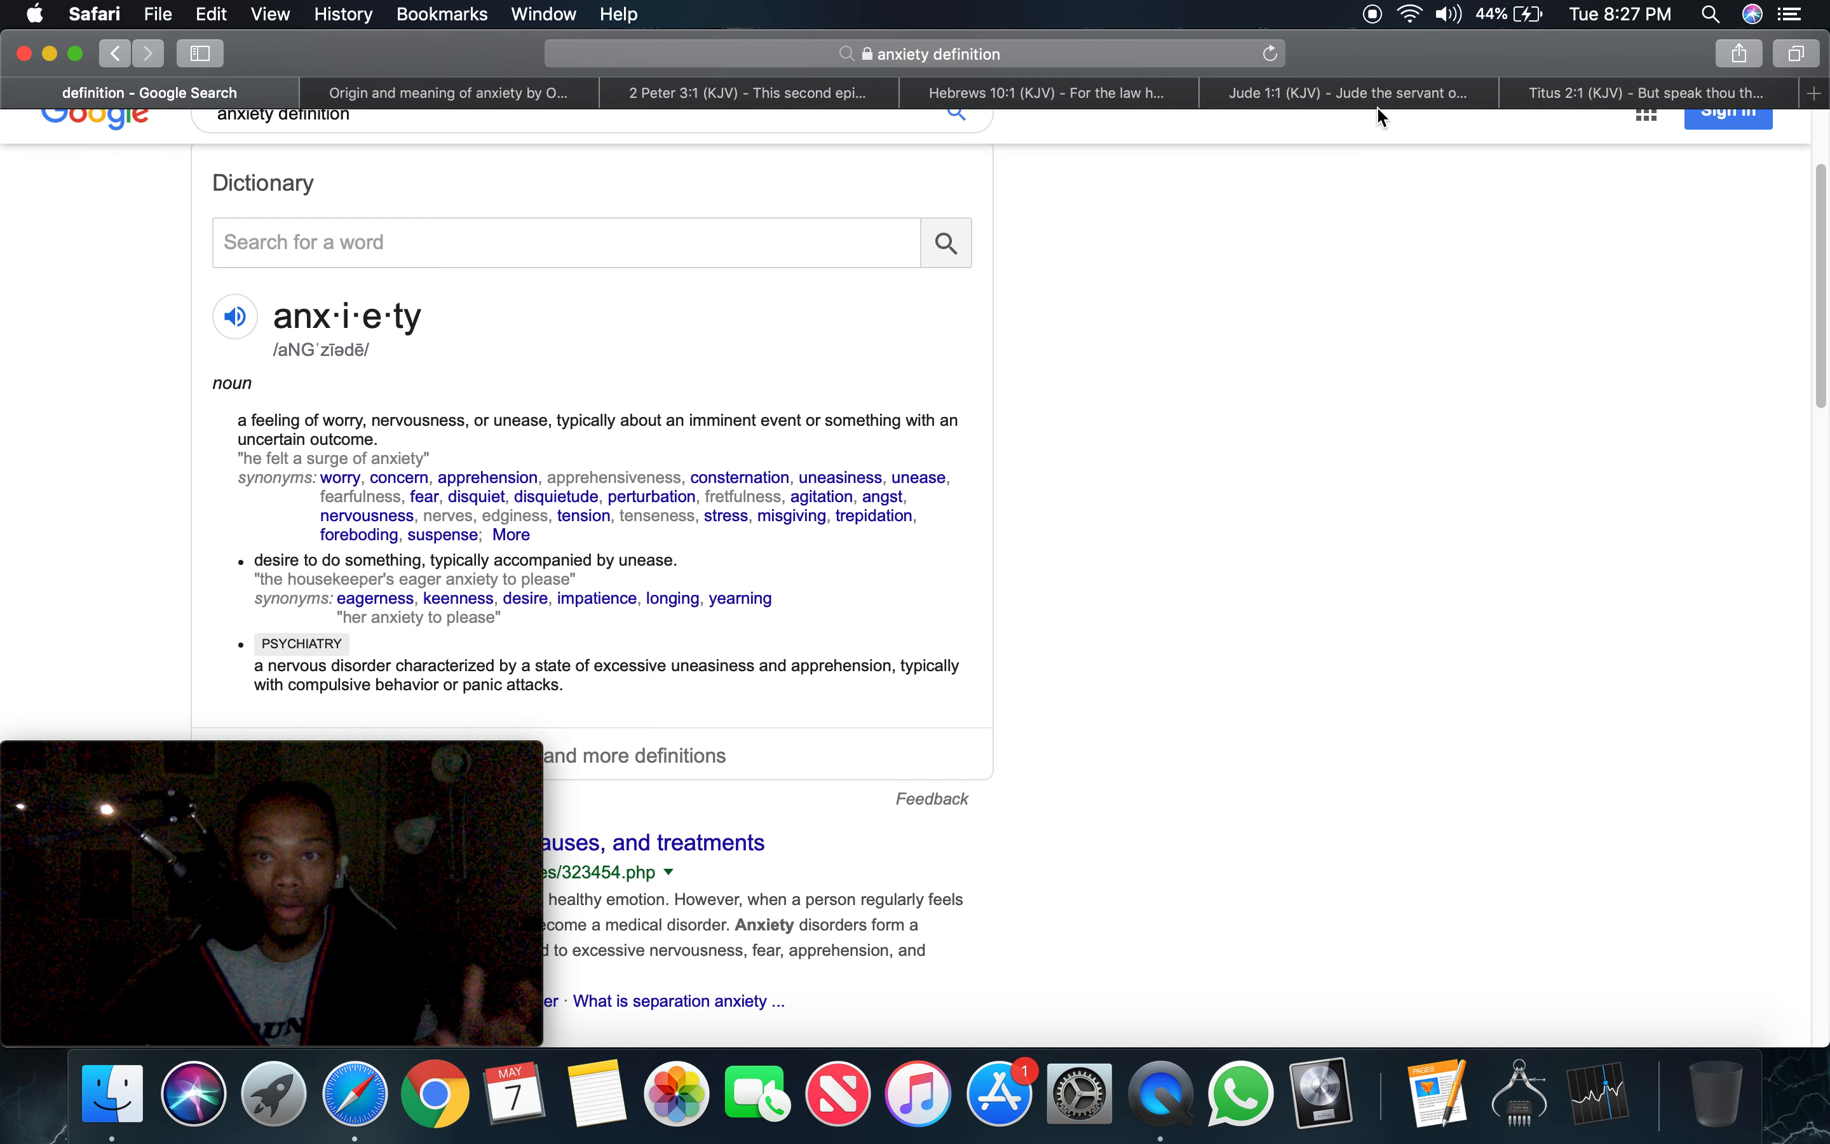
{"action": "left_click", "coordinate": [1347, 92]}
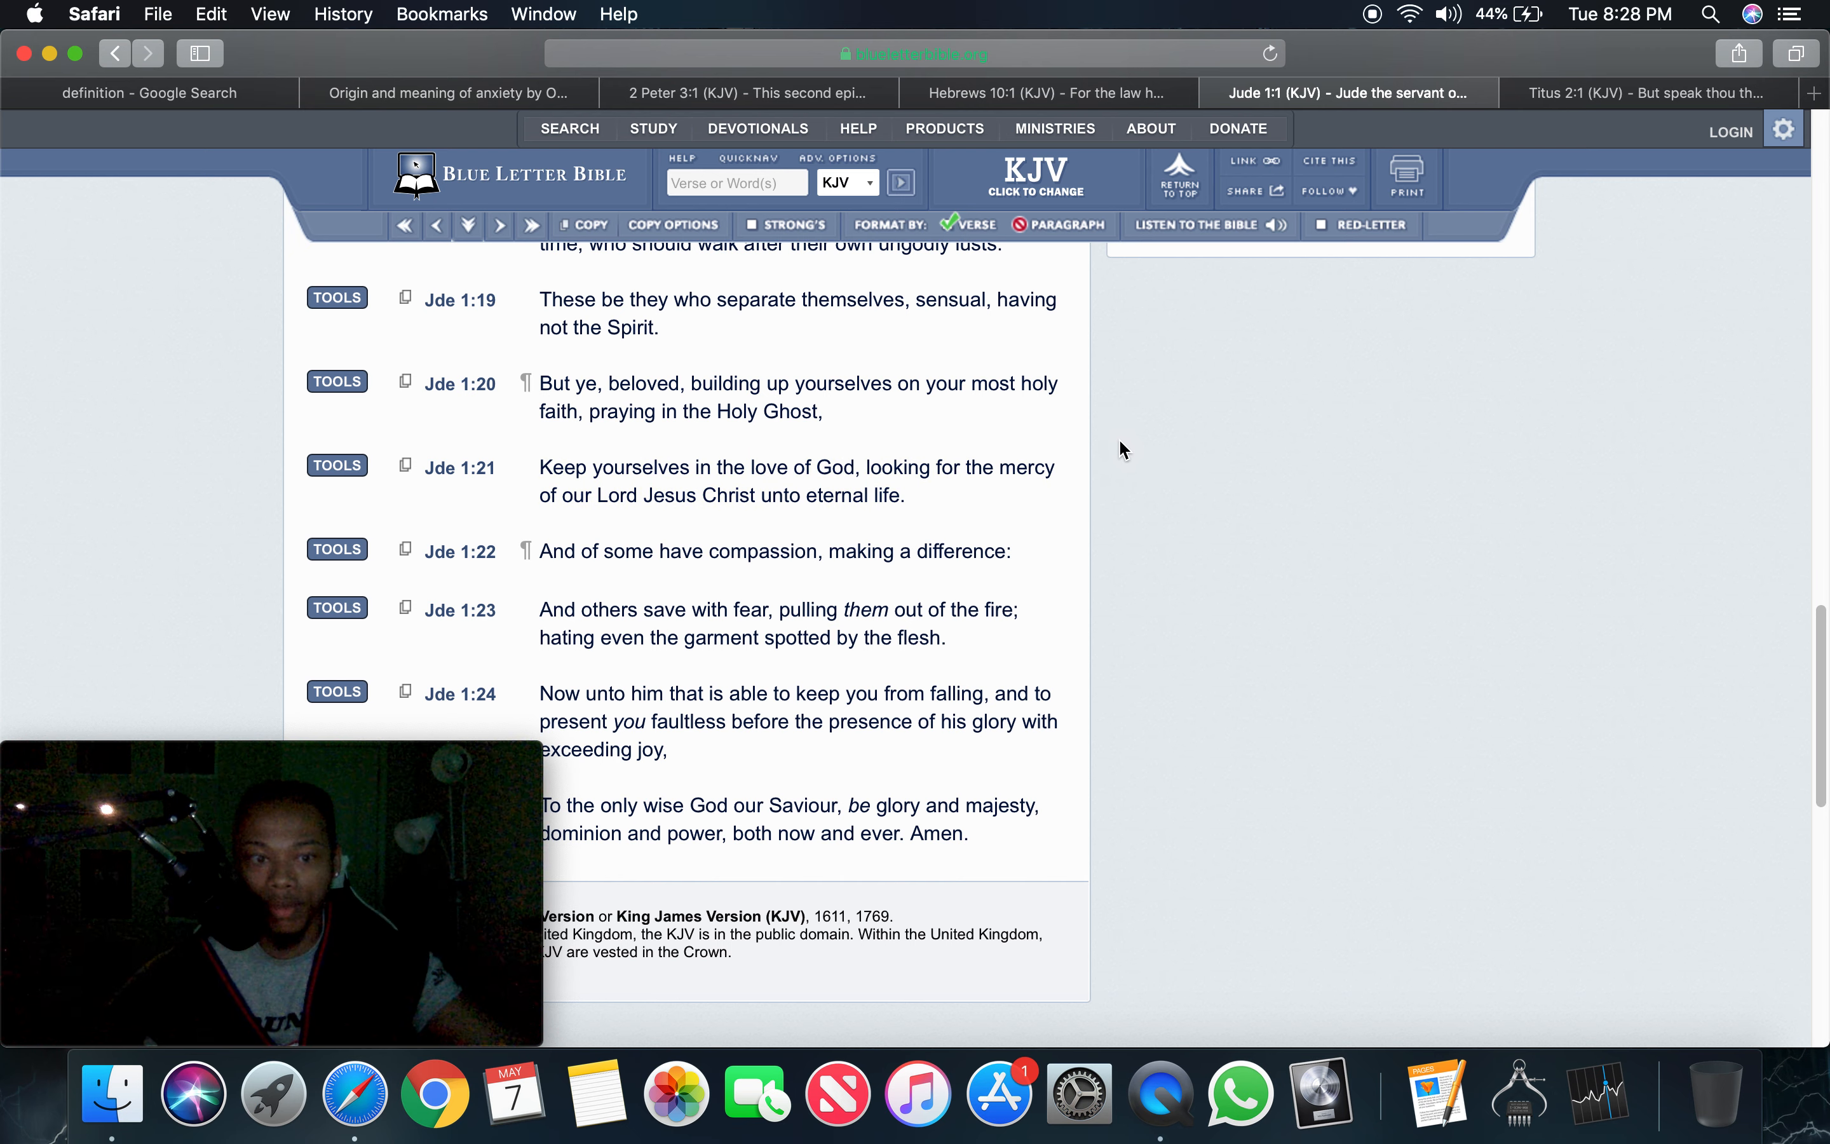
{"action": "mouse_move", "coordinate": [1122, 444]}
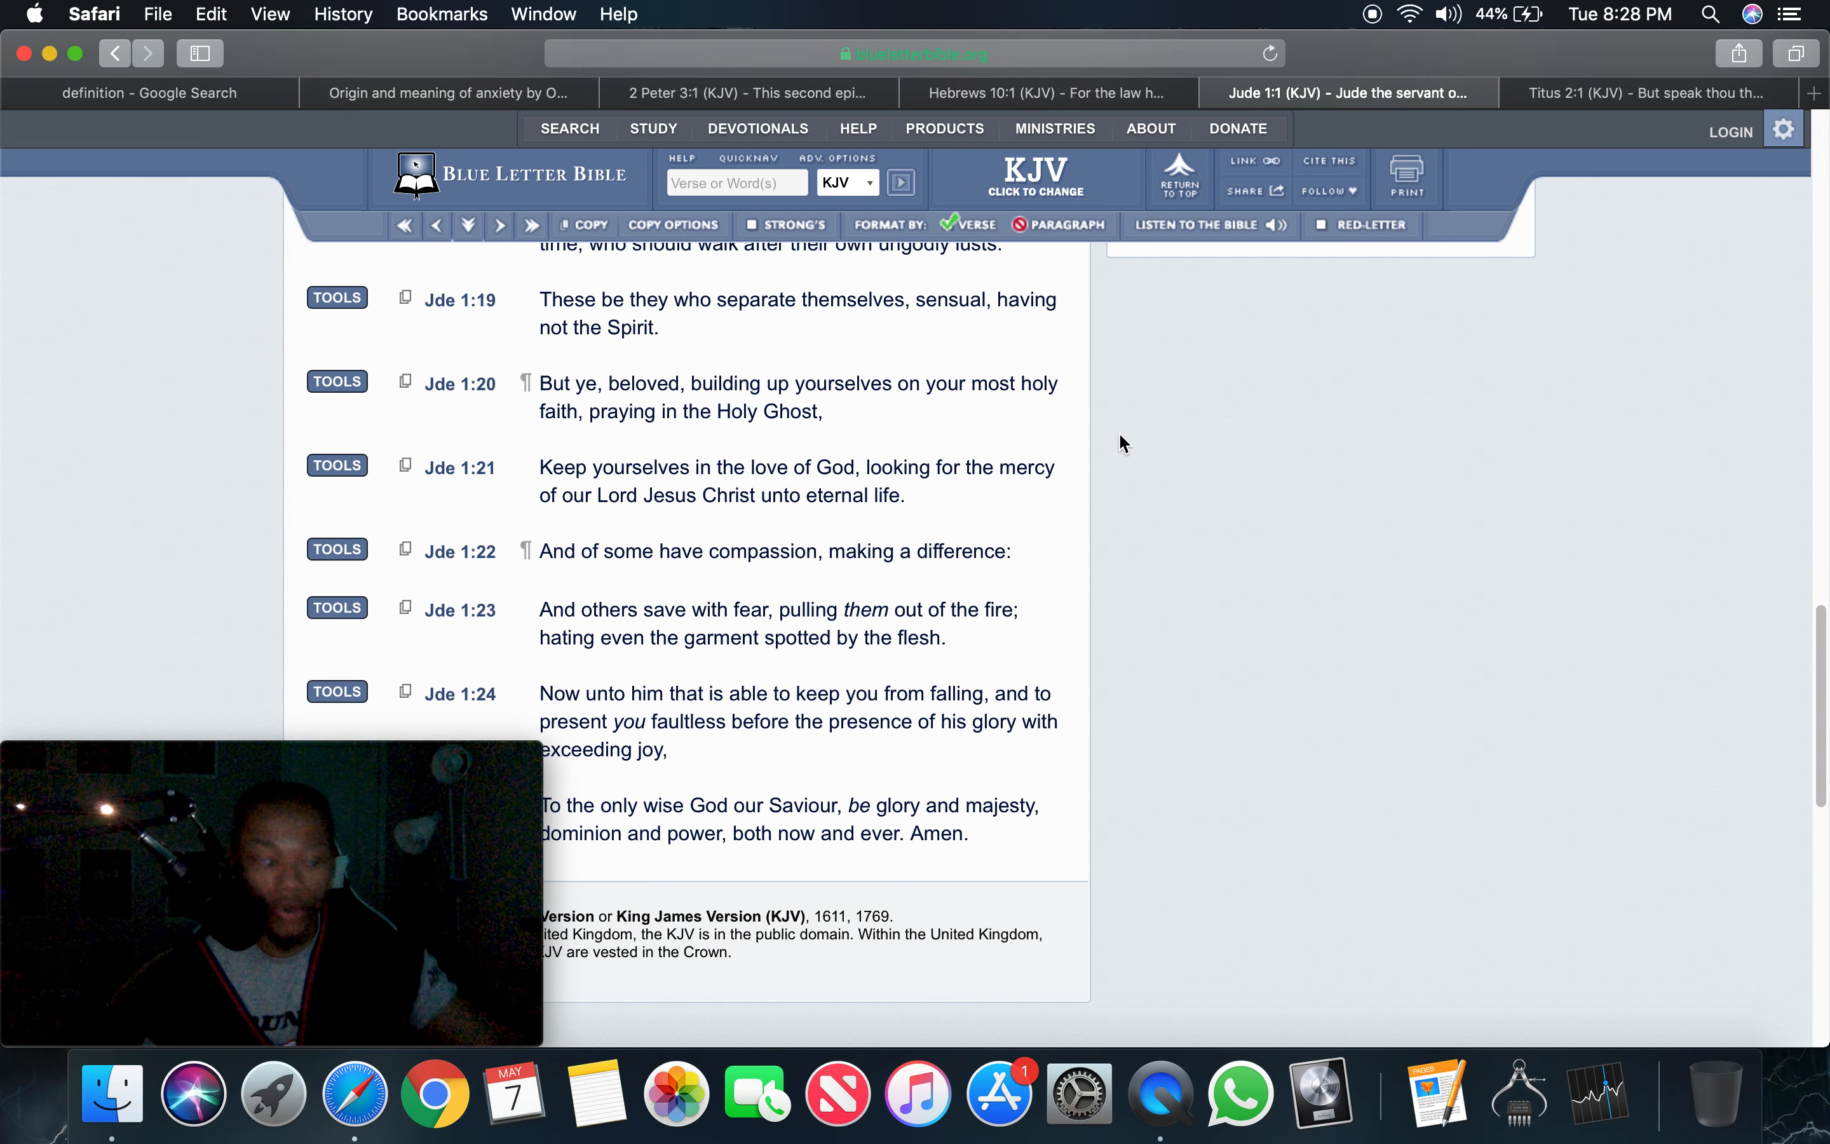
{"action": "mouse_move", "coordinate": [1087, 435]}
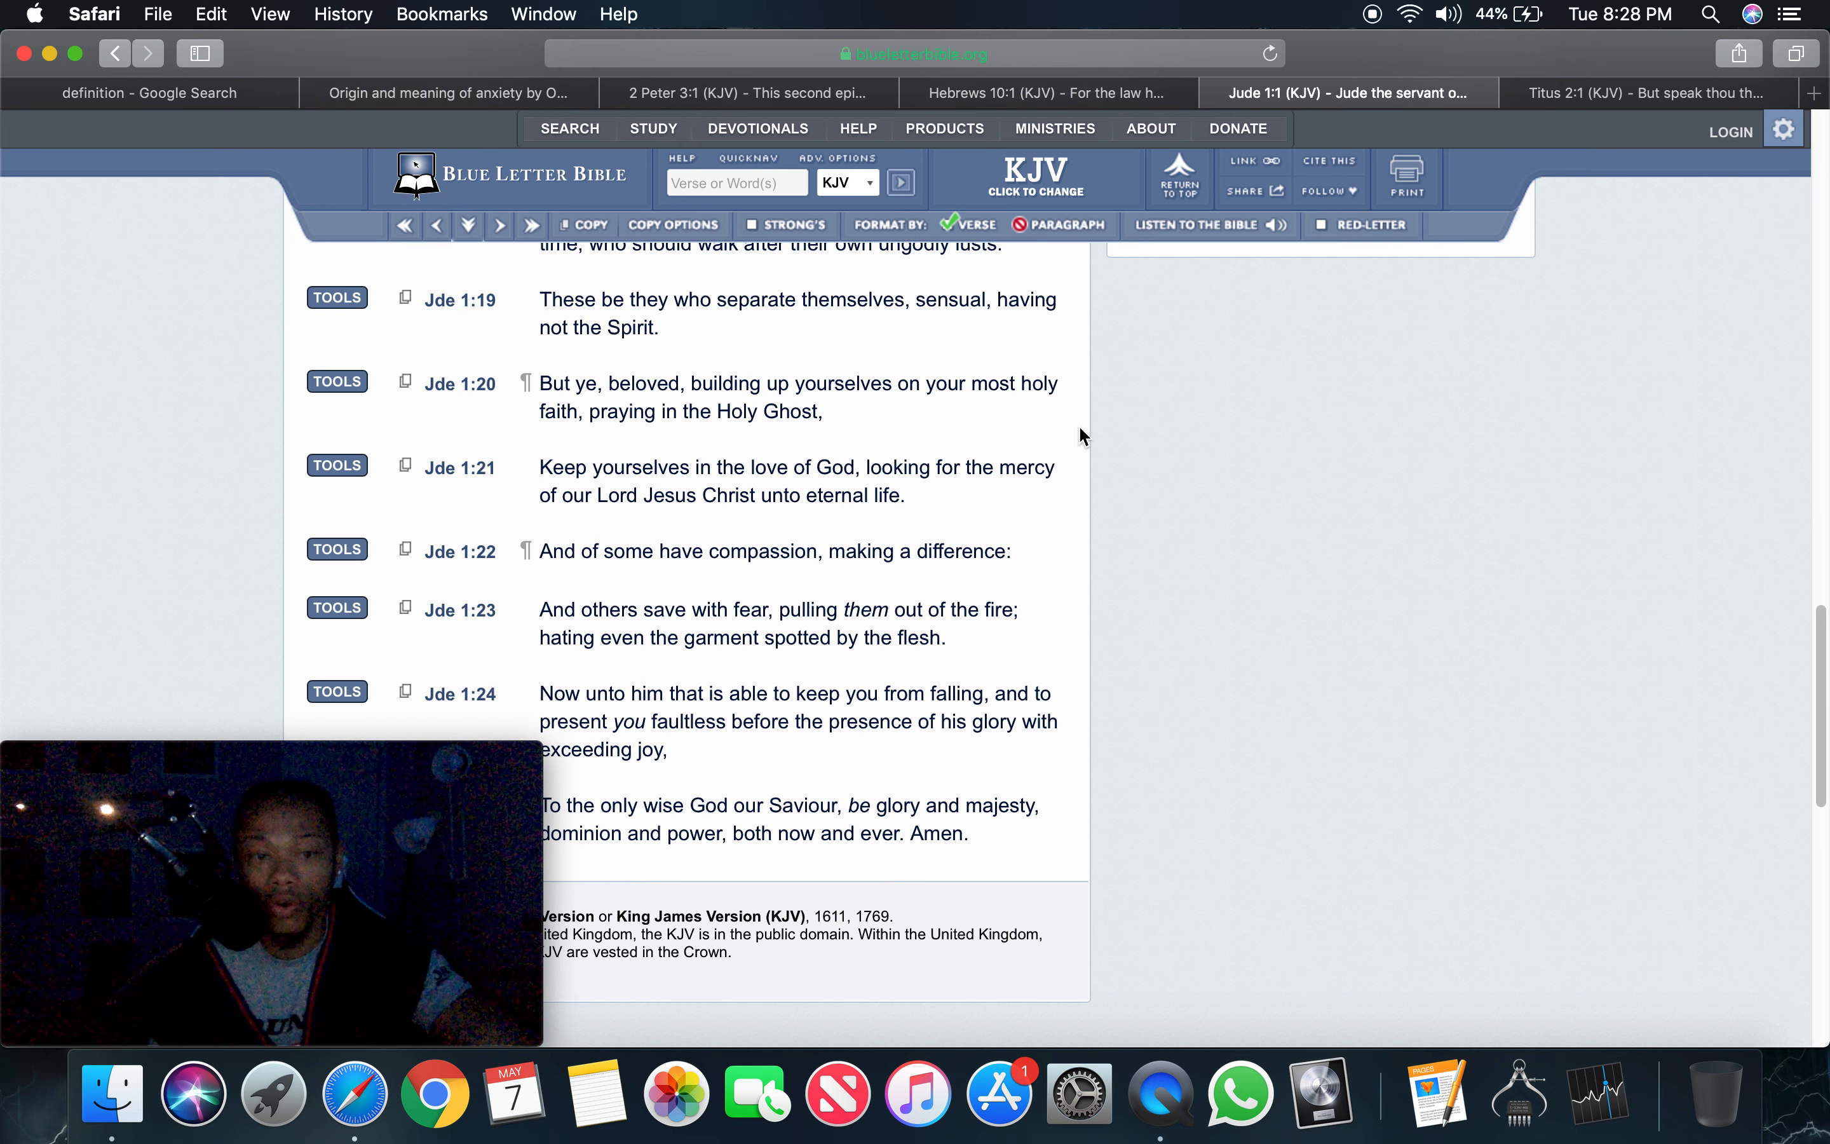
{"action": "mouse_move", "coordinate": [1249, 471]}
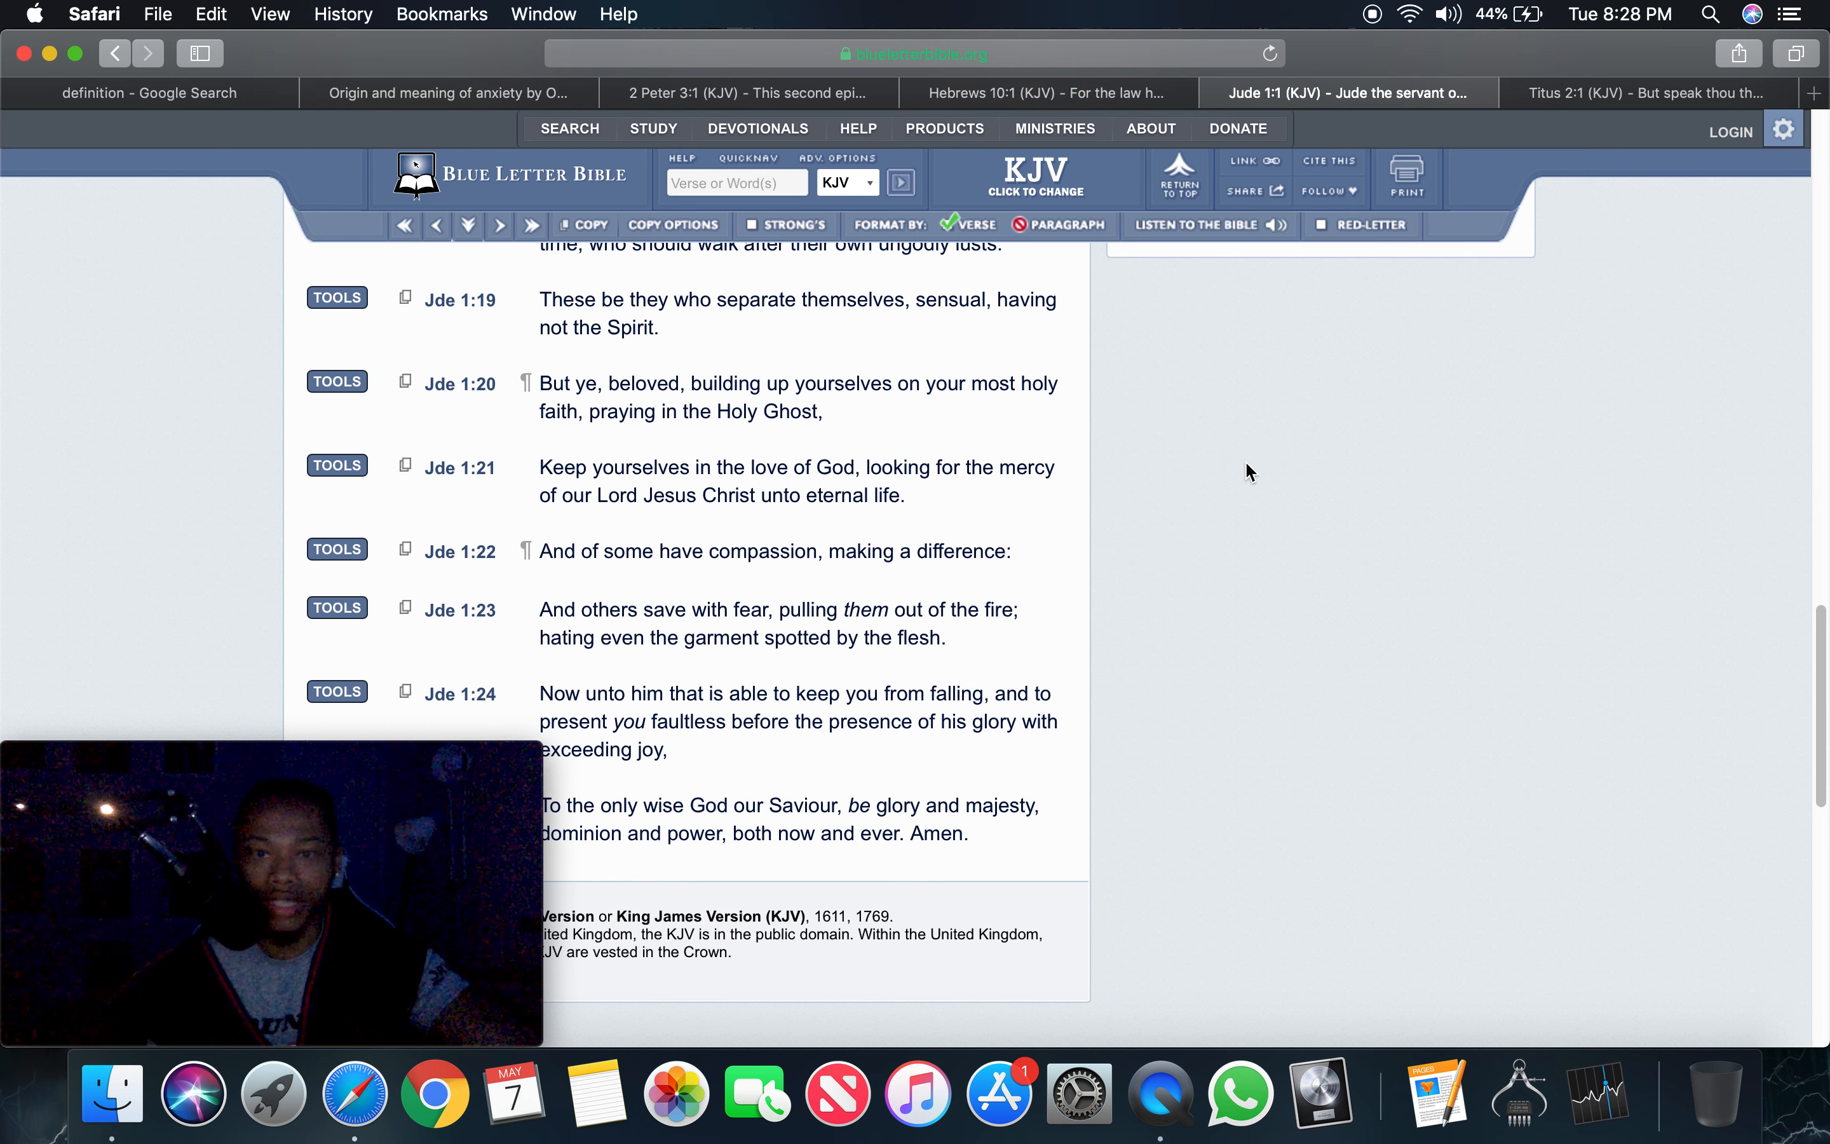
{"action": "mouse_move", "coordinate": [1238, 467]}
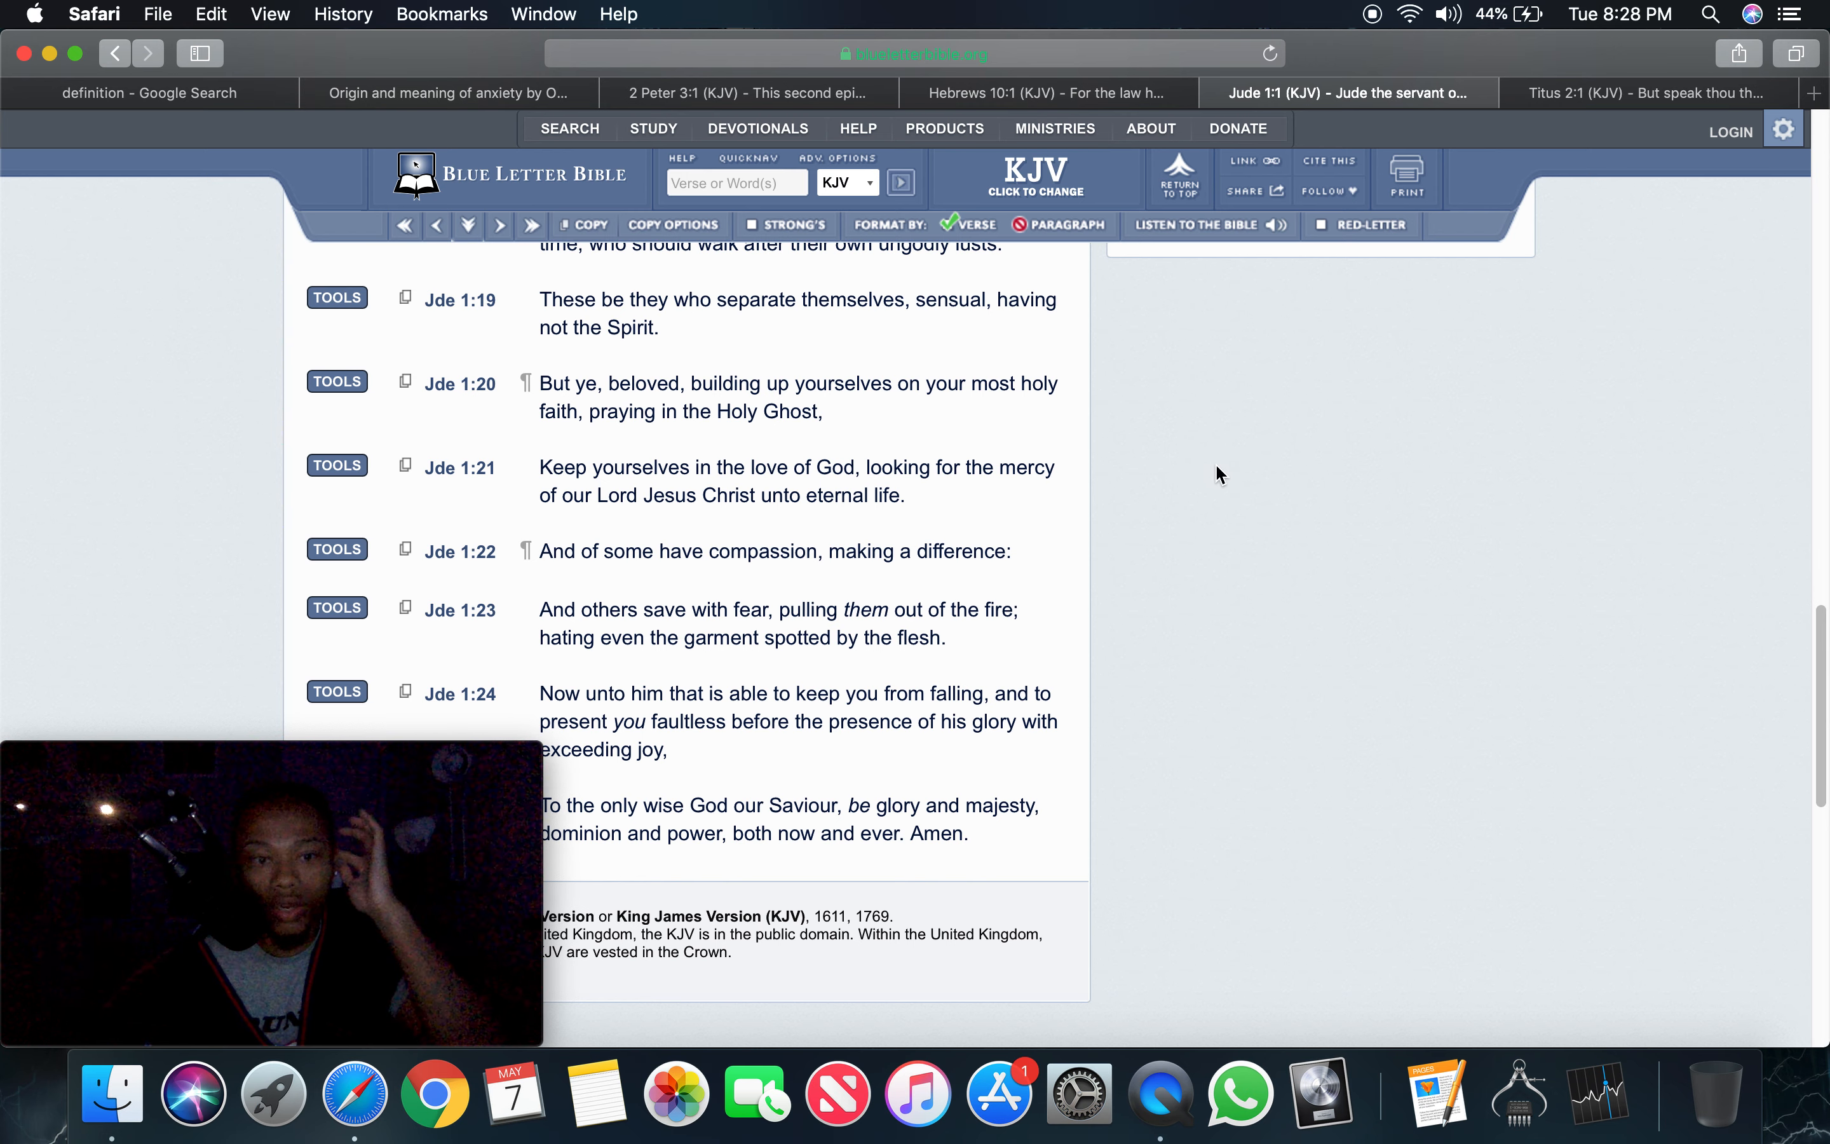
{"action": "mouse_move", "coordinate": [1206, 471]}
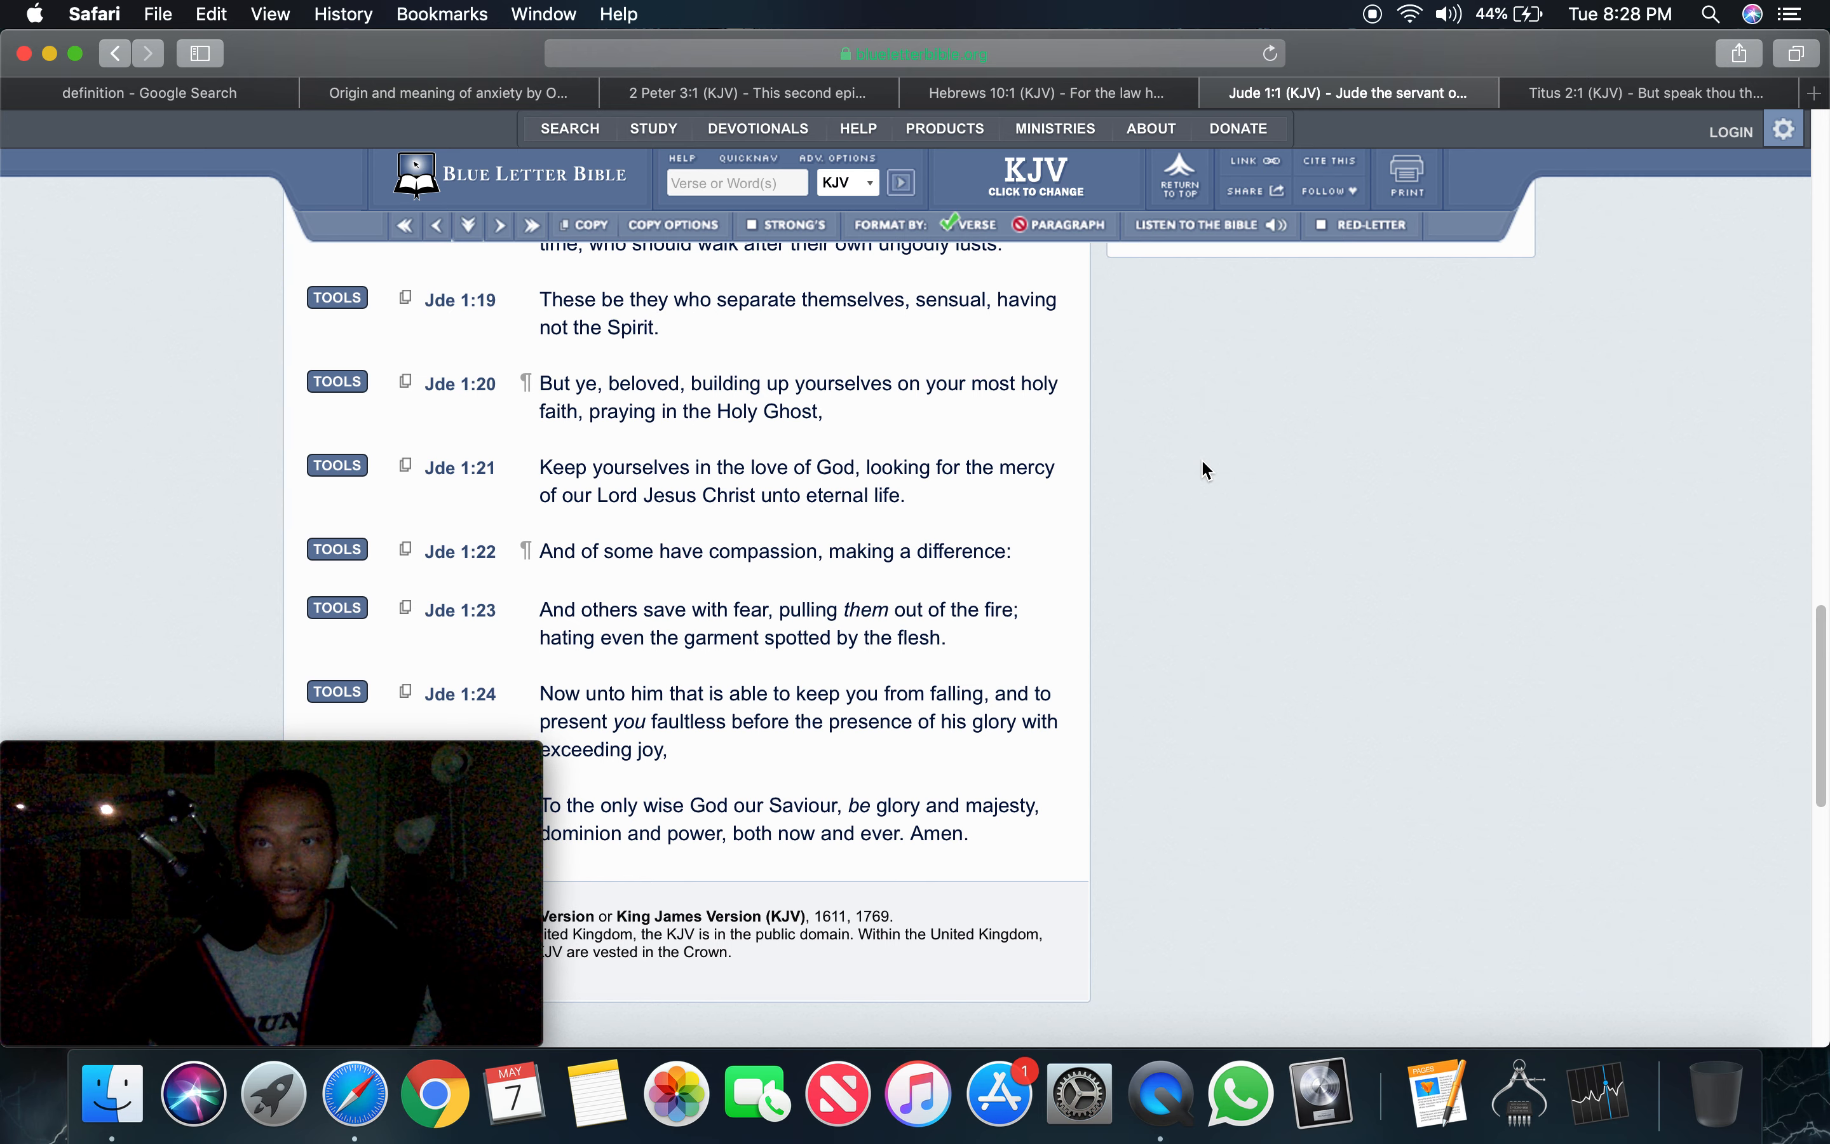
Show the Titus 2 KJV page with verses 2:10–2:15 in view
{"action": "left_click", "coordinate": [1634, 92]}
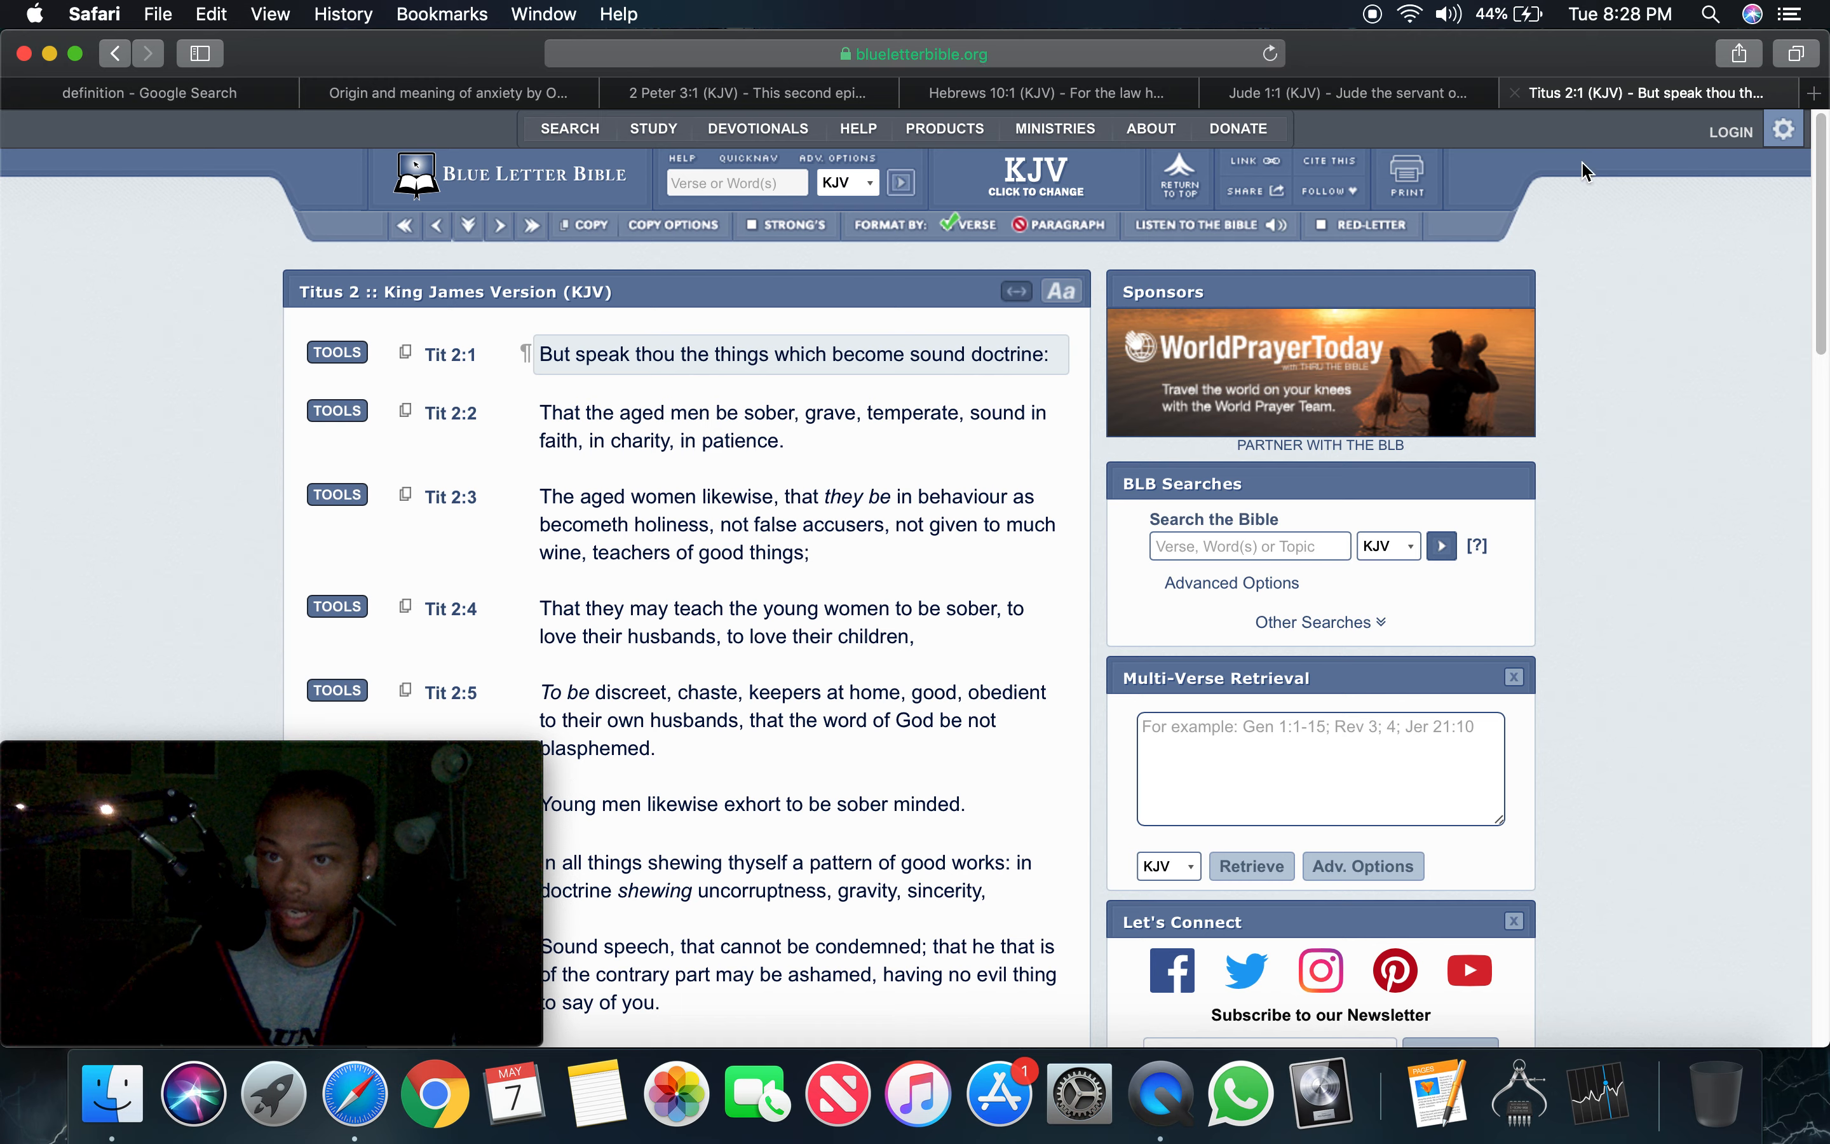
{"action": "scroll", "scroll_direction": "down", "scroll_amount": 3}
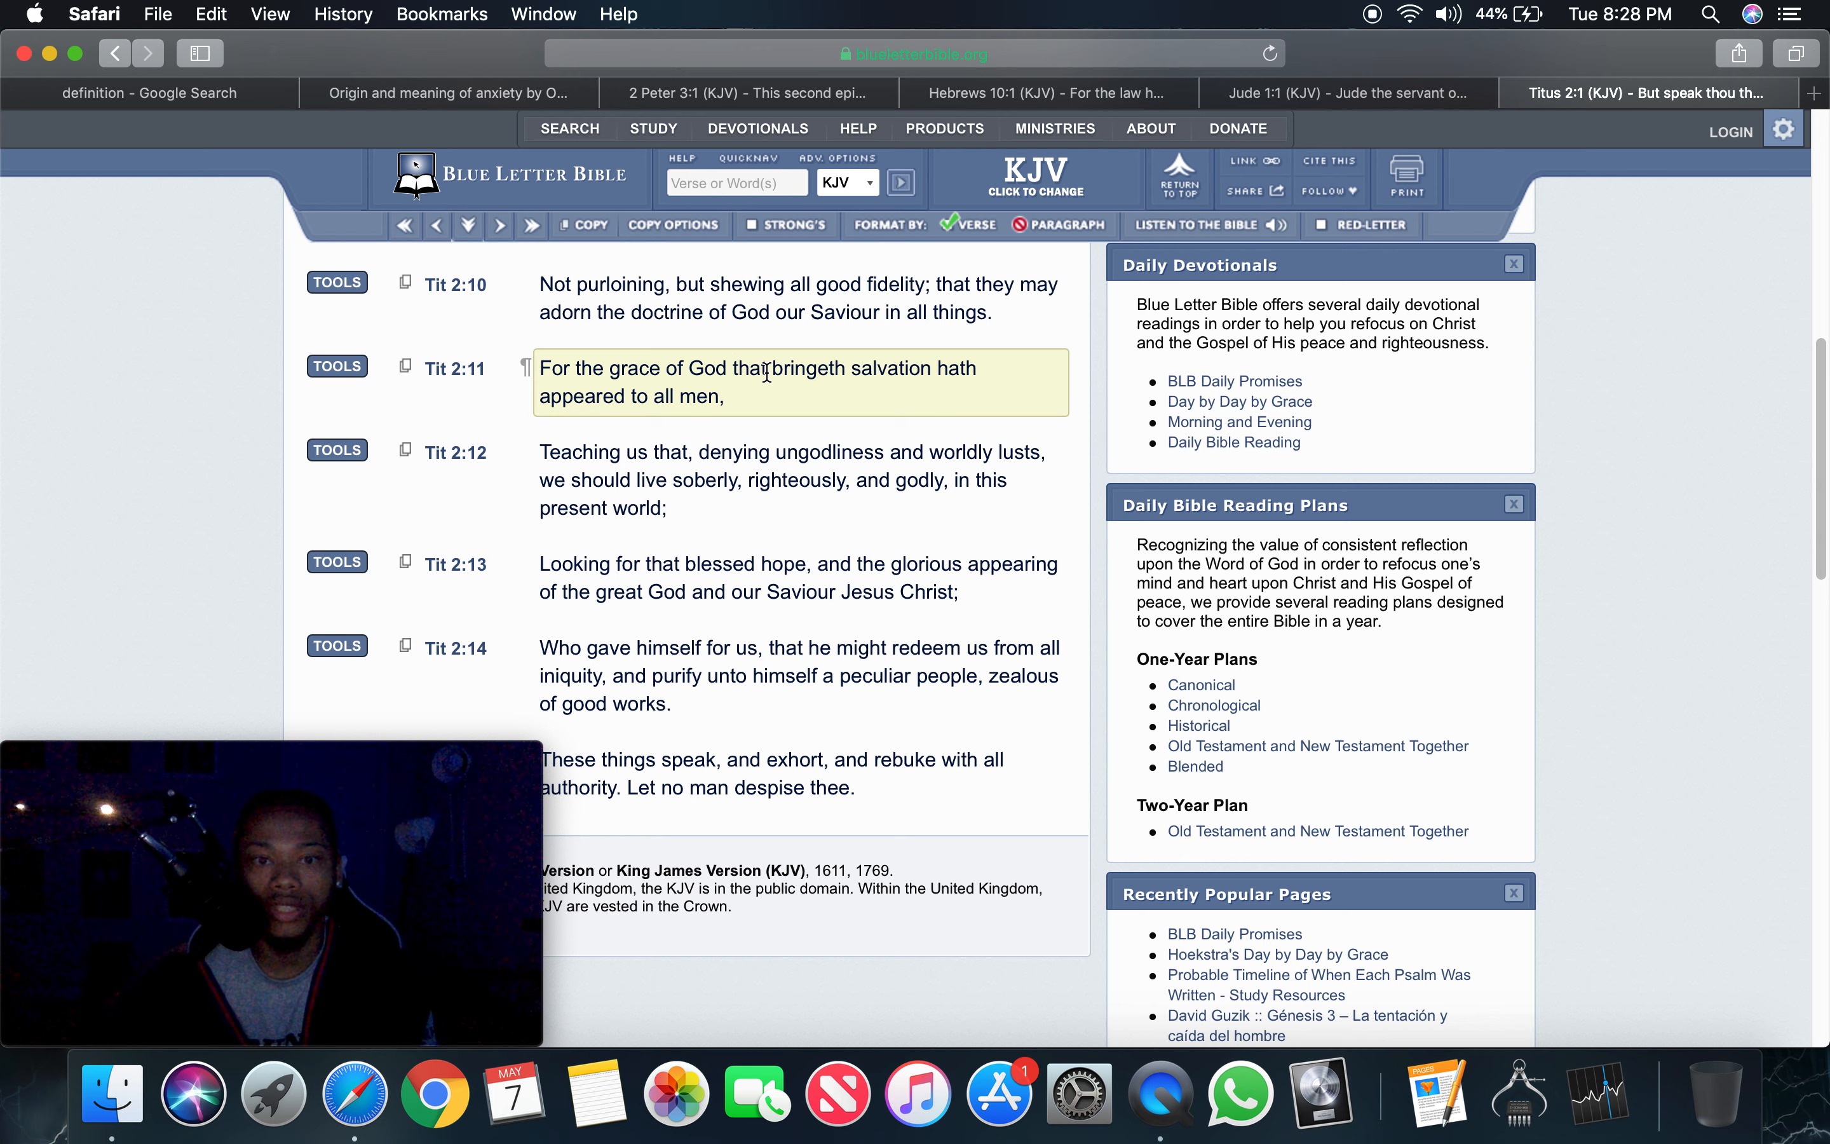
{"action": "mouse_move", "coordinate": [849, 375]}
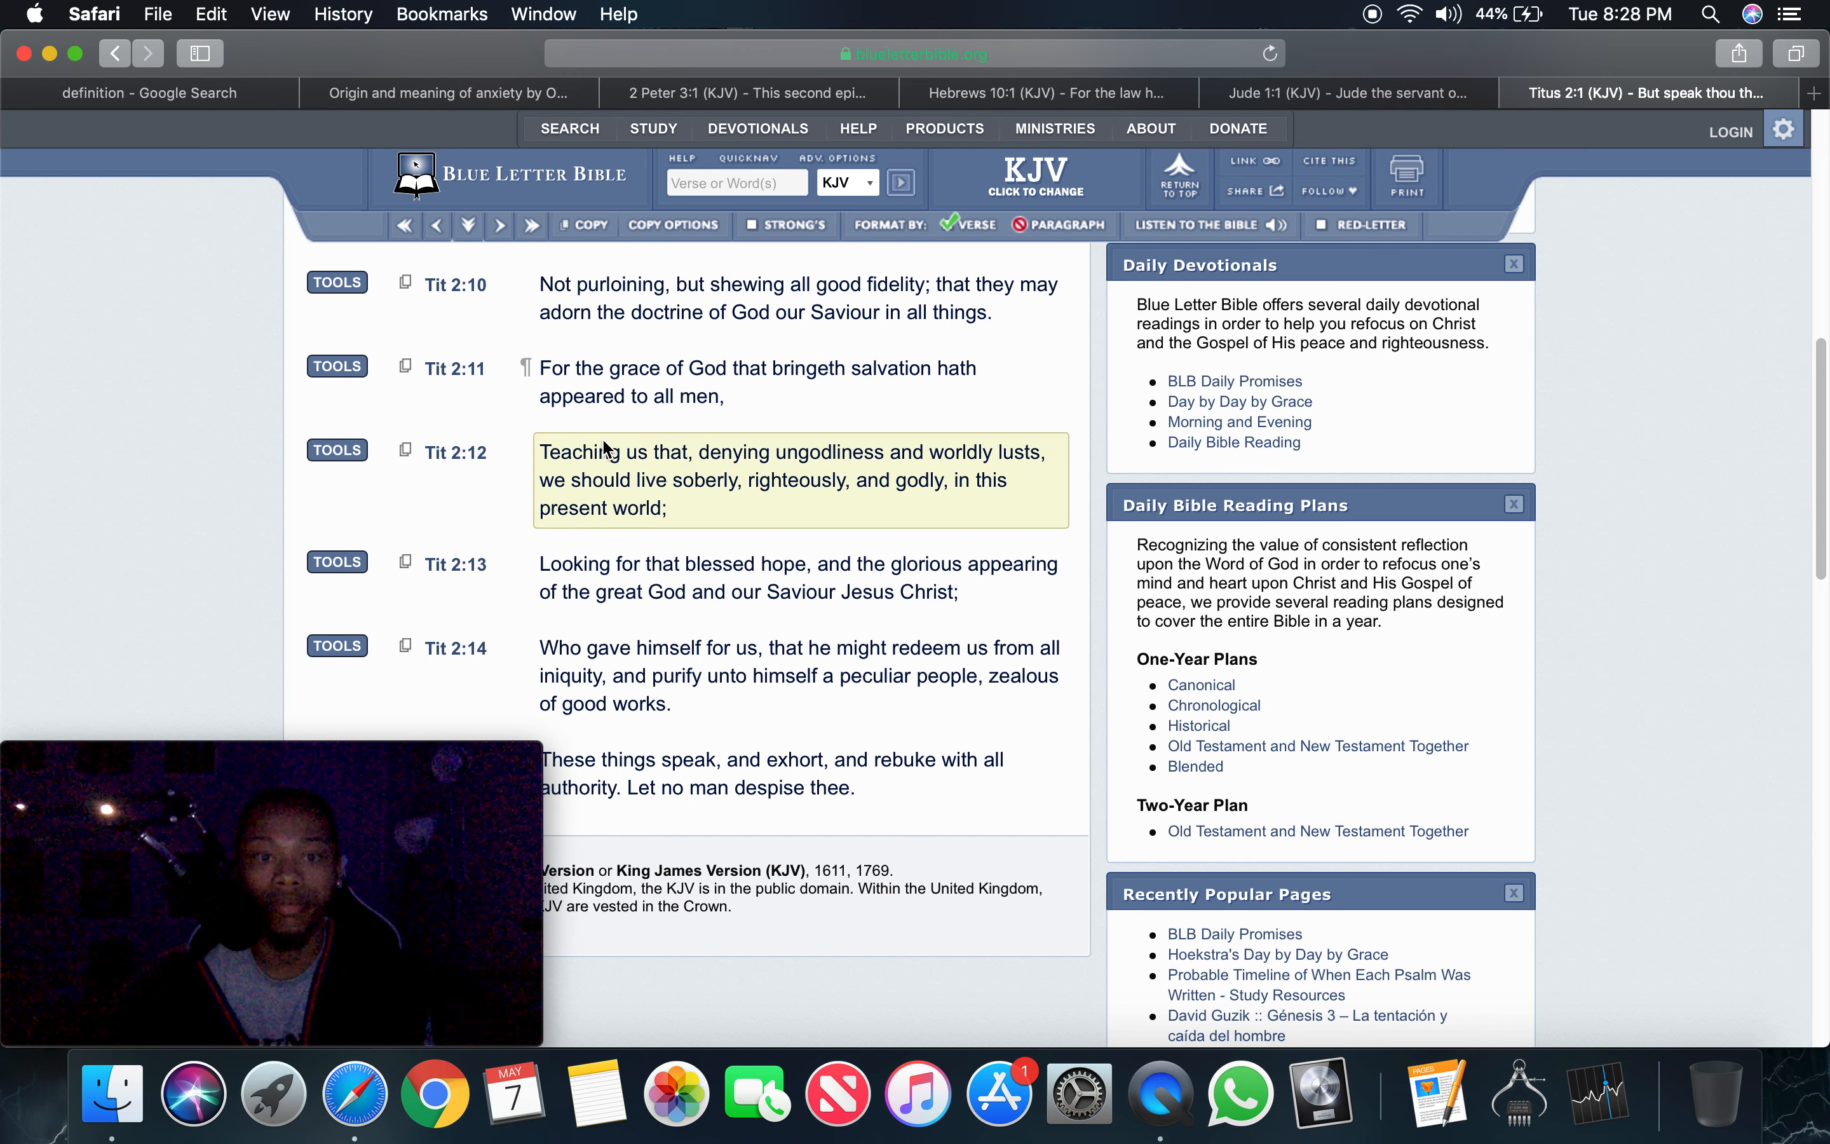
{"action": "mouse_move", "coordinate": [831, 461]}
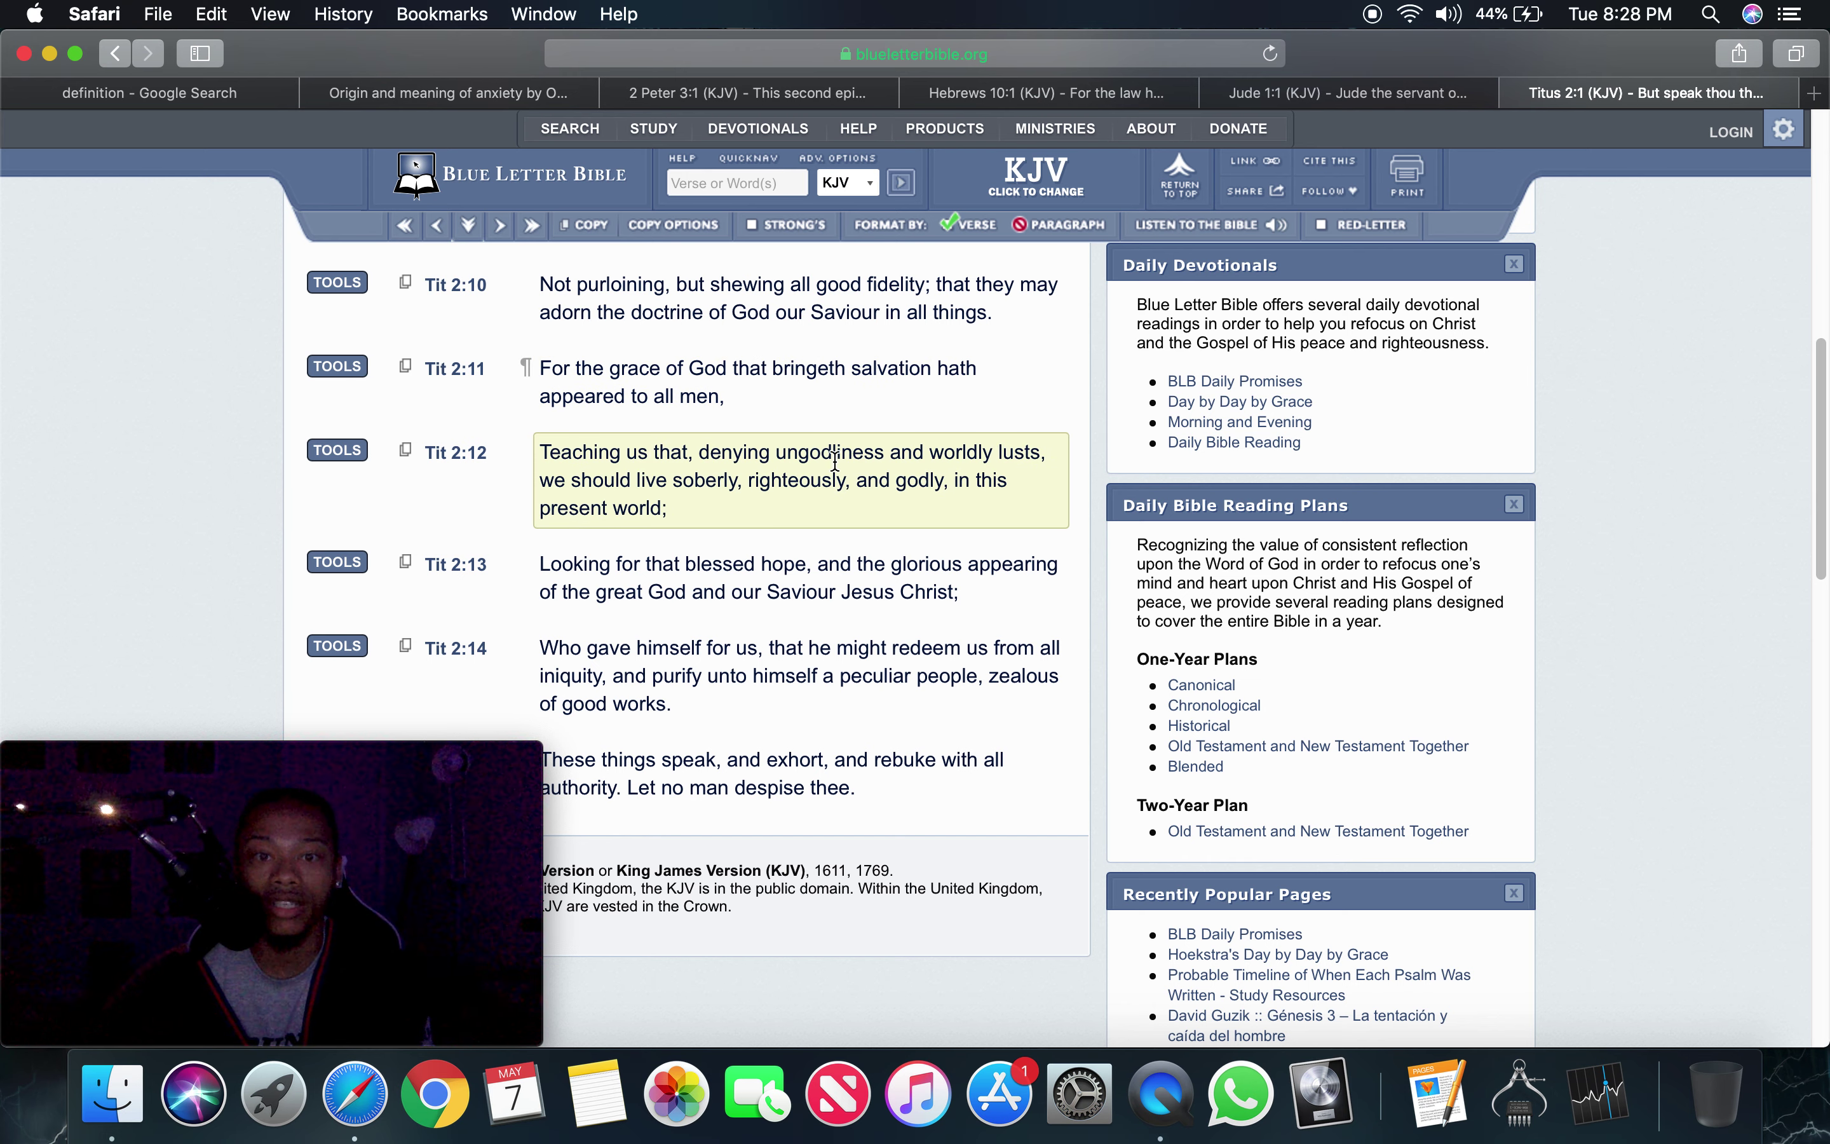
{"action": "mouse_move", "coordinate": [685, 524]}
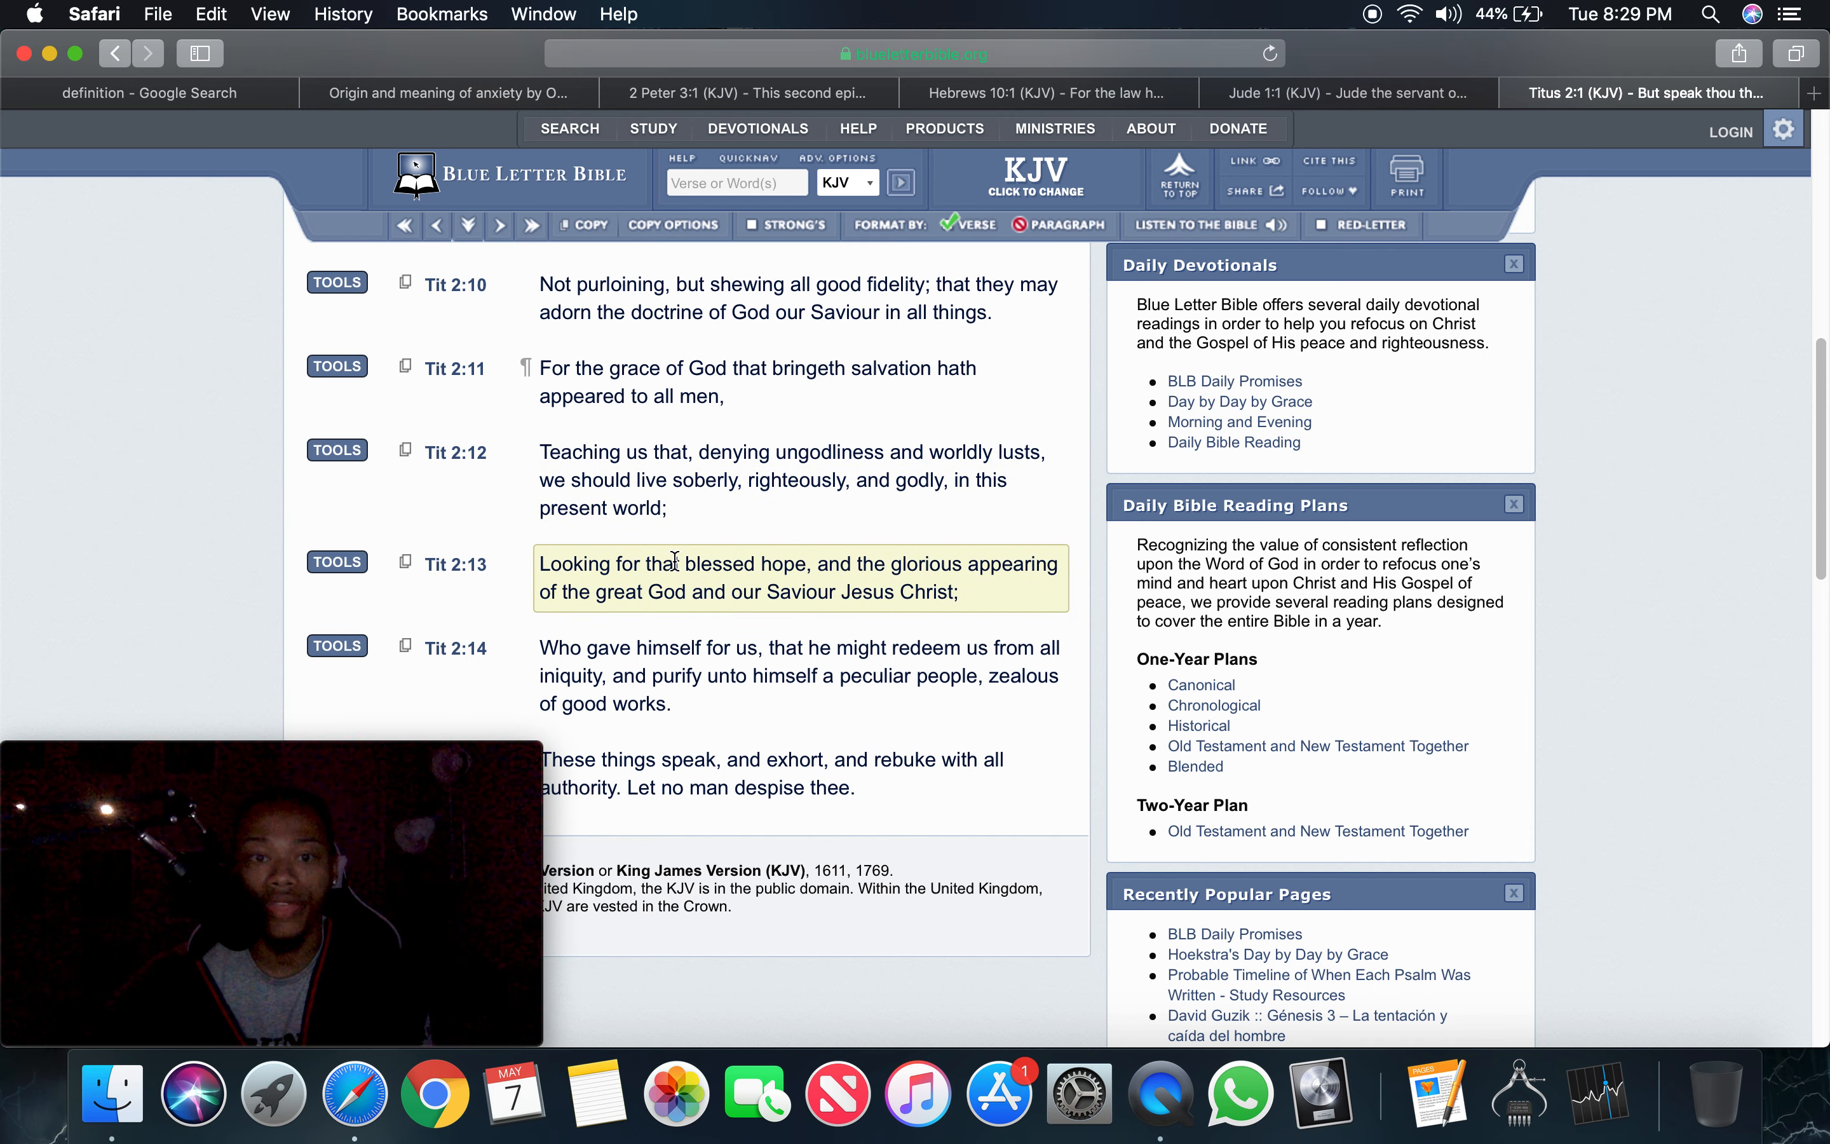
{"action": "mouse_move", "coordinate": [856, 564]}
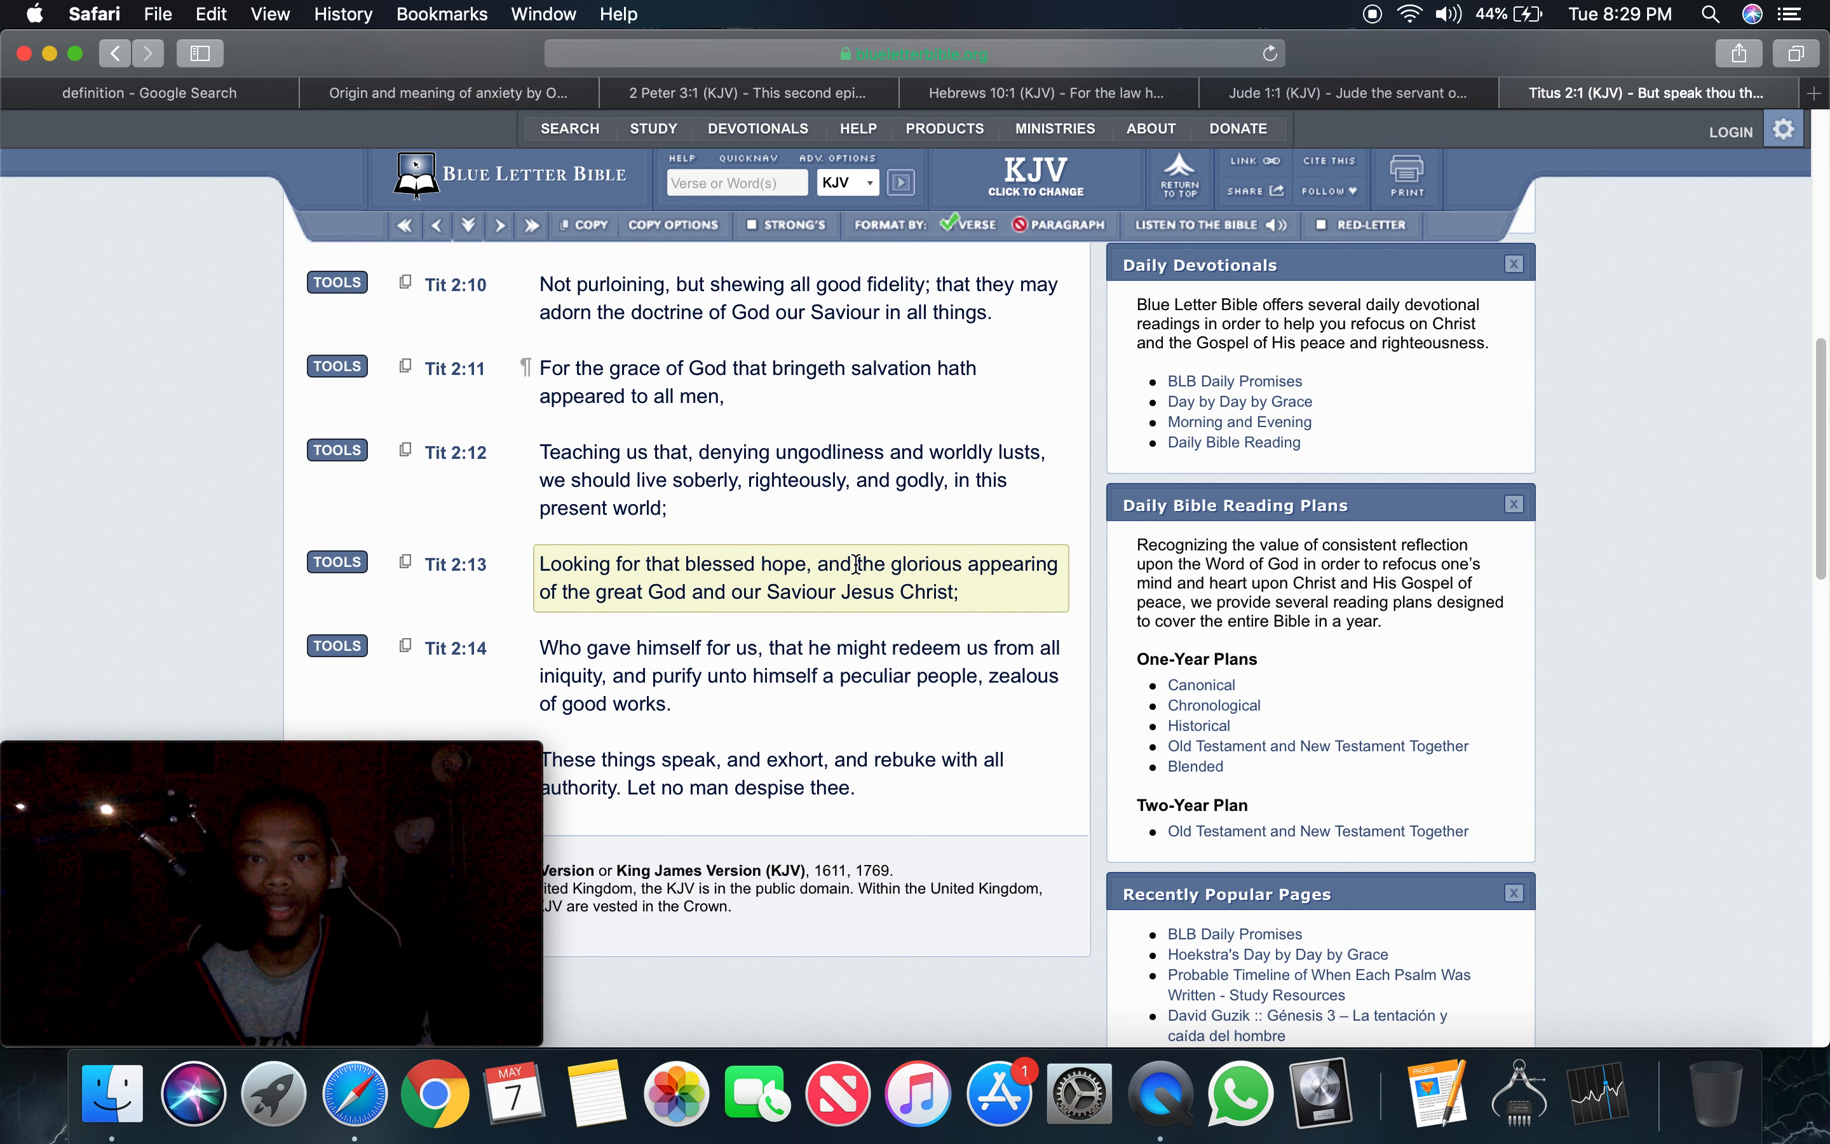
{"action": "mouse_move", "coordinate": [674, 595]}
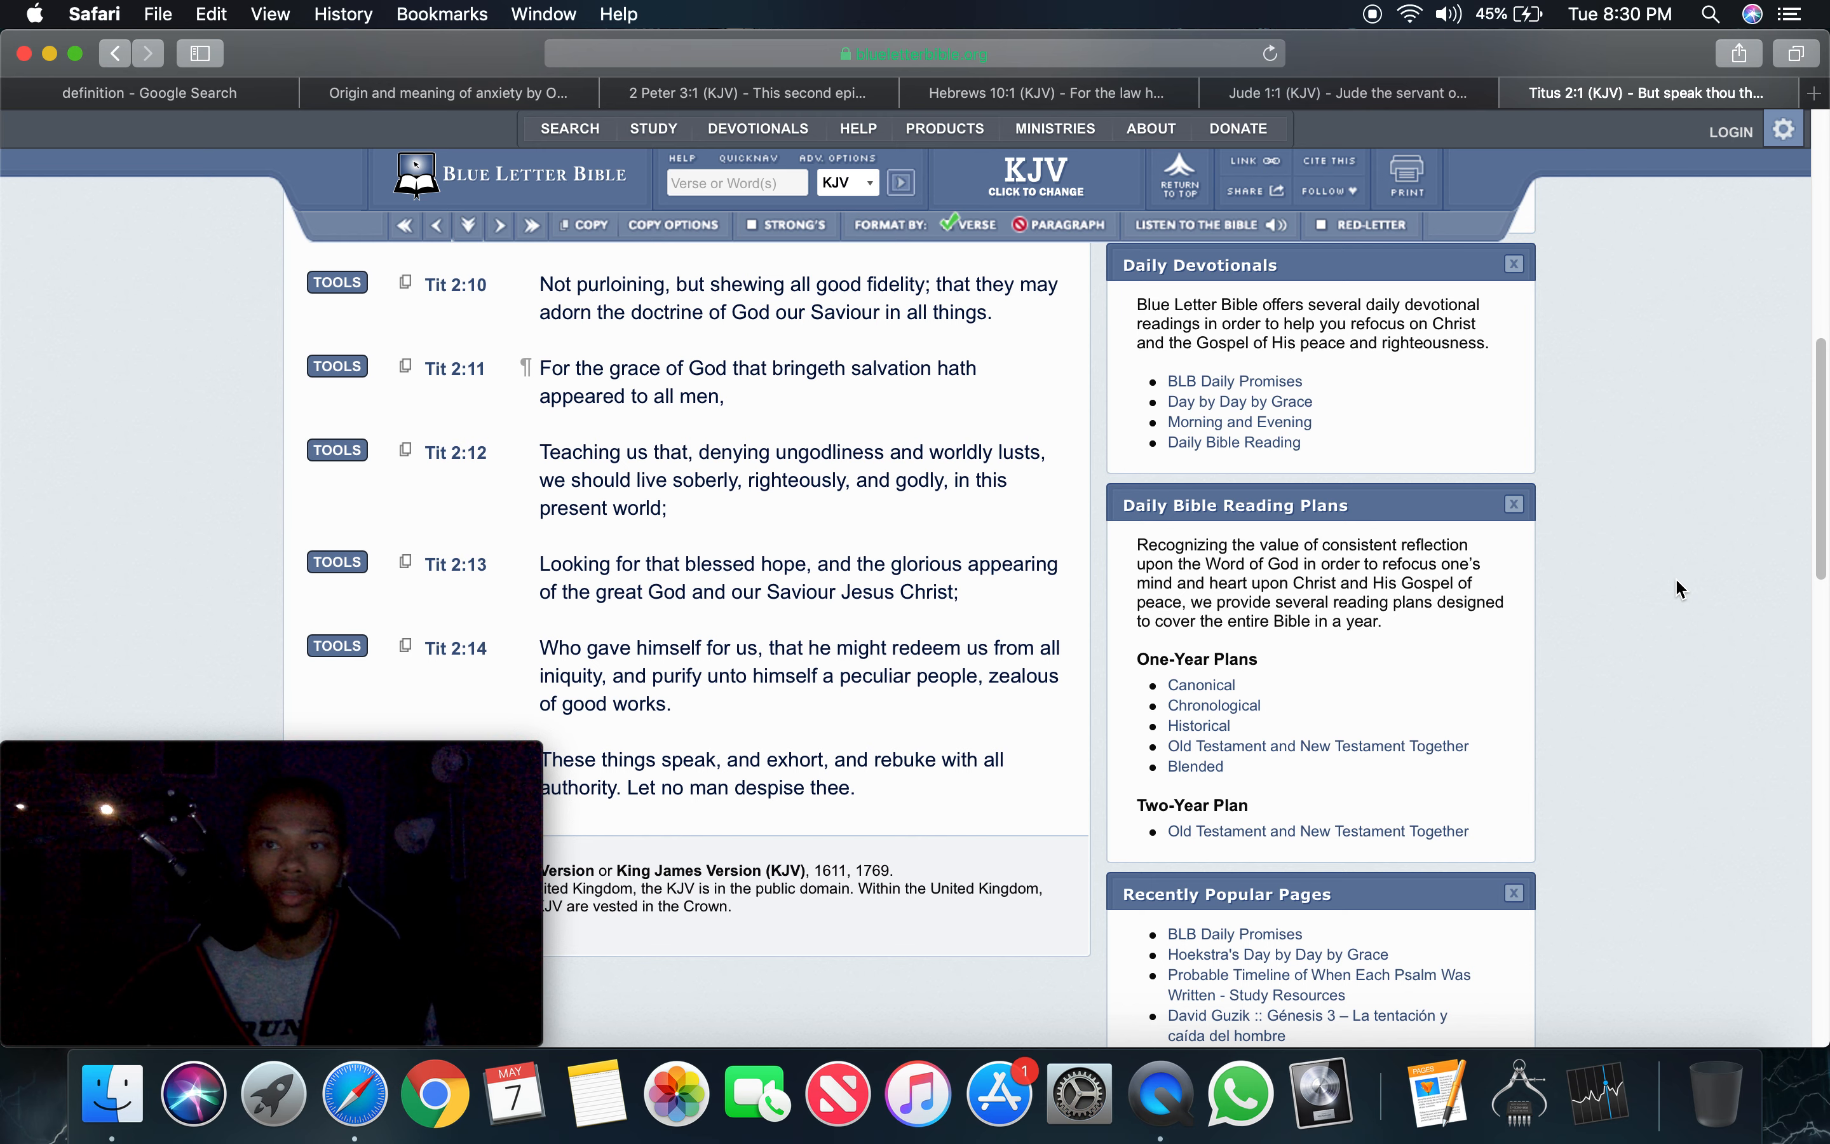
In a new tab, reach Acts chapter 1 KJV on Blue Letter Bible through QuickNav's book grid
{"action": "left_click", "coordinate": [1812, 93]}
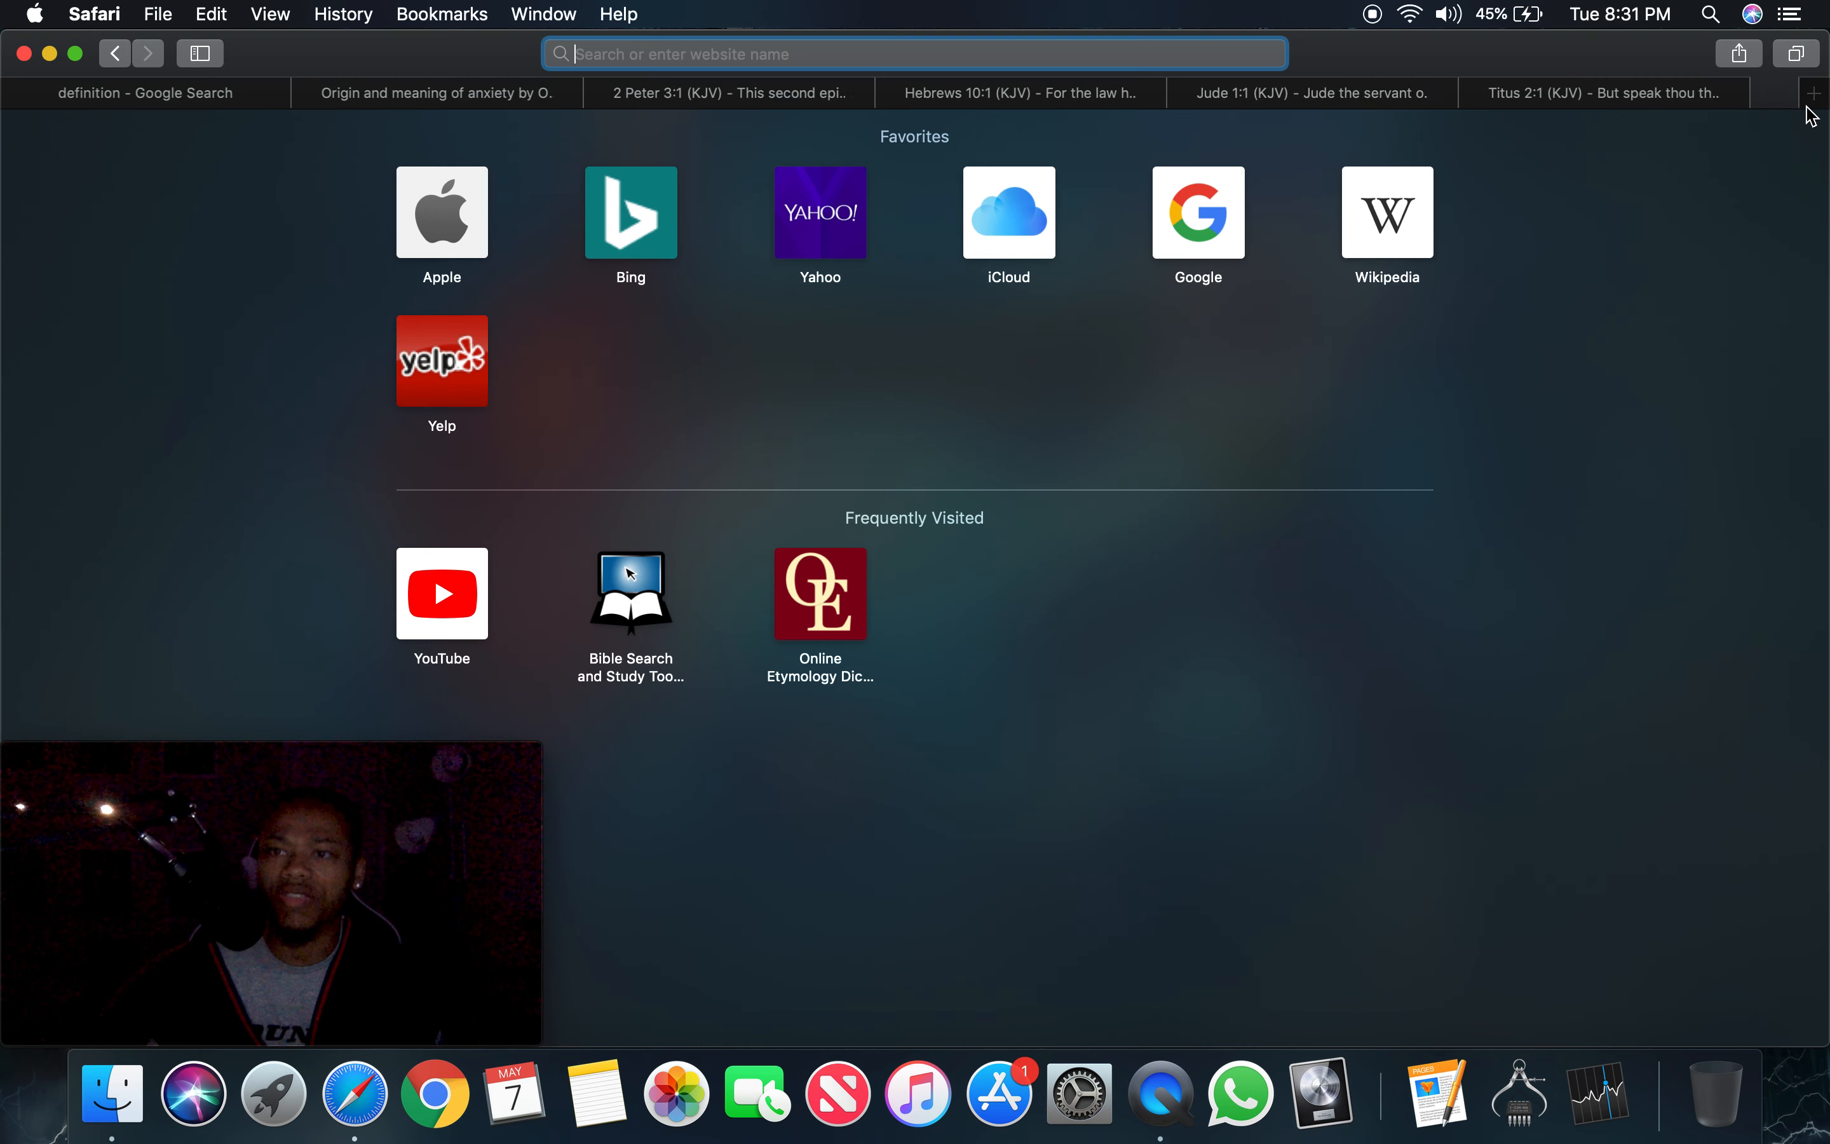
{"action": "left_click", "coordinate": [1812, 93]}
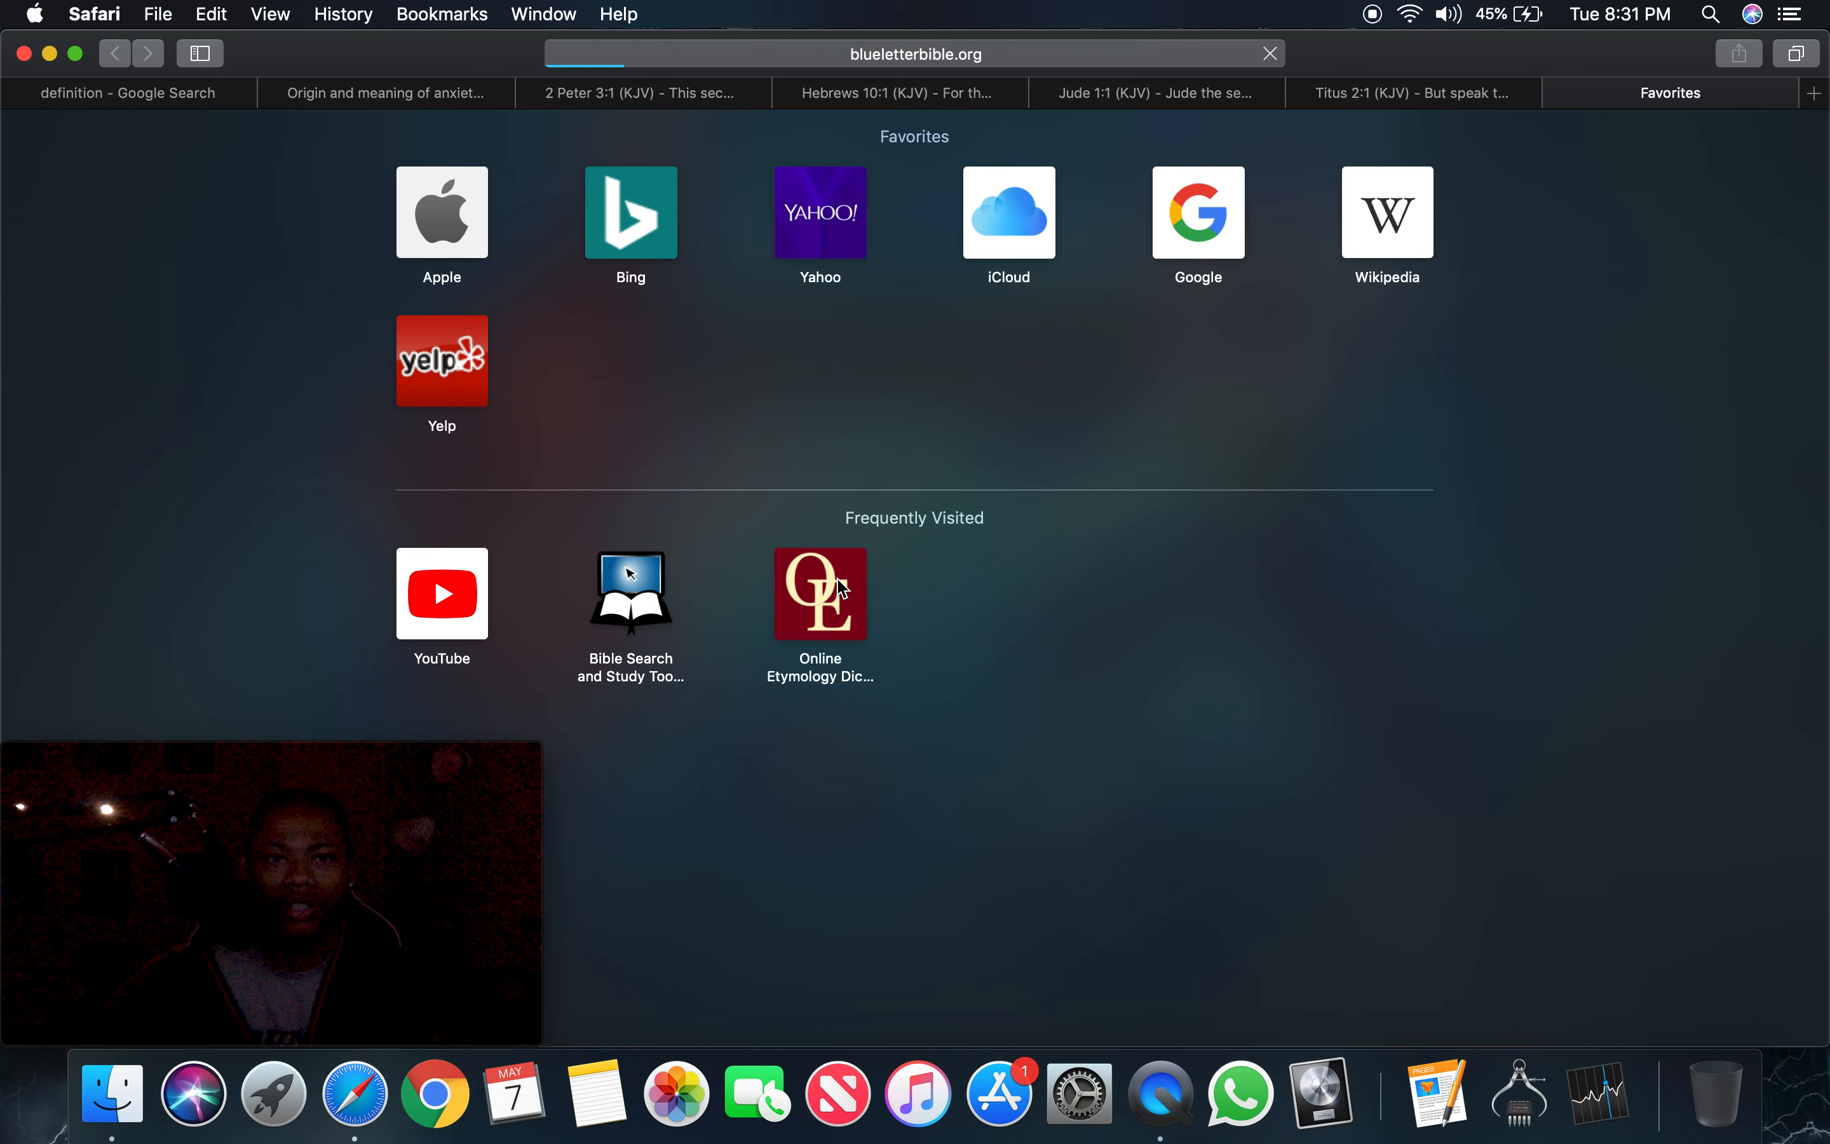
{"action": "left_click", "coordinate": [630, 593]}
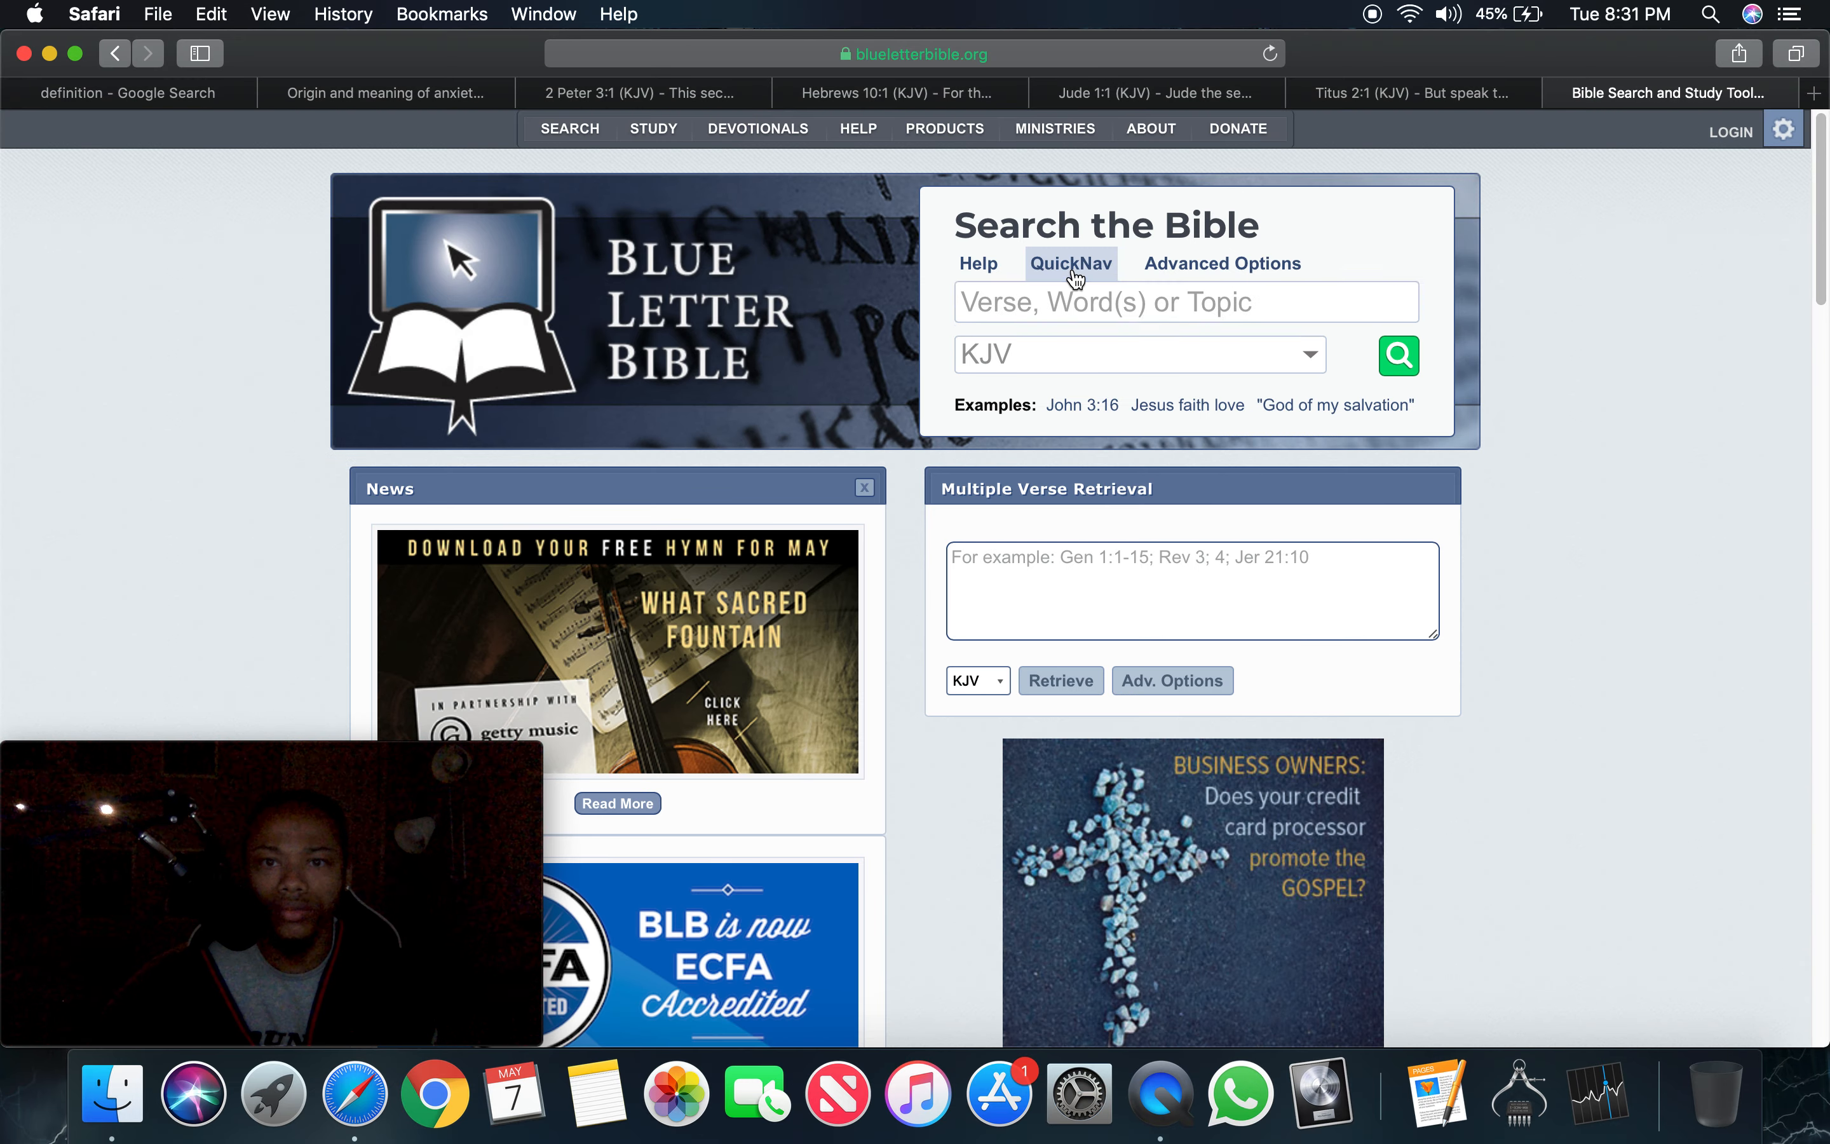
{"action": "left_click", "coordinate": [1070, 263]}
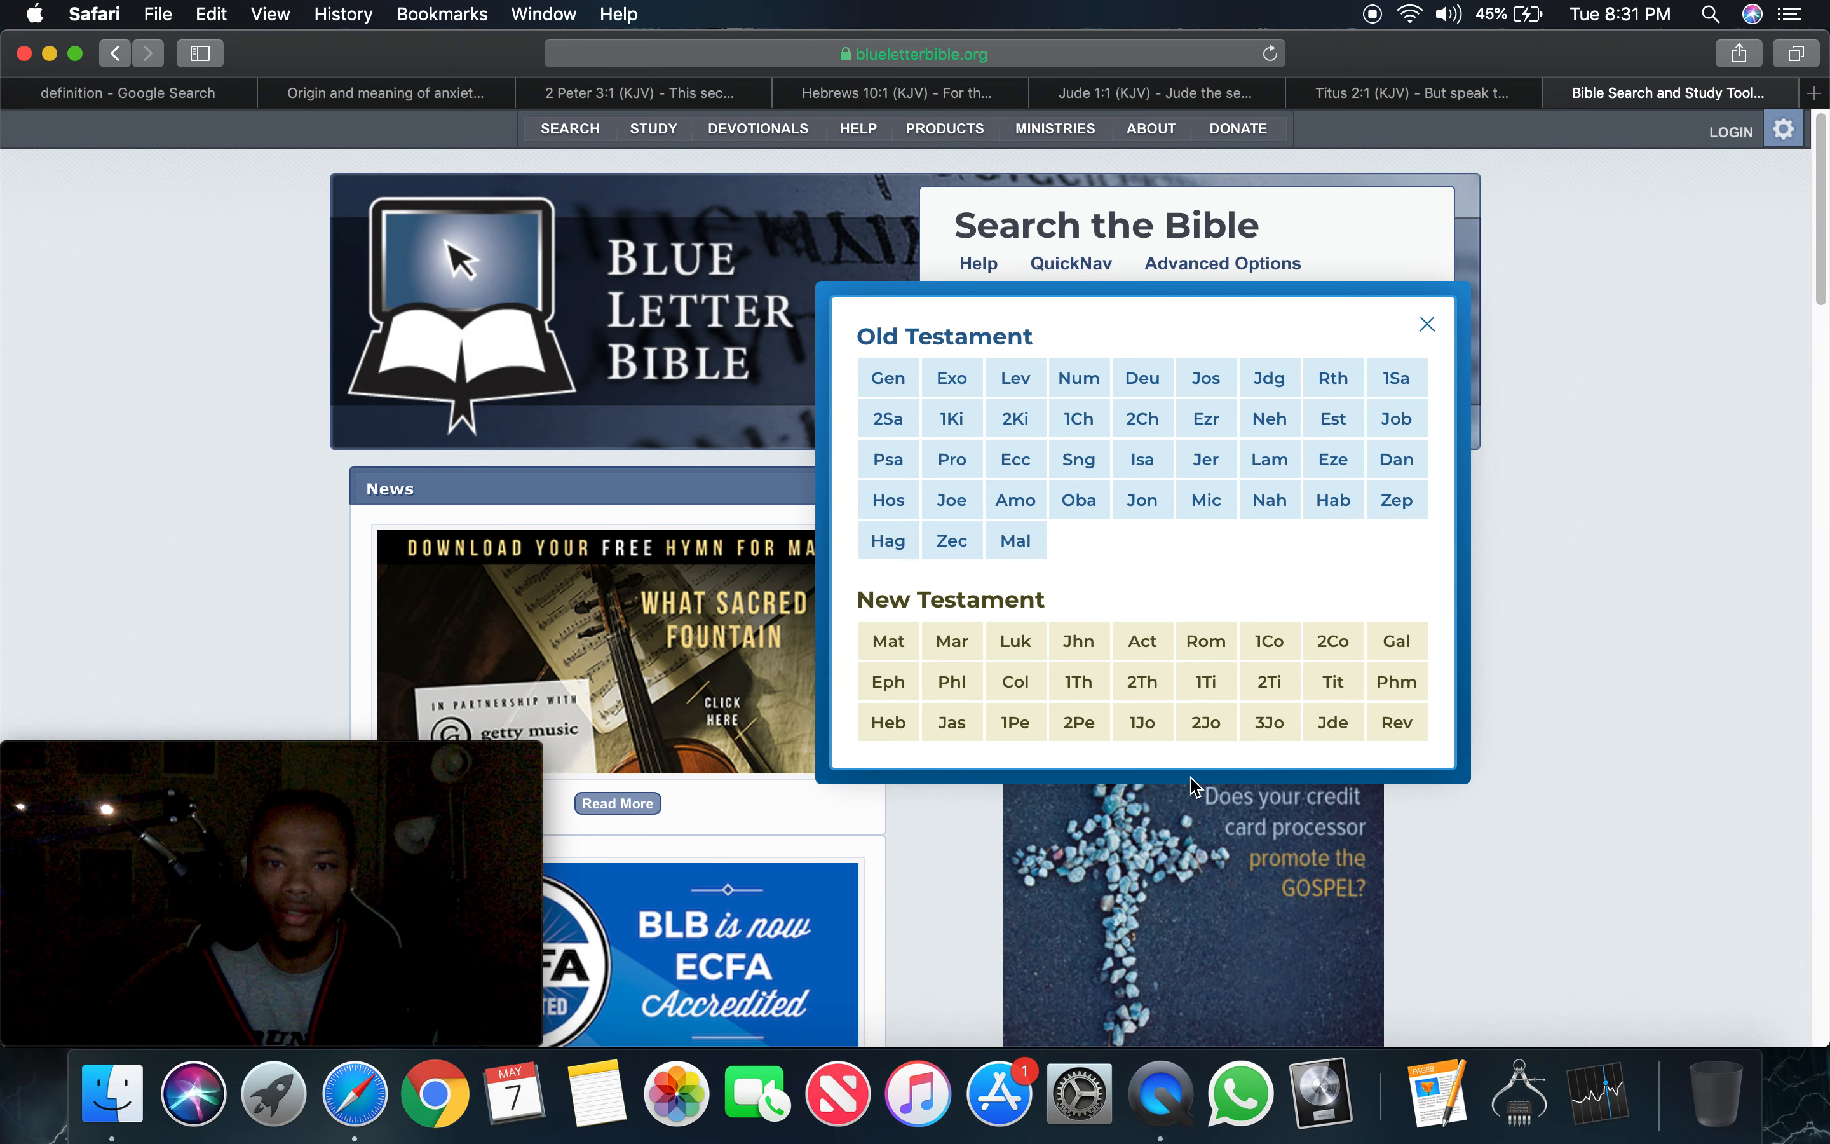
{"action": "left_click", "coordinate": [1140, 639]}
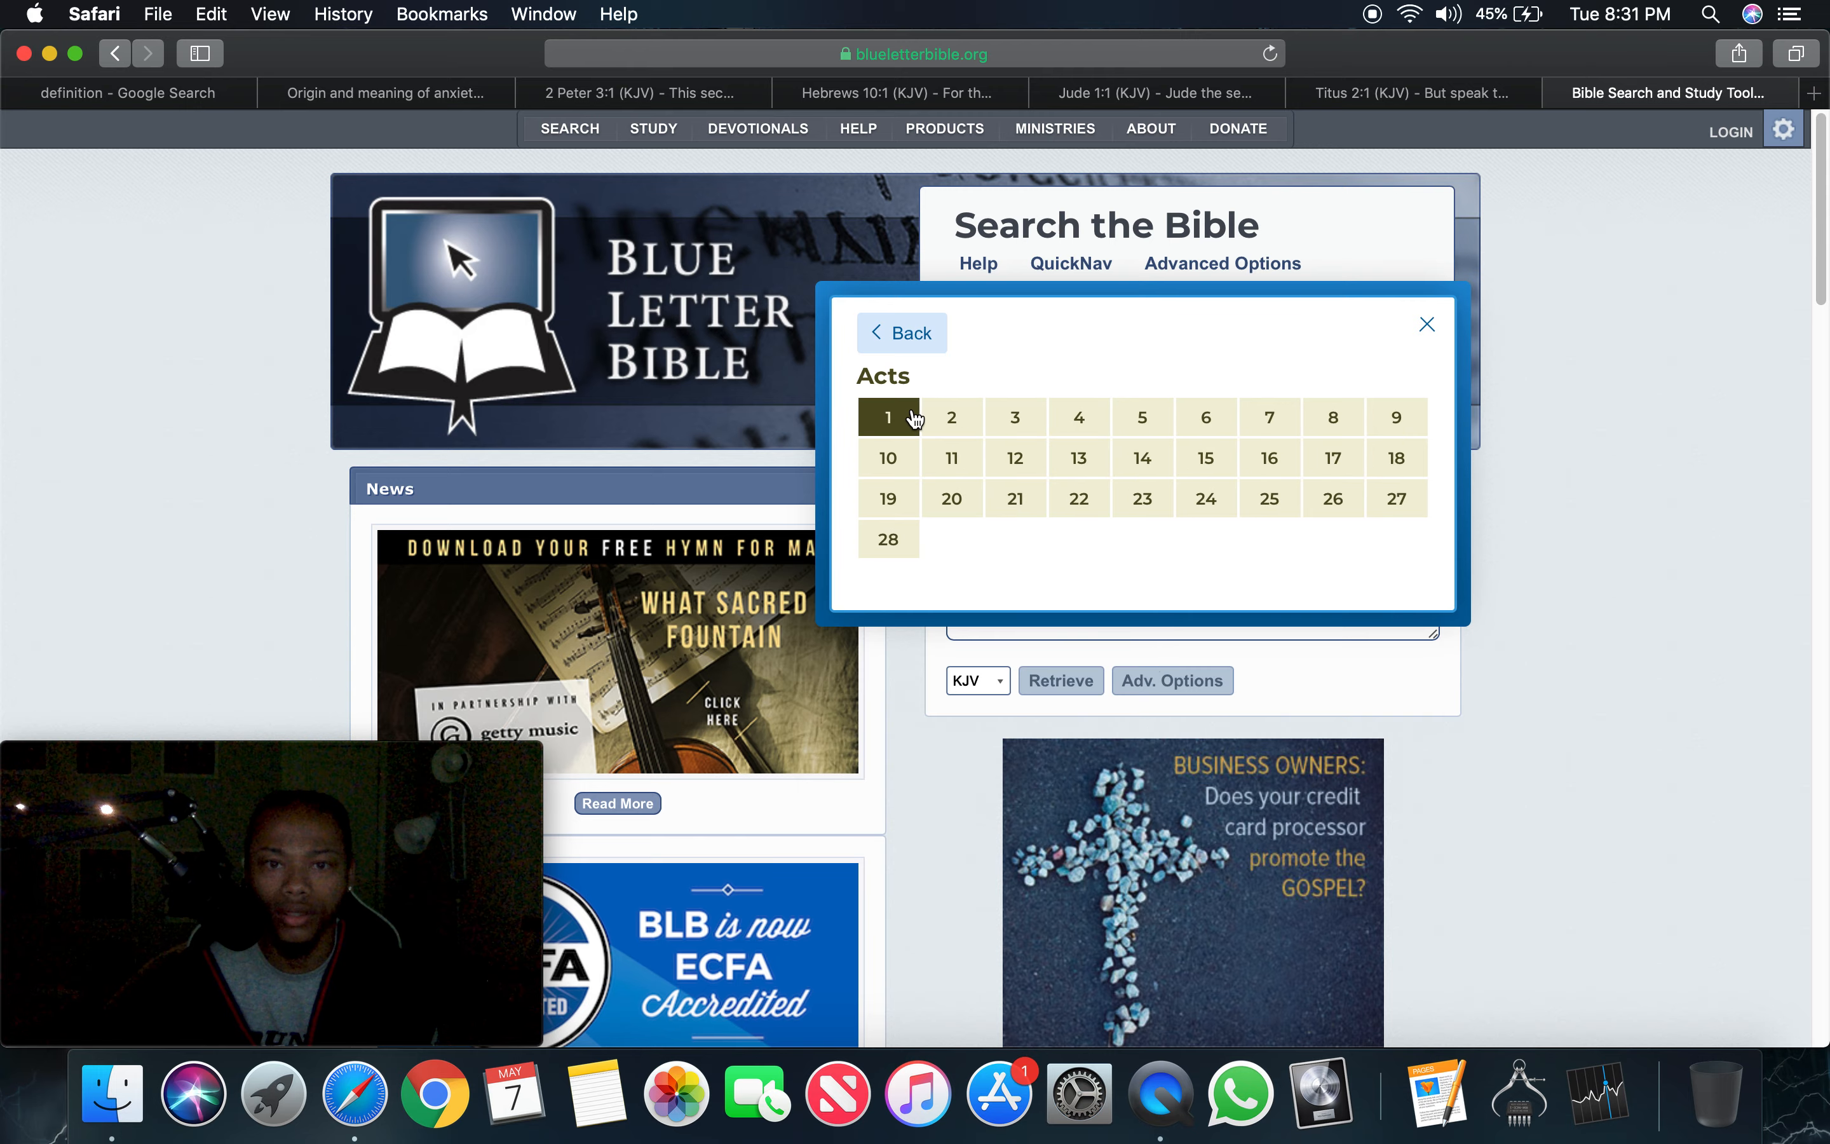
{"action": "left_click", "coordinate": [887, 417]}
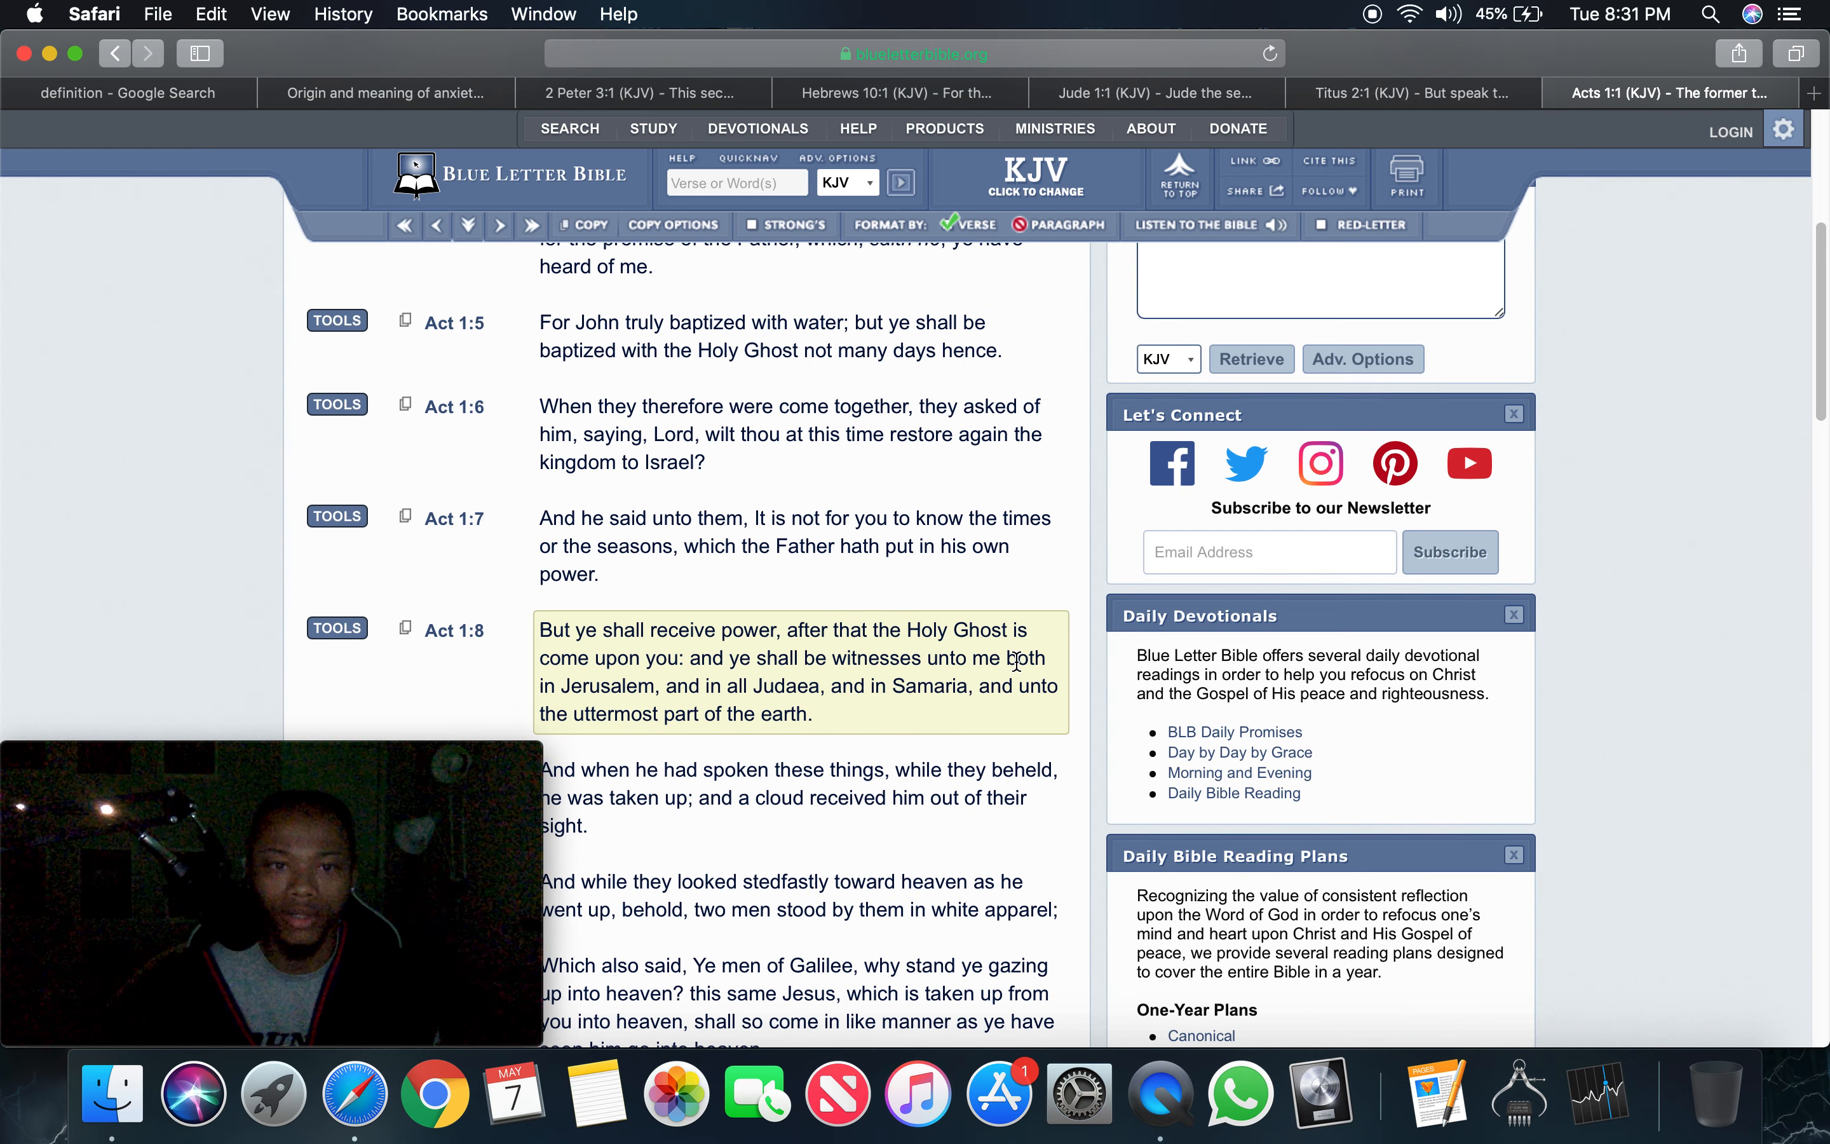
Move through Acts 1 KJV so verses 1:4 through 1:7 are in view while reading
{"action": "scroll", "scroll_direction": "up", "scroll_amount": 3}
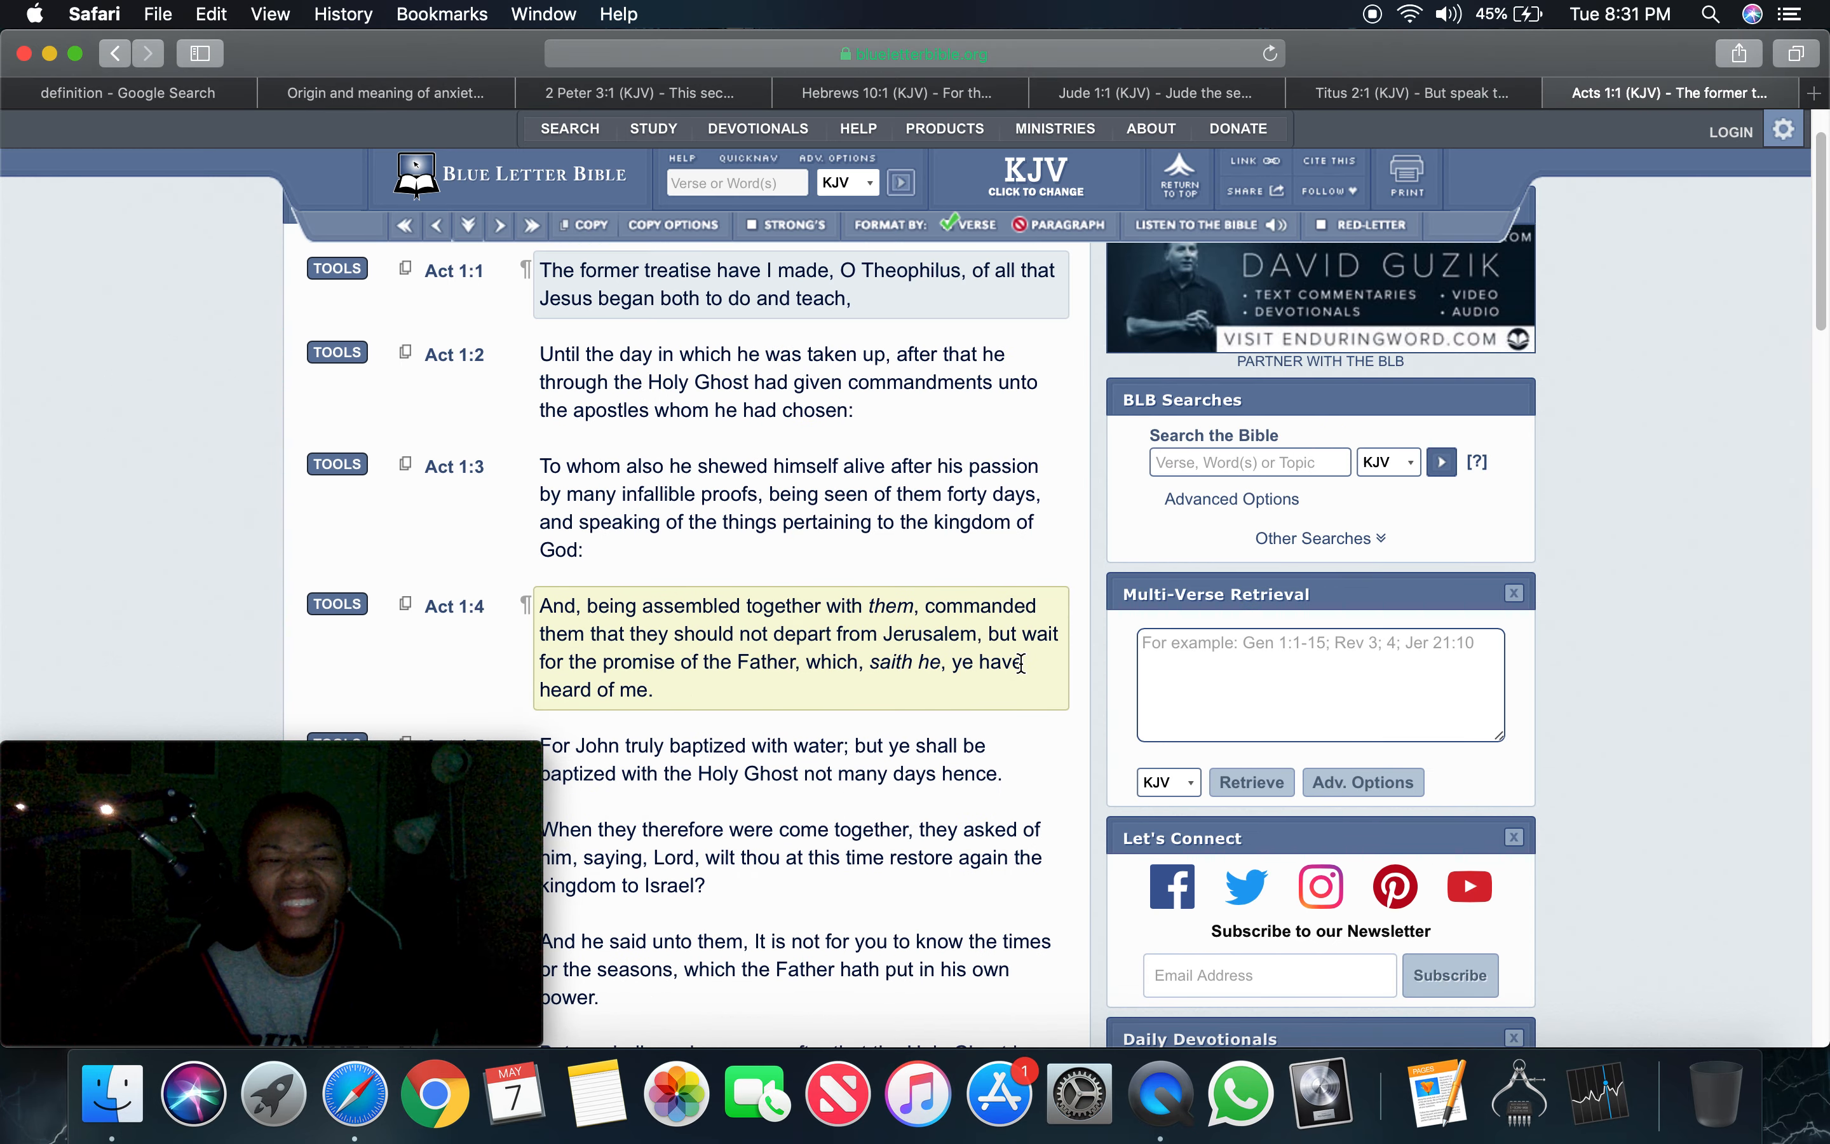
{"action": "scroll", "scroll_direction": "down", "scroll_amount": 3}
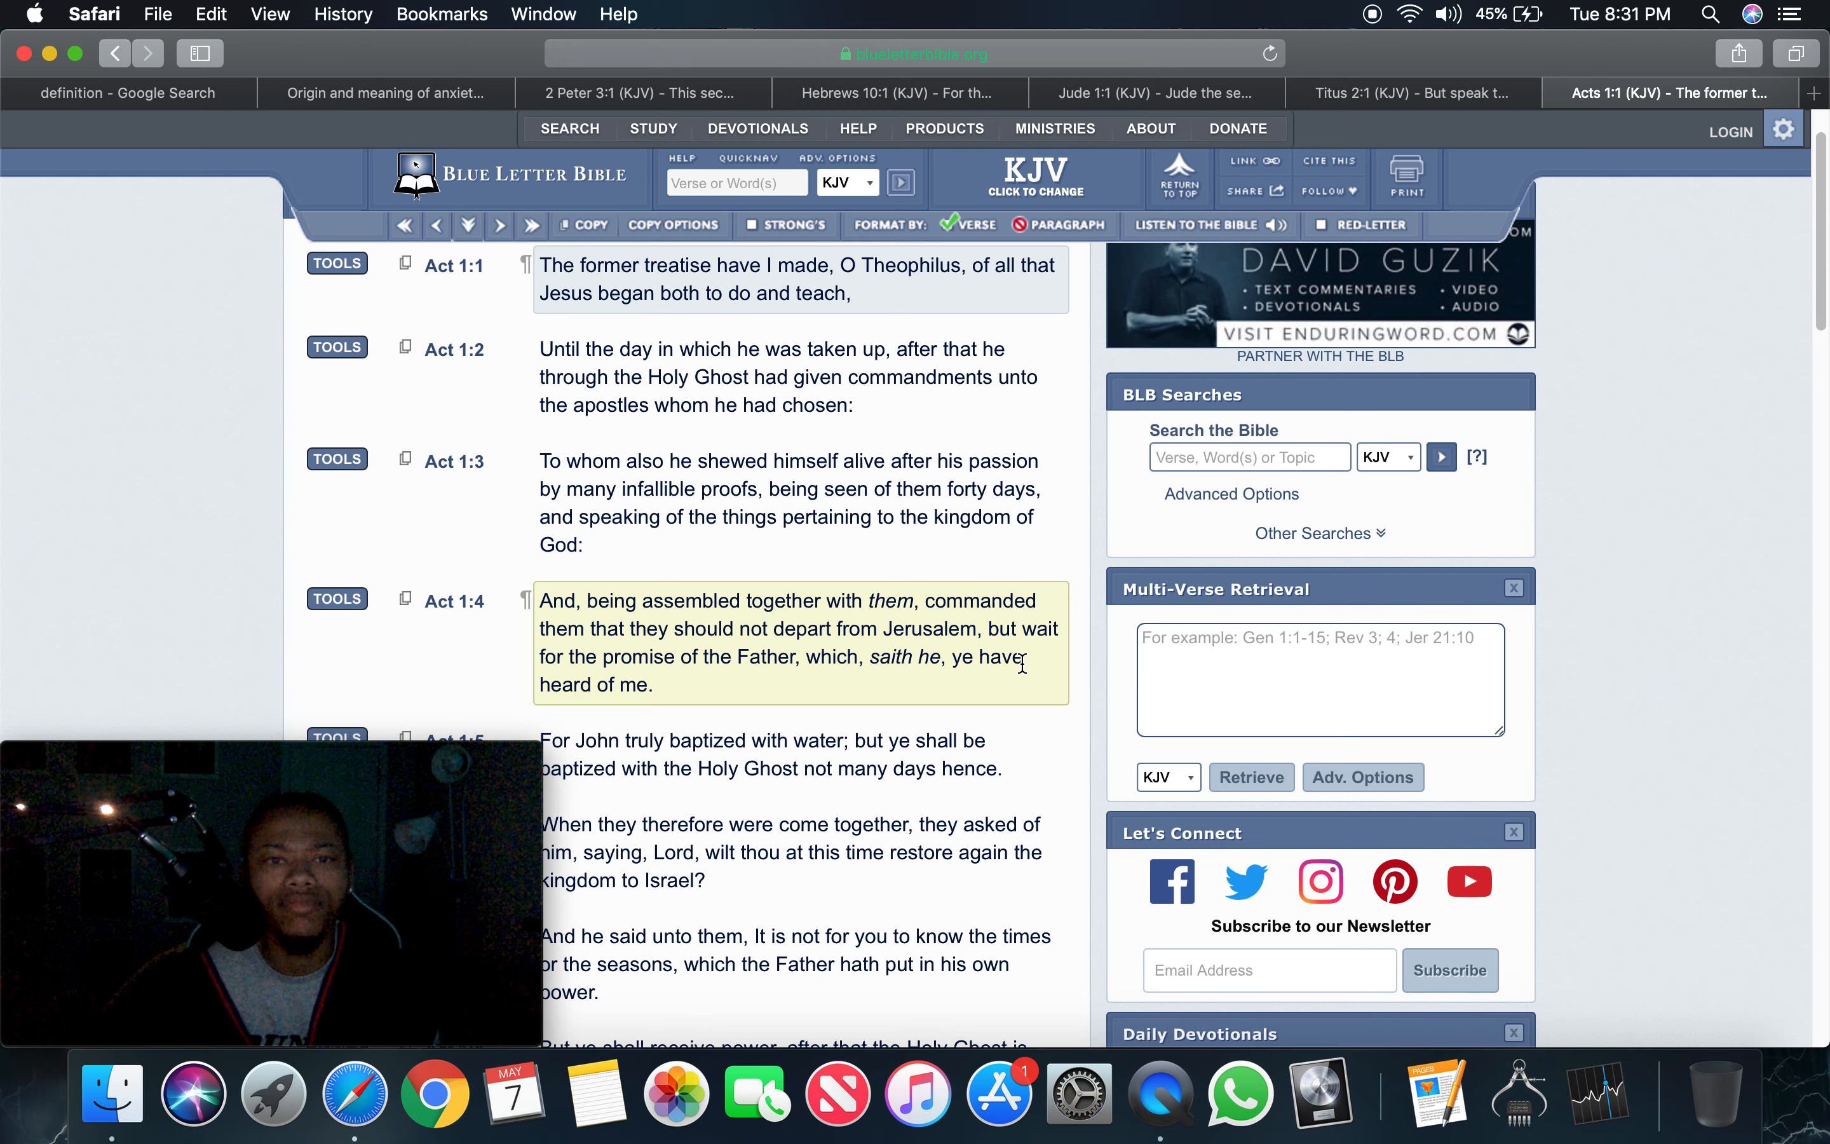
{"action": "scroll", "scroll_direction": "down", "scroll_amount": 3}
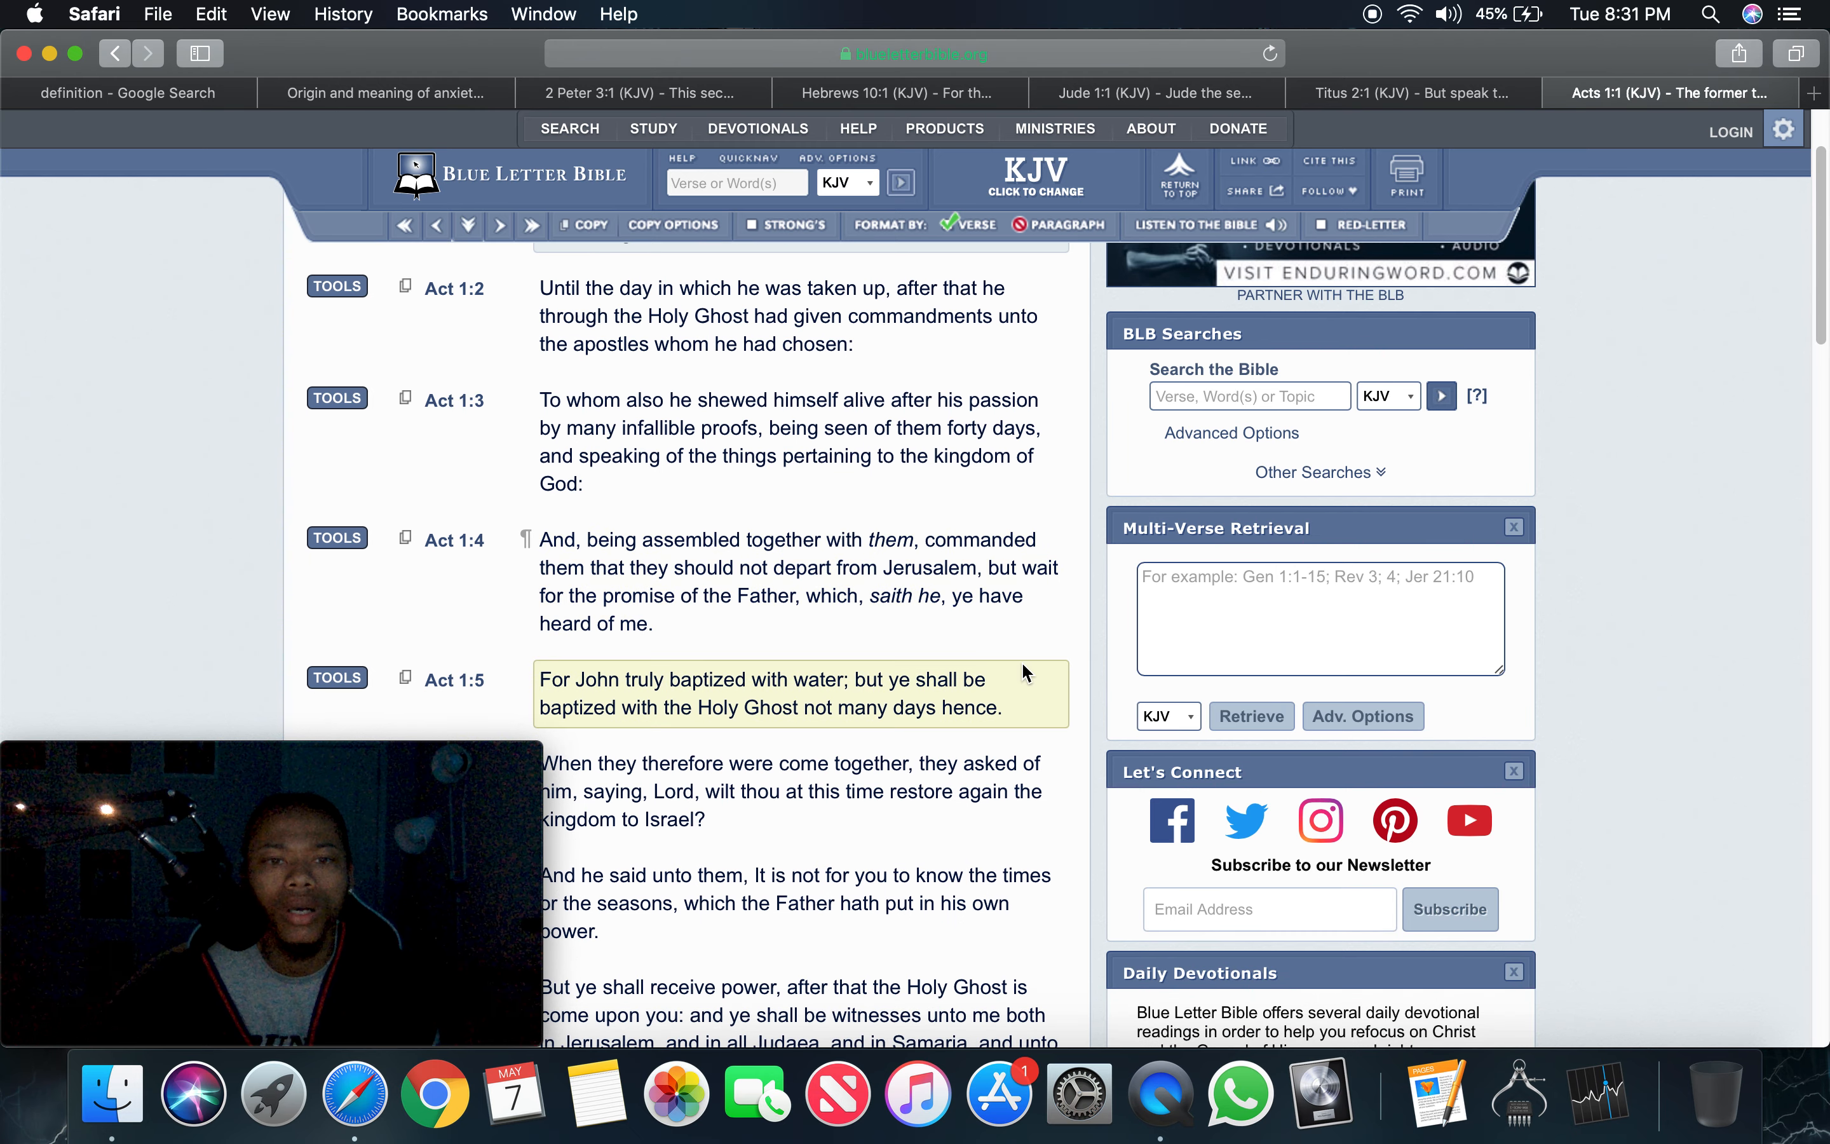
{"action": "scroll", "scroll_direction": "down", "scroll_amount": 3}
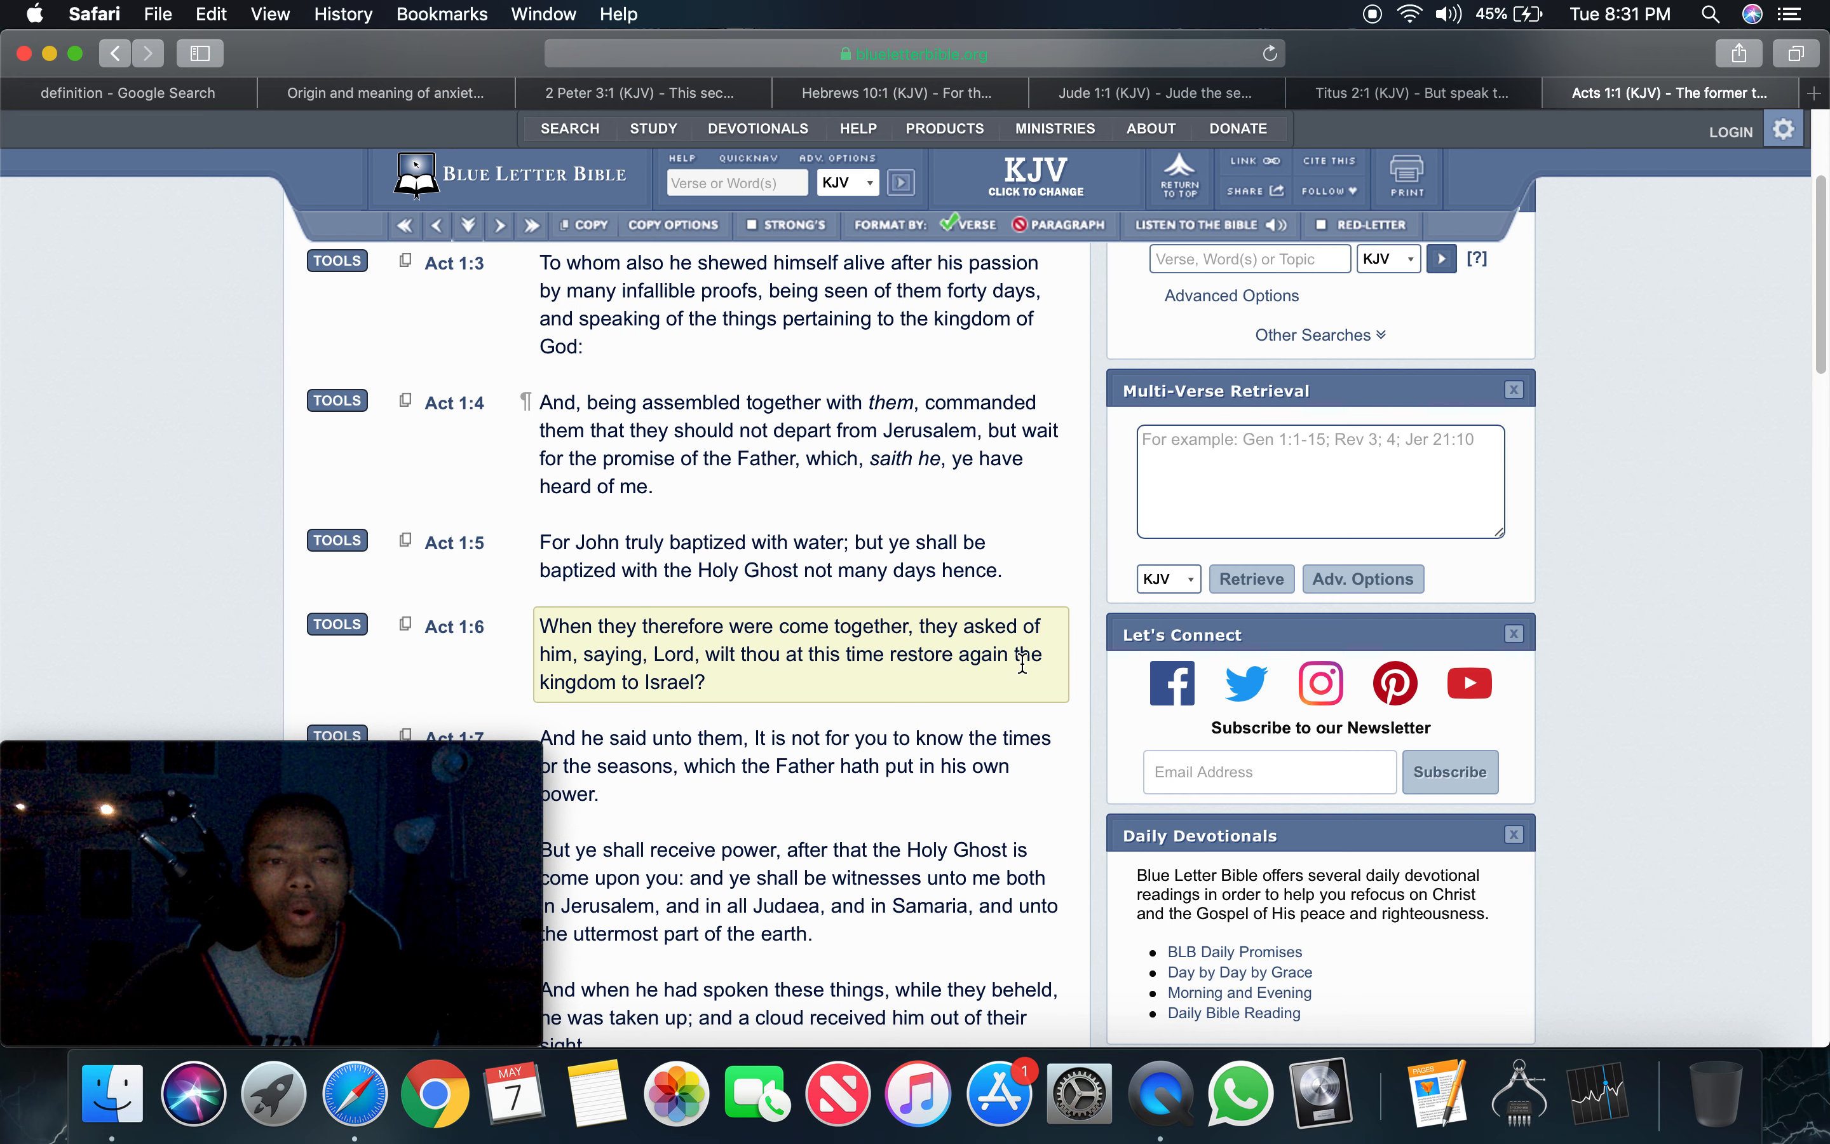
{"action": "scroll", "scroll_direction": "down", "scroll_amount": 3}
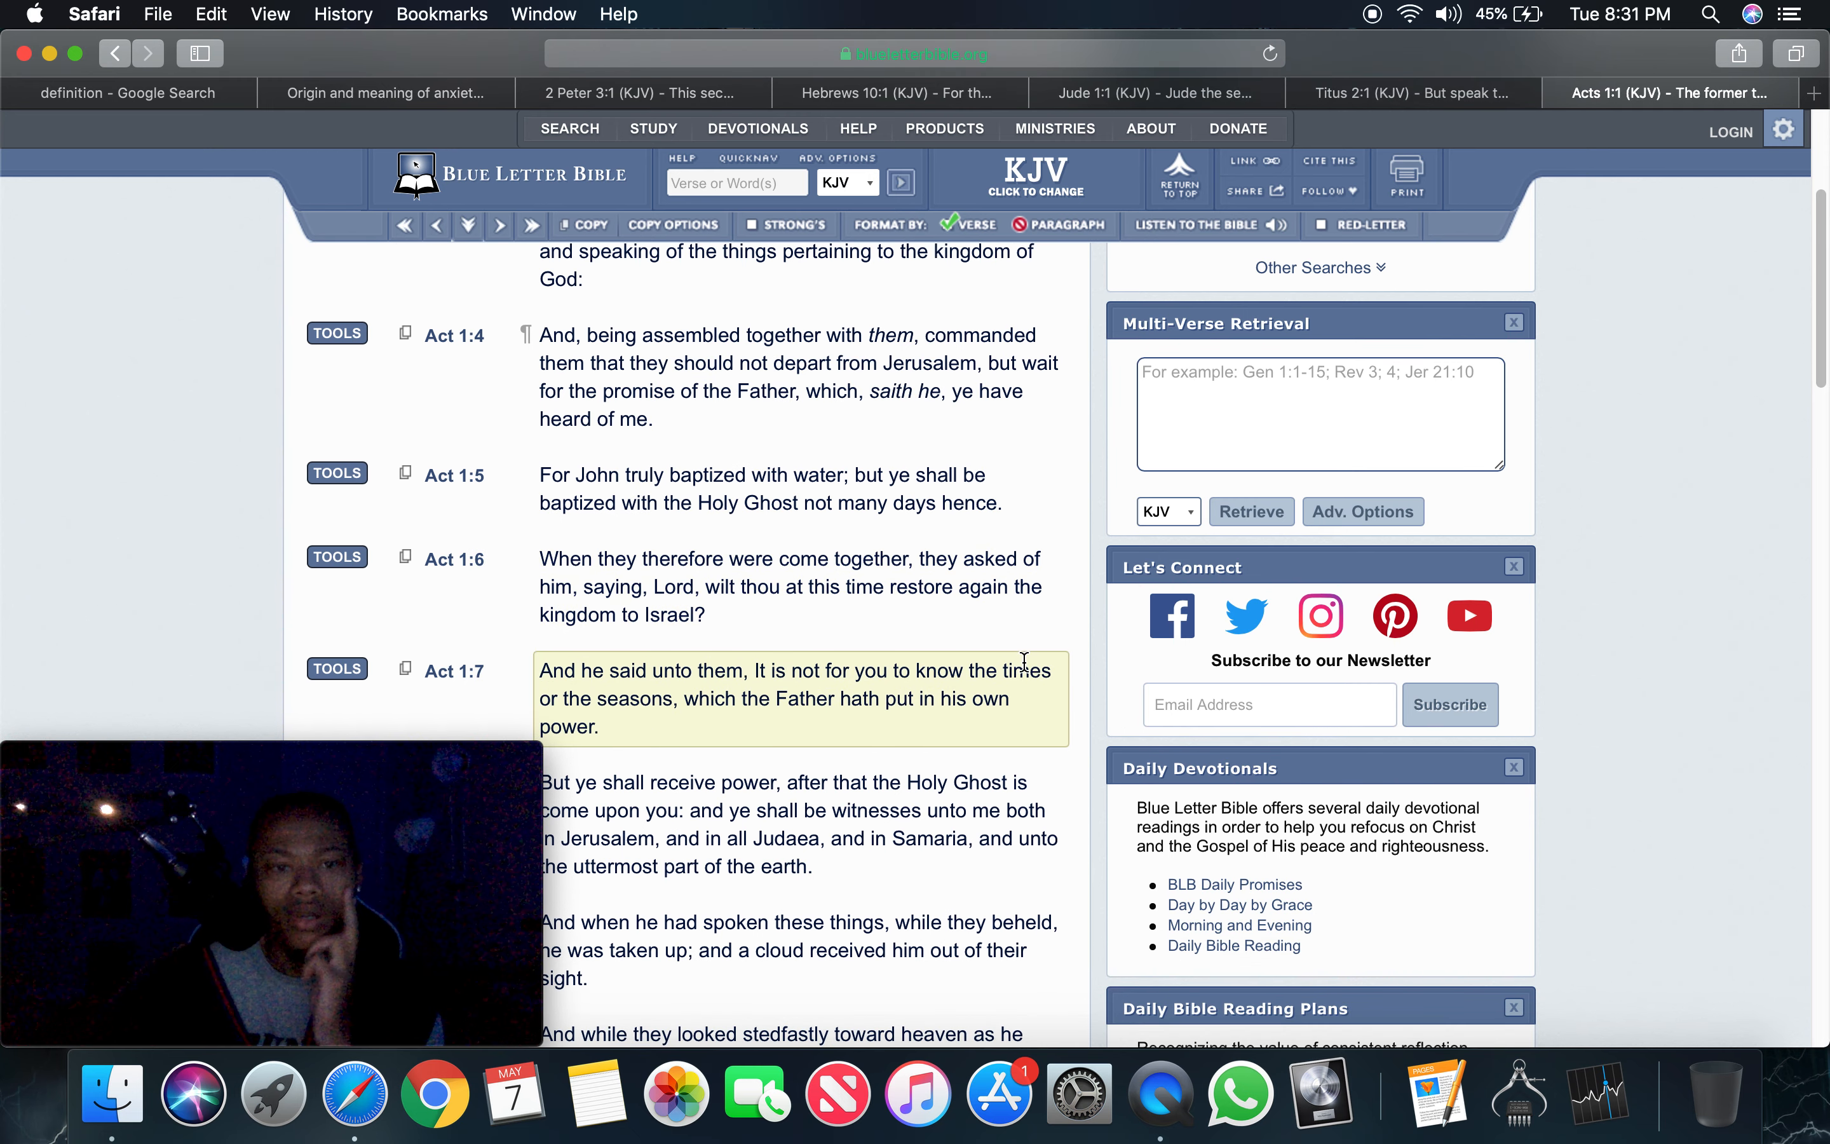
{"action": "scroll", "scroll_direction": "down", "scroll_amount": 3}
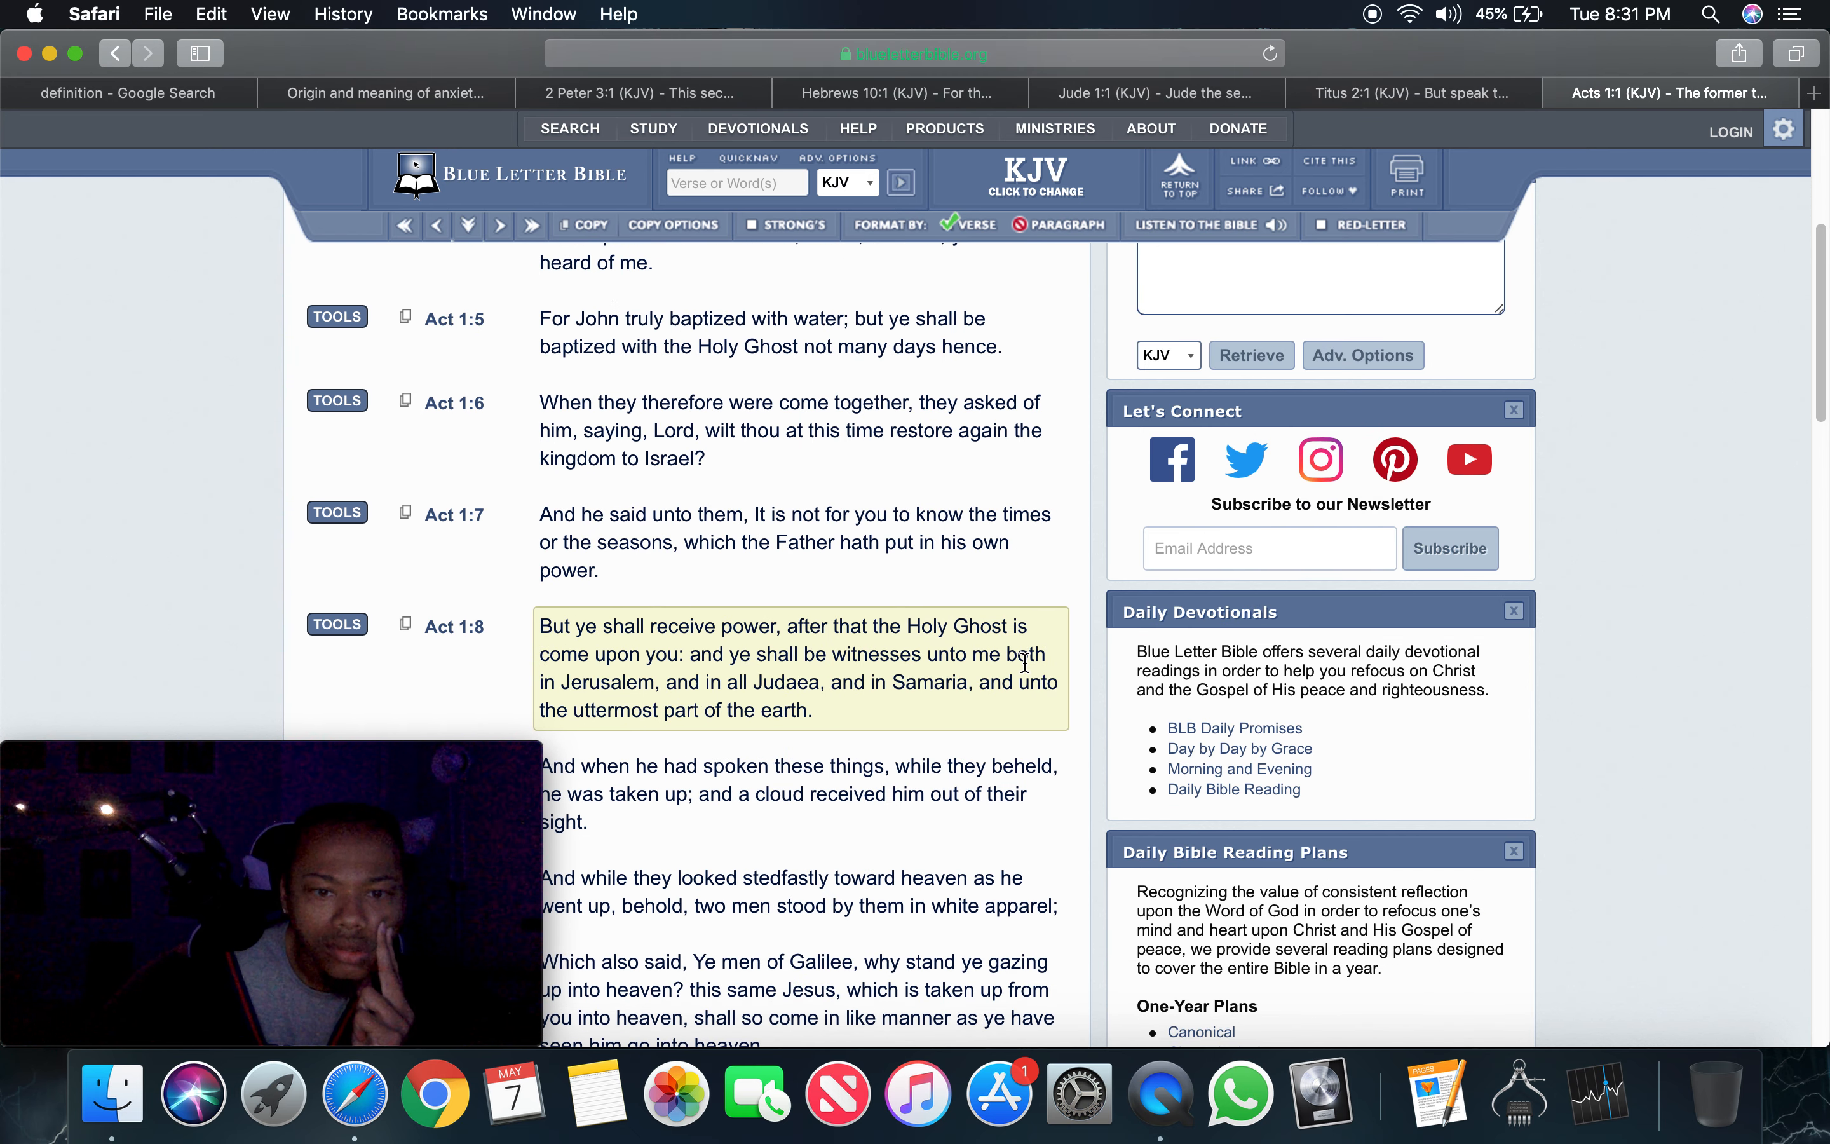
{"action": "scroll", "scroll_direction": "up", "scroll_amount": 3}
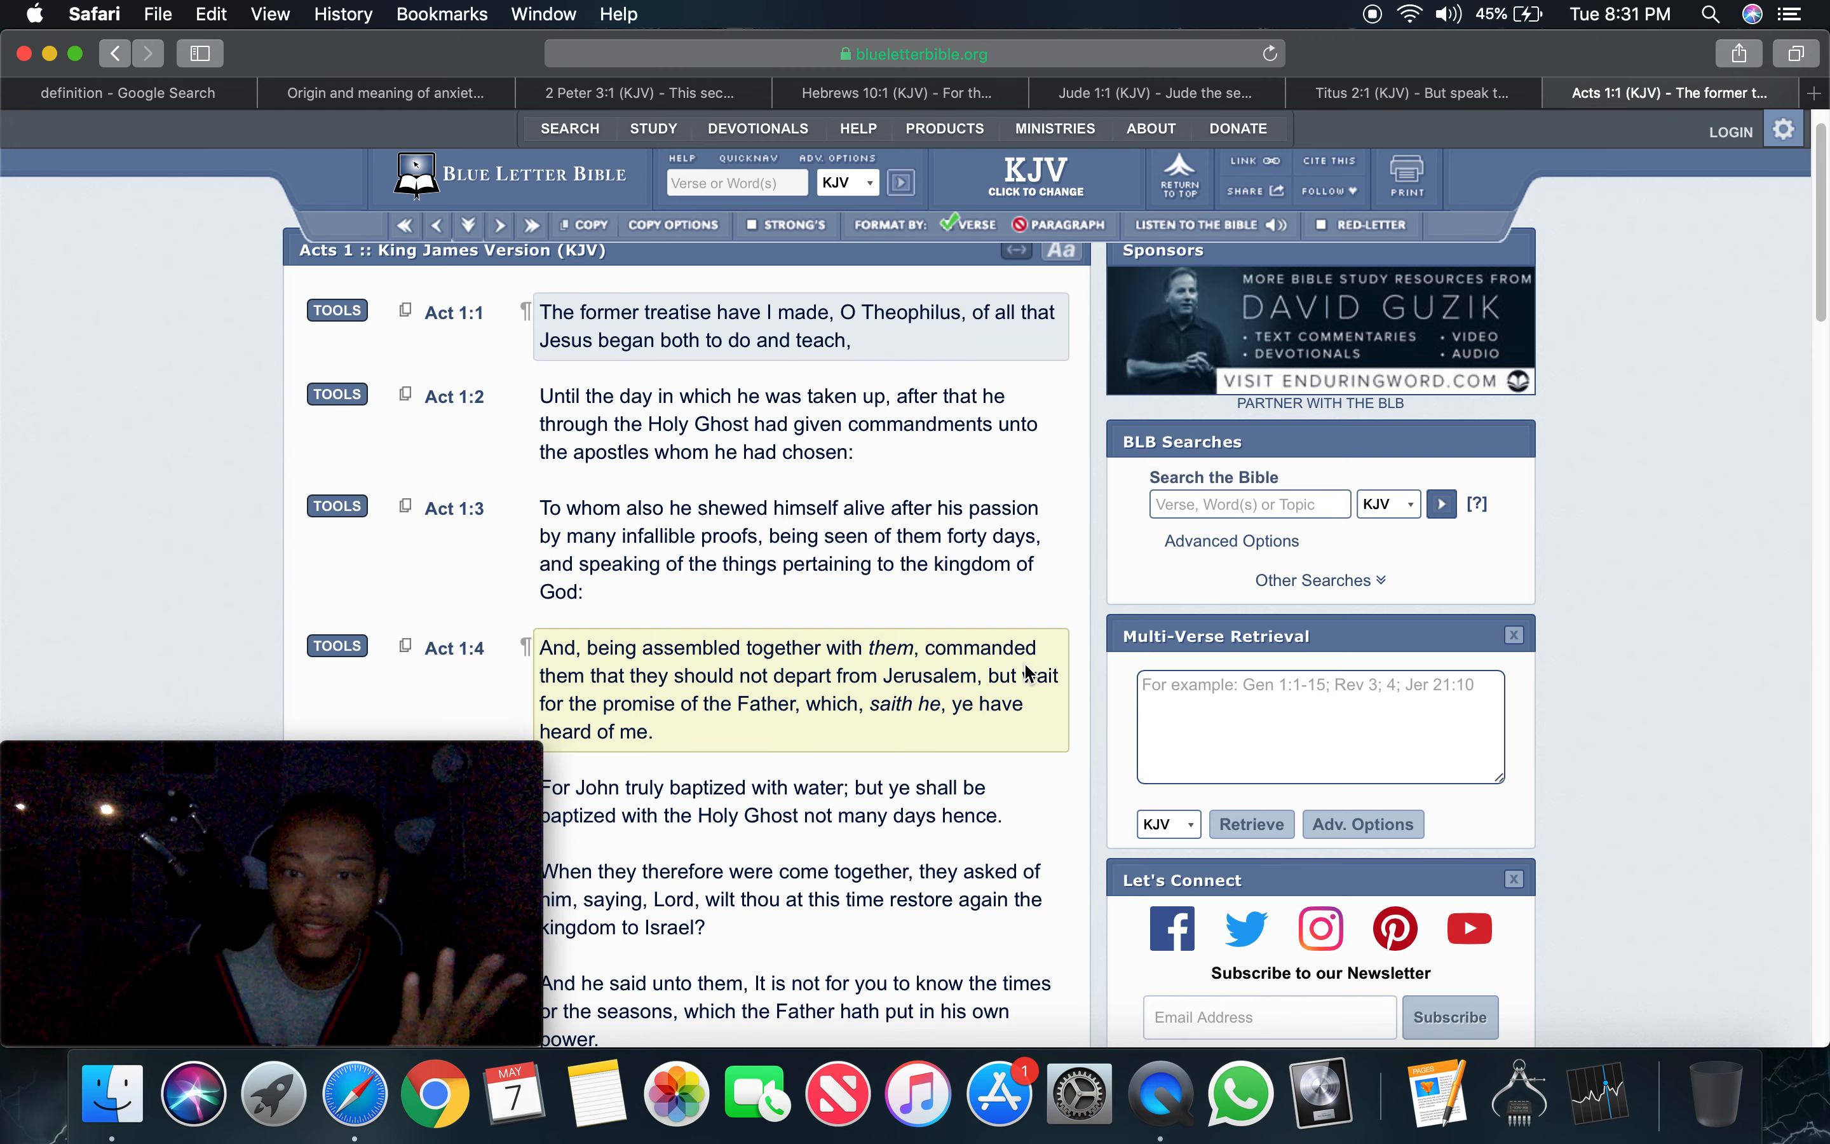
{"action": "scroll", "scroll_direction": "up", "scroll_amount": 3}
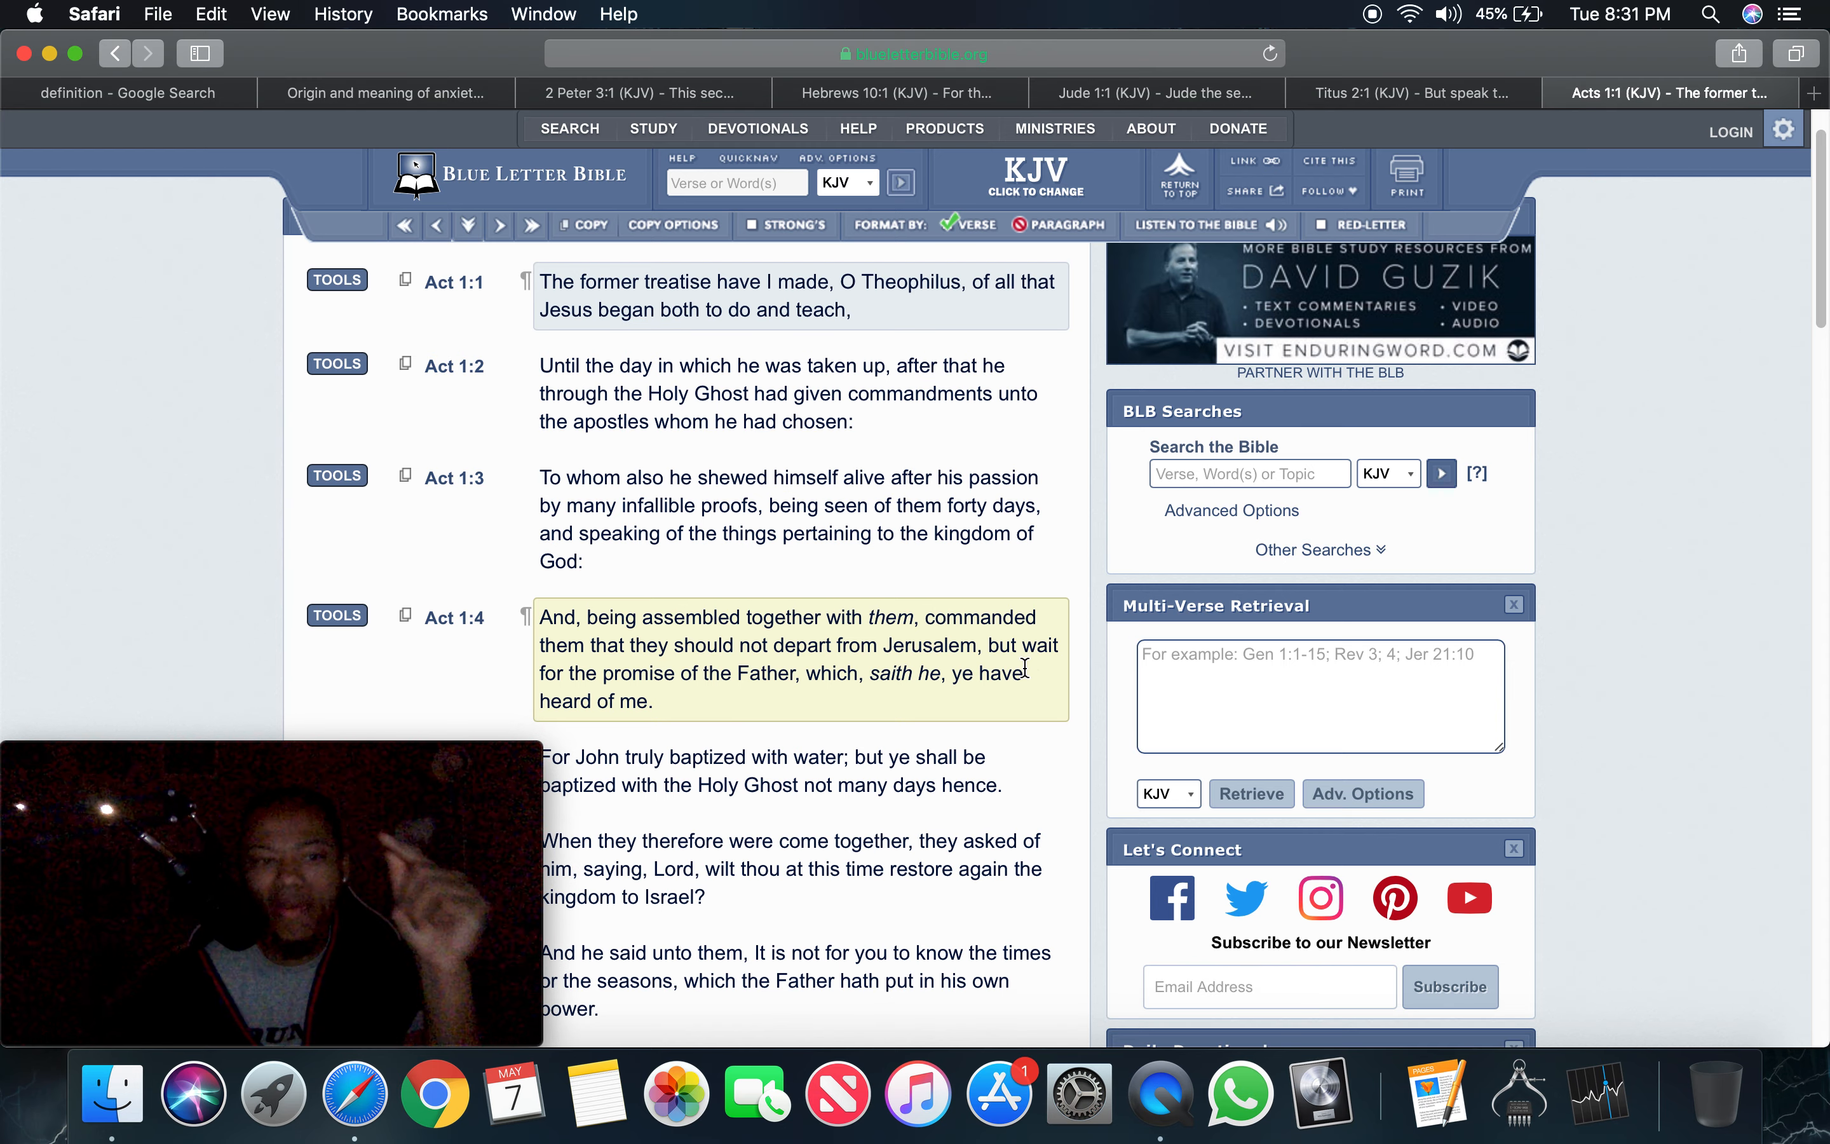
{"action": "scroll", "scroll_direction": "down", "scroll_amount": 3}
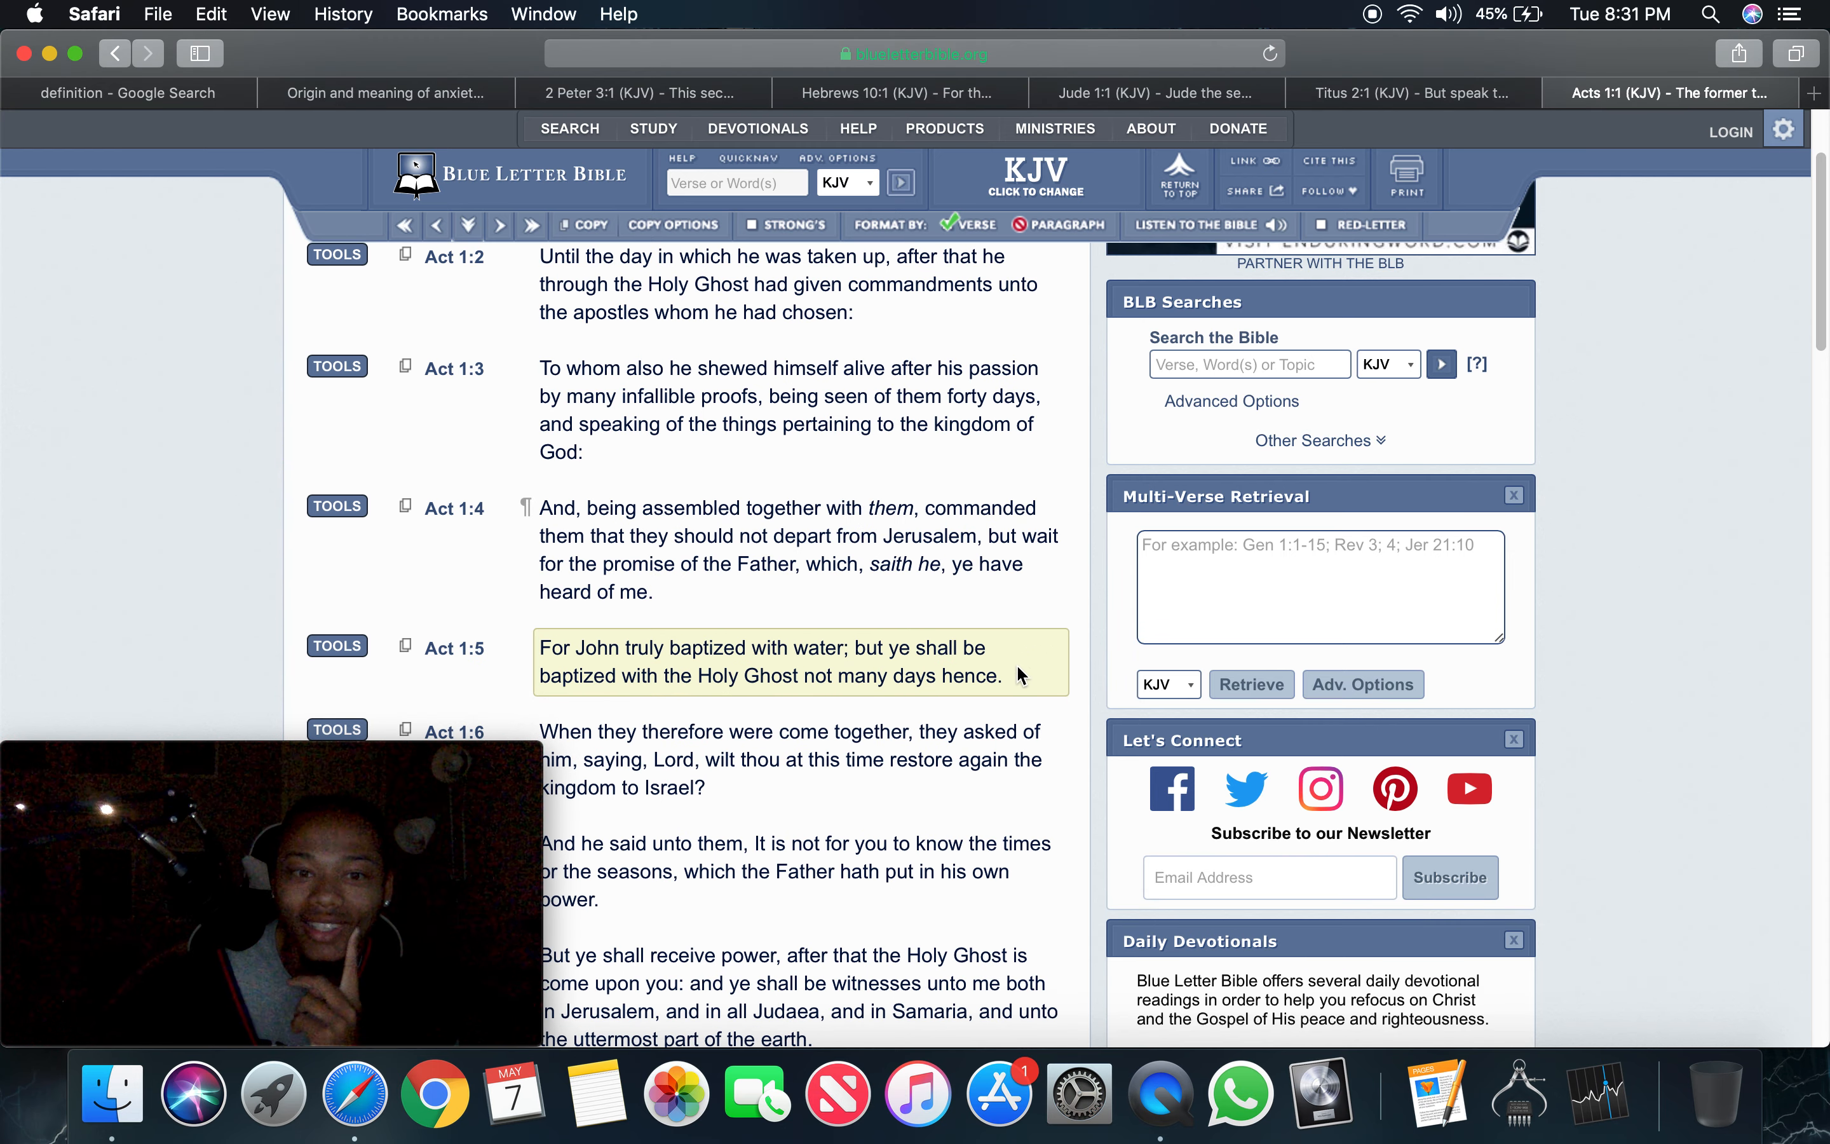
{"action": "scroll", "scroll_direction": "down", "scroll_amount": 3}
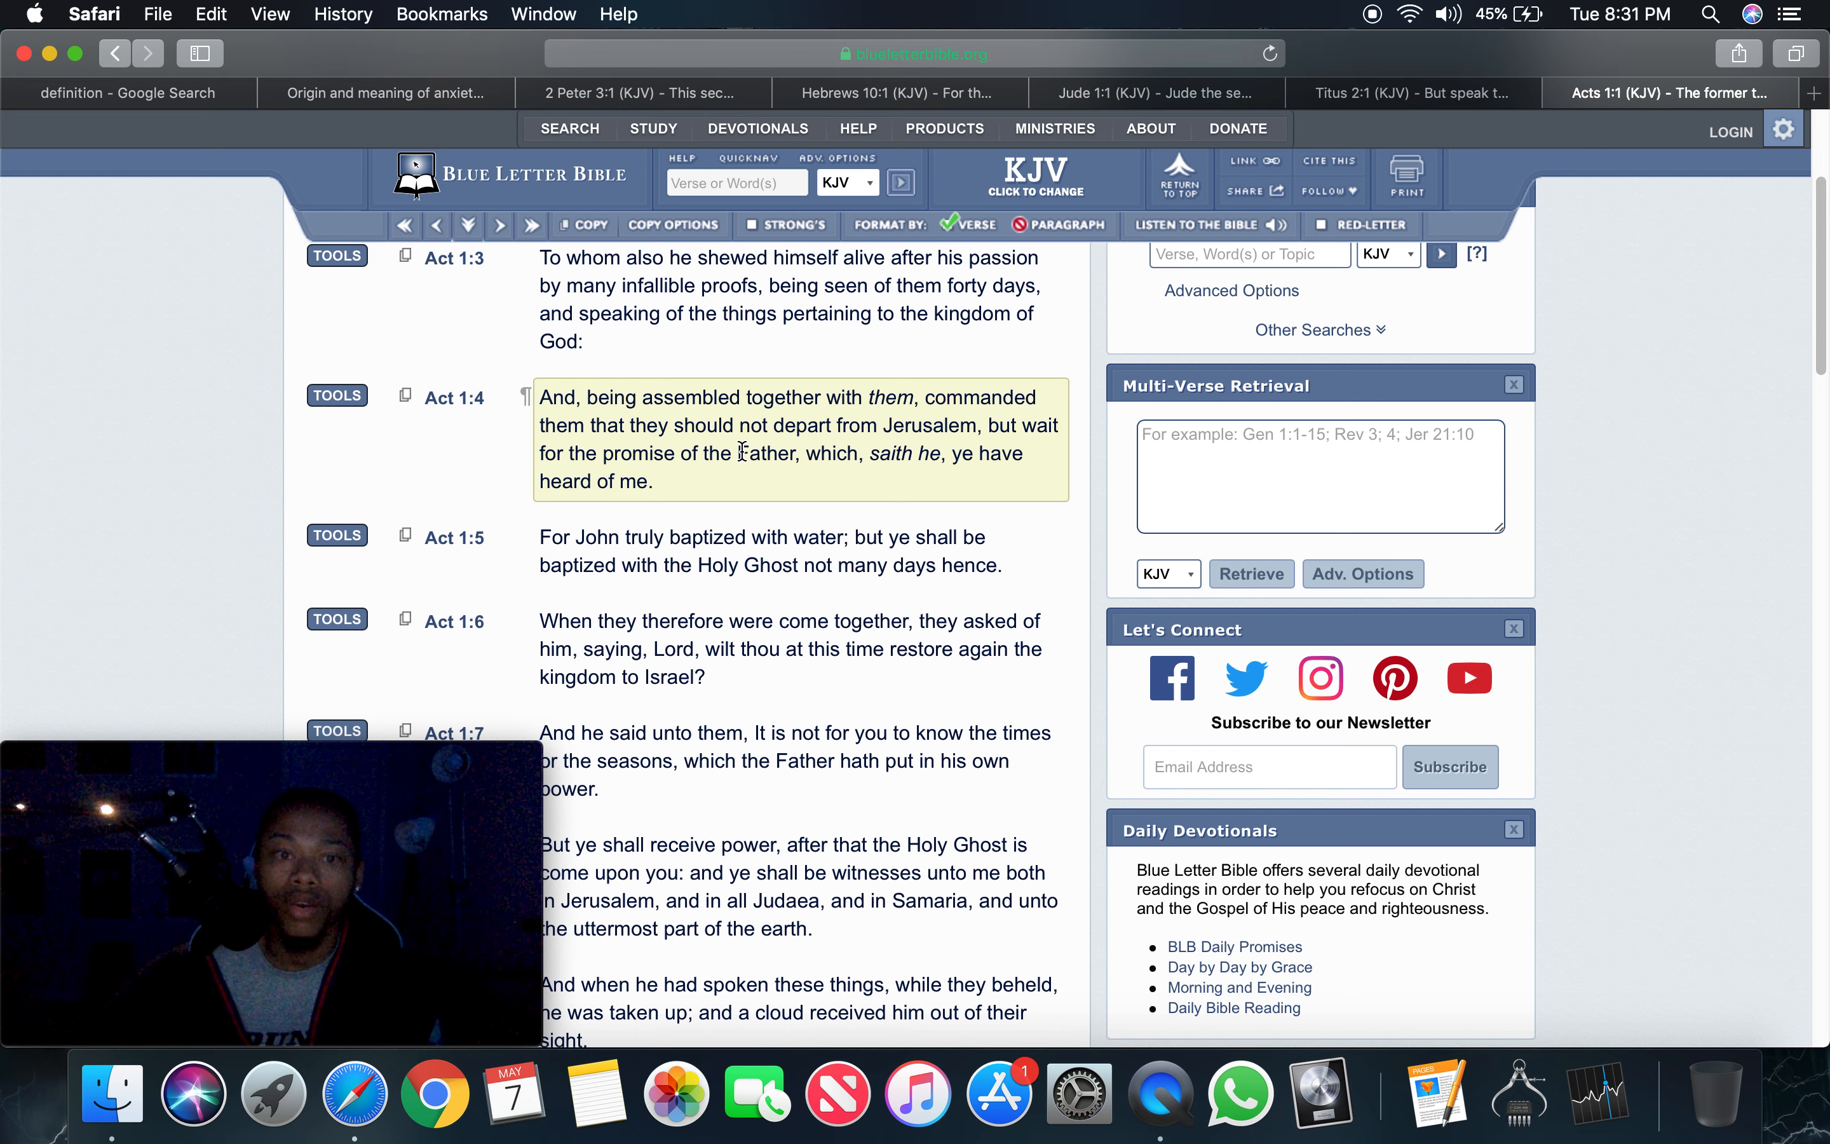
{"action": "mouse_move", "coordinate": [829, 478]}
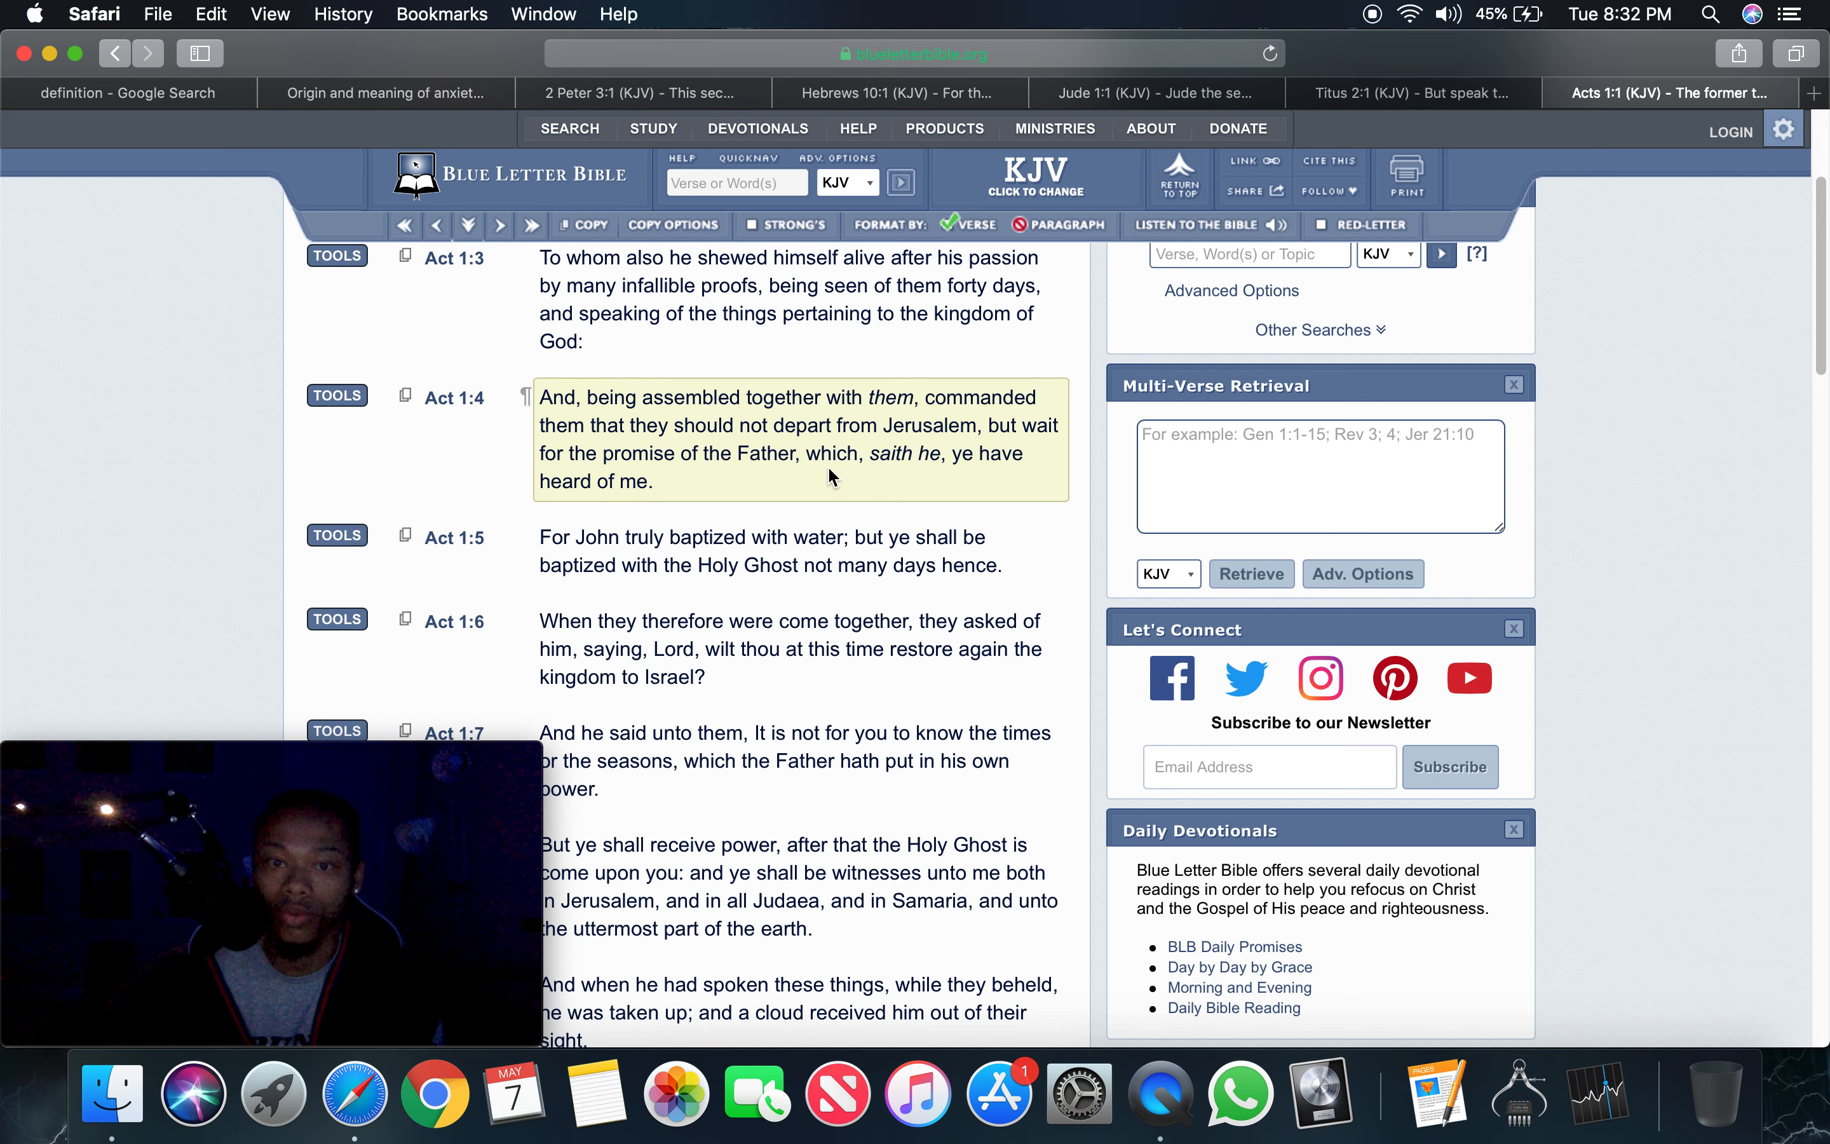
{"action": "mouse_move", "coordinate": [934, 492]}
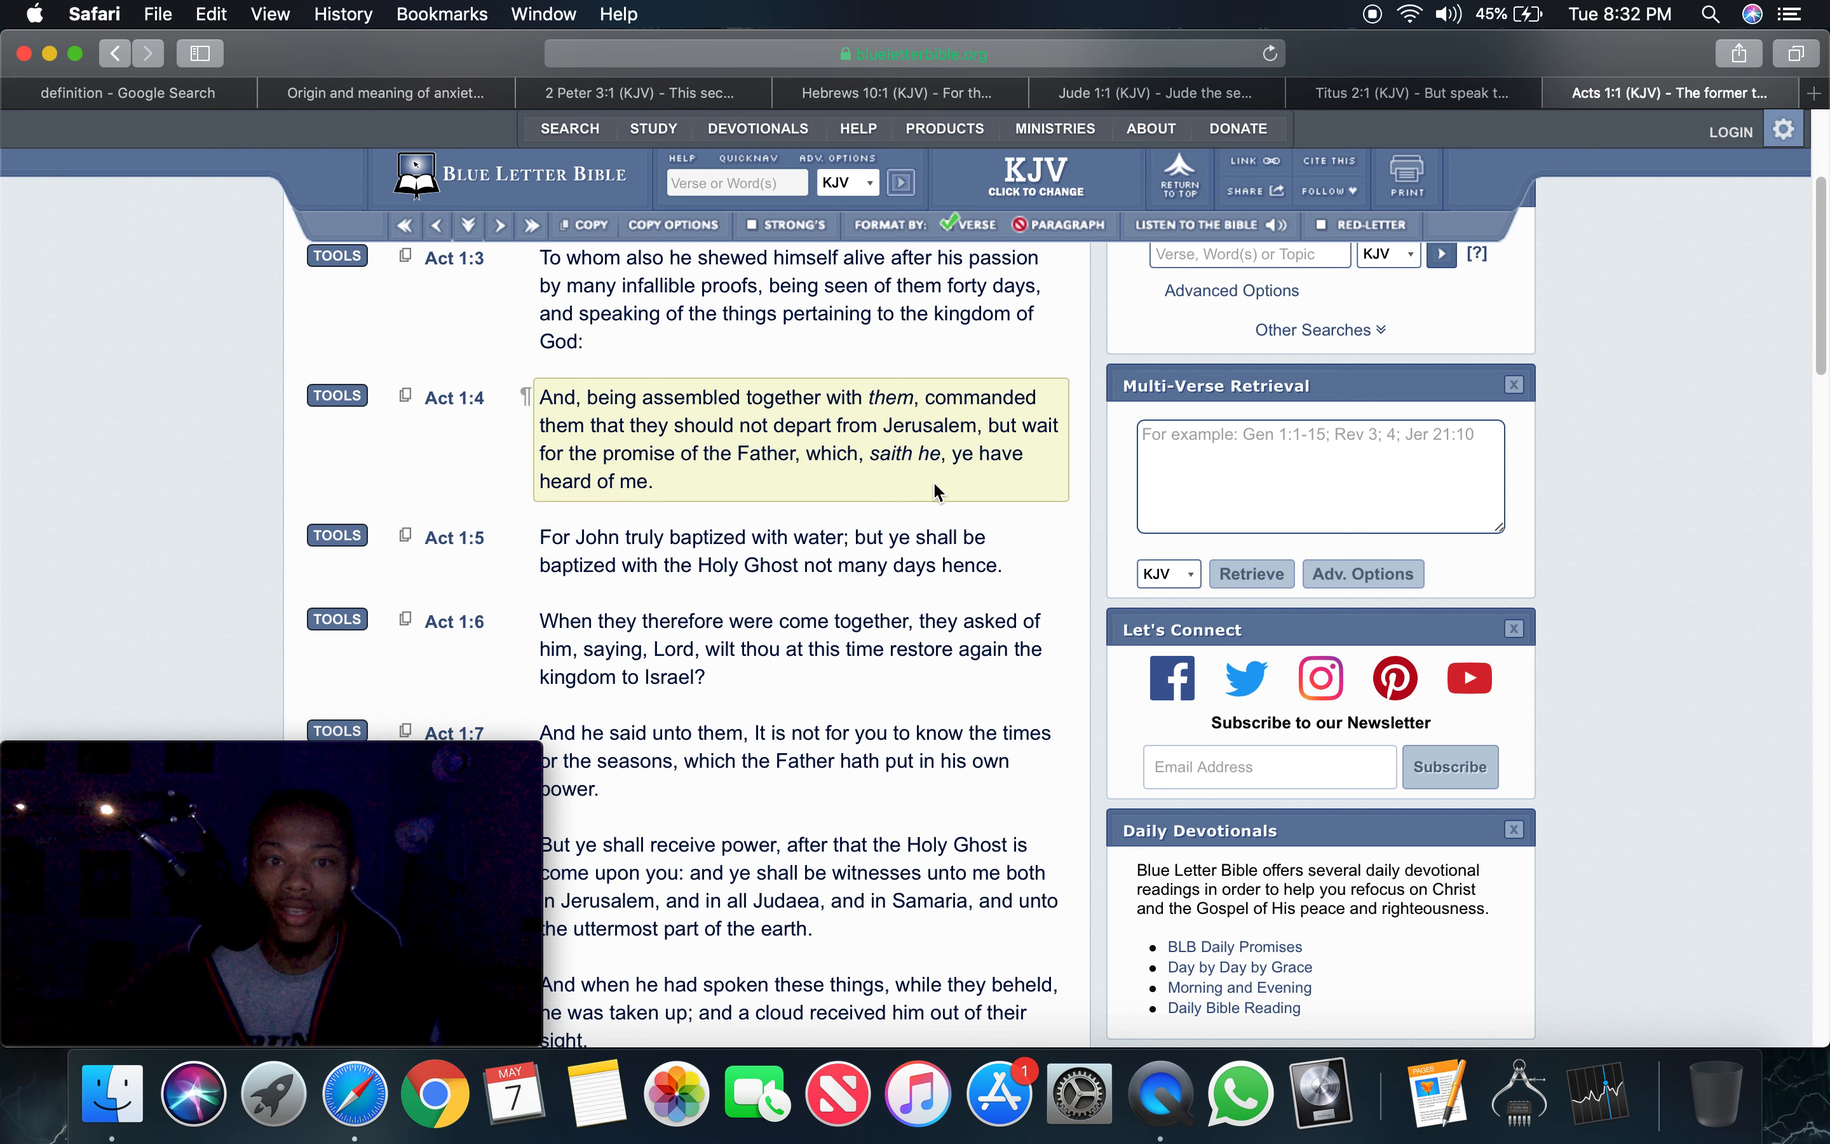
{"action": "scroll", "scroll_direction": "down", "scroll_amount": 3}
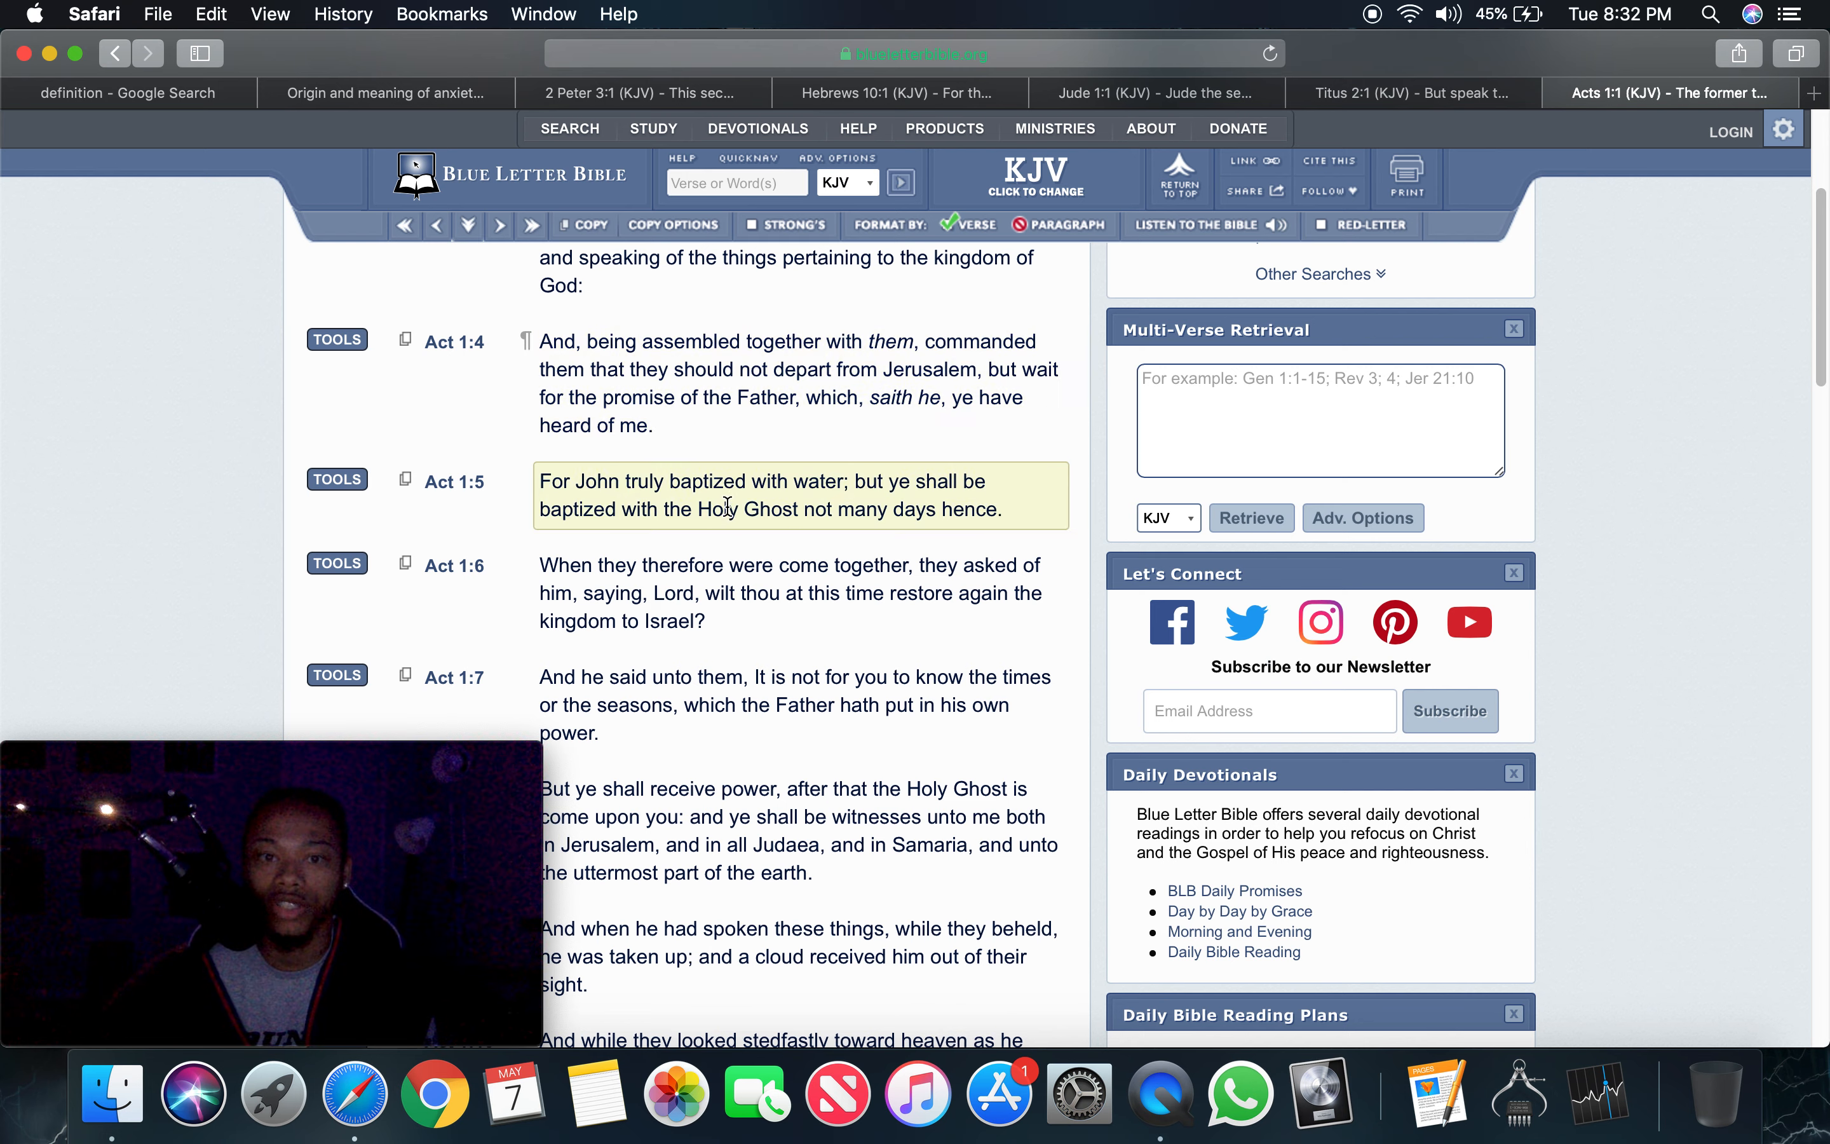
{"action": "mouse_move", "coordinate": [864, 500]}
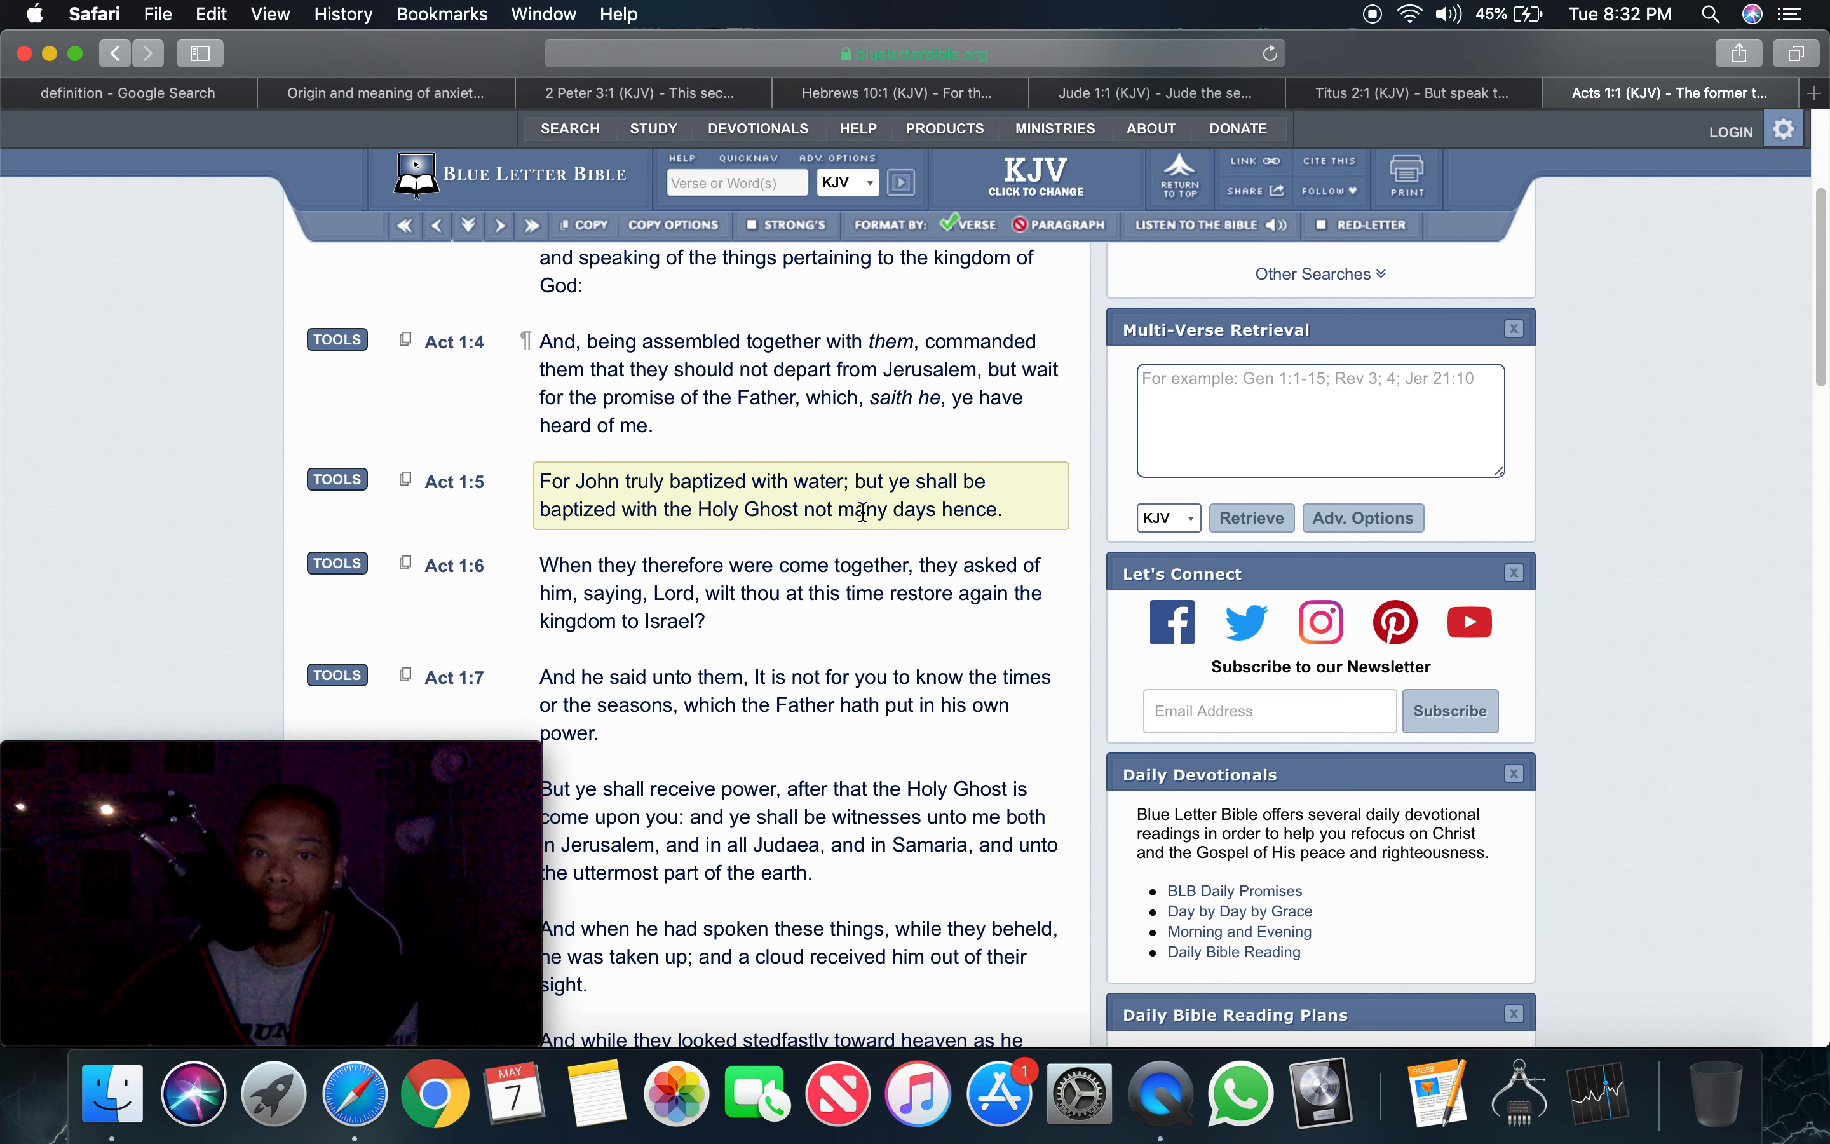
{"action": "scroll", "scroll_direction": "down", "scroll_amount": 3}
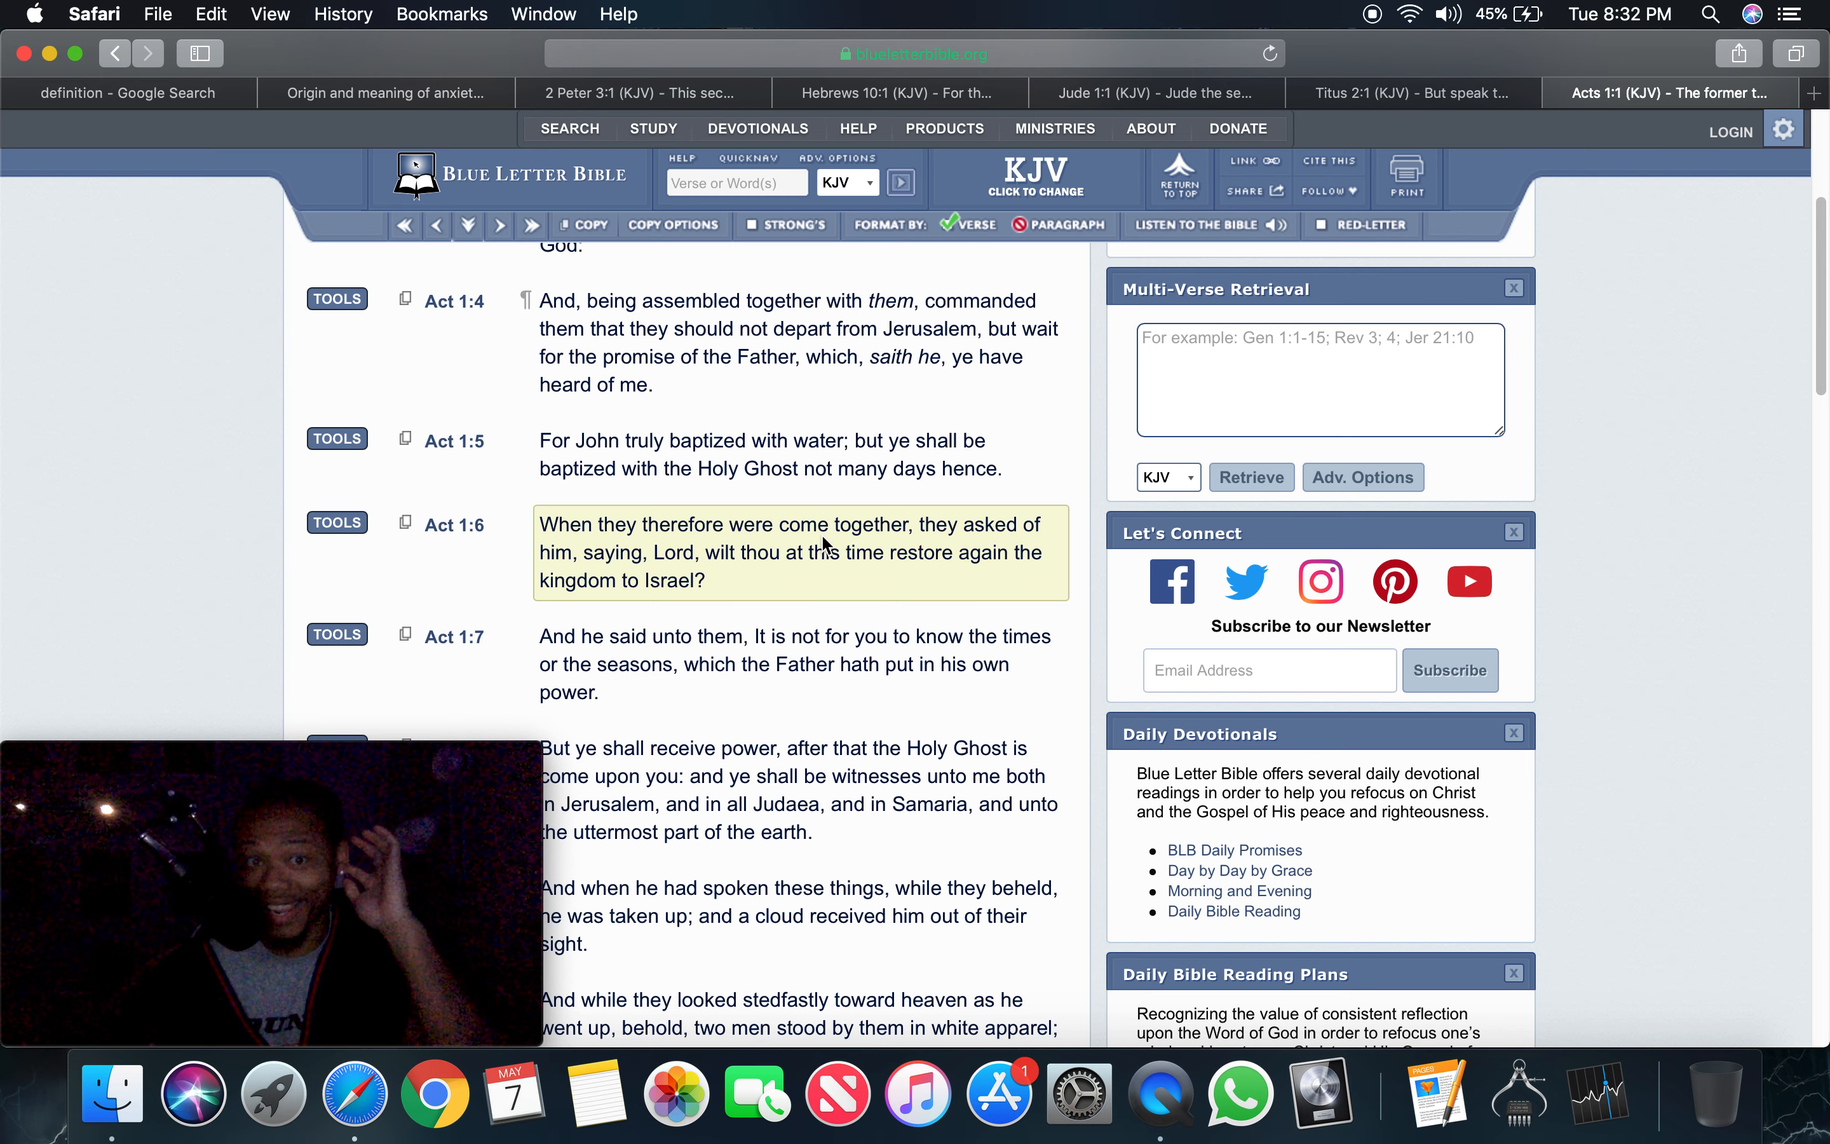
{"action": "mouse_move", "coordinate": [795, 580]}
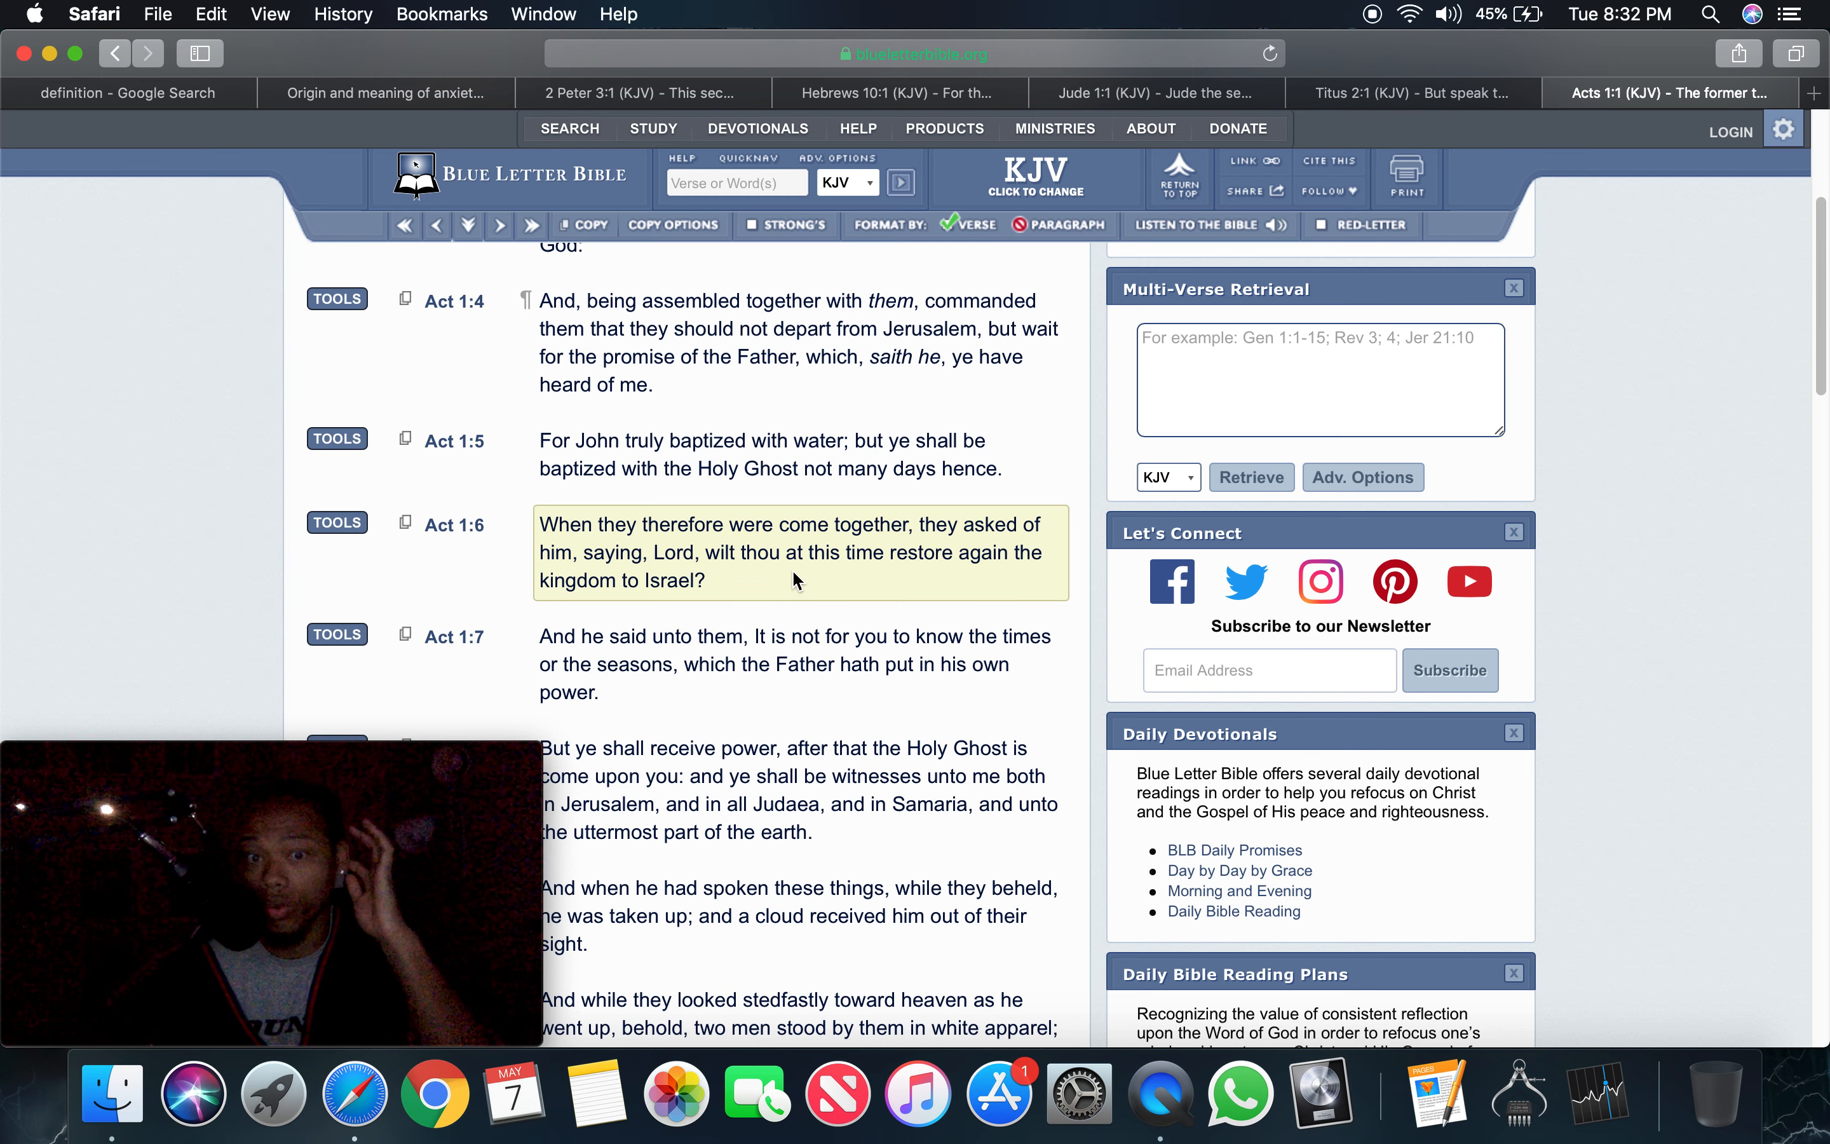
{"action": "mouse_move", "coordinate": [797, 580]}
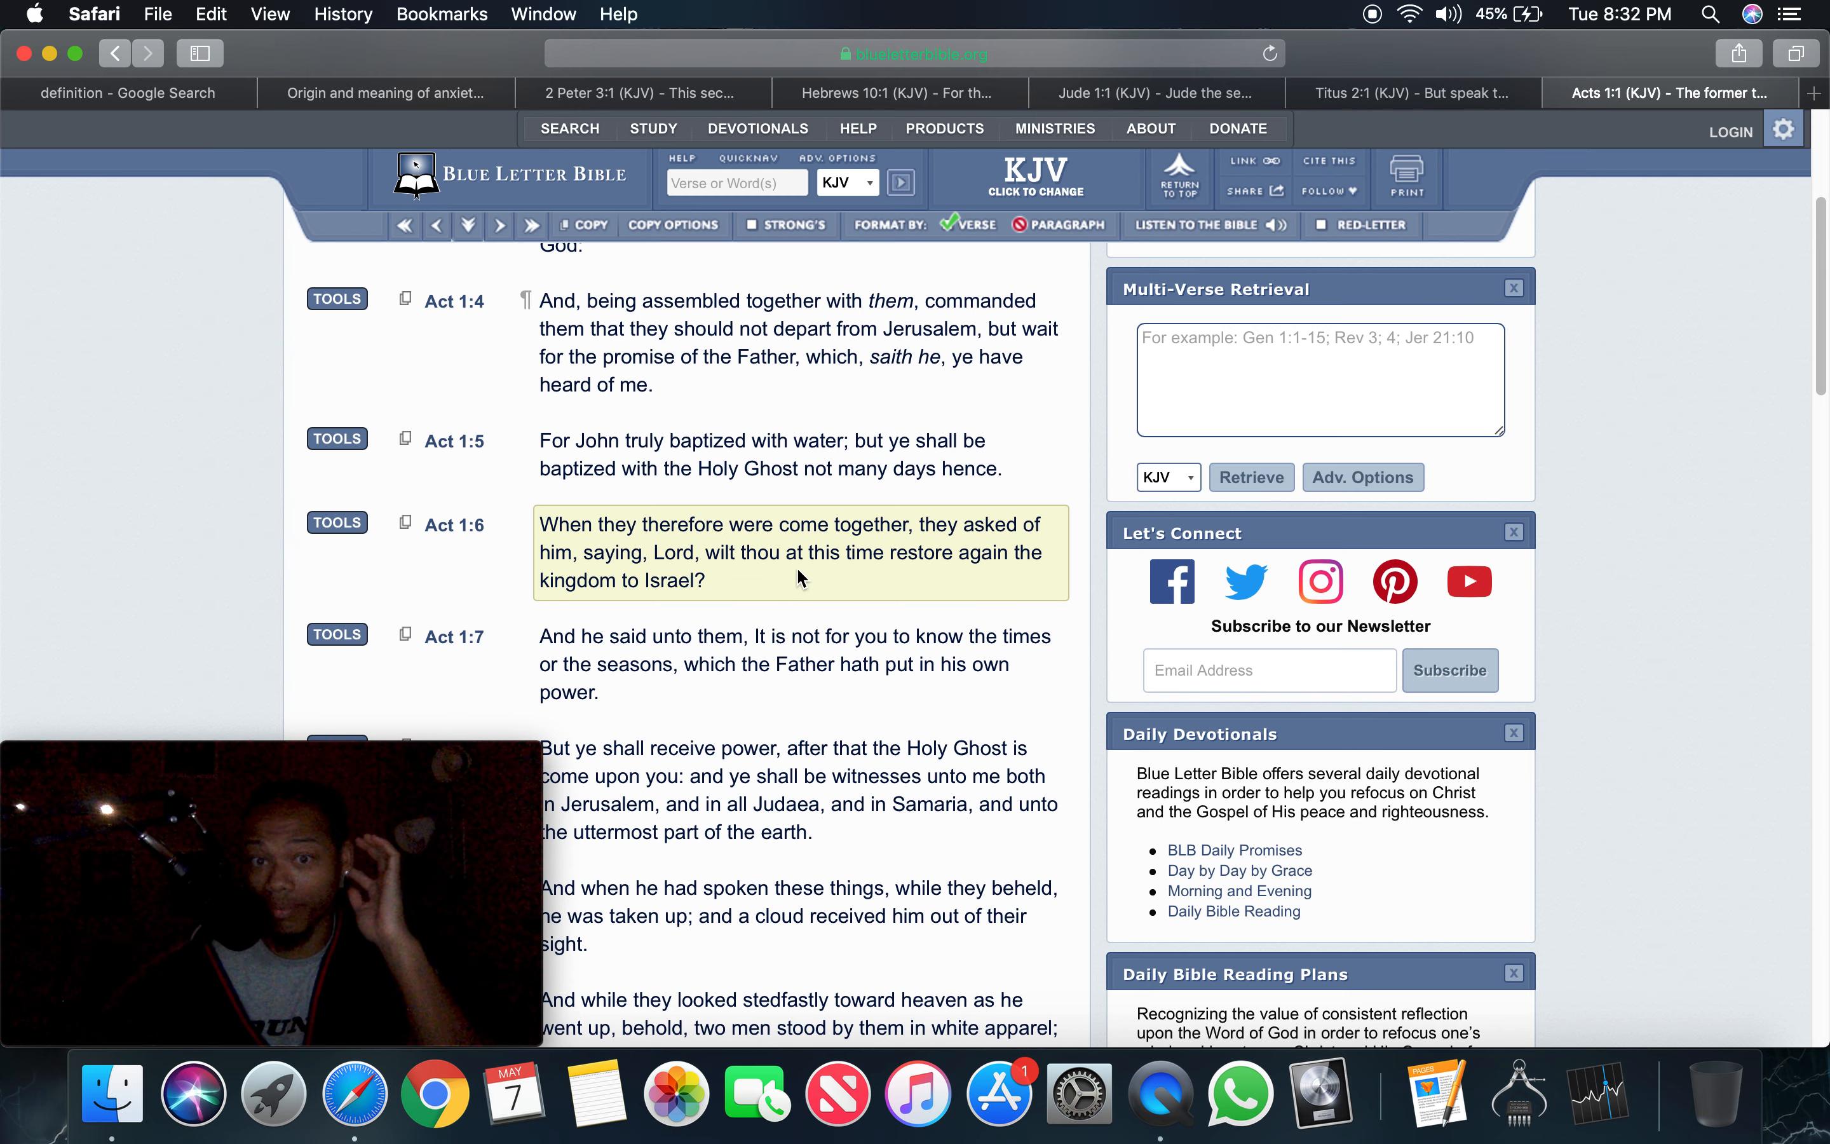
{"action": "mouse_move", "coordinate": [969, 594]}
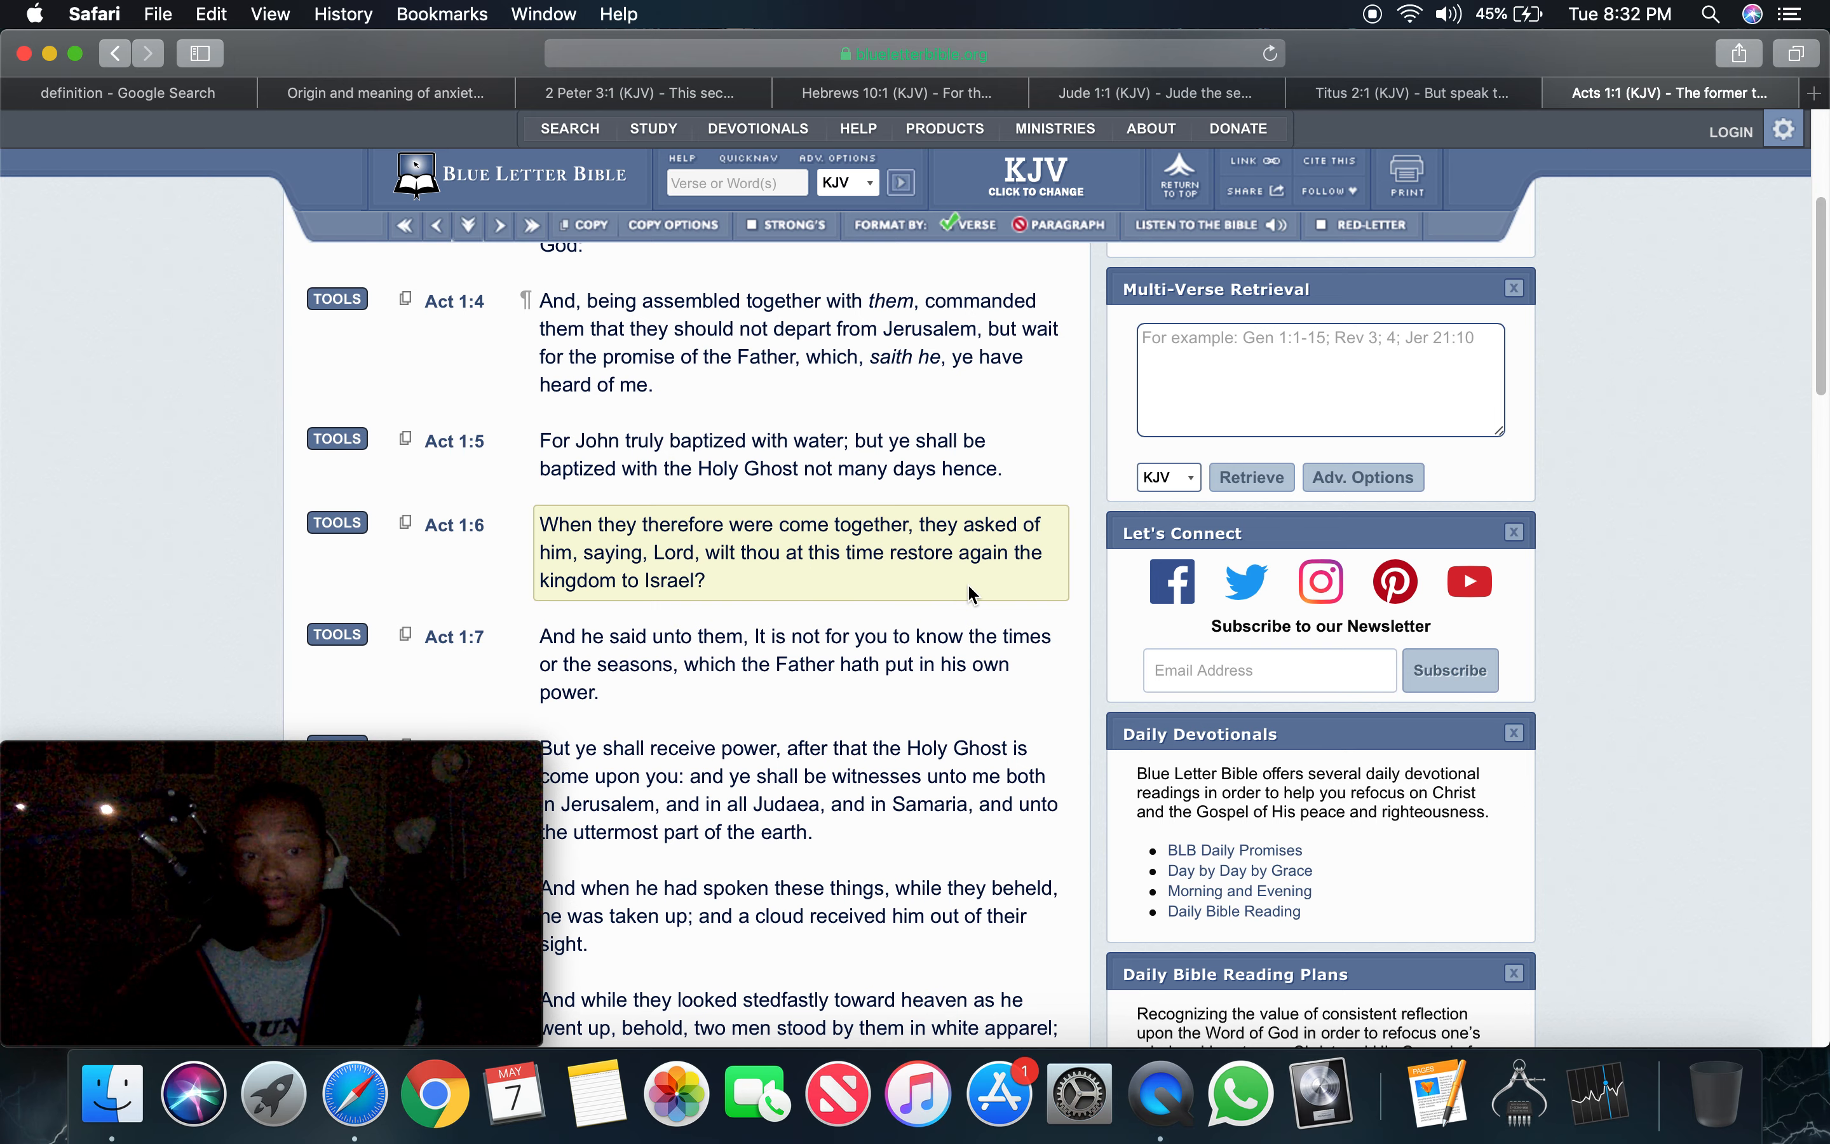
{"action": "mouse_move", "coordinate": [1009, 588]}
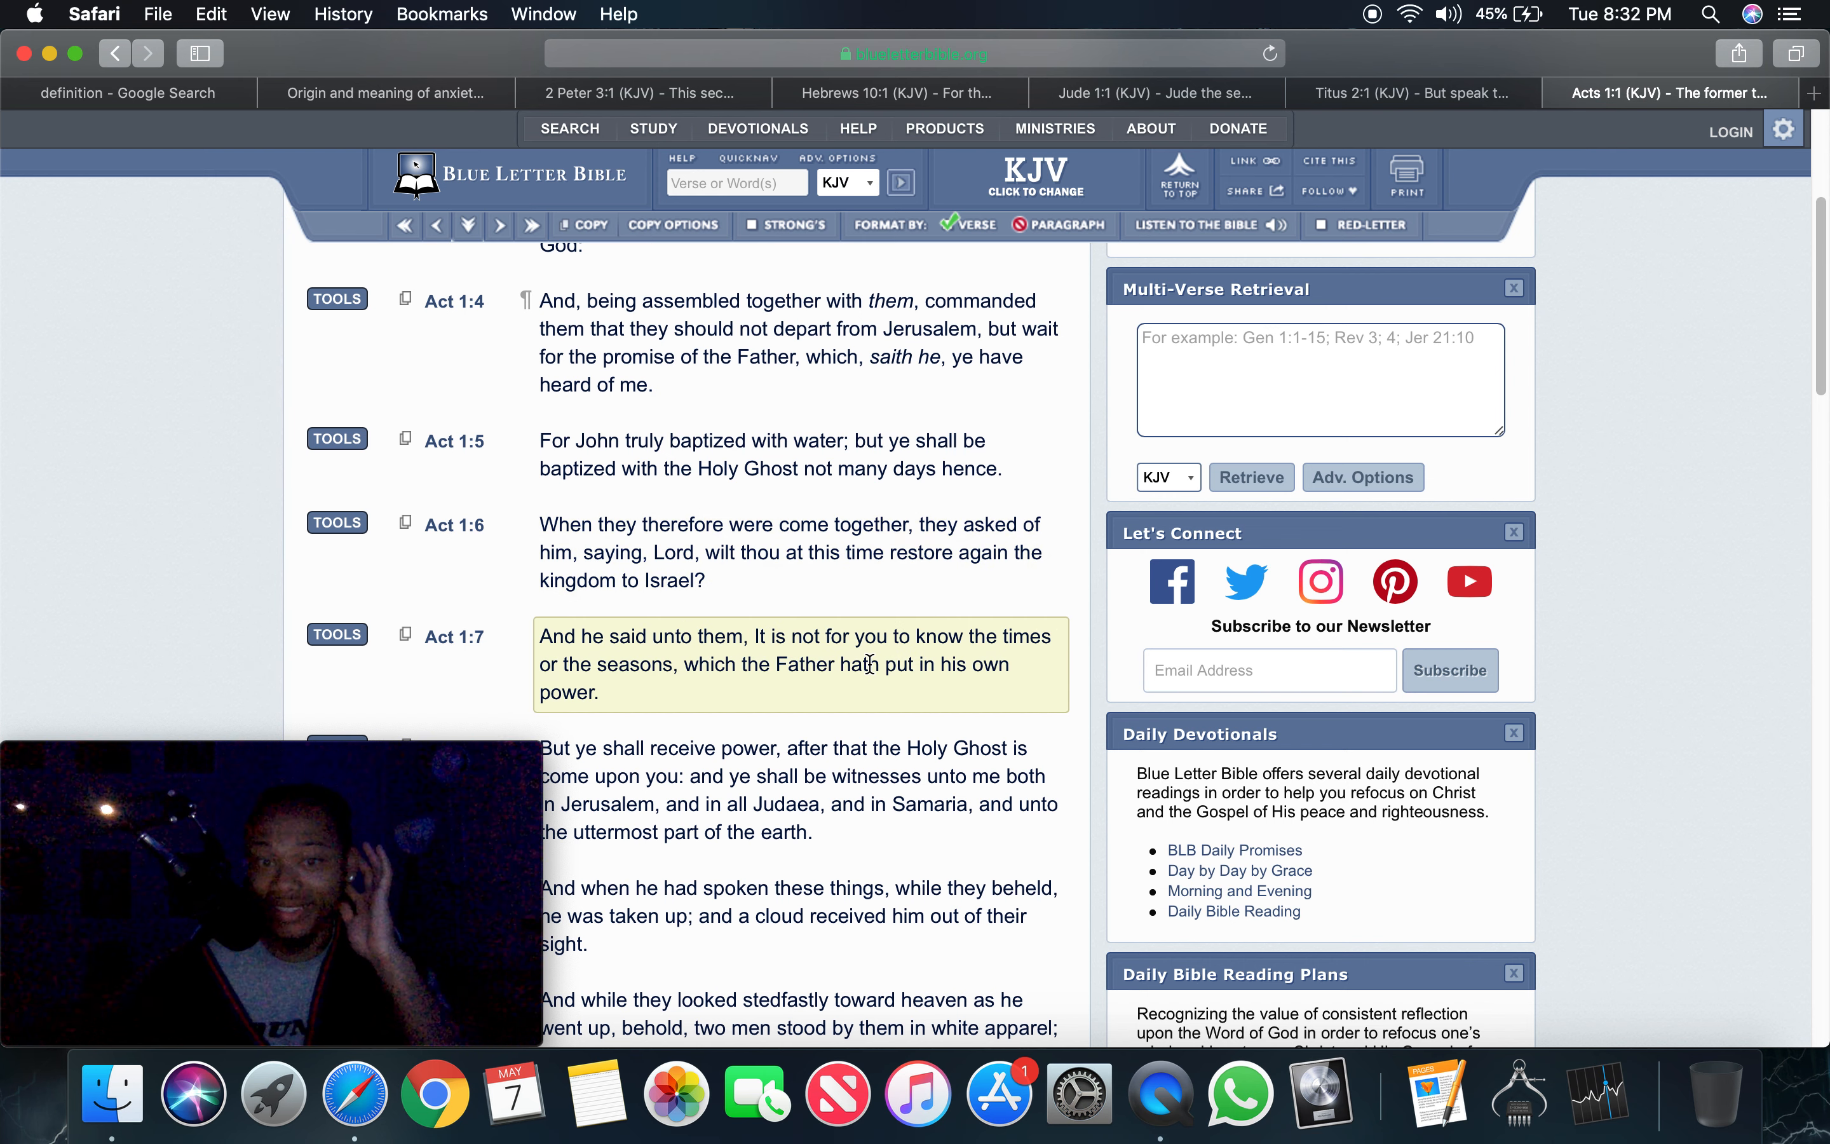
Advance the Acts 1 page to verses 1:8–1:9, about the cloud receiving him
{"action": "left_click", "coordinate": [654, 723]}
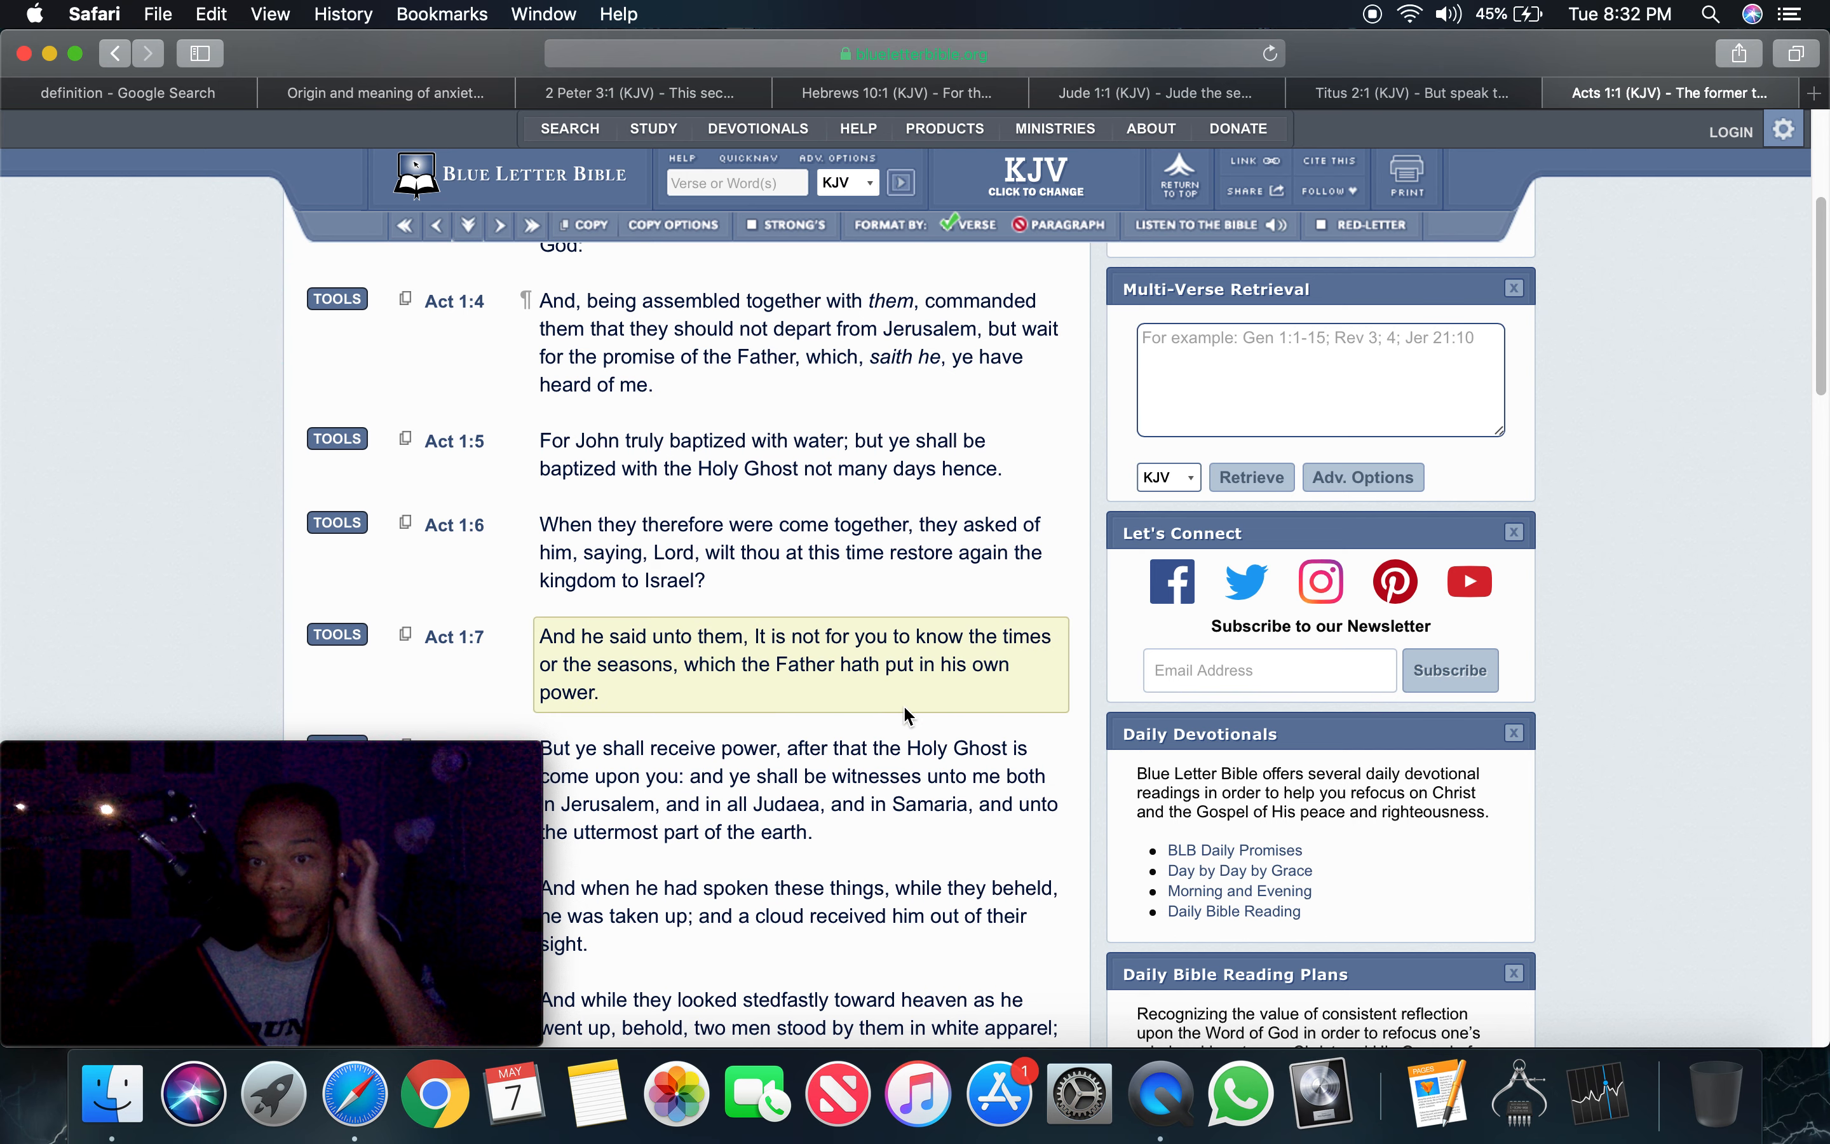
{"action": "scroll", "scroll_direction": "down", "scroll_amount": 3}
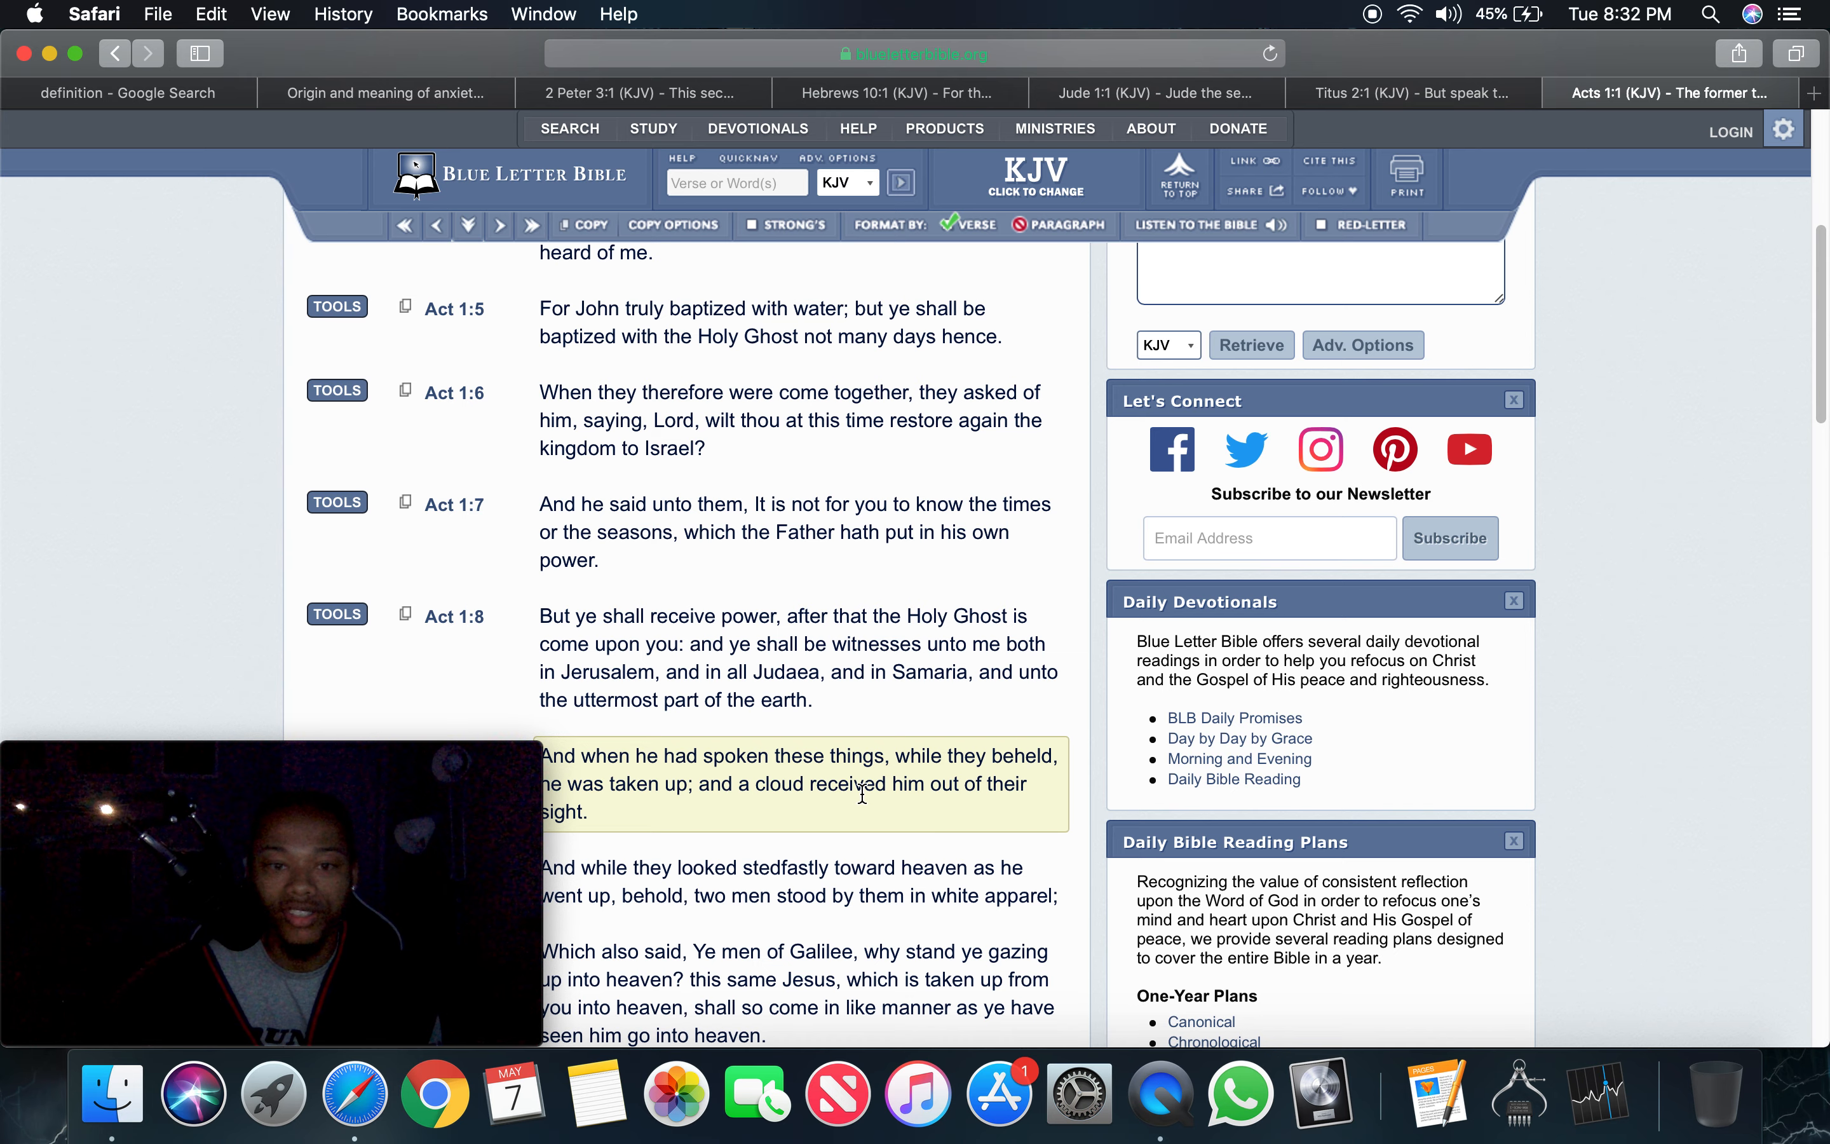
{"action": "scroll", "scroll_direction": "down", "scroll_amount": 3}
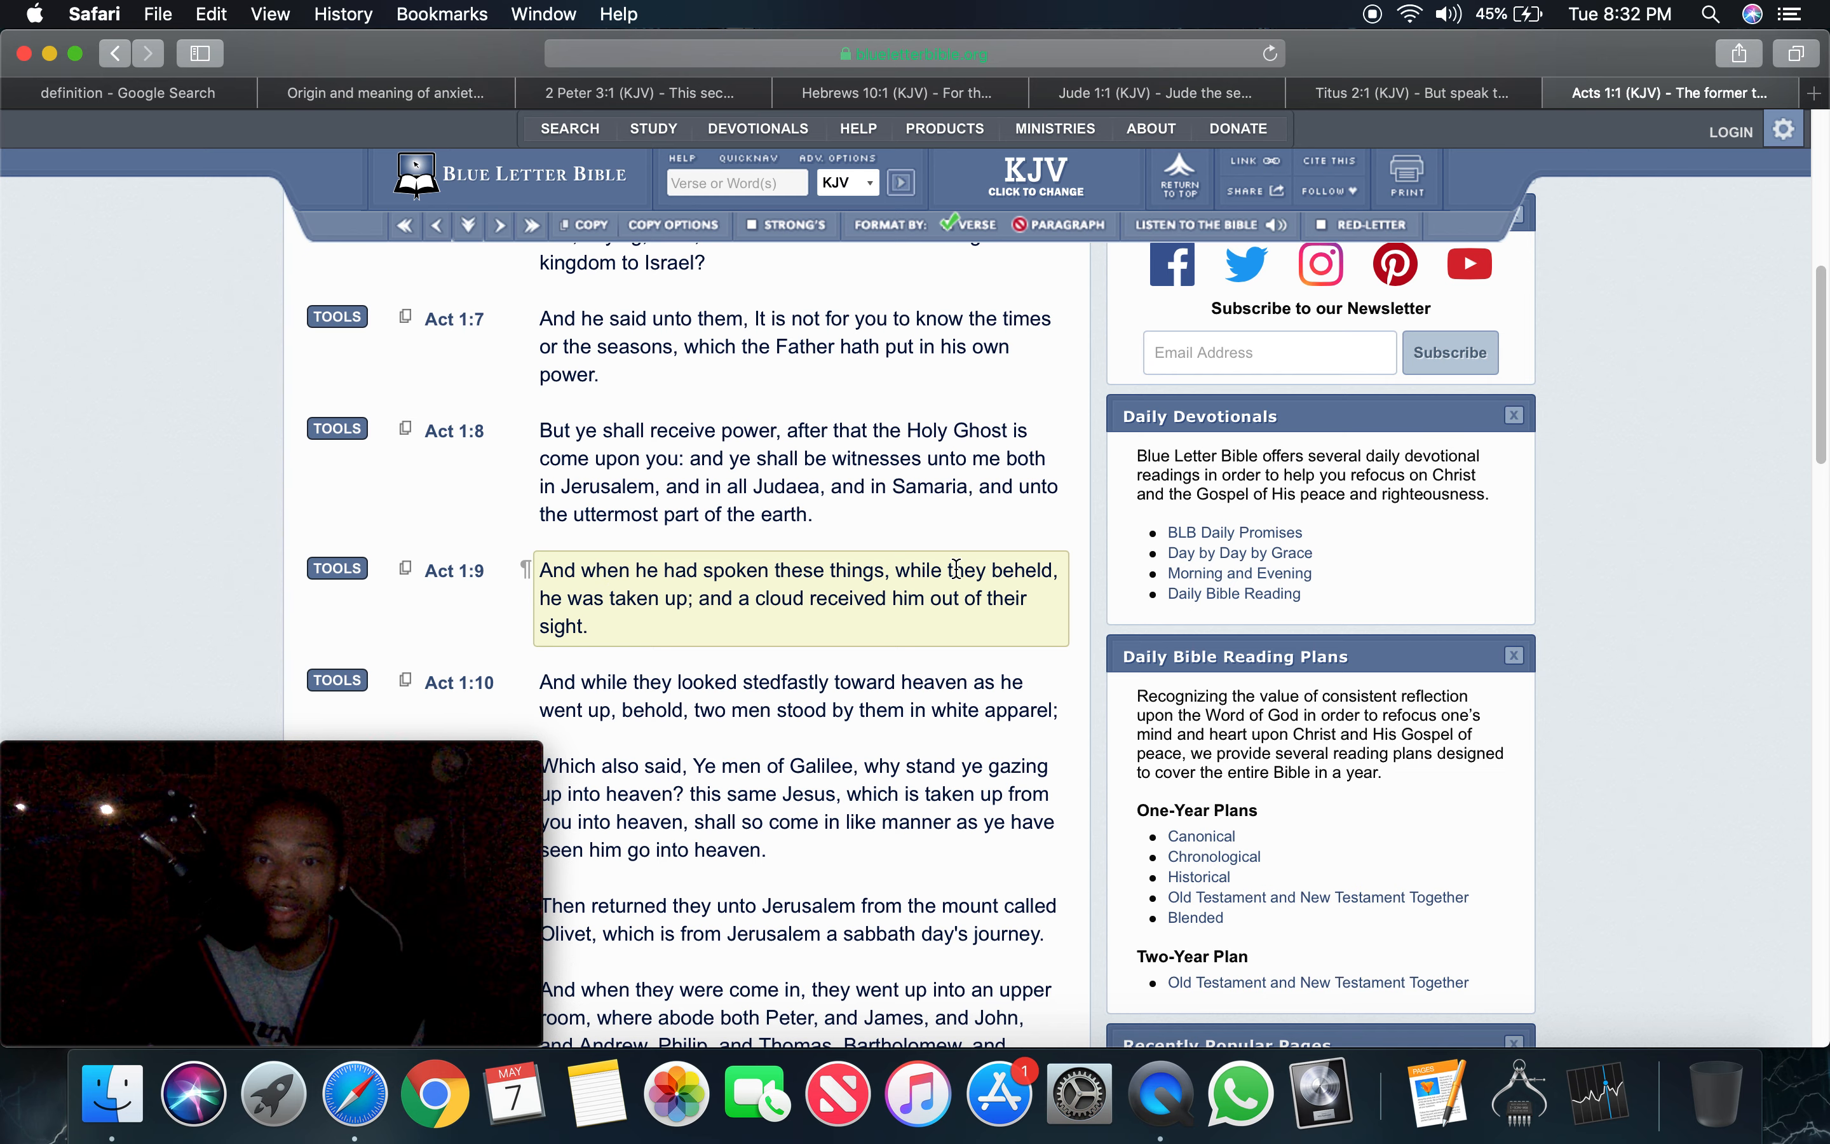
{"action": "mouse_move", "coordinate": [606, 620]}
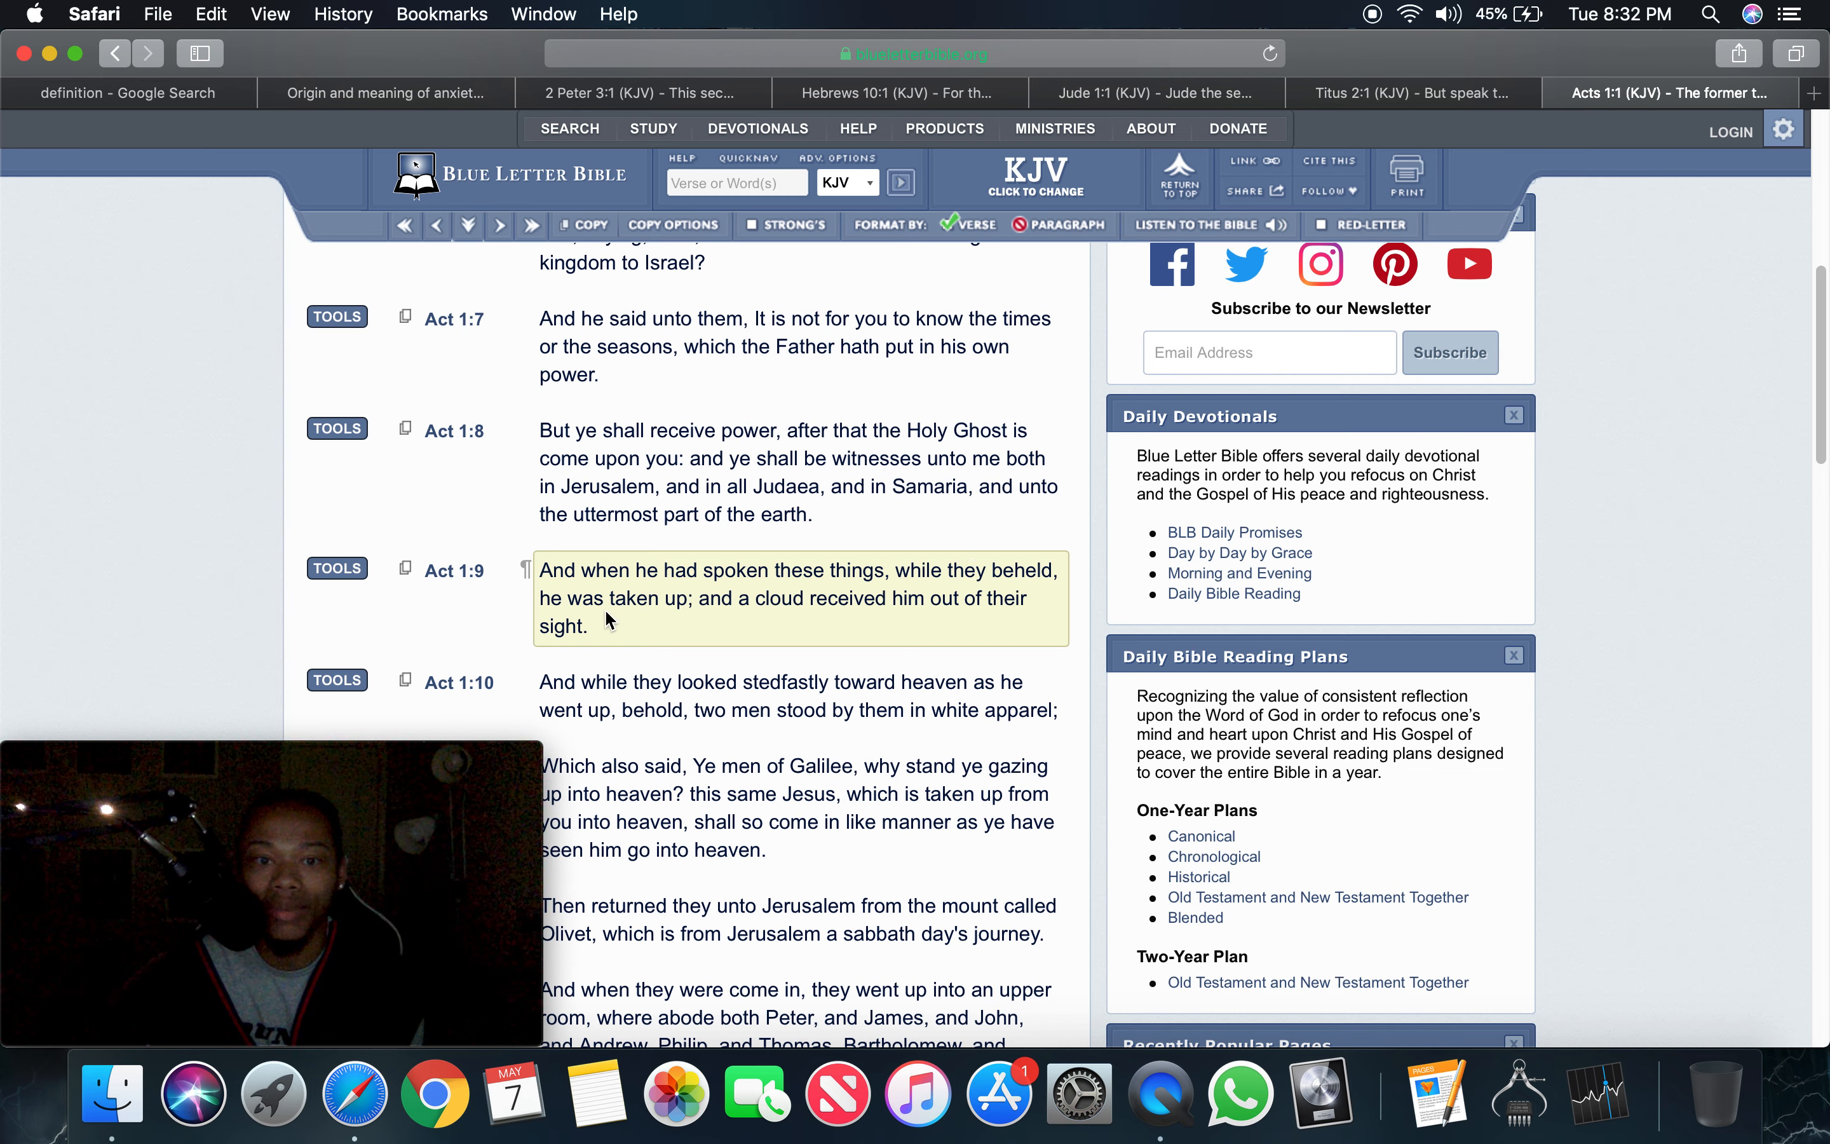
{"action": "mouse_move", "coordinate": [770, 606]}
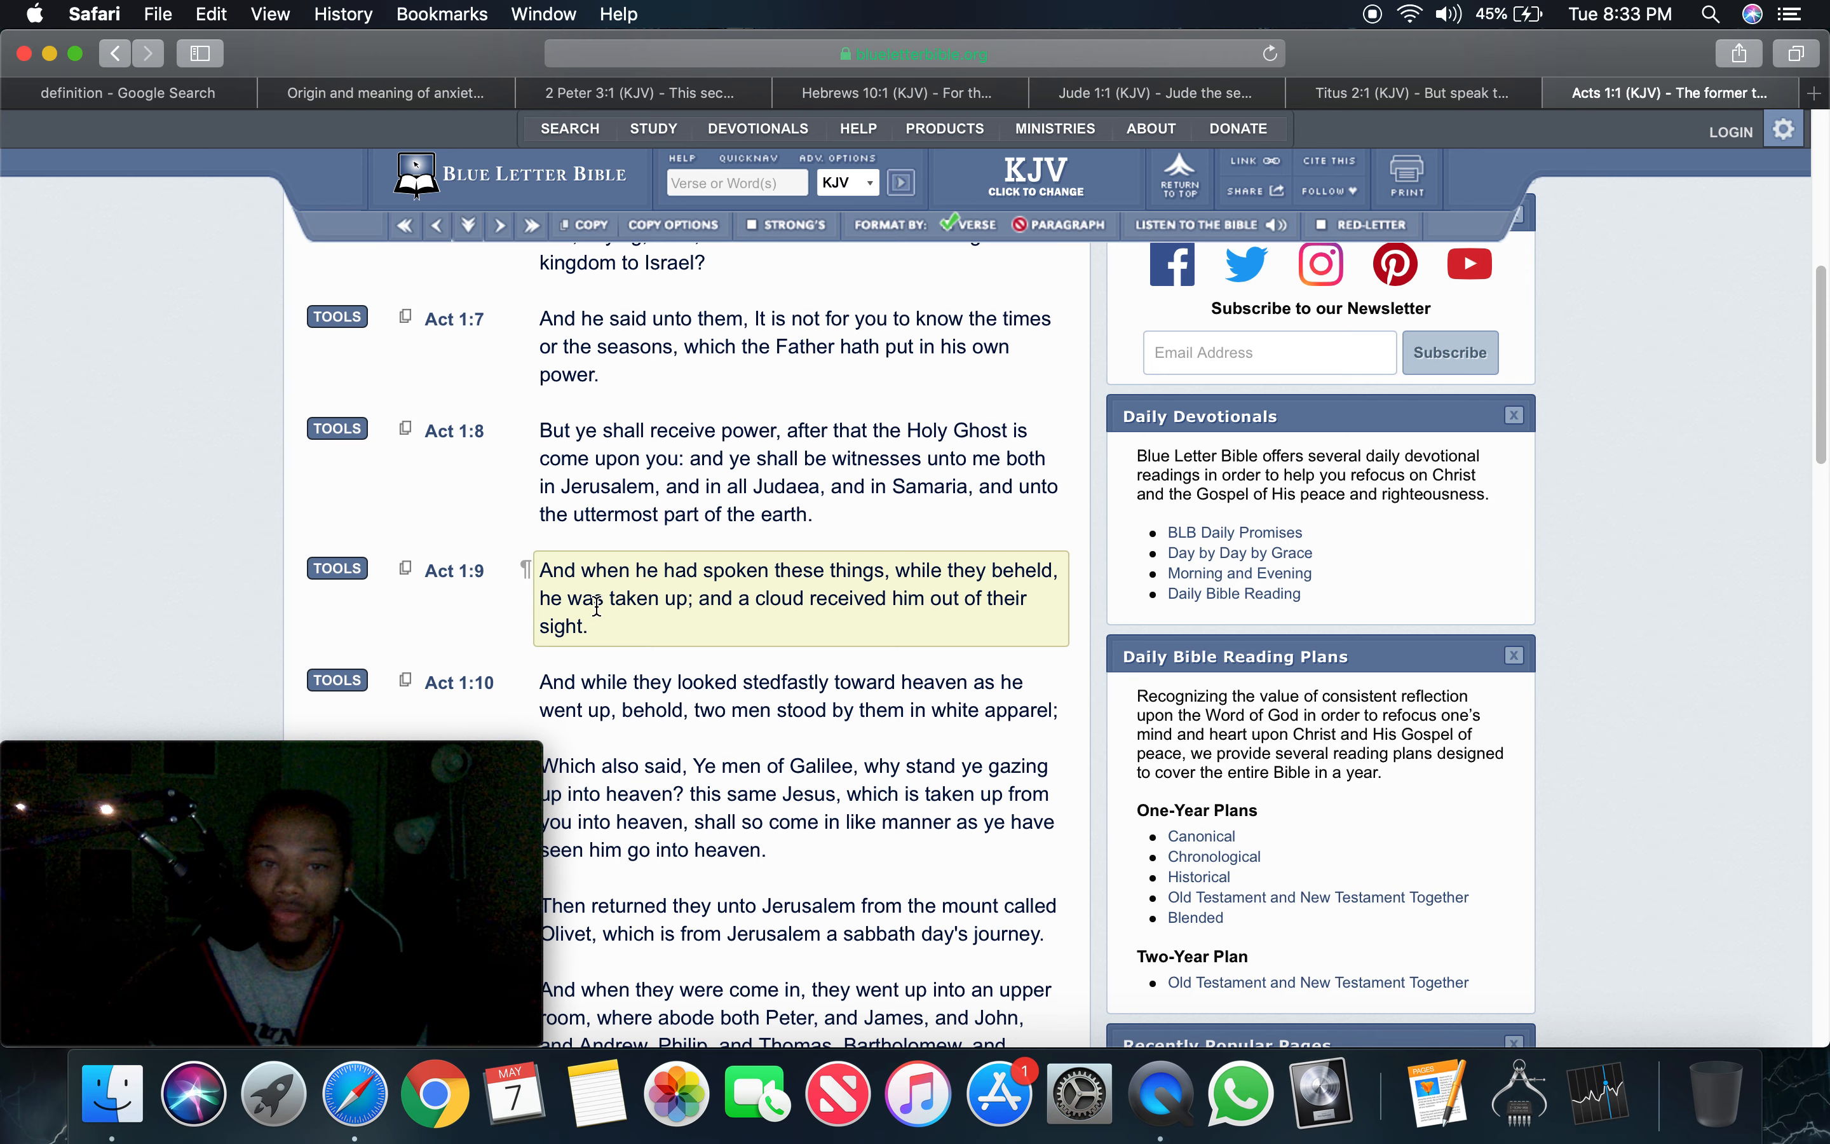
{"action": "mouse_move", "coordinate": [727, 607]}
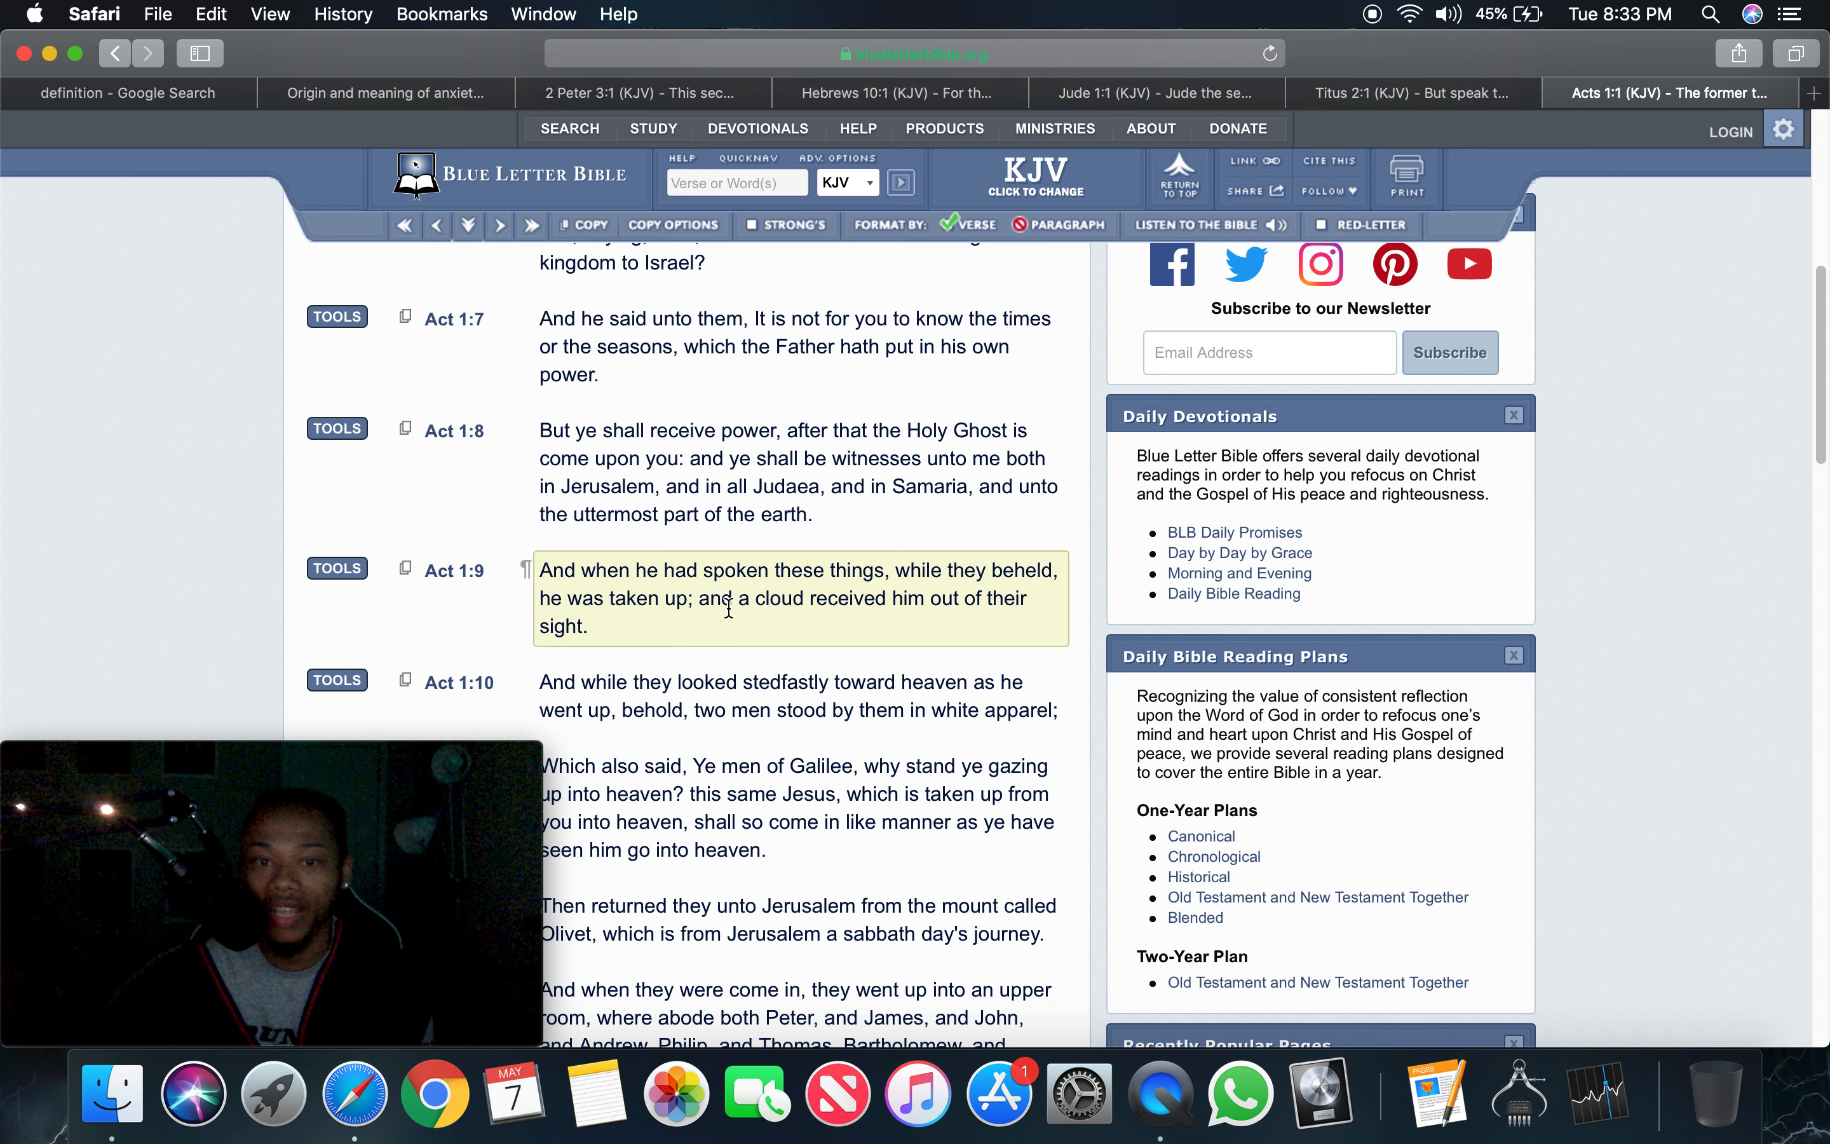
Continue down Acts 1 to verses 1:10–1:11, the men of Galilee gazing into heaven
{"action": "scroll", "scroll_direction": "down", "scroll_amount": 3}
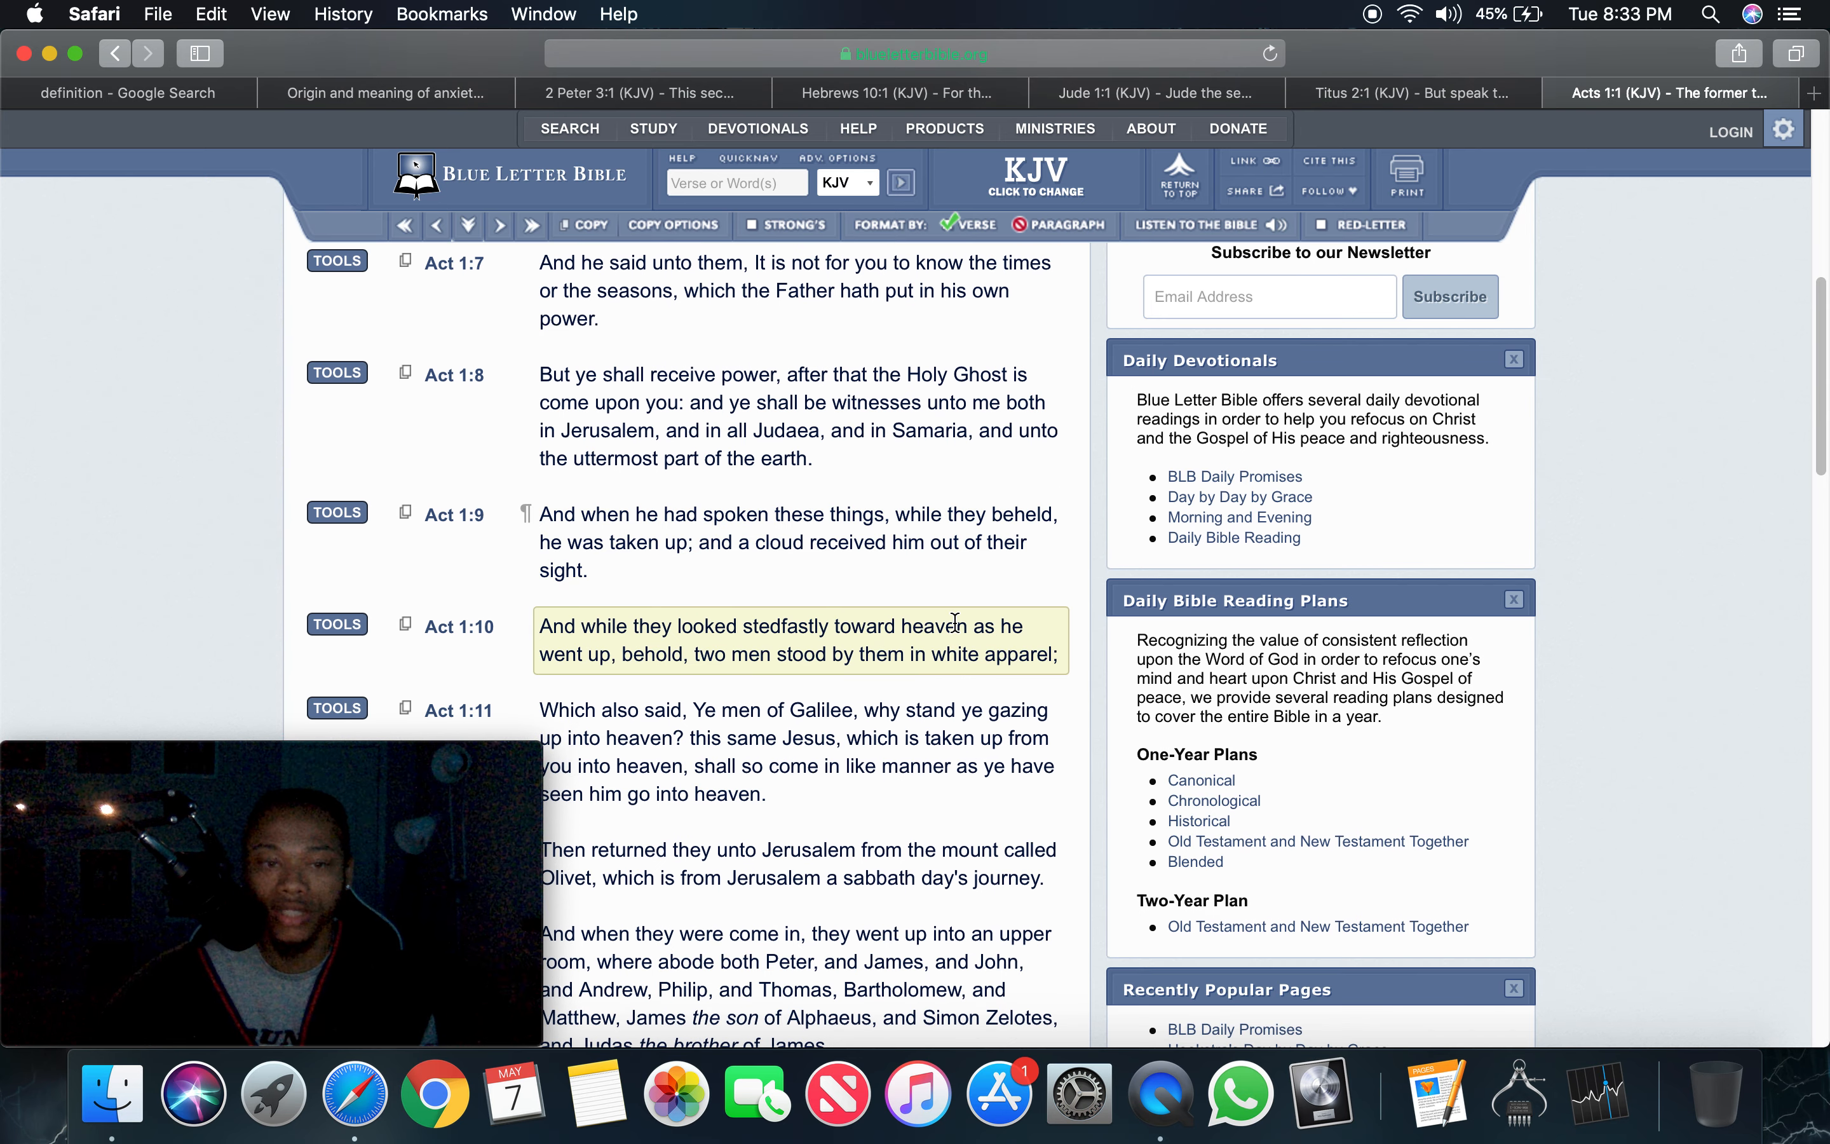
{"action": "mouse_move", "coordinate": [765, 663]}
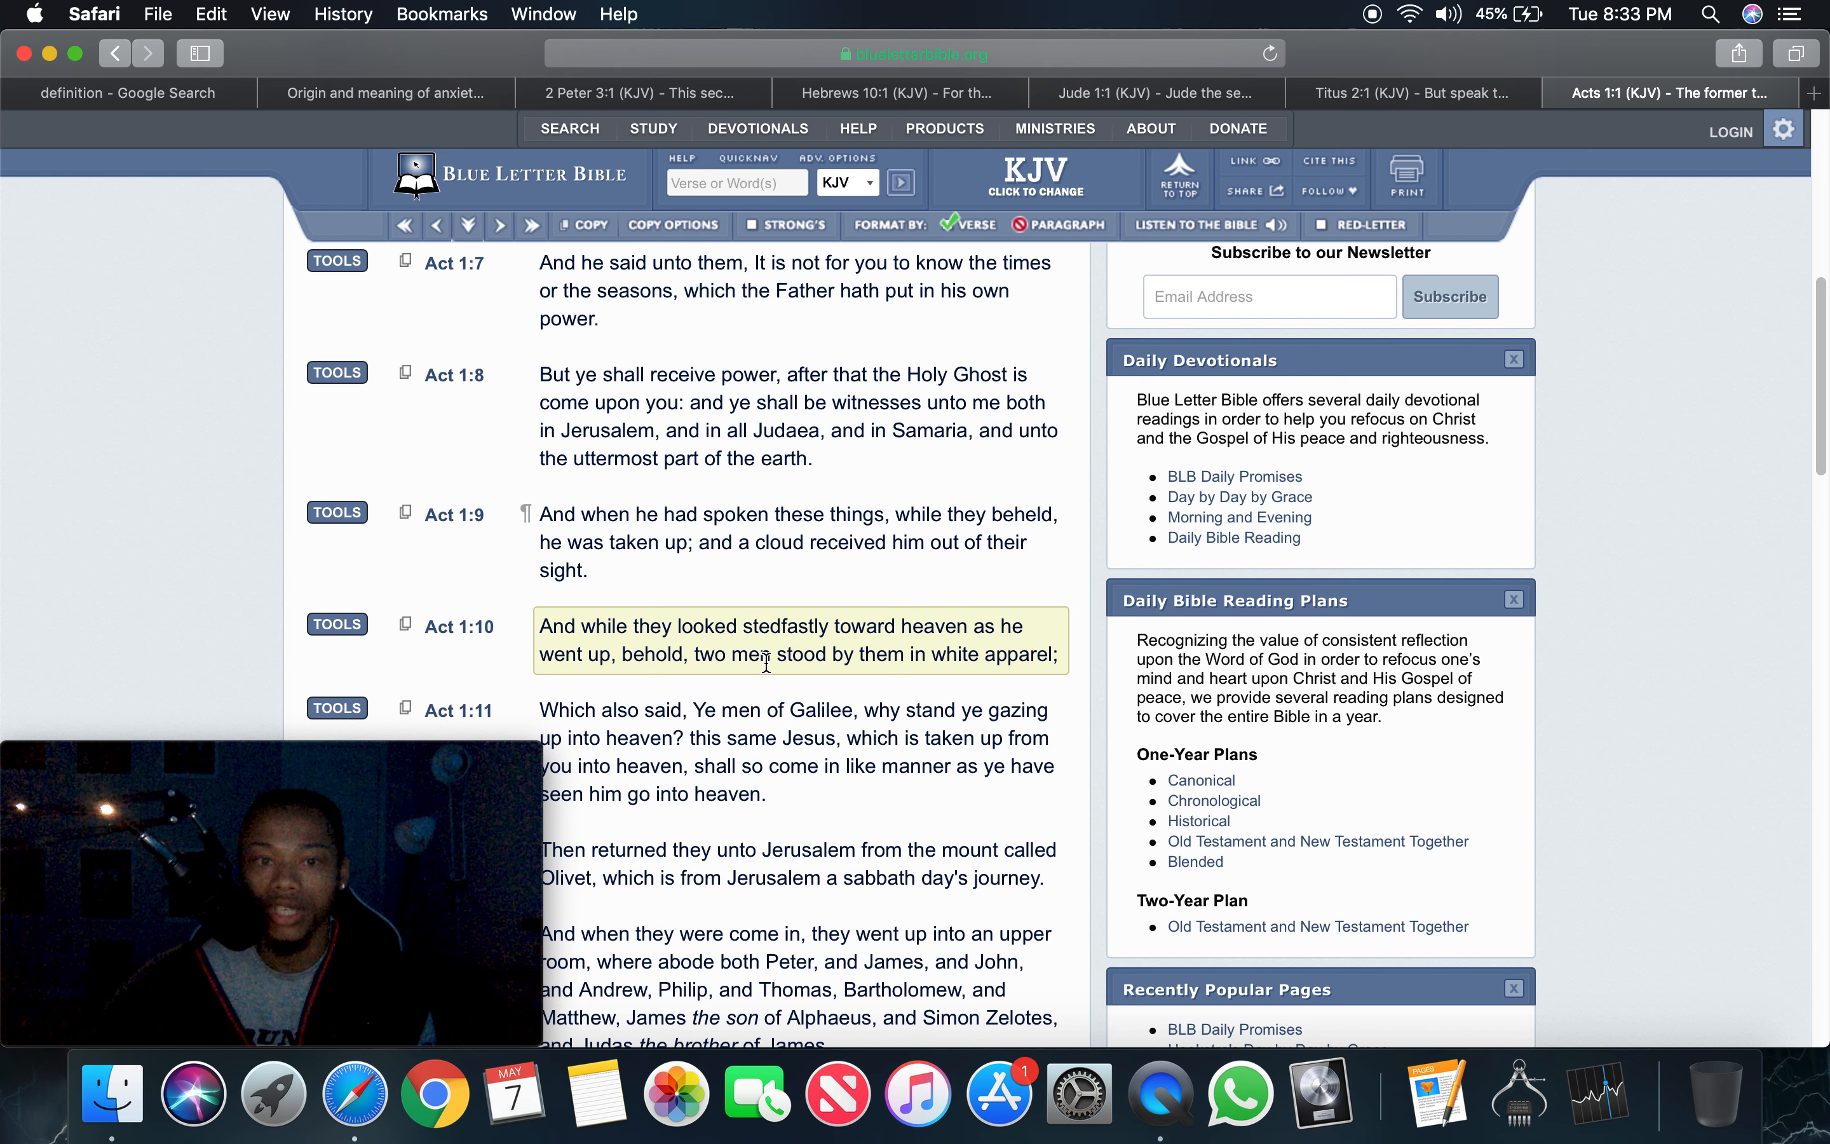
{"action": "mouse_move", "coordinate": [990, 621]}
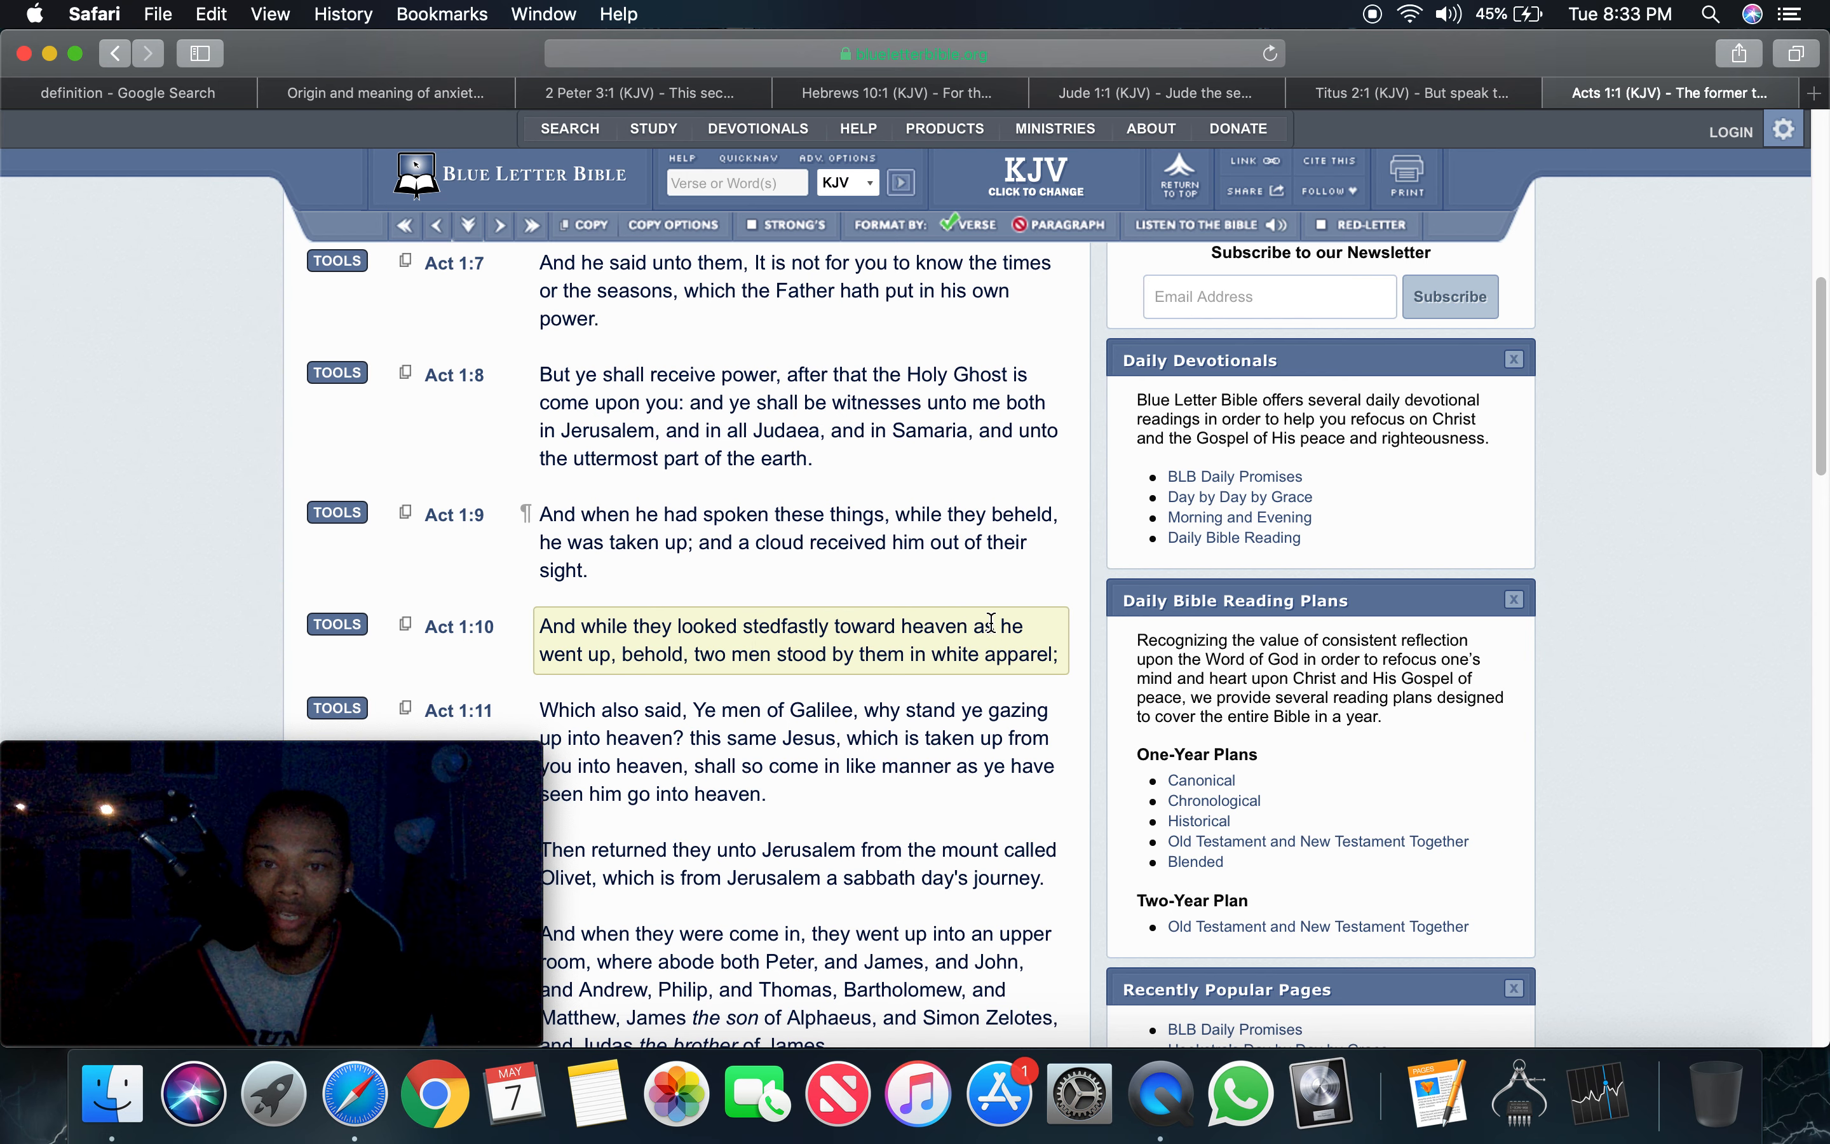
{"action": "mouse_move", "coordinate": [790, 655]}
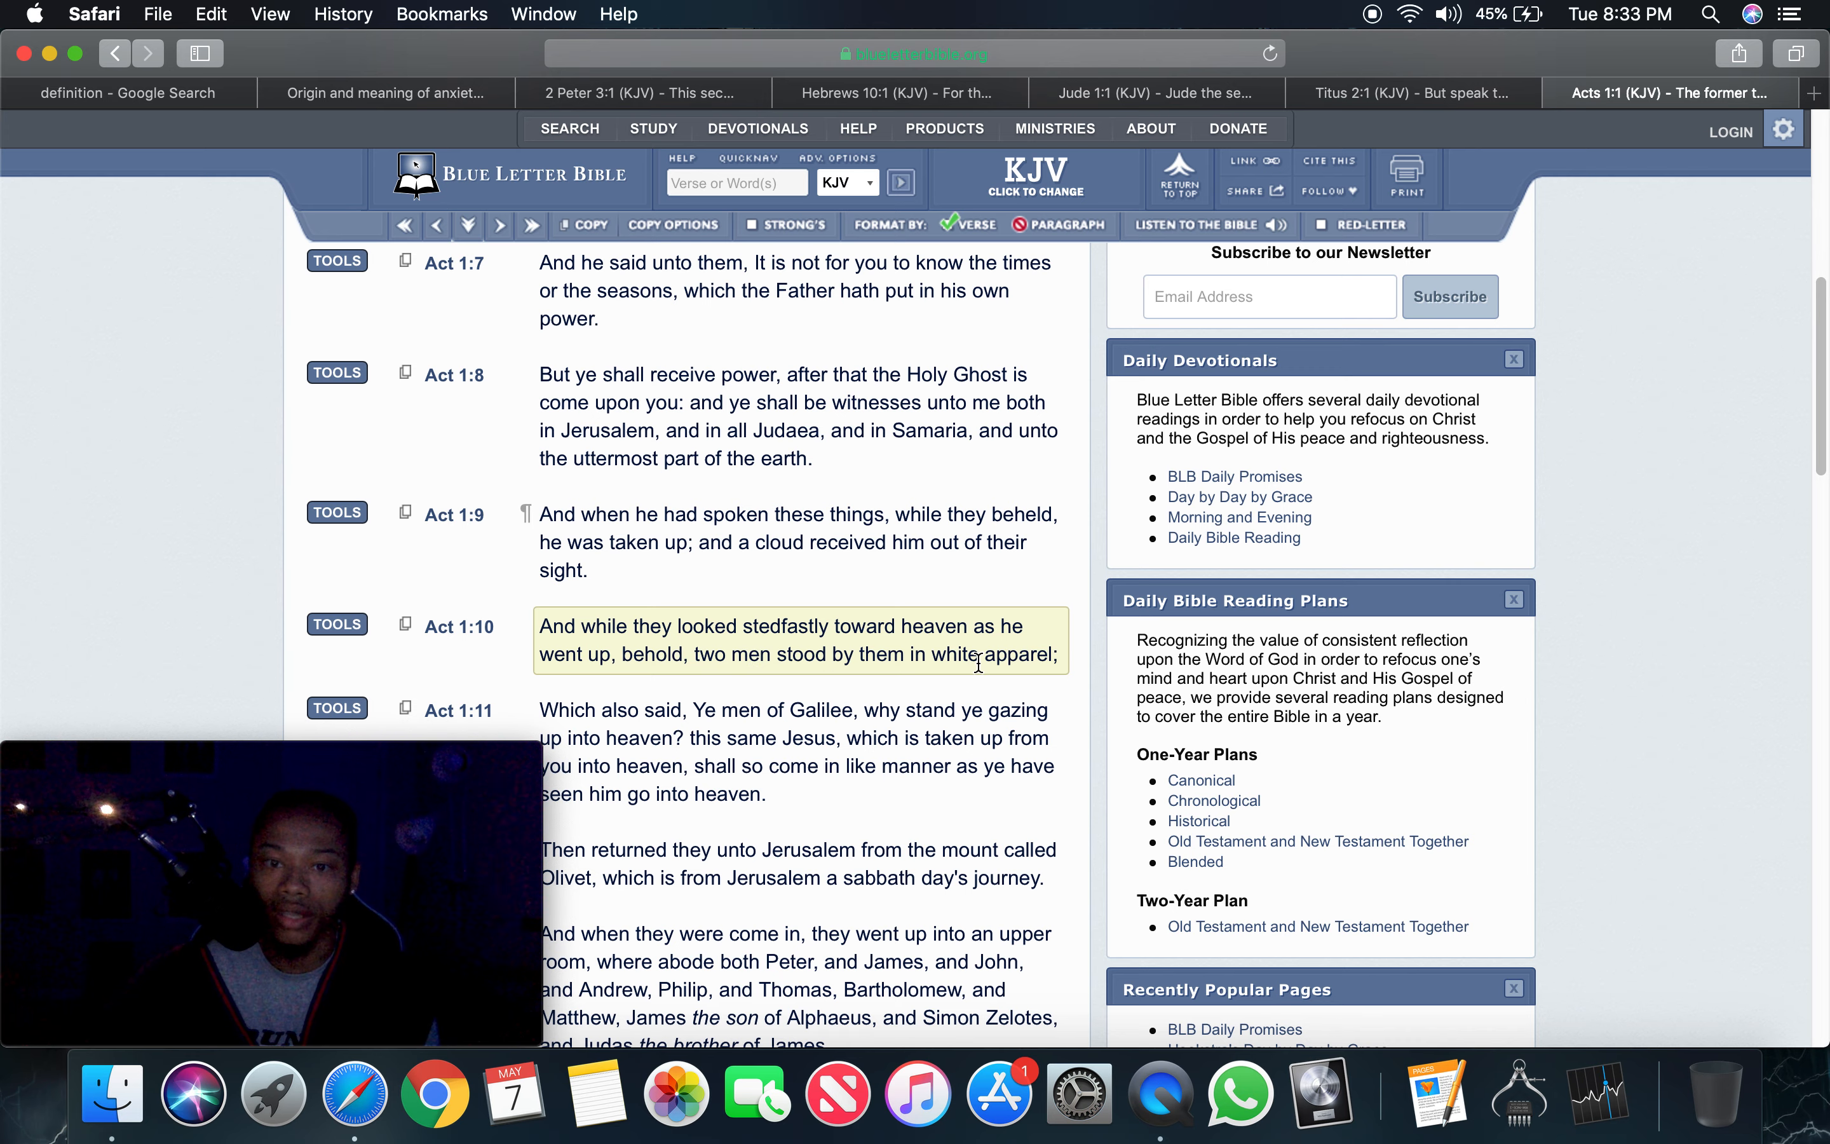
{"action": "scroll", "scroll_direction": "down", "scroll_amount": 3}
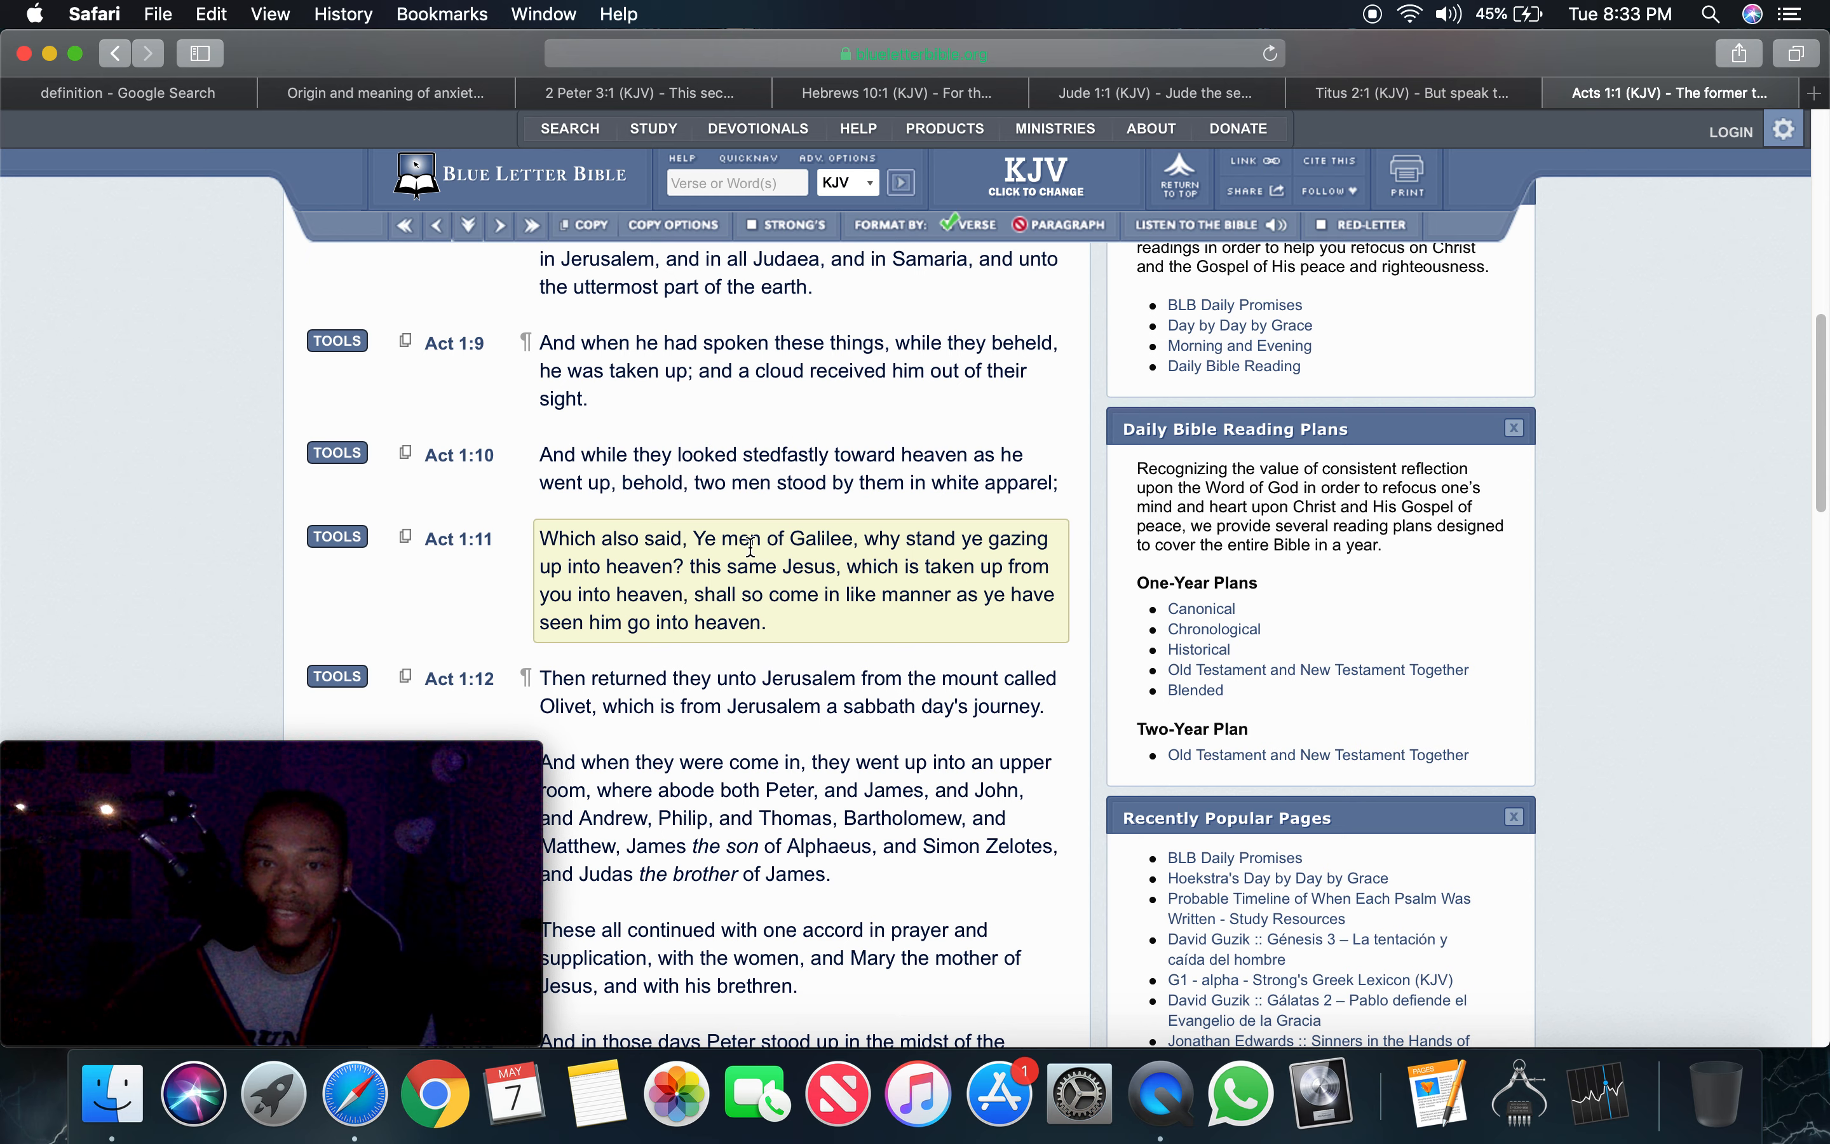
{"action": "mouse_move", "coordinate": [680, 592]}
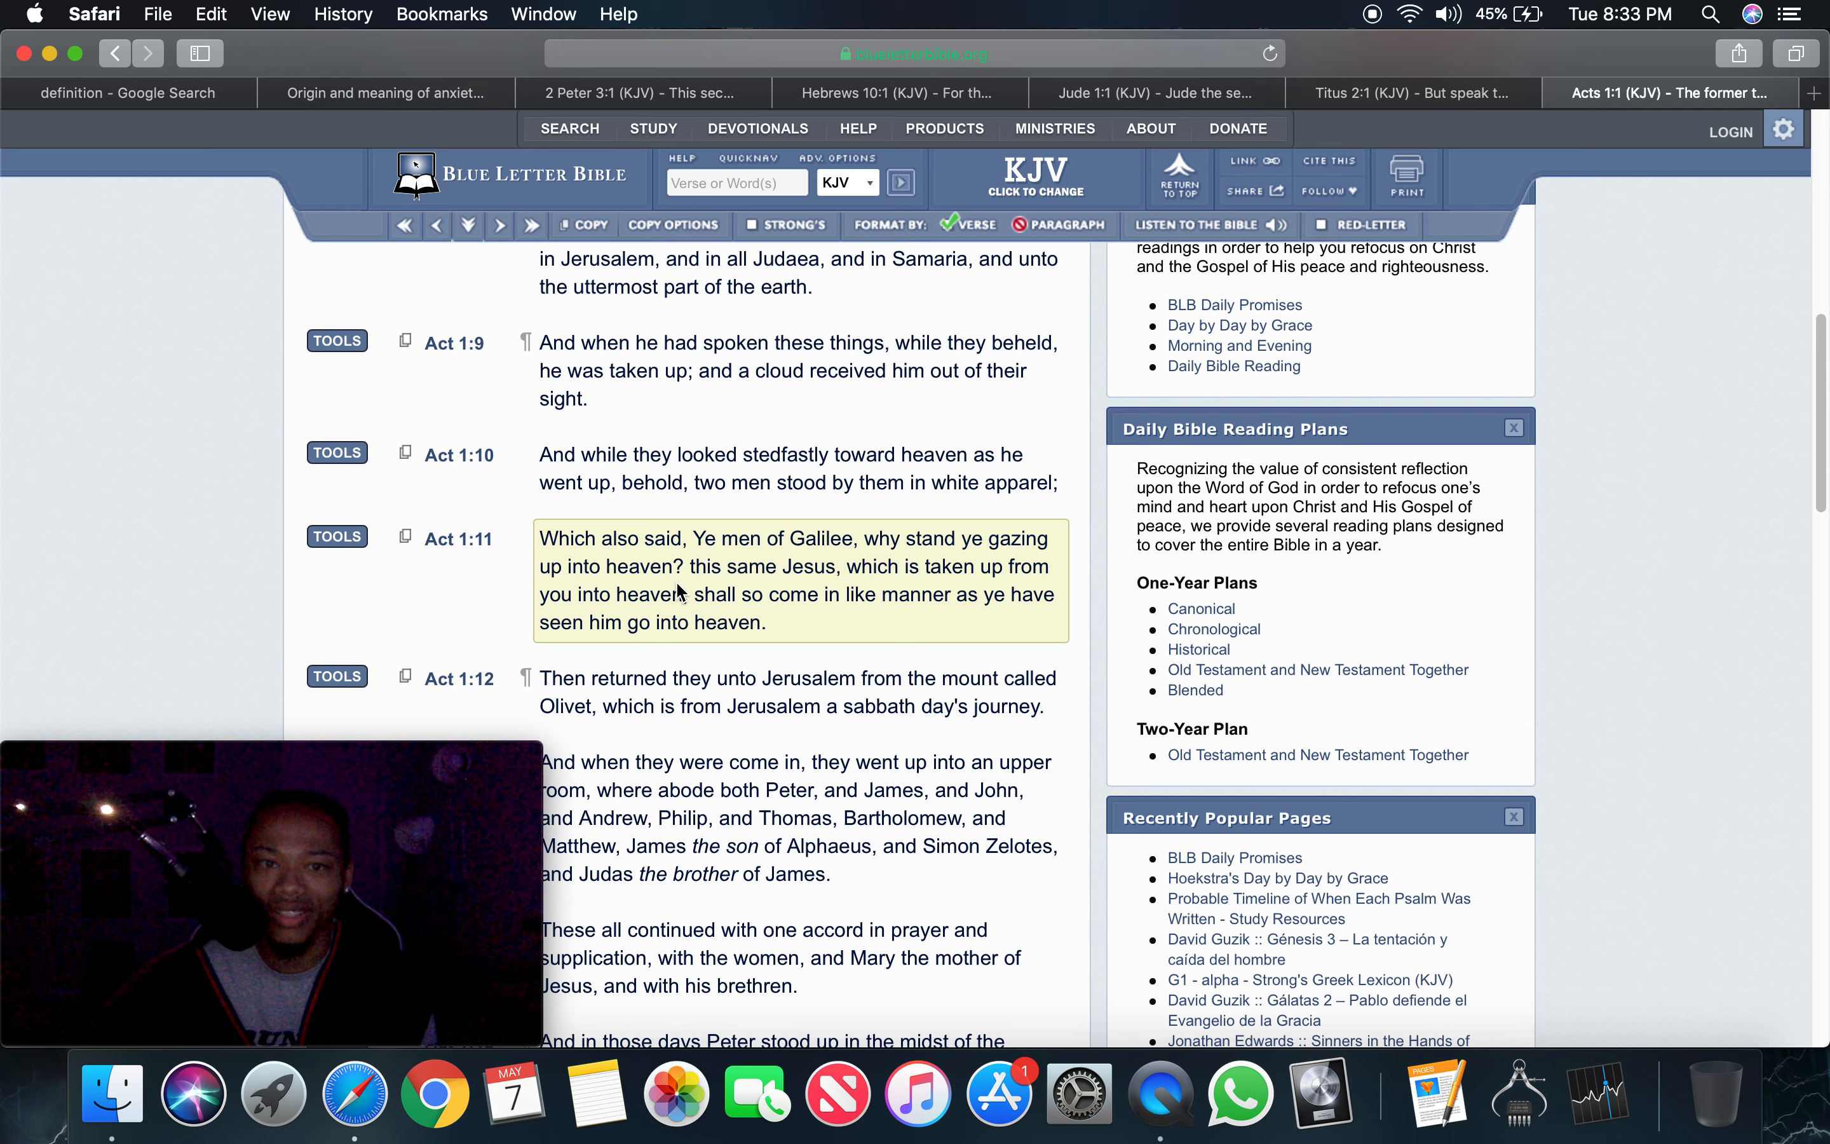
{"action": "mouse_move", "coordinate": [784, 568]}
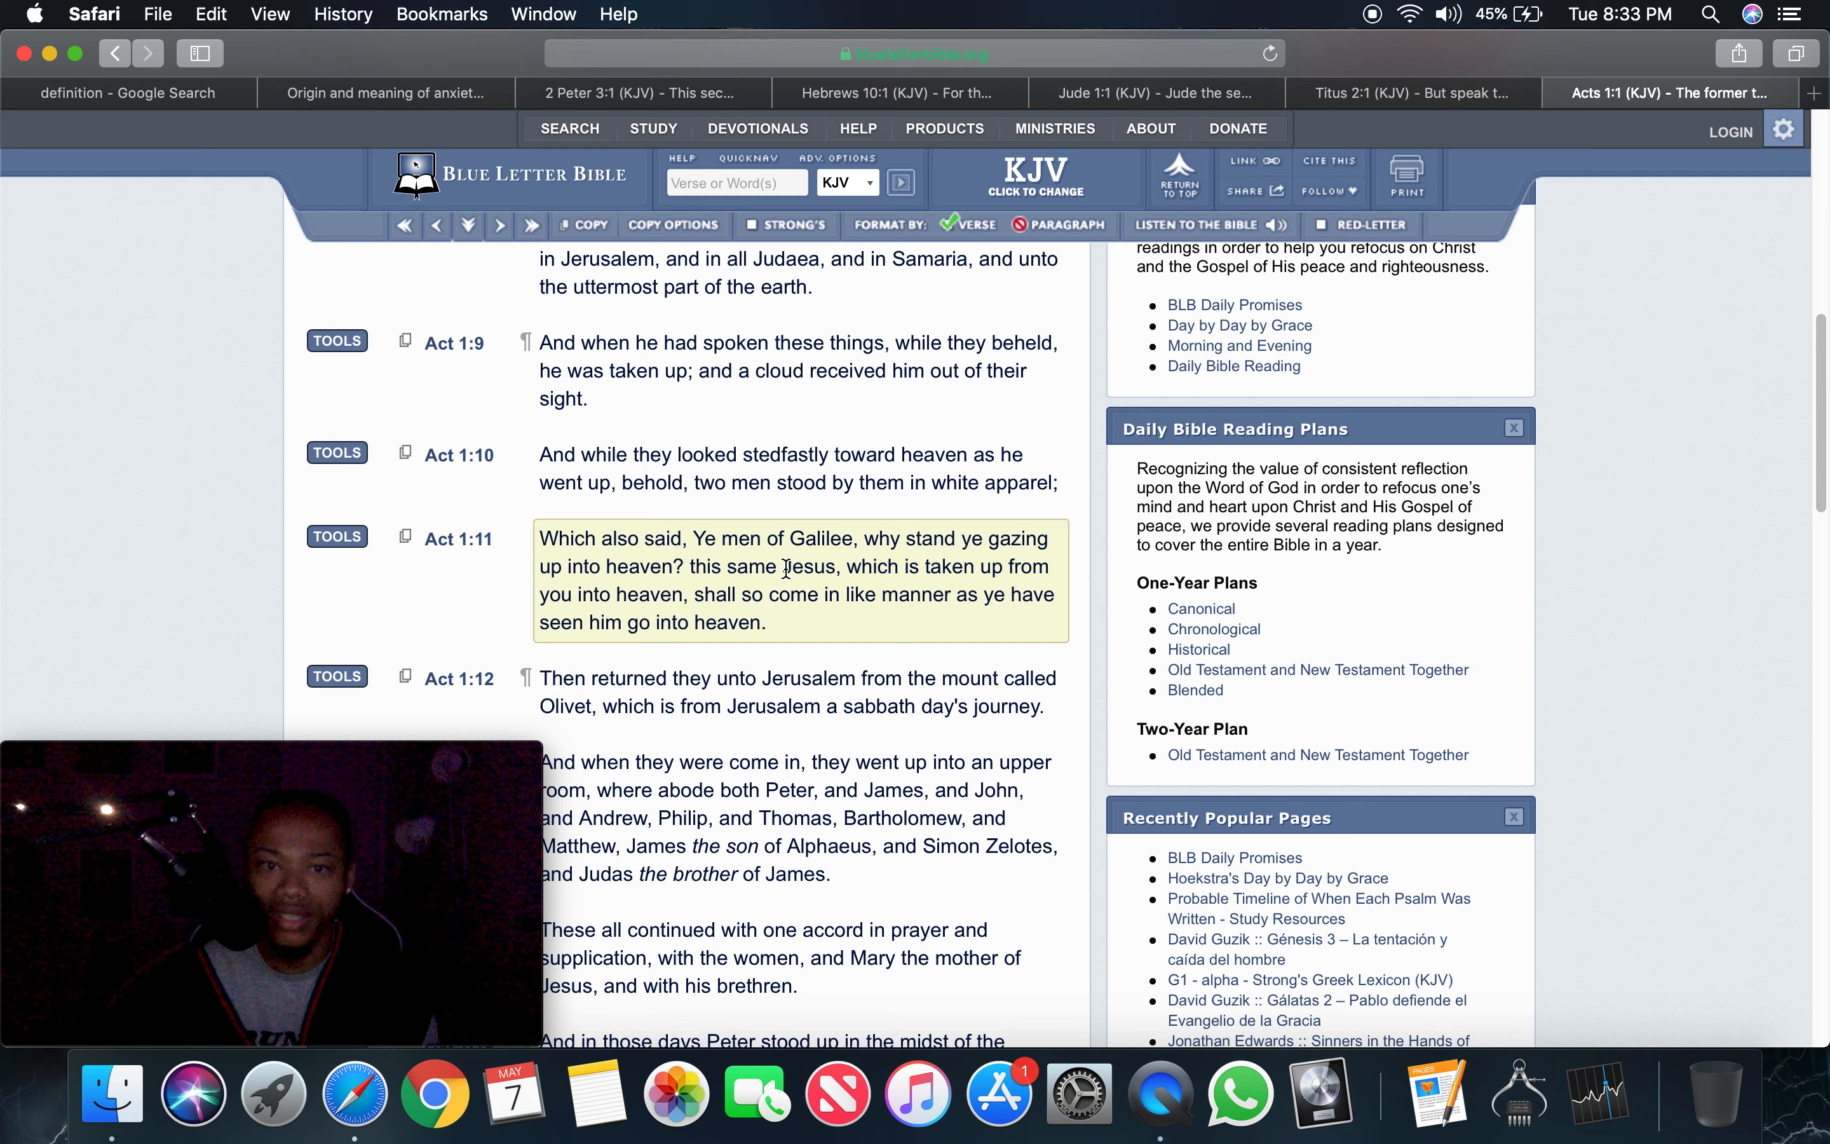
{"action": "mouse_move", "coordinate": [940, 587]}
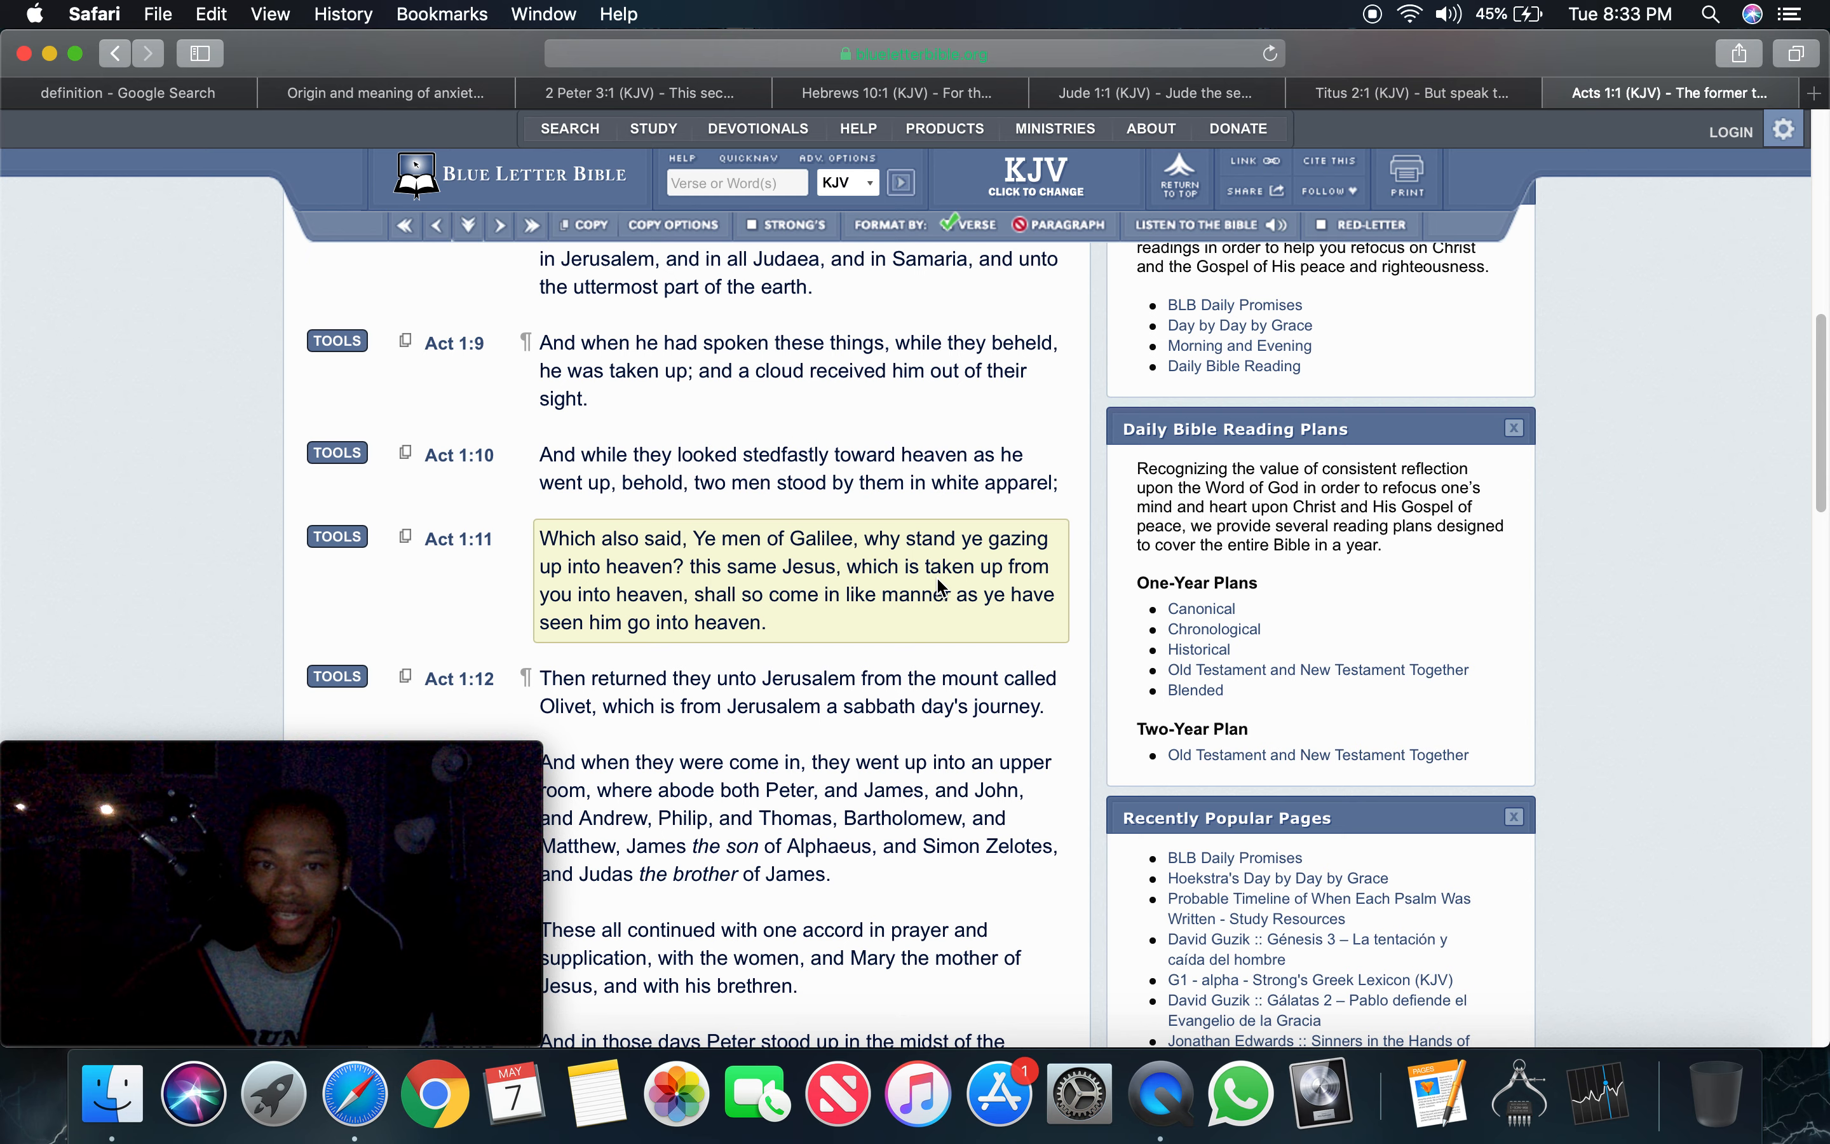
{"action": "mouse_move", "coordinate": [714, 596]}
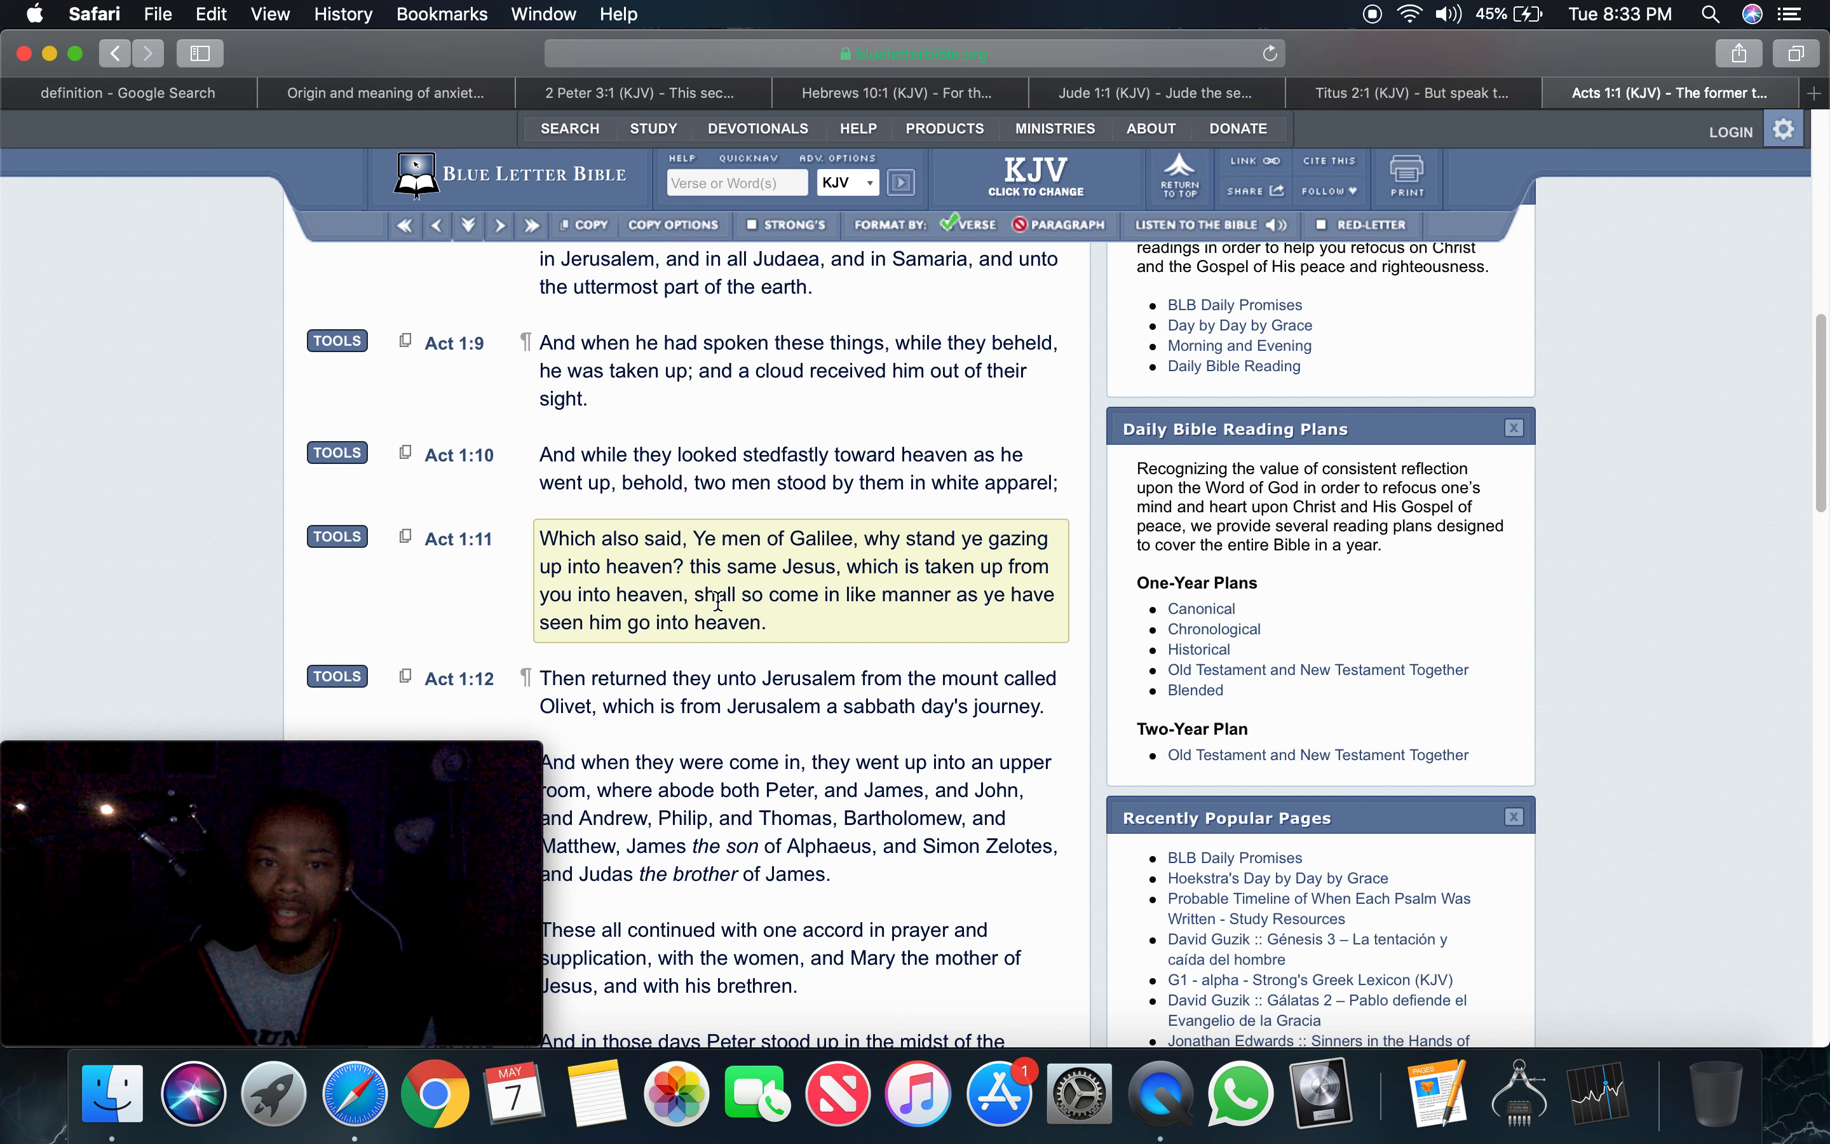
{"action": "mouse_move", "coordinate": [865, 615]}
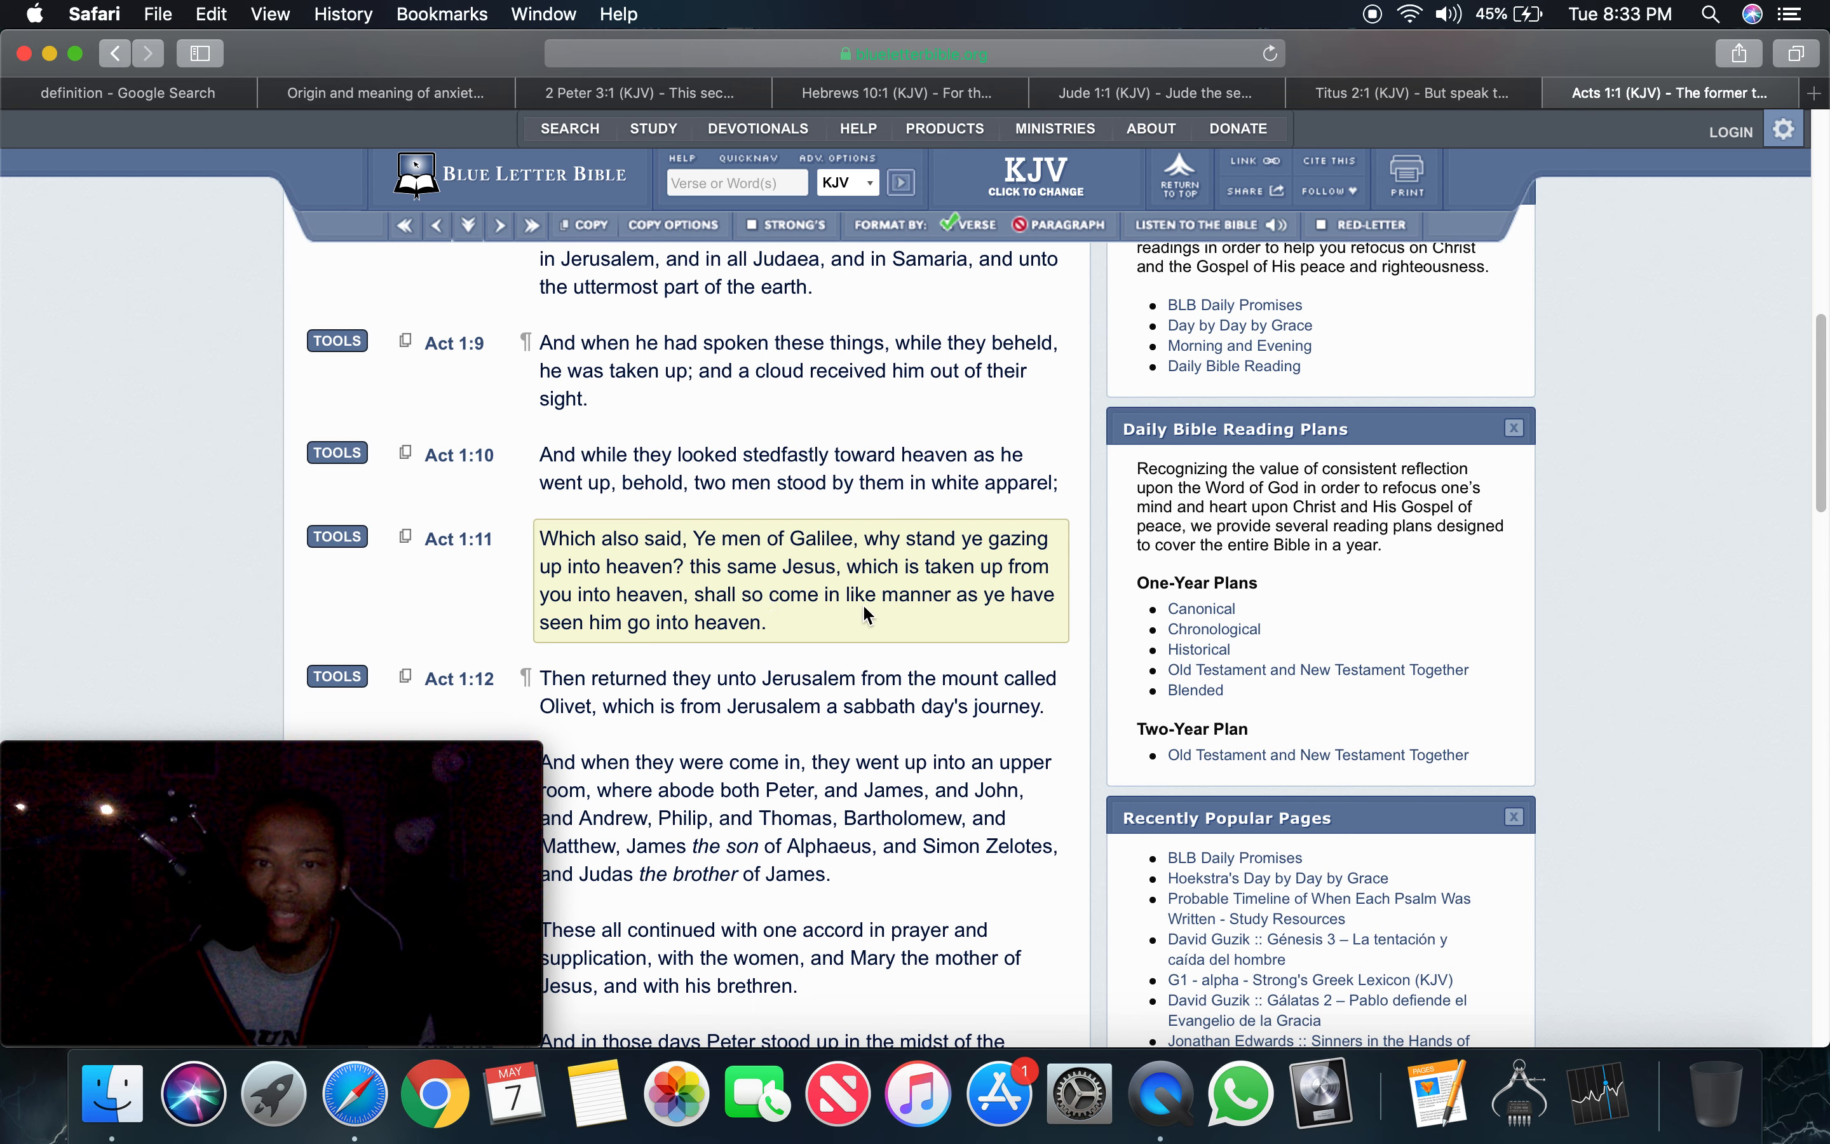
{"action": "mouse_move", "coordinate": [716, 648]}
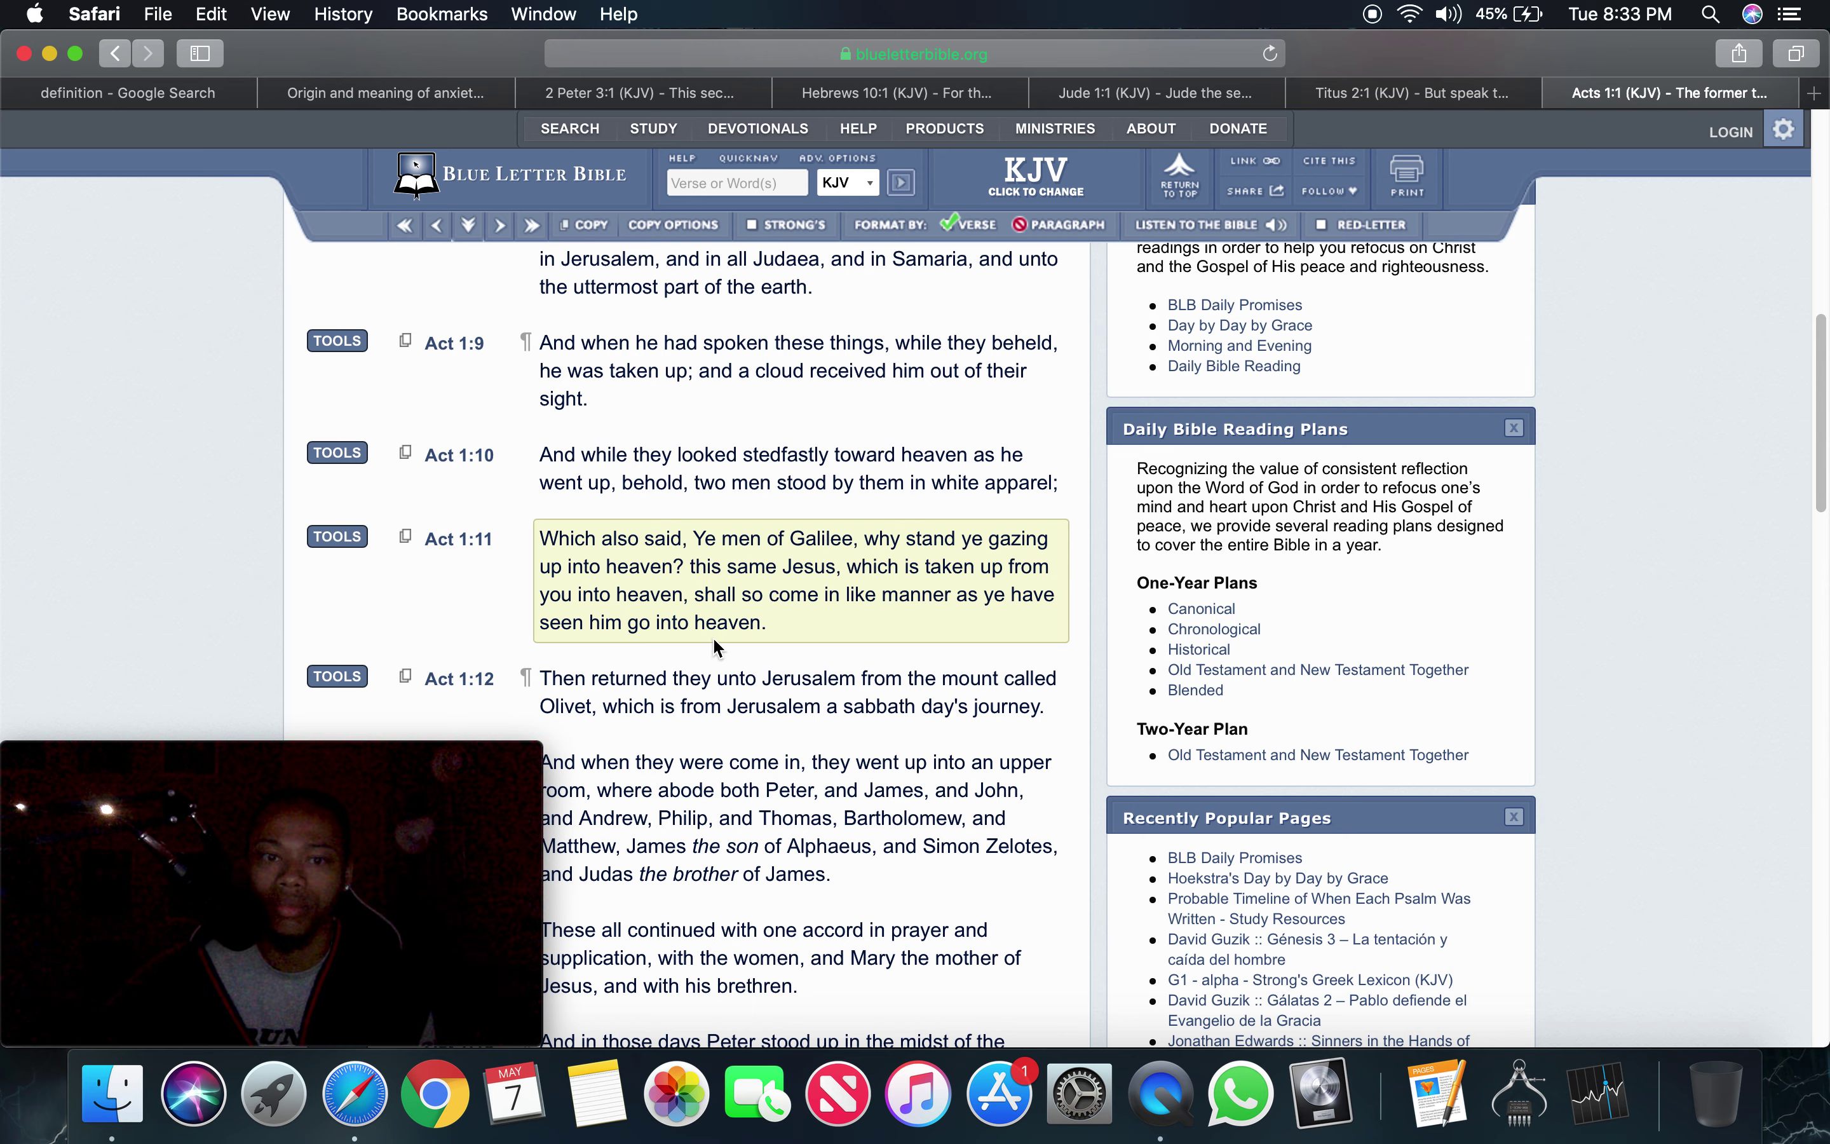